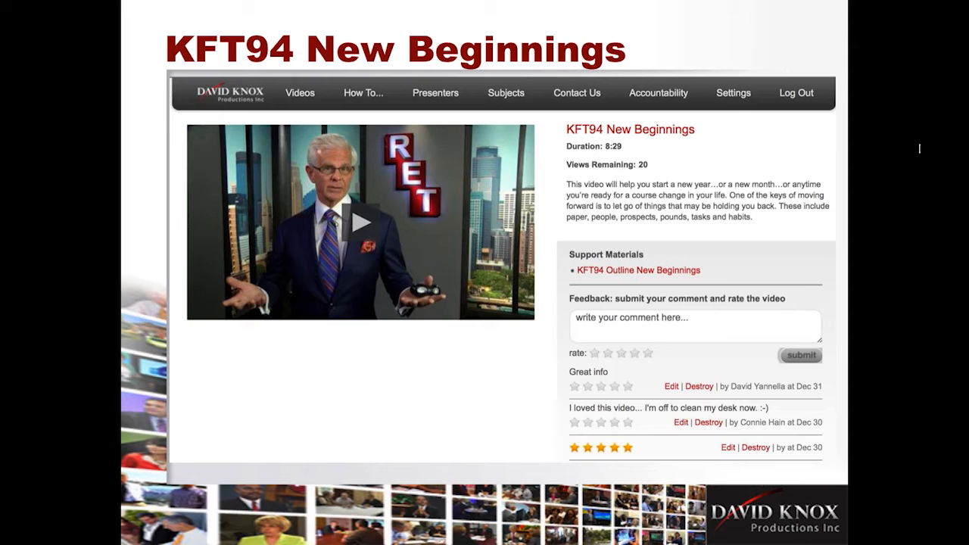
mouse_move(790, 161)
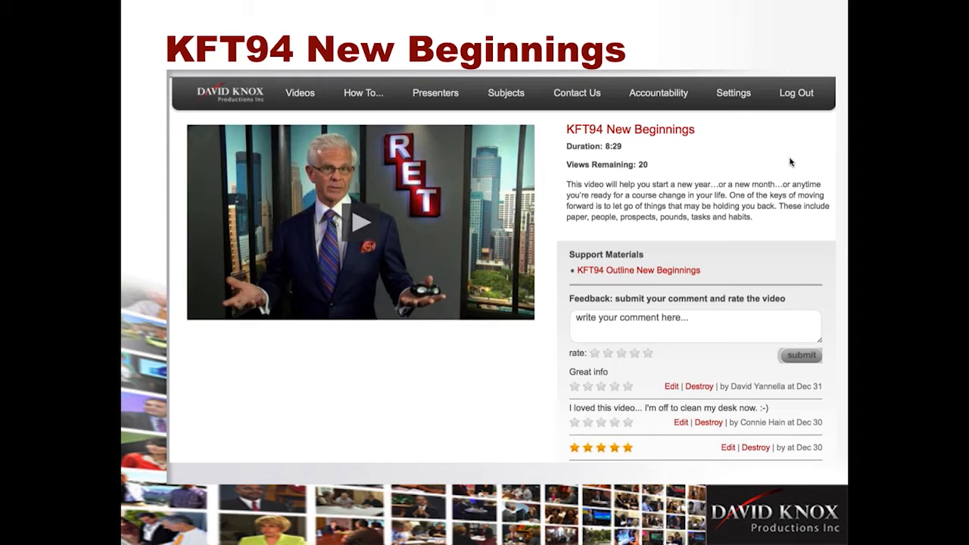
mouse_move(593, 224)
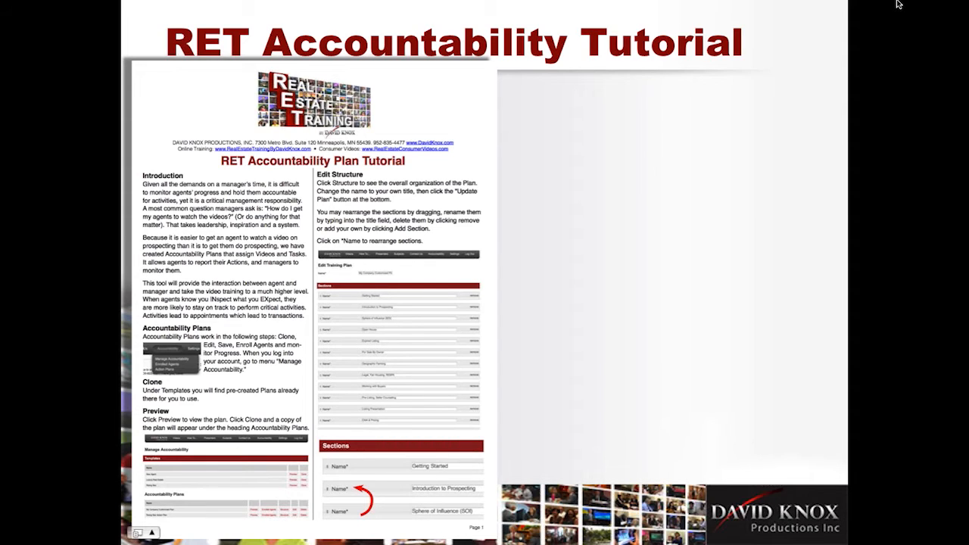
mouse_move(839, 43)
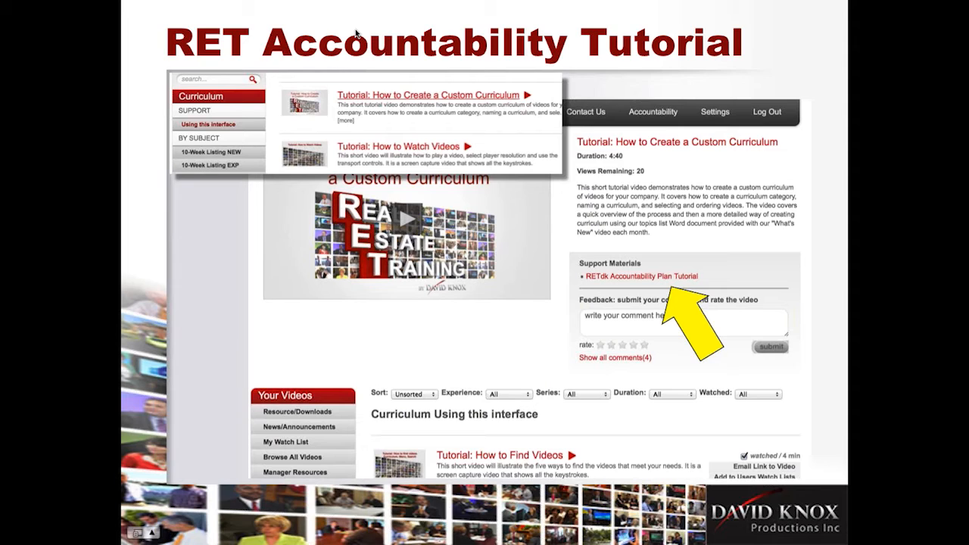
mouse_move(306, 104)
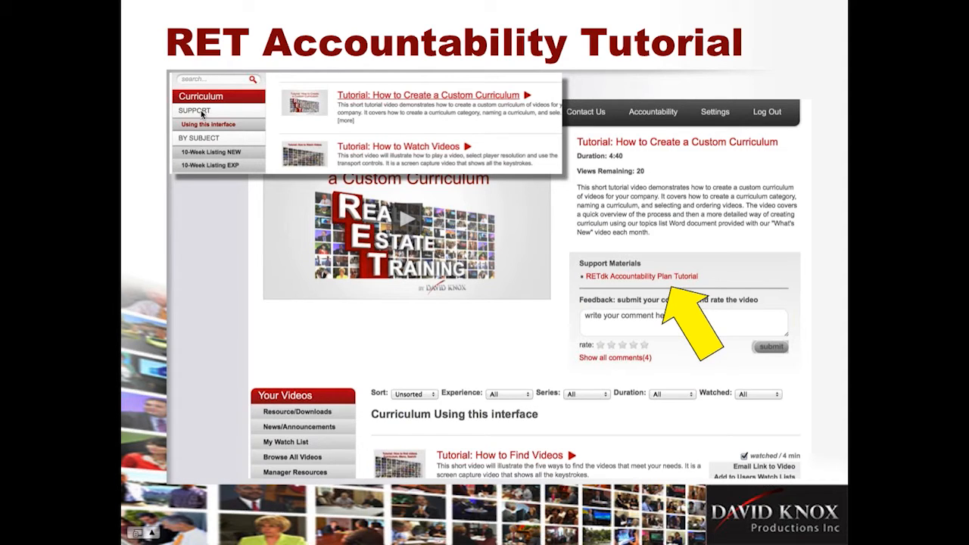
mouse_move(457, 91)
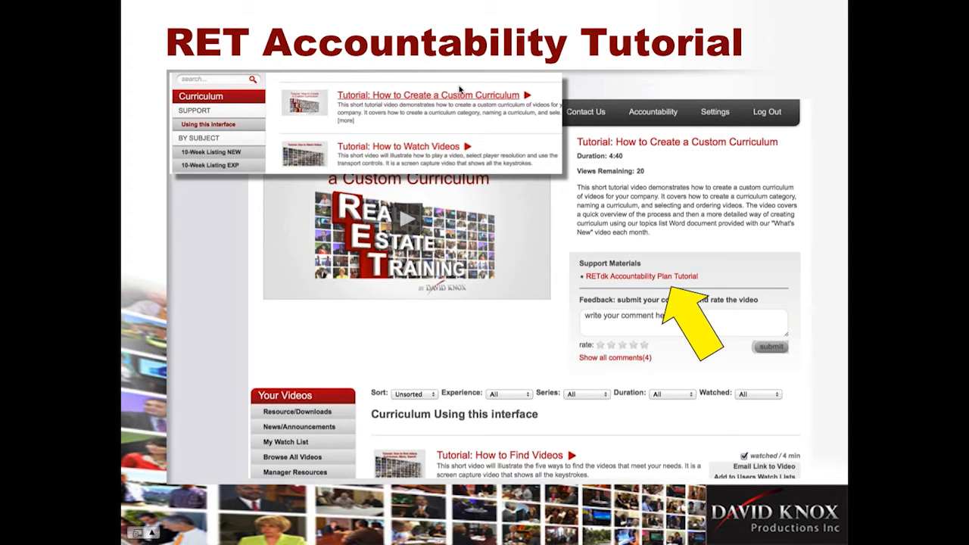
mouse_move(430, 118)
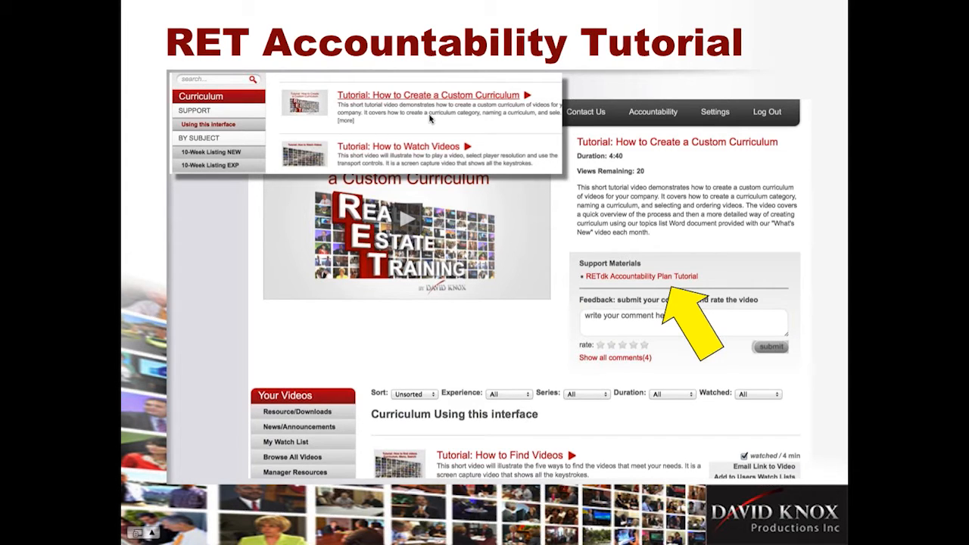
mouse_move(536, 225)
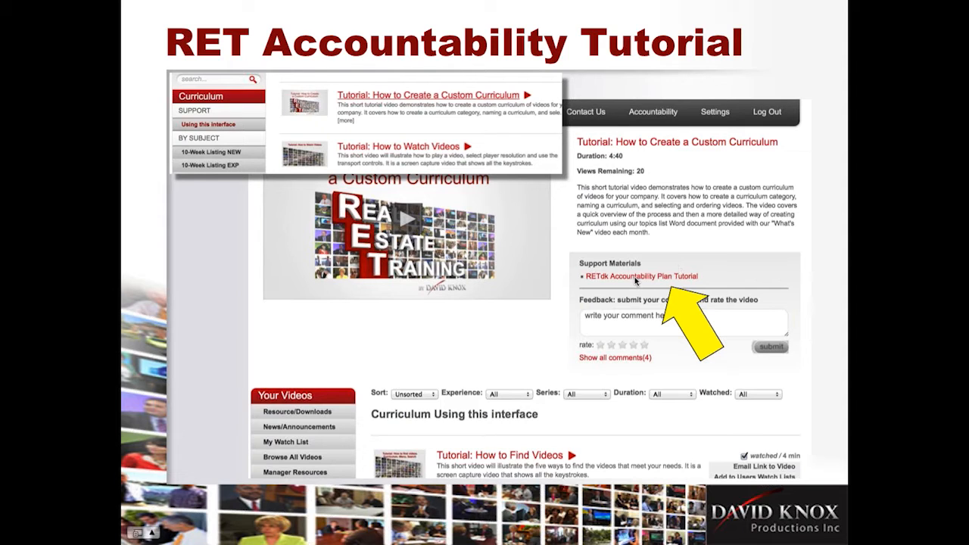
mouse_move(741, 245)
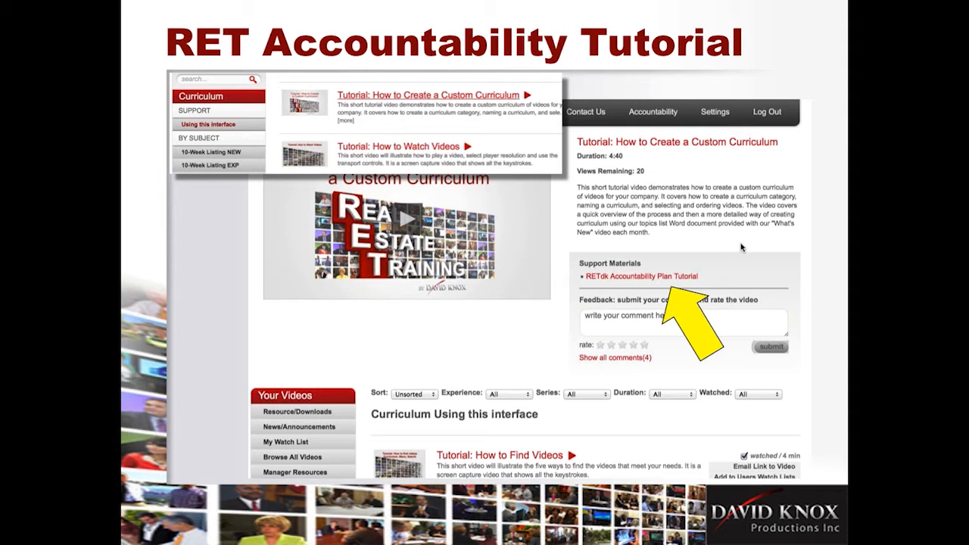
mouse_move(808, 248)
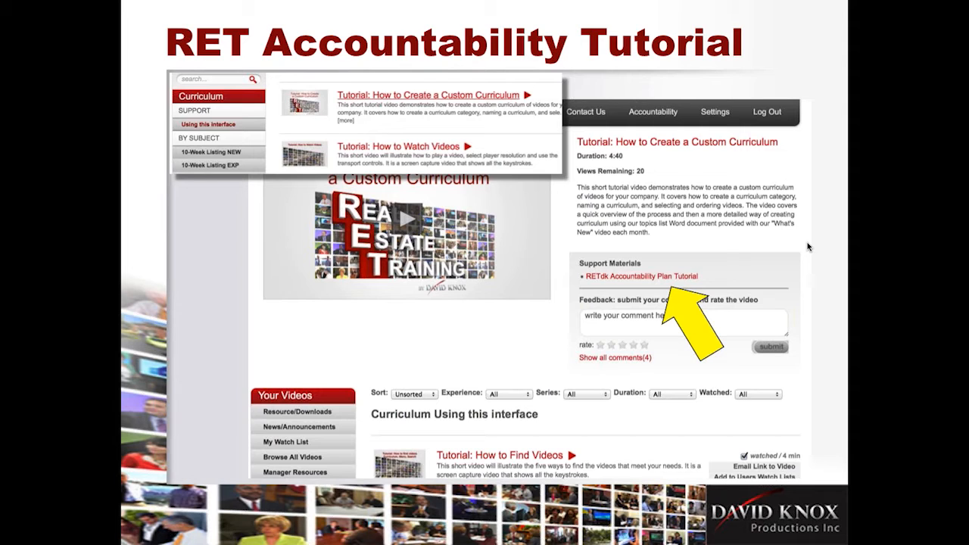
mouse_move(680, 318)
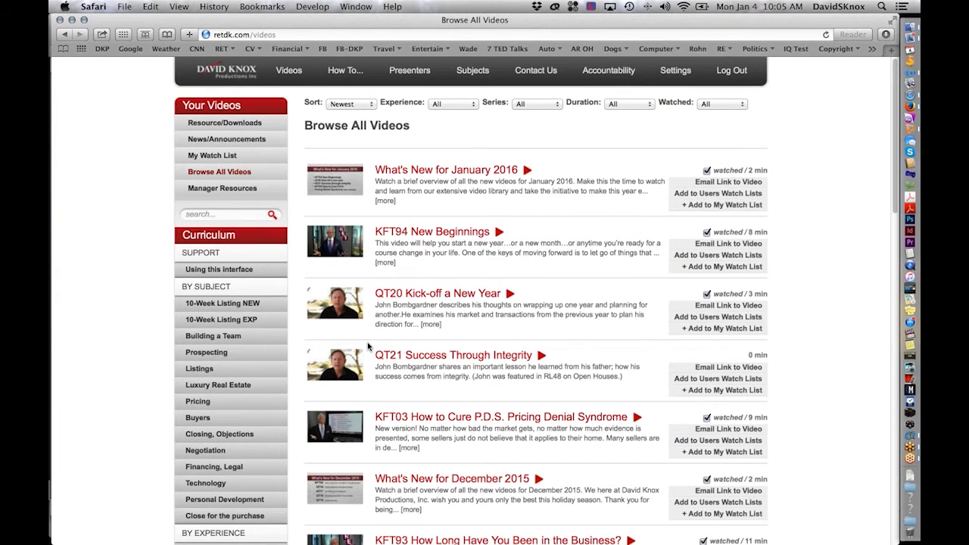
mouse_move(70, 82)
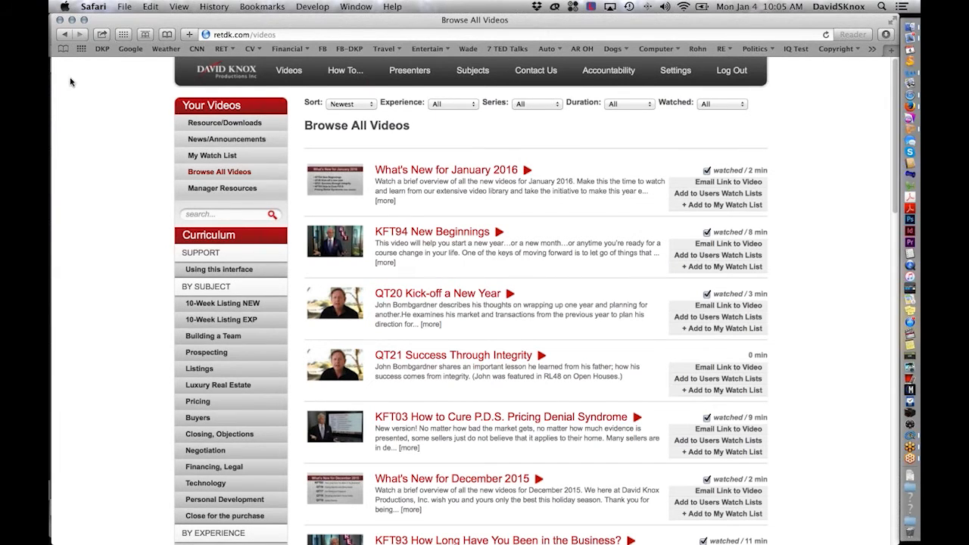
Go to Accountability > Manage Accountability to list templates and plans.
left_click(608, 71)
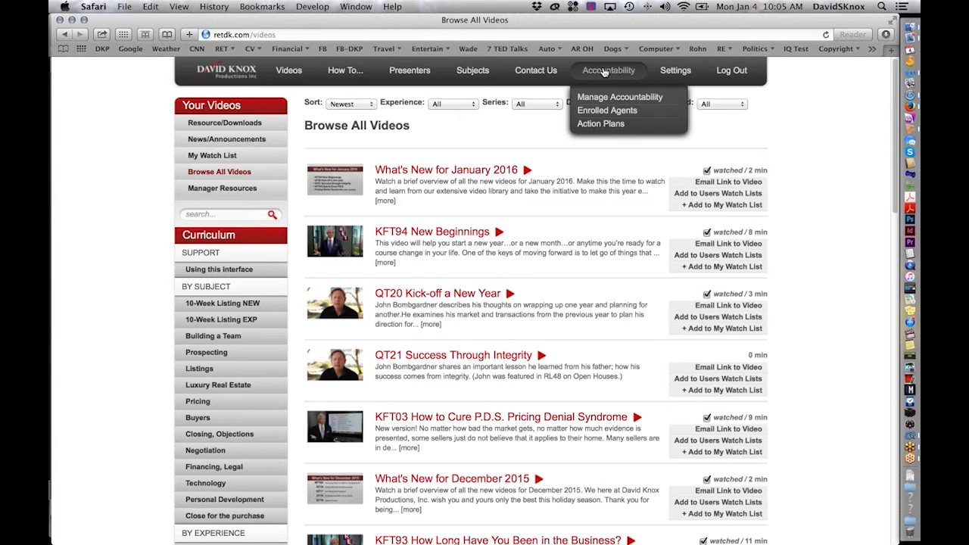
mouse_move(606, 97)
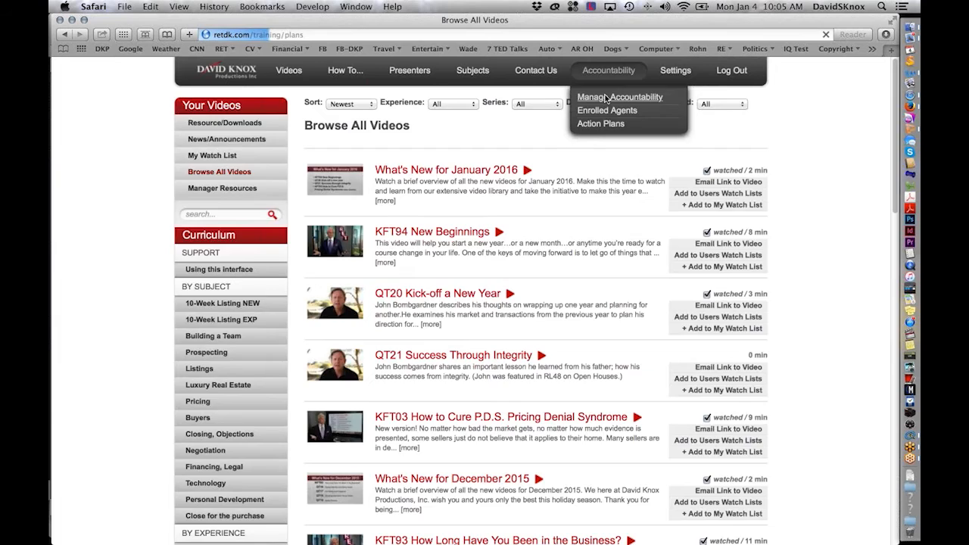
left_click(619, 96)
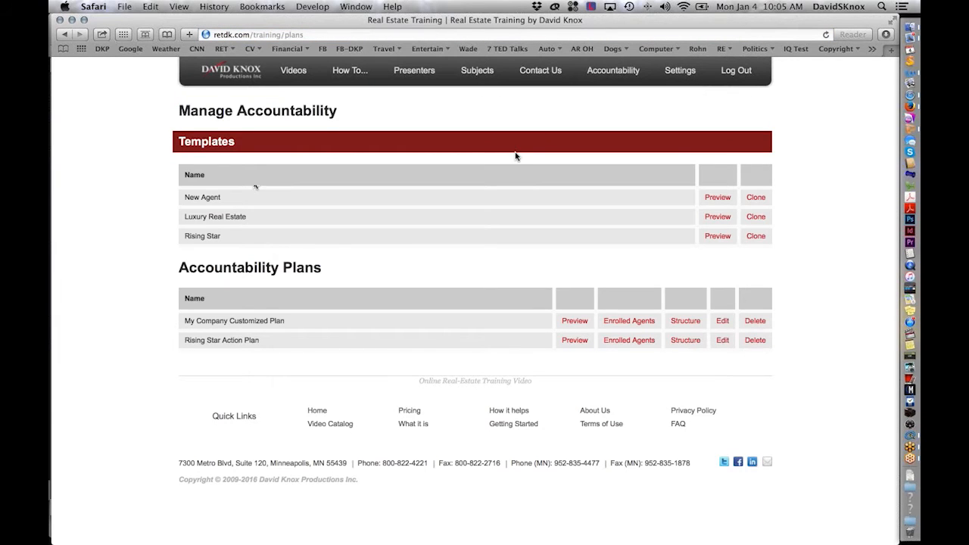
mouse_move(126, 231)
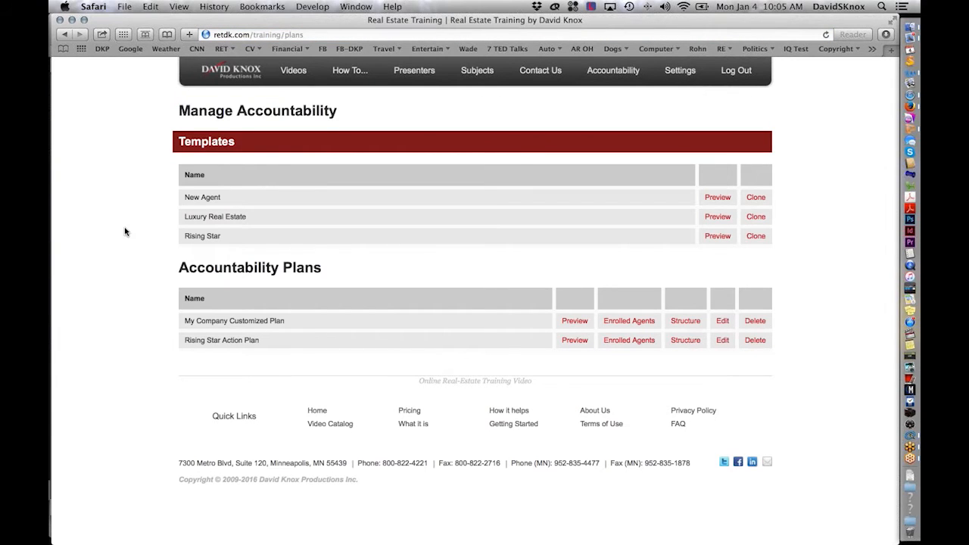
mouse_move(157, 227)
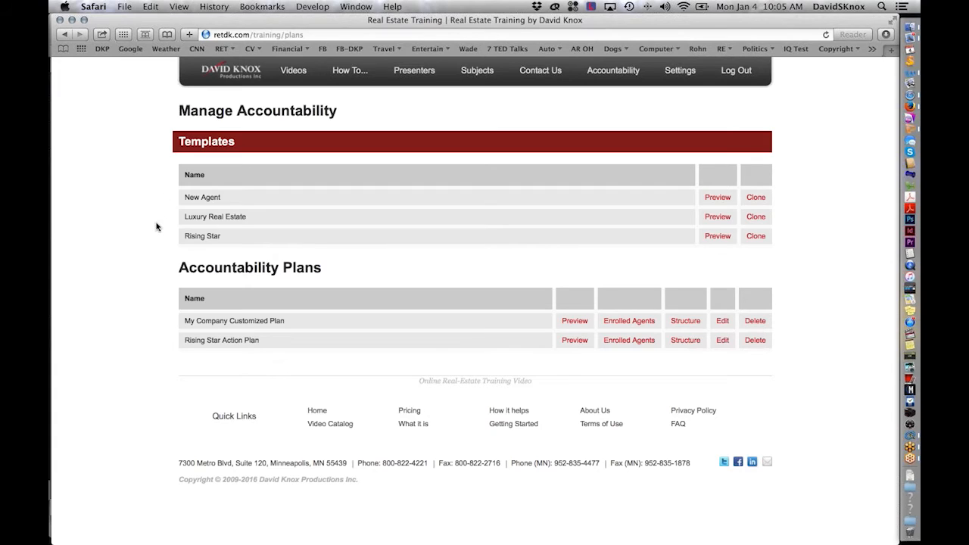
mouse_move(569, 171)
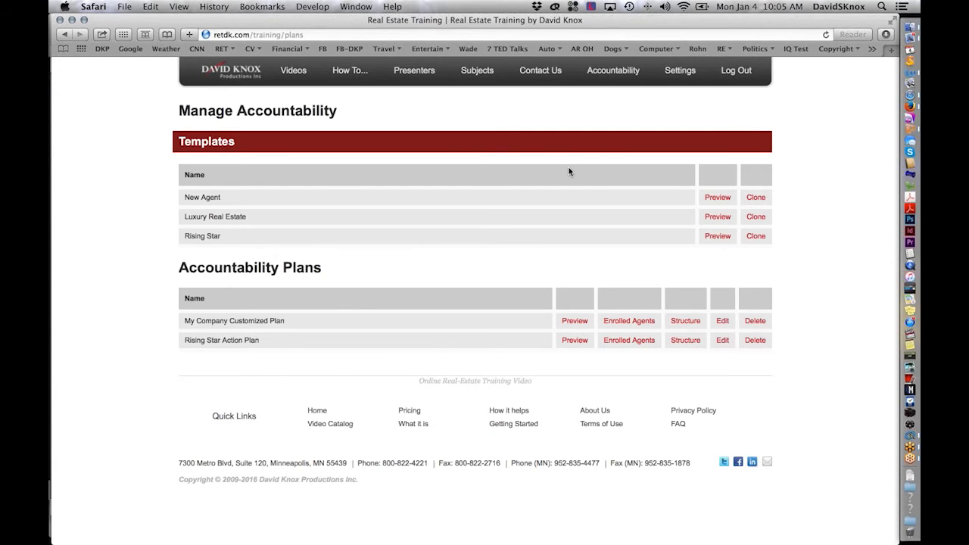
Preview the New Agent template and review its steps from Getting Started to Step 4 Open House.
left_click(717, 196)
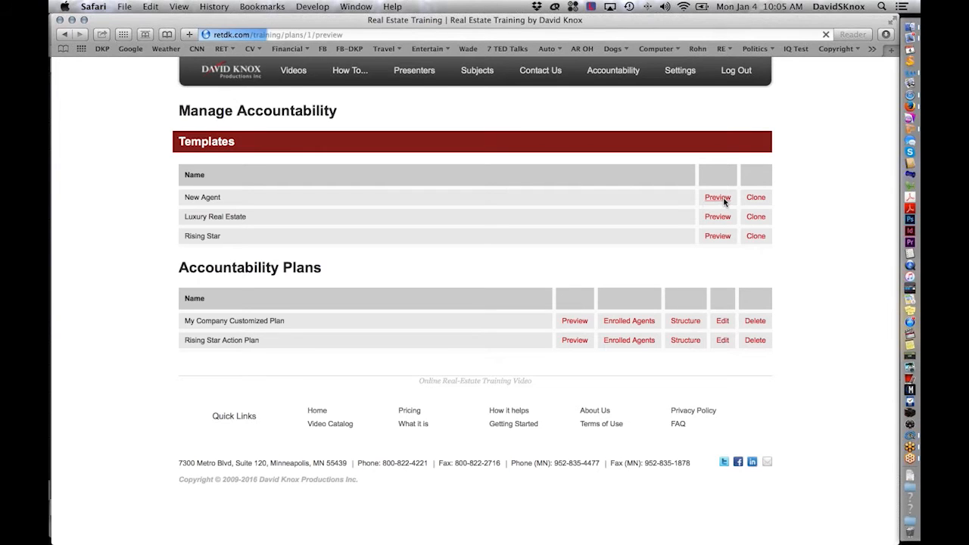
left_click(717, 197)
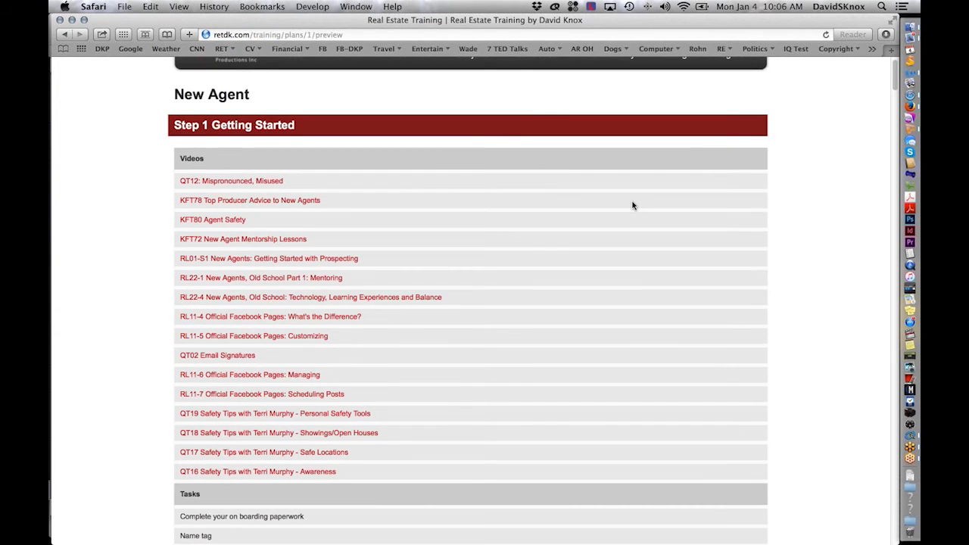
scroll("down", 3)
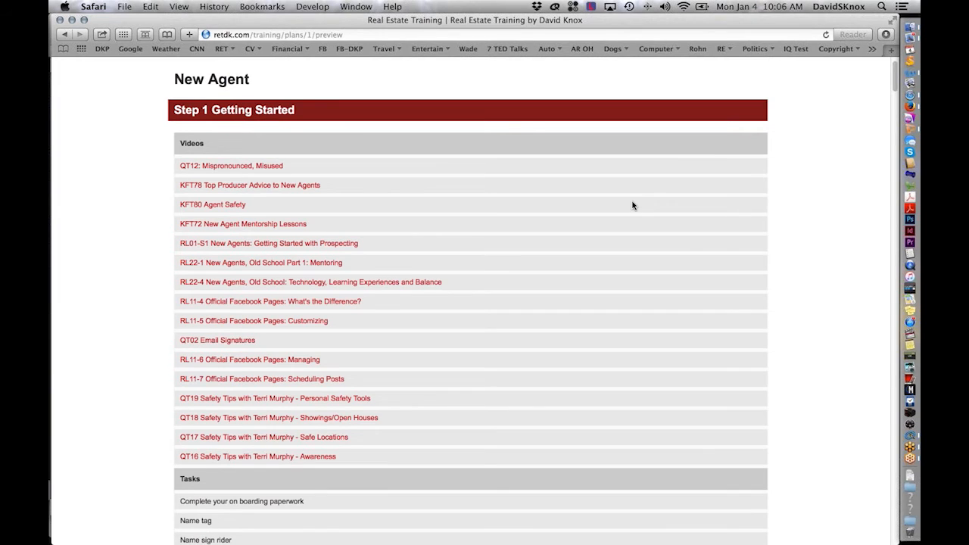
scroll("down", 3)
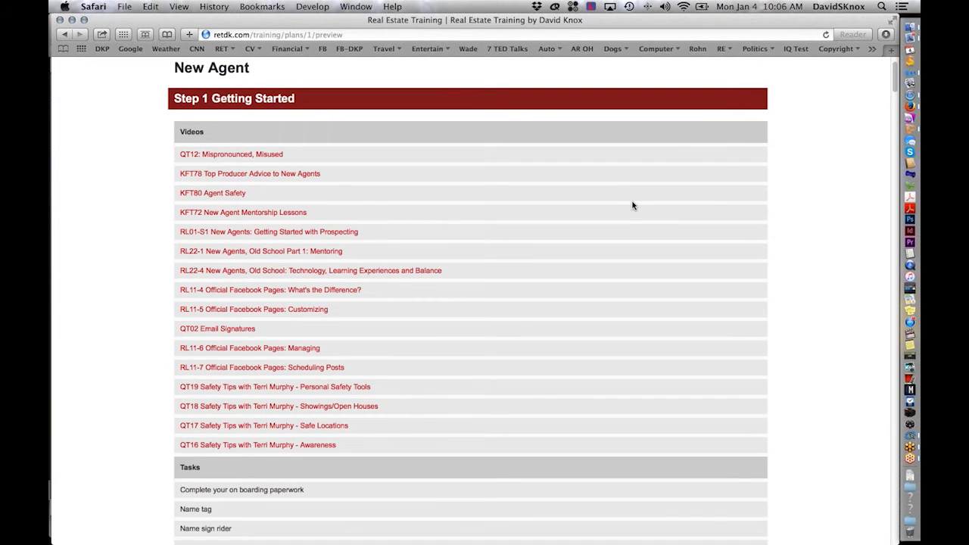
scroll("down", 3)
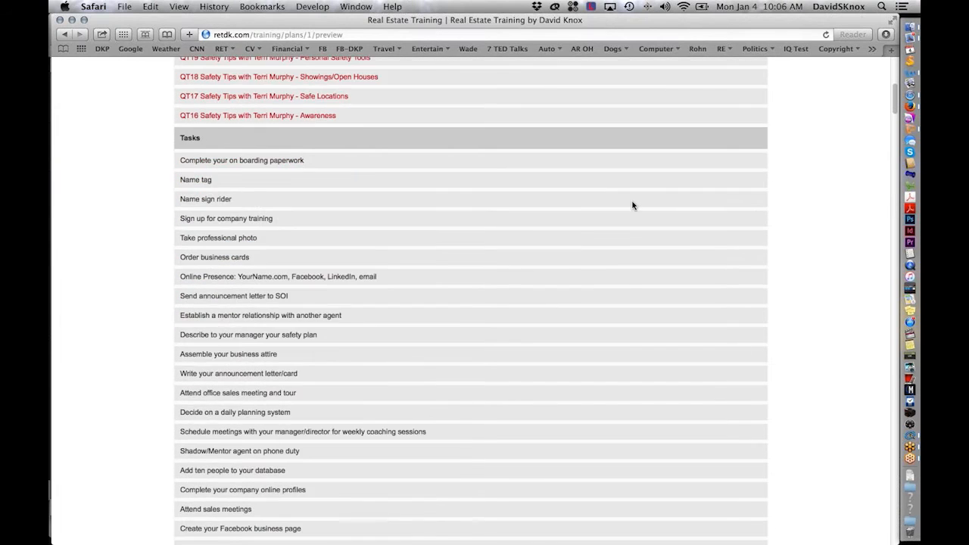
scroll("down", 3)
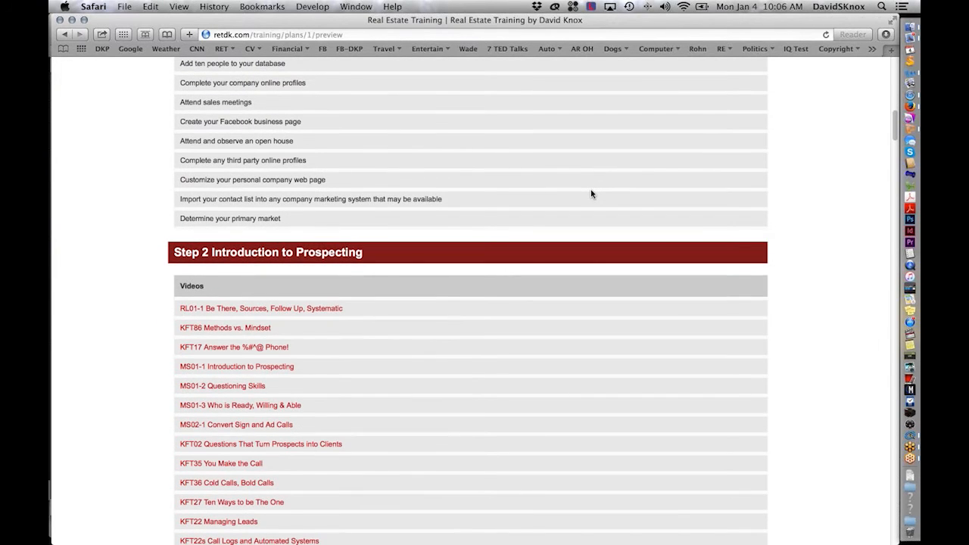
scroll("down", 3)
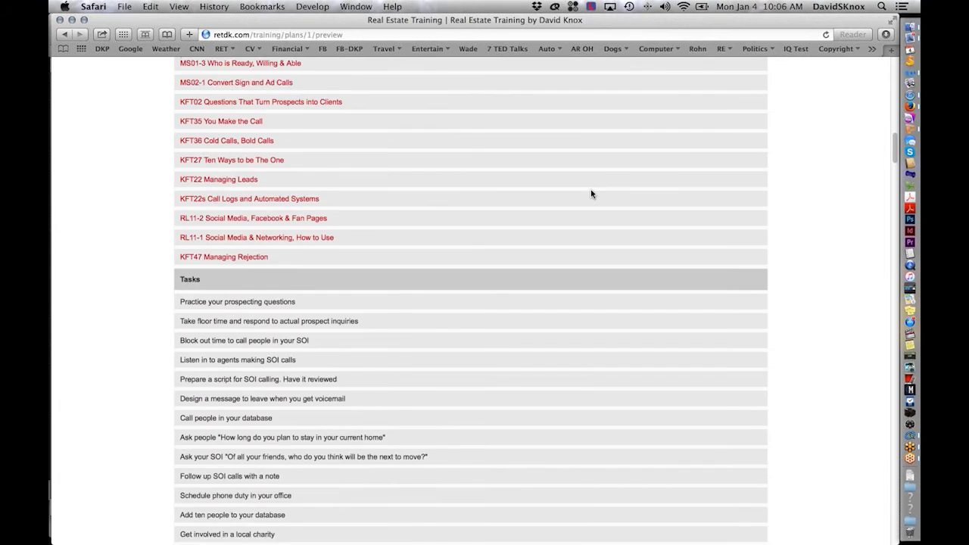
scroll("down", 3)
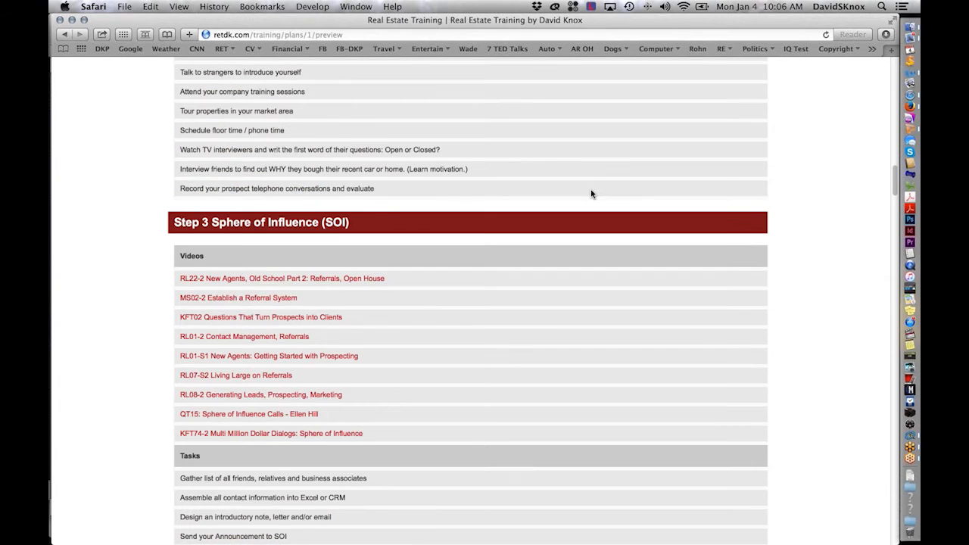
scroll("down", 3)
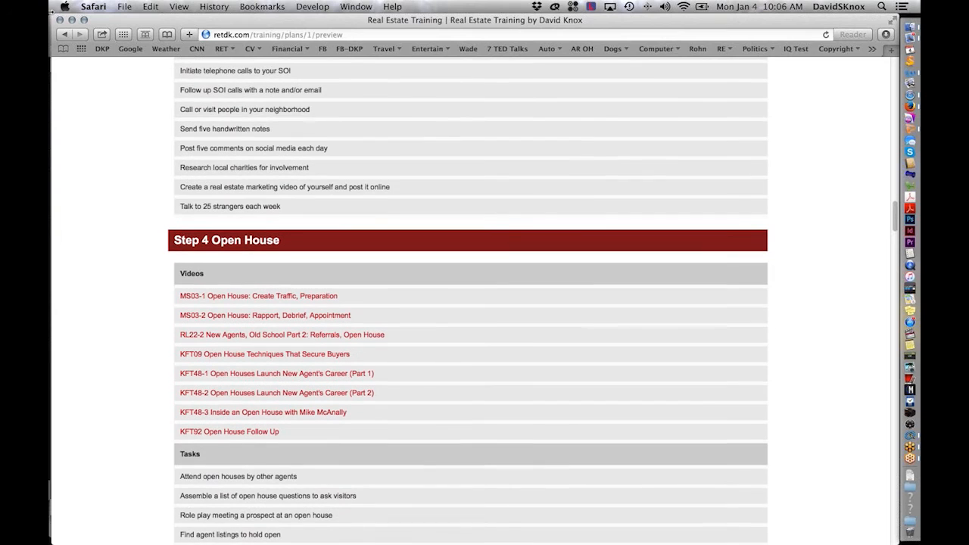
left_click(611, 70)
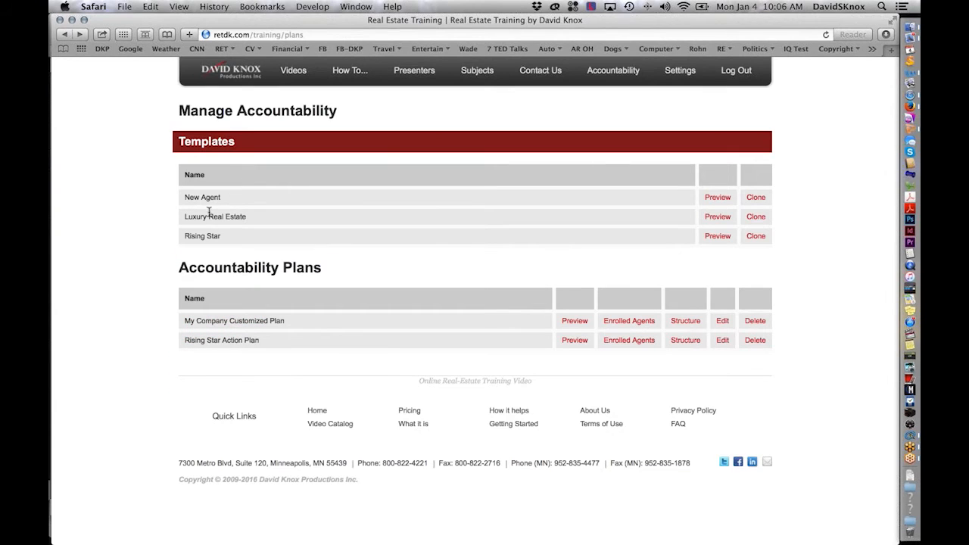
left_click(718, 217)
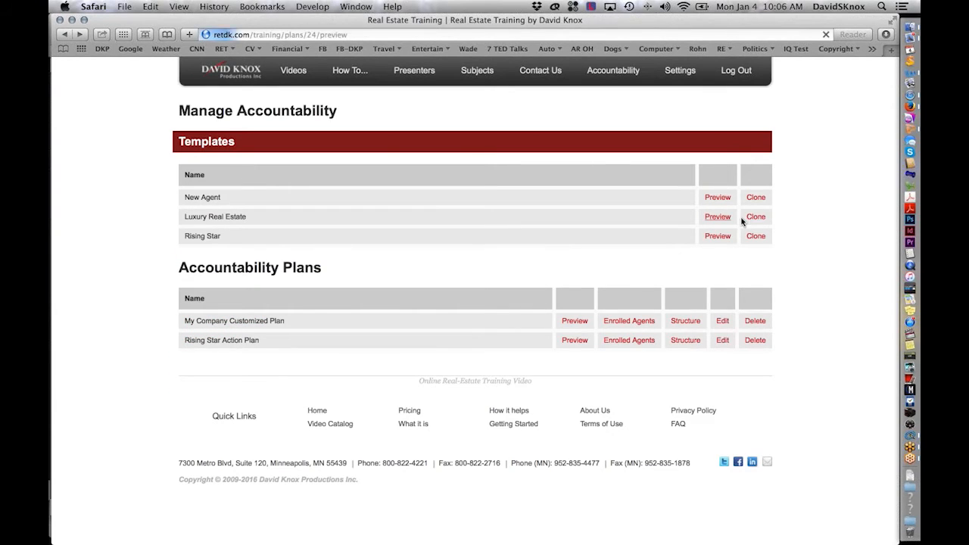
left_click(717, 217)
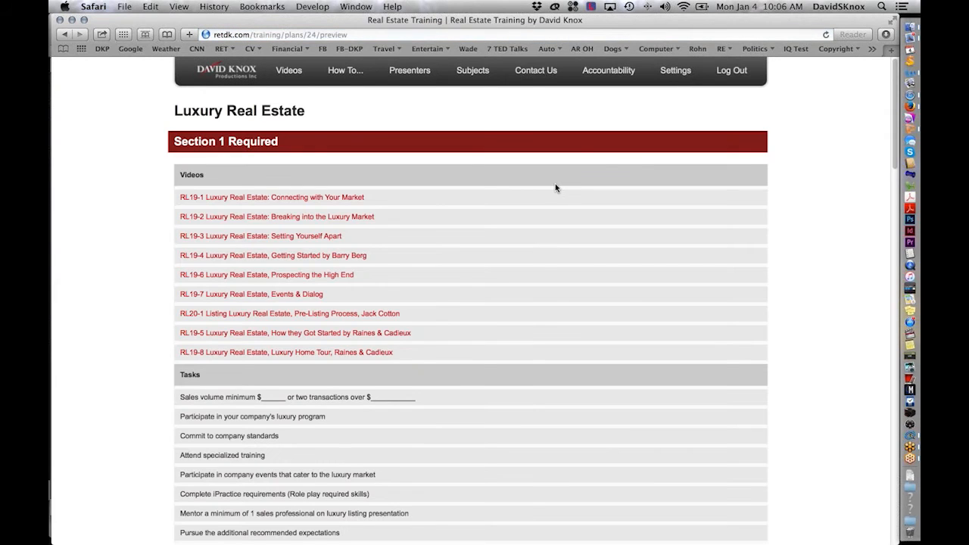
mouse_move(601, 218)
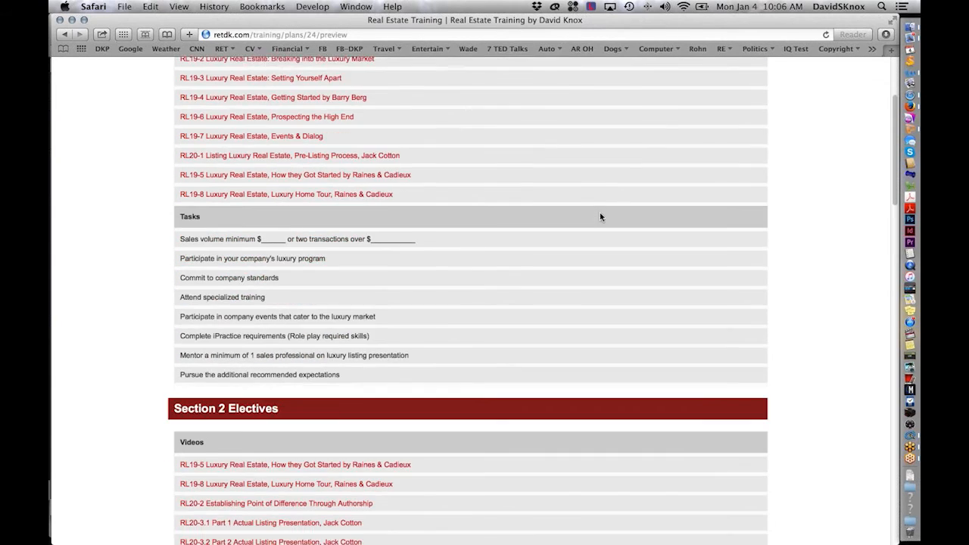
scroll("down", 3)
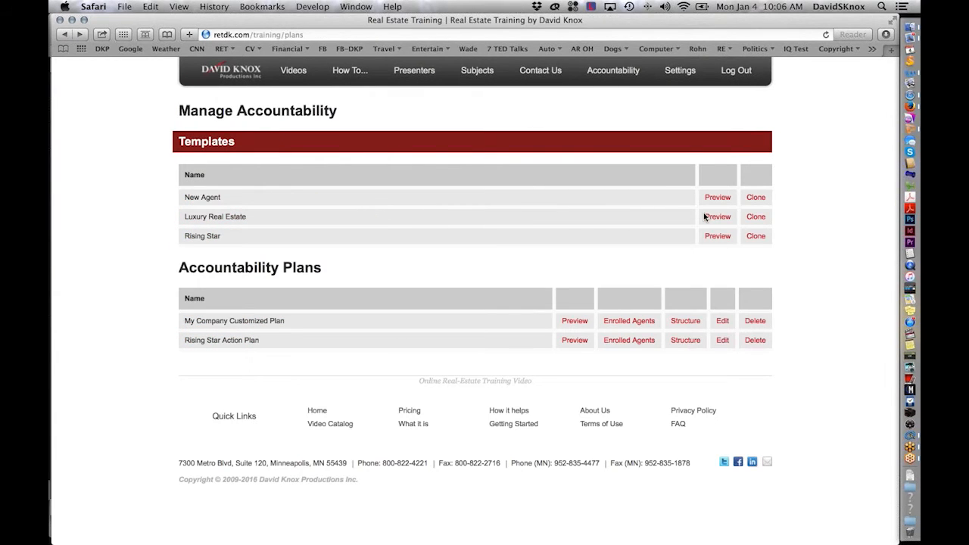
mouse_move(588, 221)
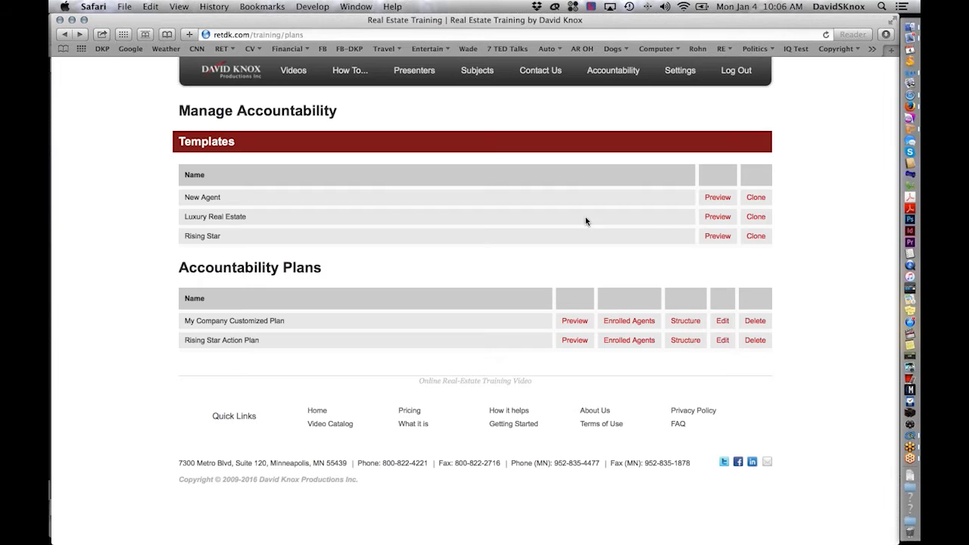
mouse_move(661, 241)
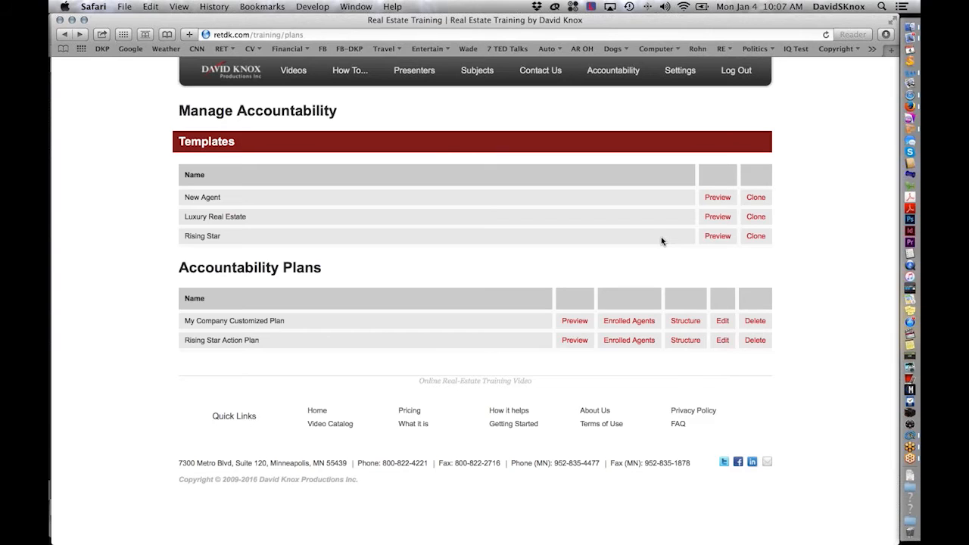
mouse_move(467, 257)
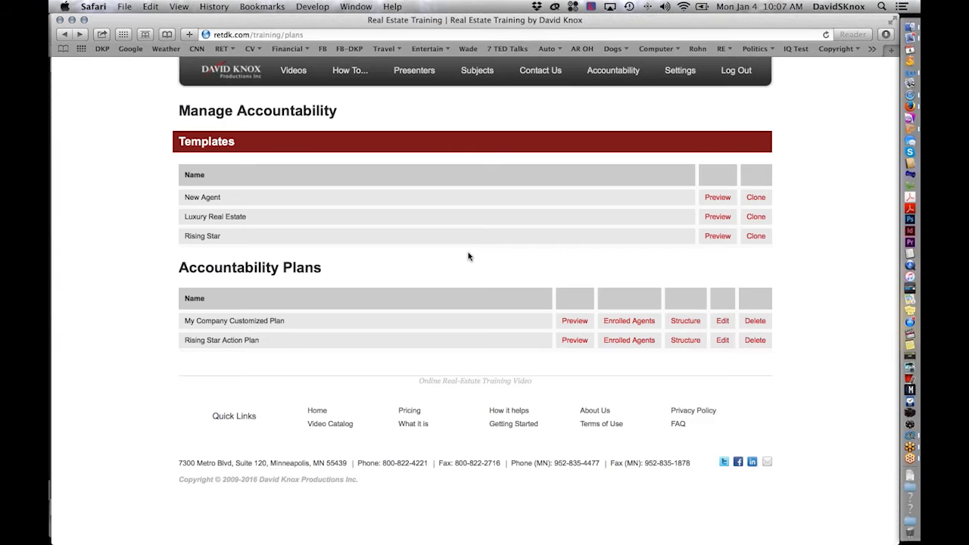
mouse_move(76, 218)
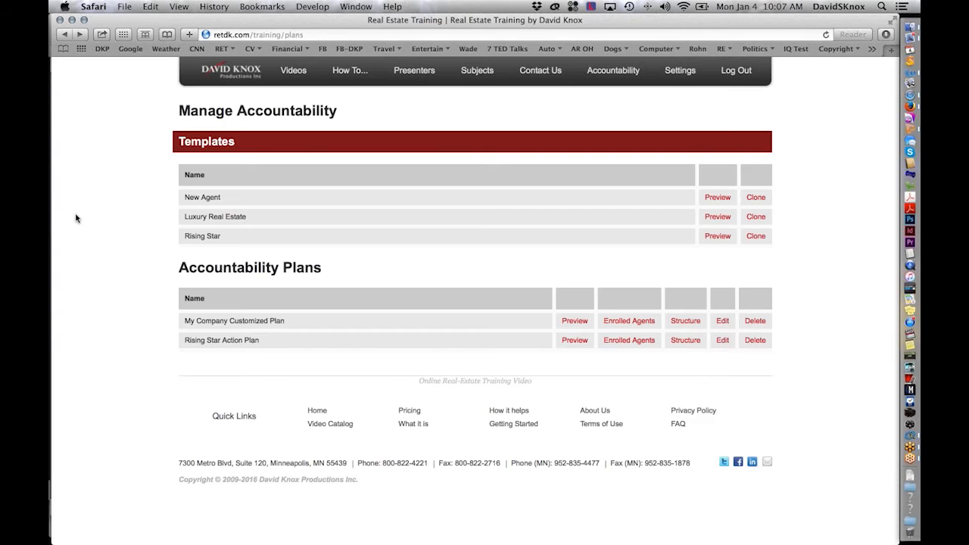
mouse_move(74, 221)
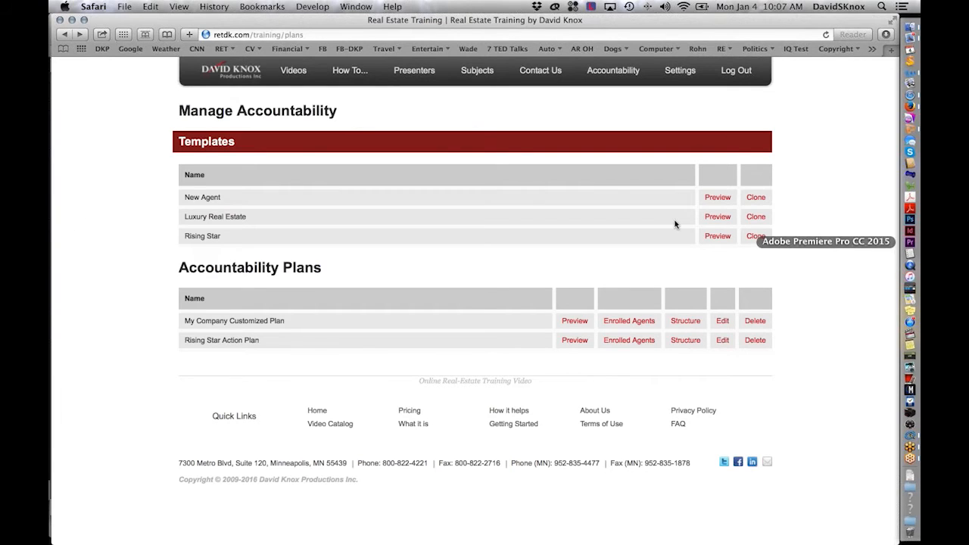
left_click(718, 236)
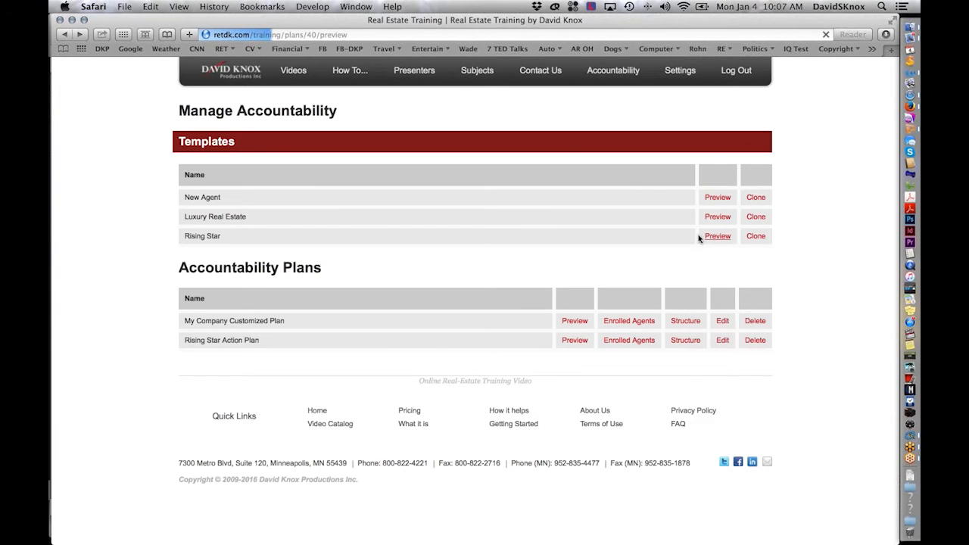
left_click(718, 236)
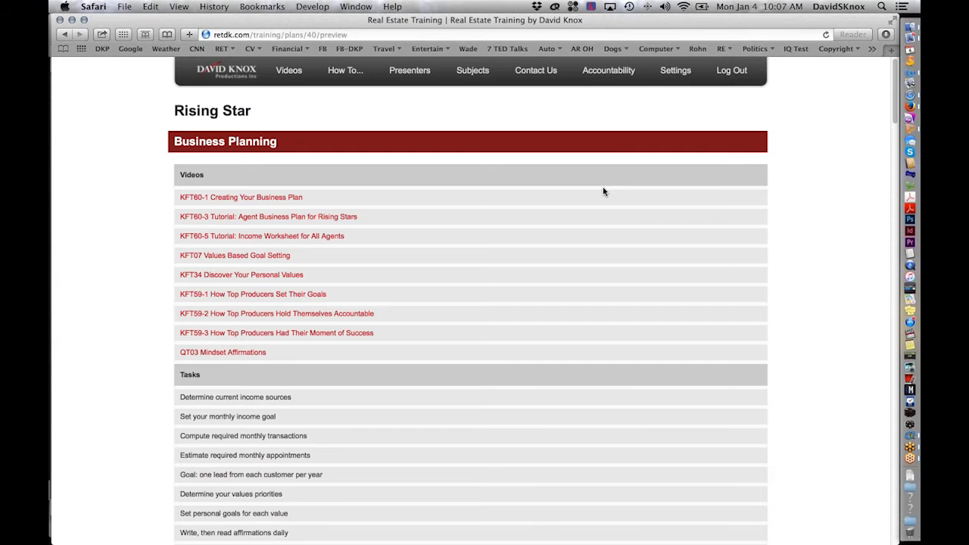
scroll("down", 3)
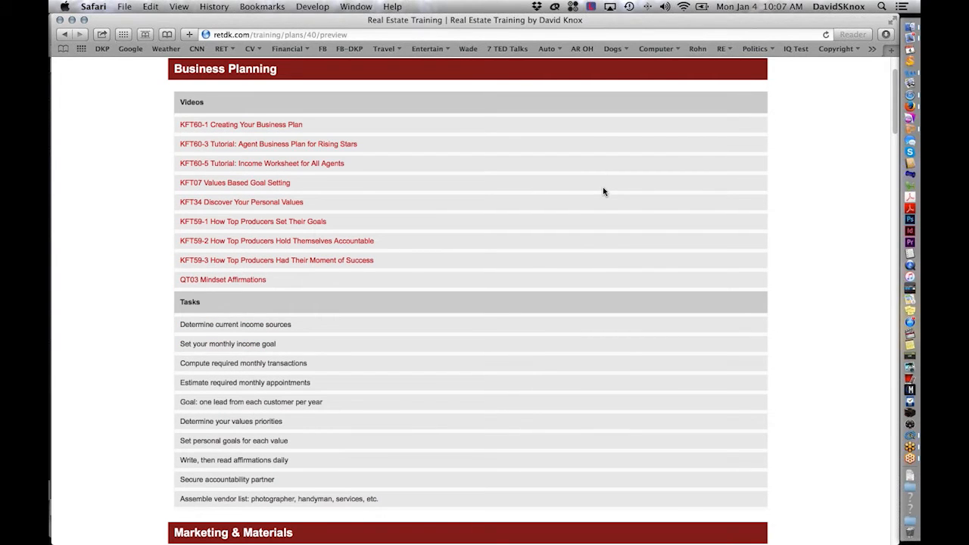
scroll("down", 3)
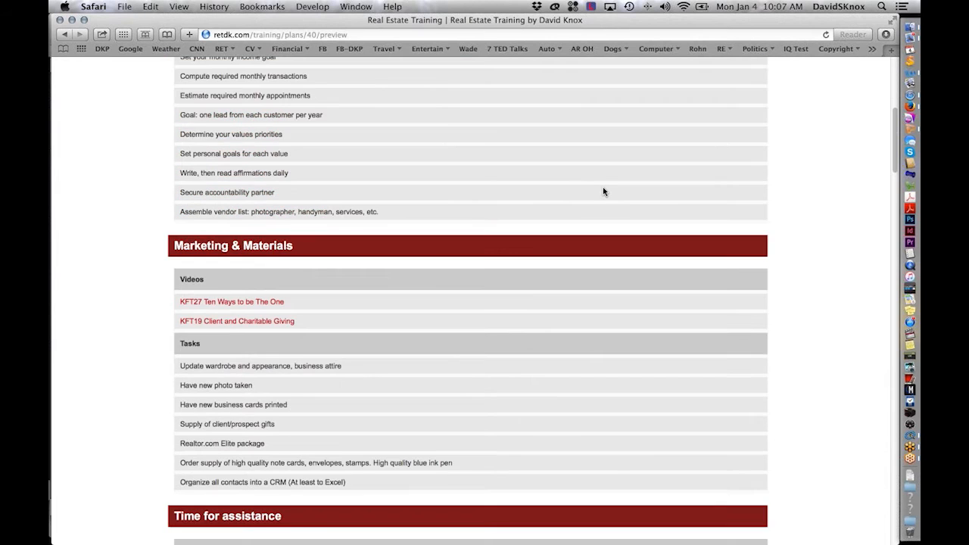
scroll("down", 3)
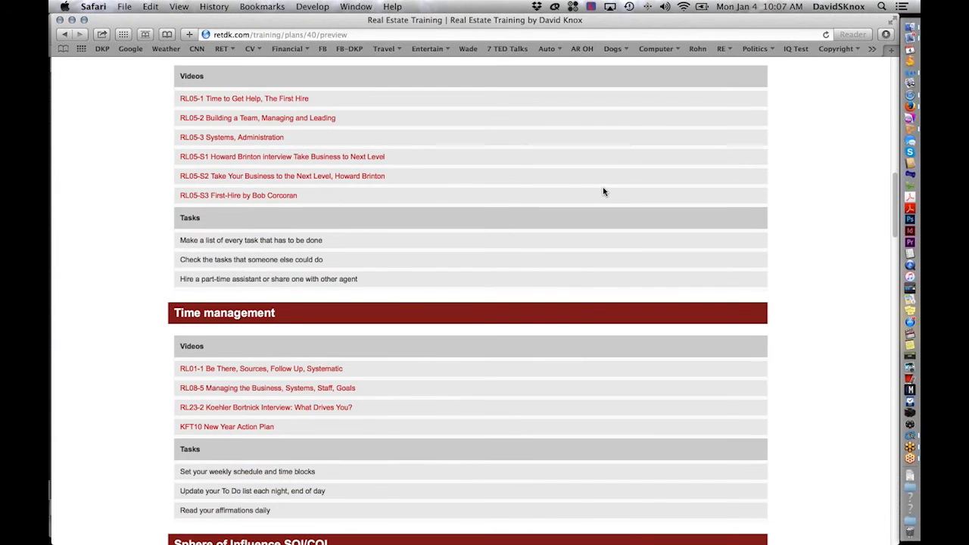
scroll("down", 3)
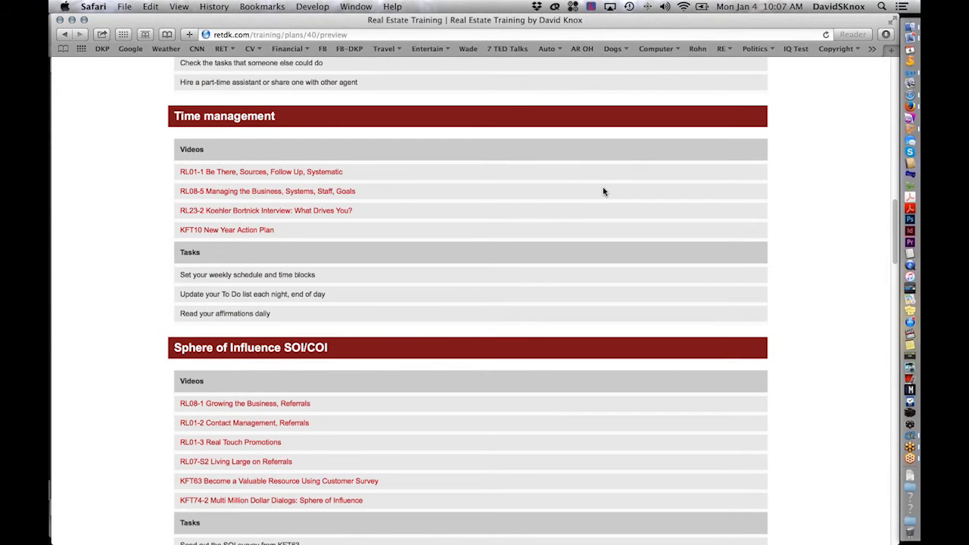
scroll("down", 3)
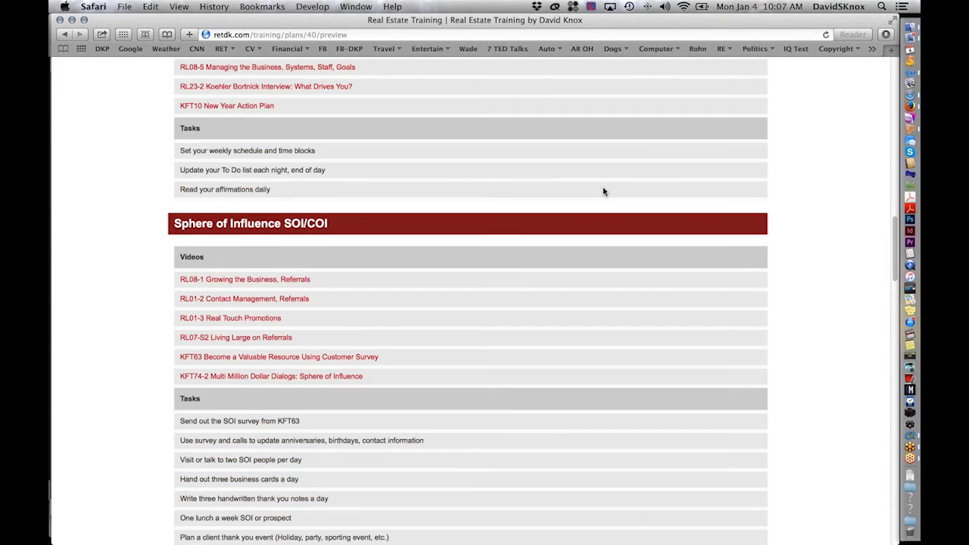
scroll("down", 3)
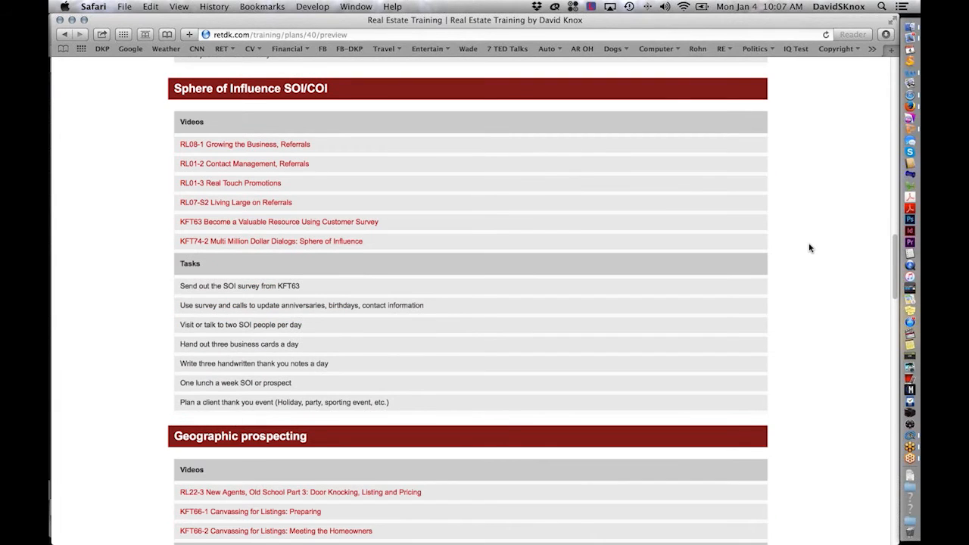
scroll("down", 3)
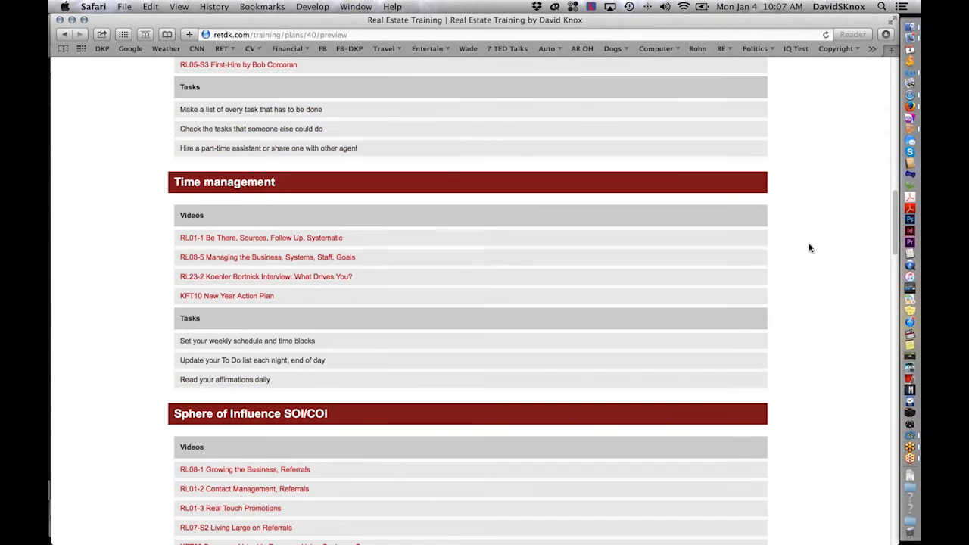
left_click(608, 69)
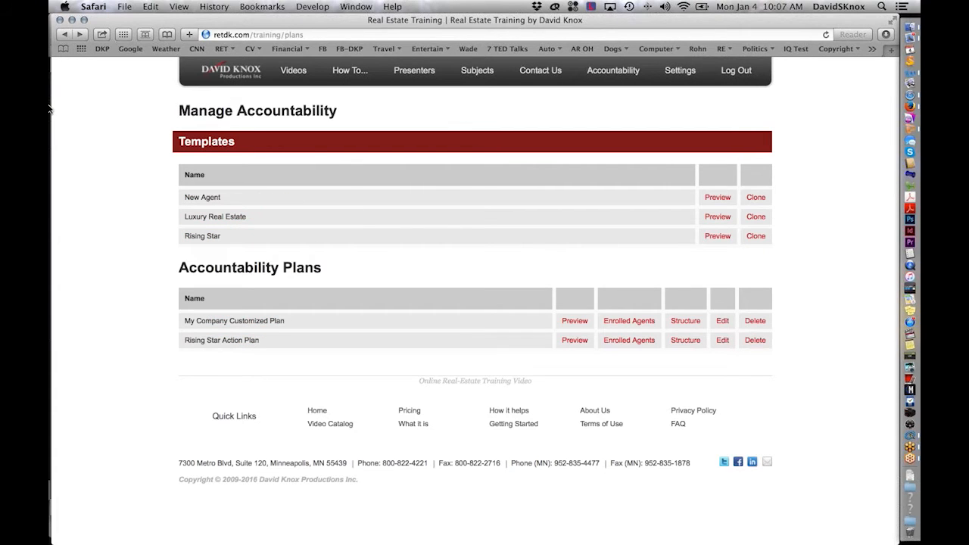
mouse_move(854, 225)
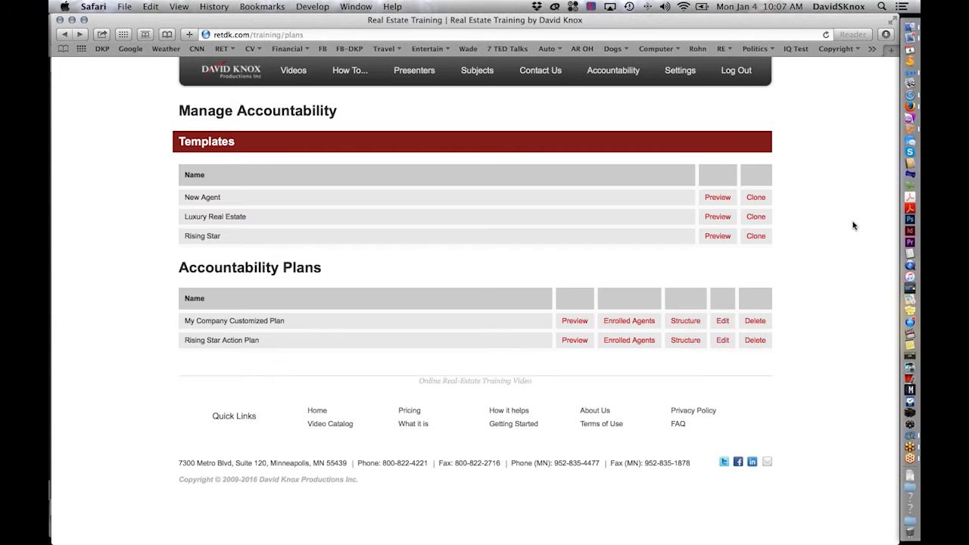
mouse_move(542, 145)
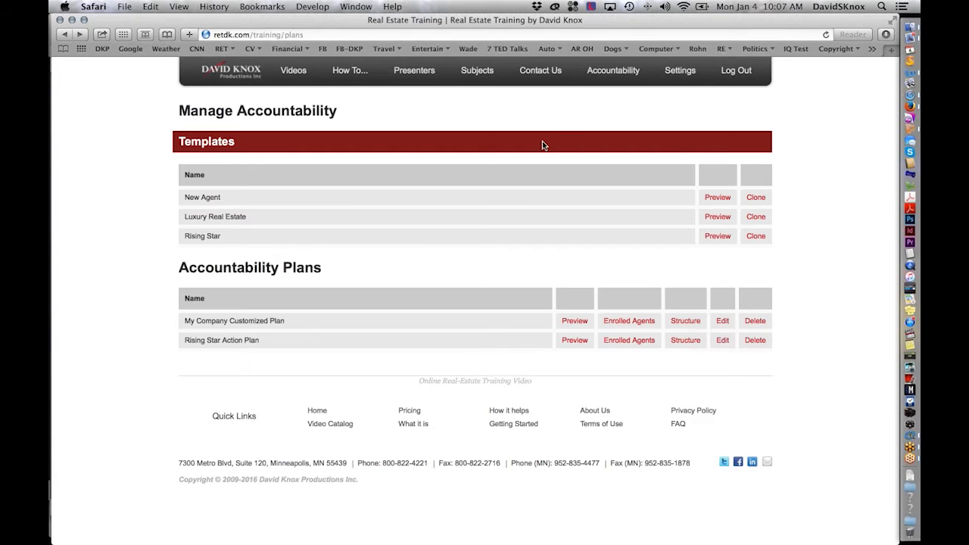
mouse_move(766, 209)
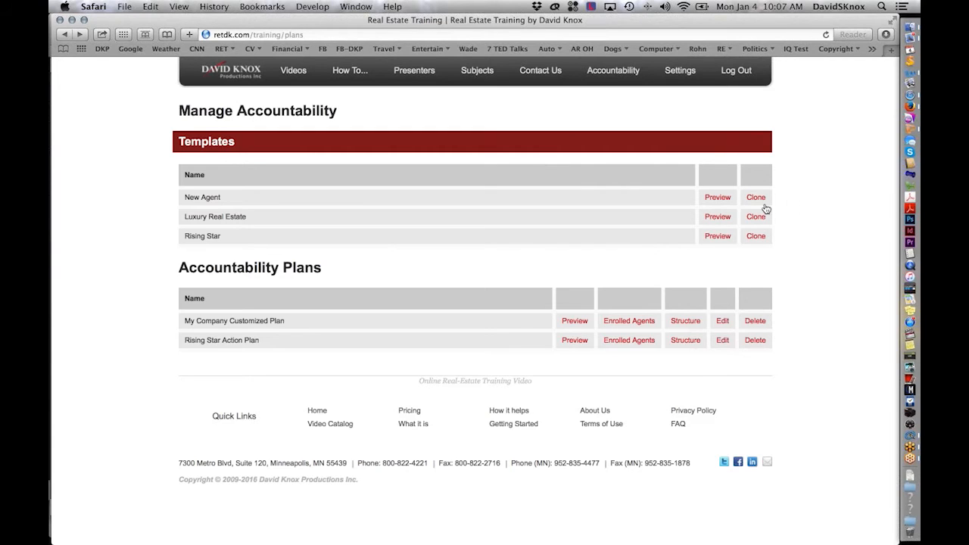
Clone the New Agent template into a new New Agent plan and inspect it.
left_click(755, 197)
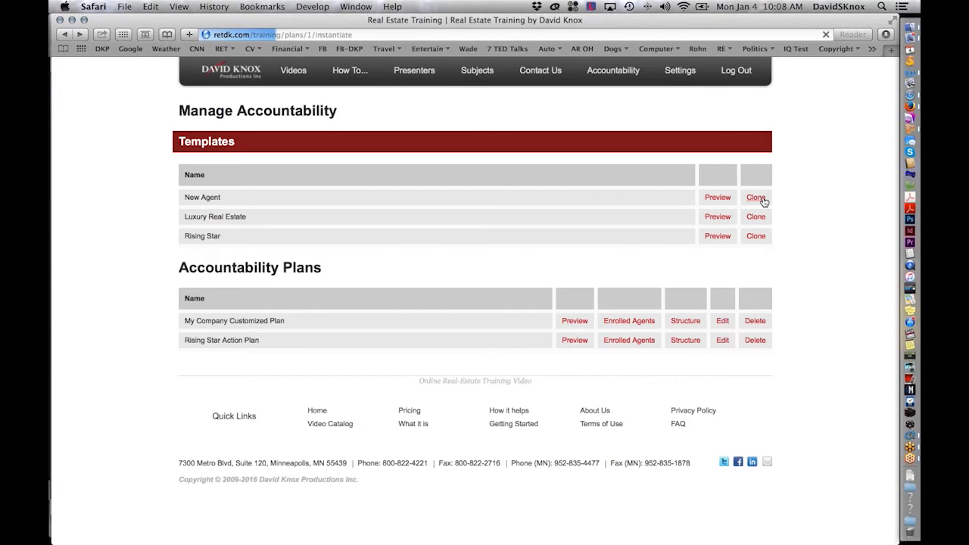
left_click(755, 197)
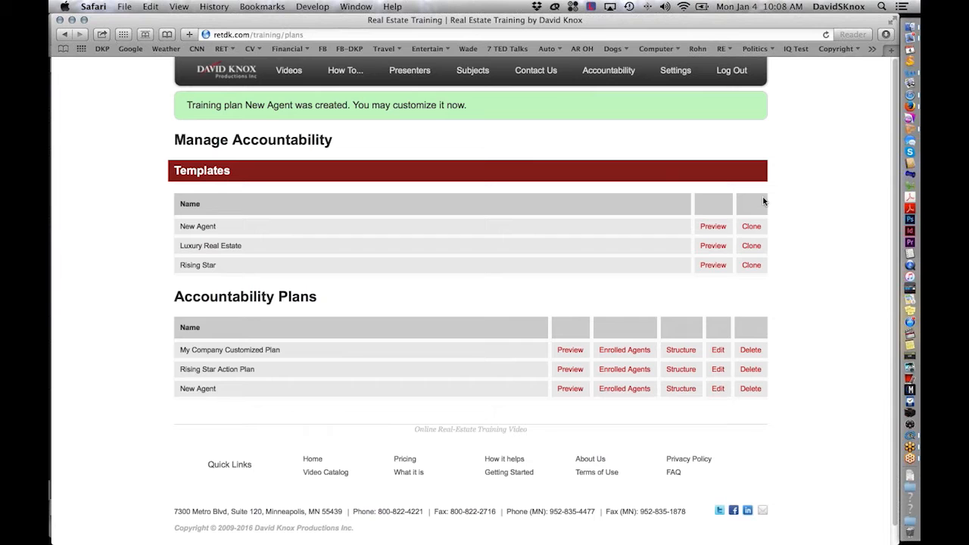
scroll("down", 3)
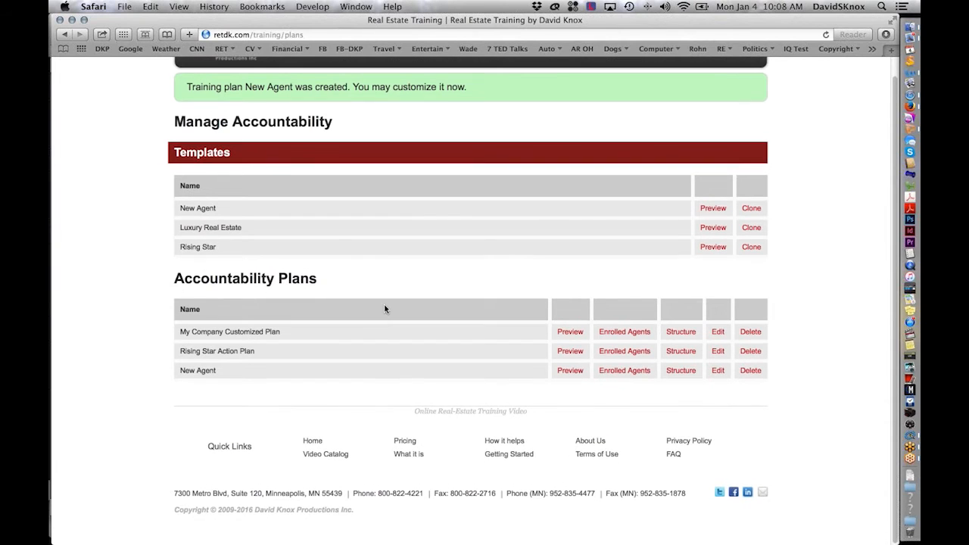
mouse_move(727, 436)
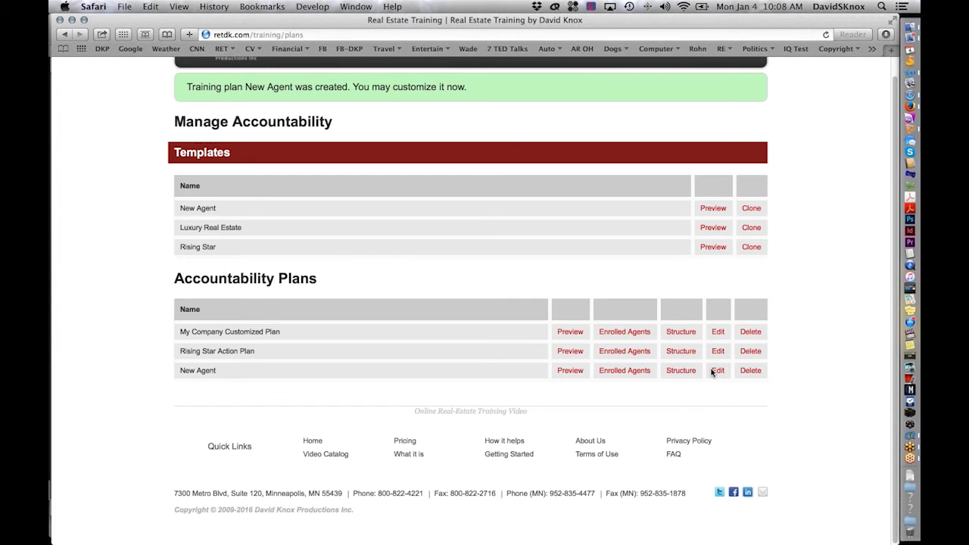
left_click(717, 370)
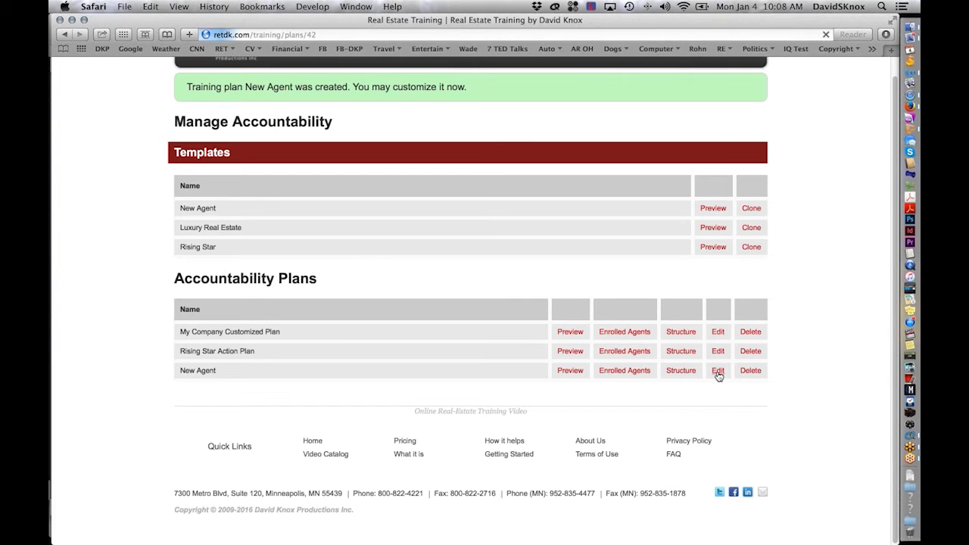
left_click(718, 369)
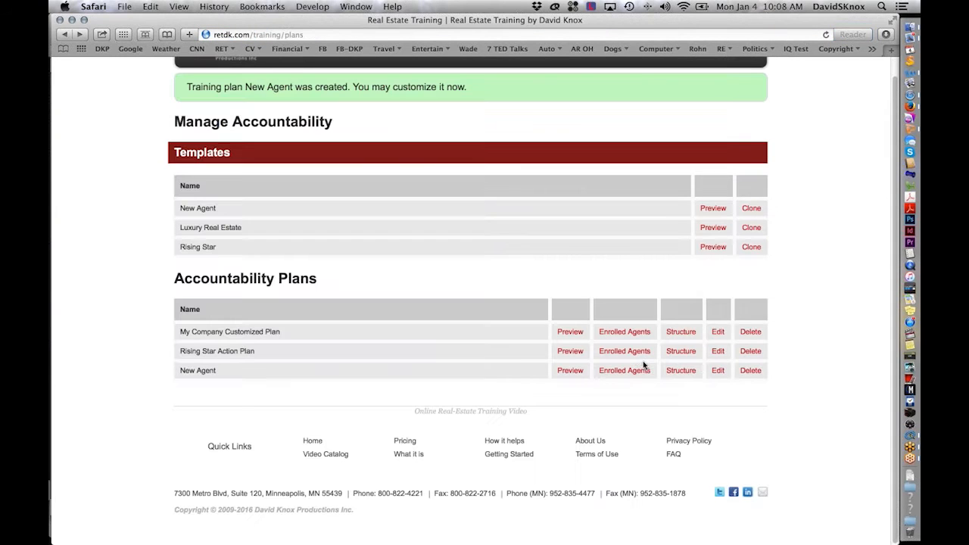
left_click(681, 370)
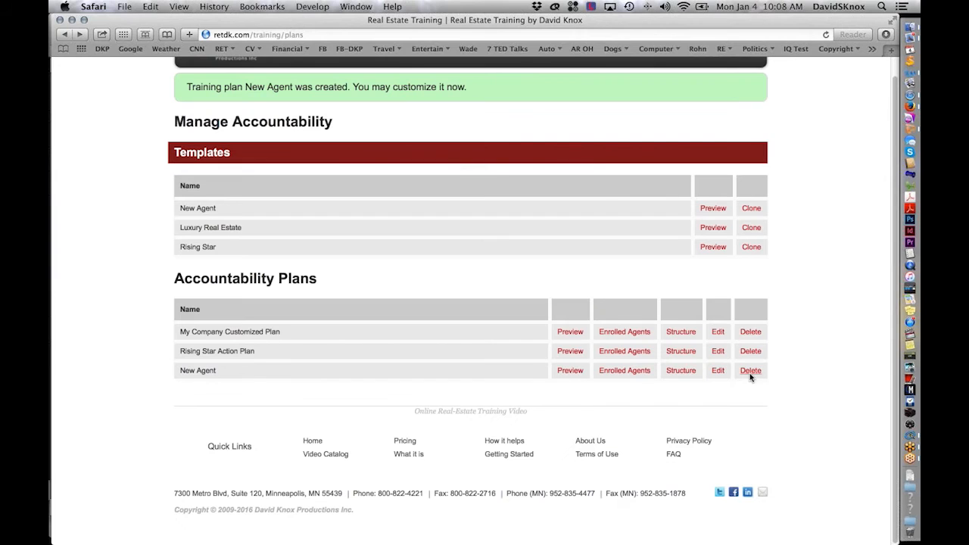
Delete the new New Agent plan, confirming with OK, leaving two plans.
left_click(749, 369)
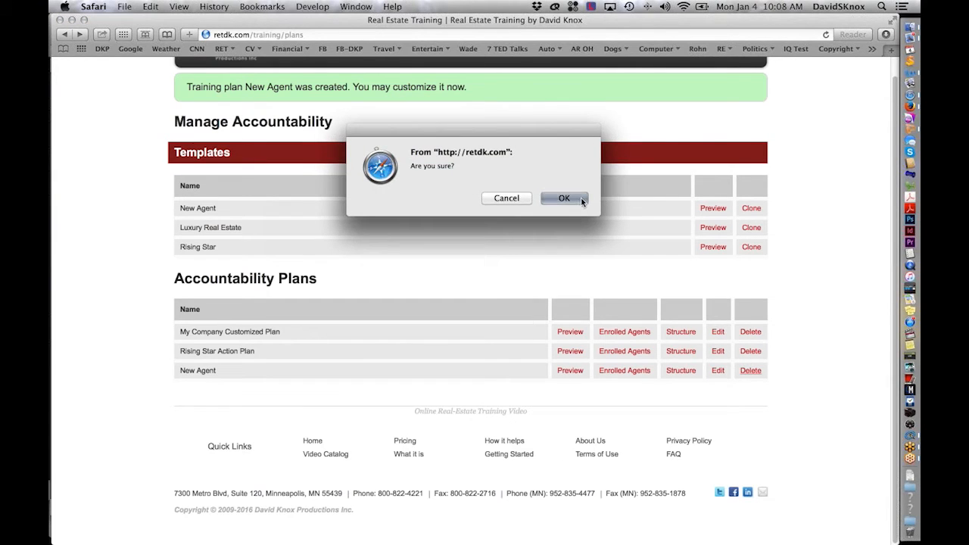
left_click(563, 196)
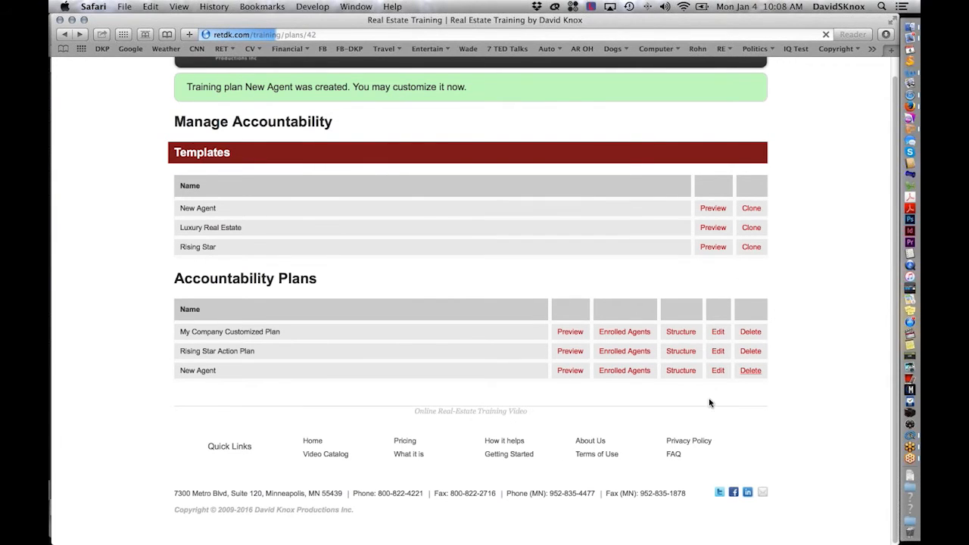
left_click(751, 369)
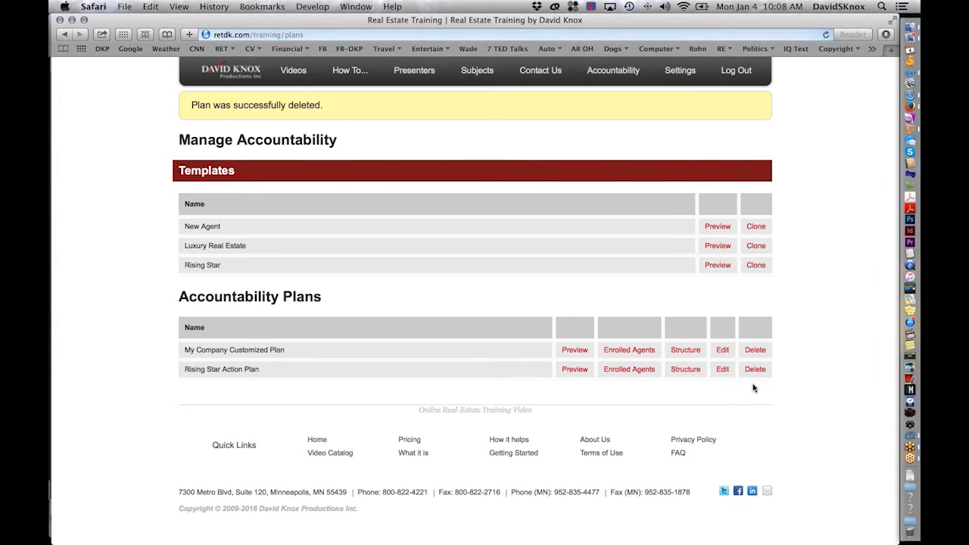
Edit My Company Customized Plan, remove the Objections & Negotiation section, and update the plan.
double_click(233, 348)
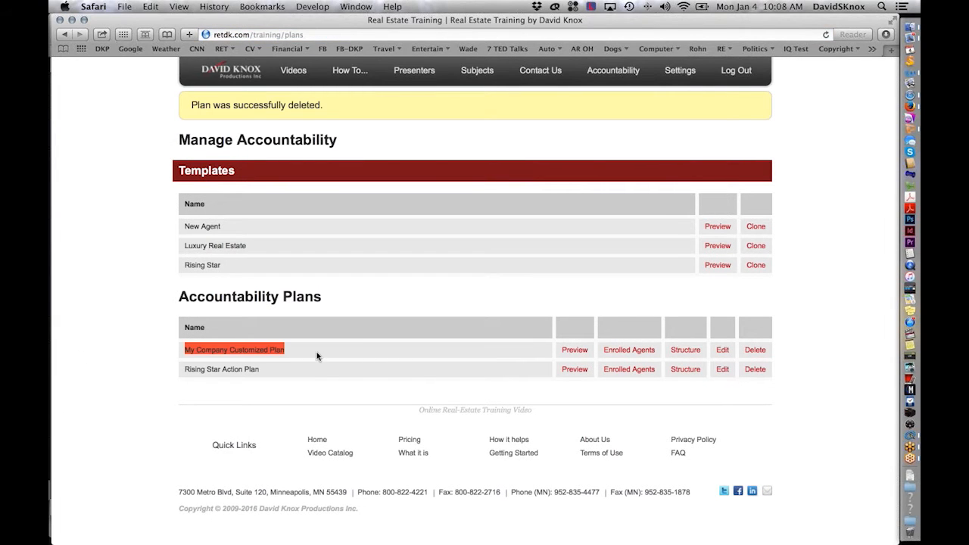
mouse_move(685, 350)
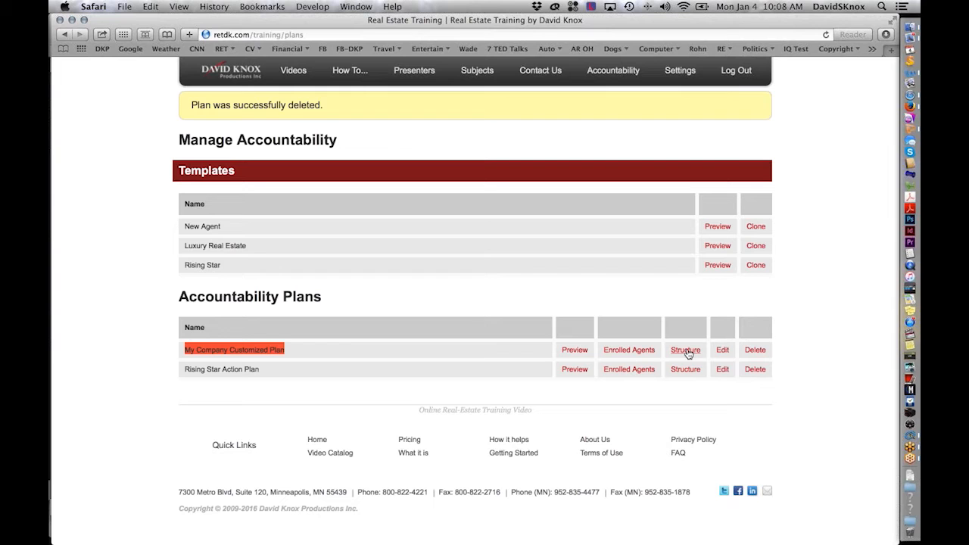
left_click(684, 349)
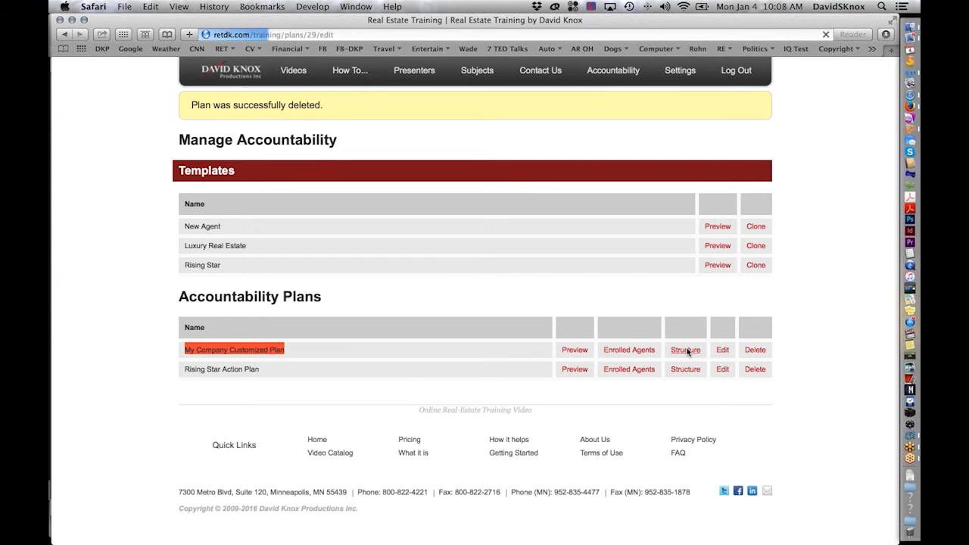
left_click(722, 348)
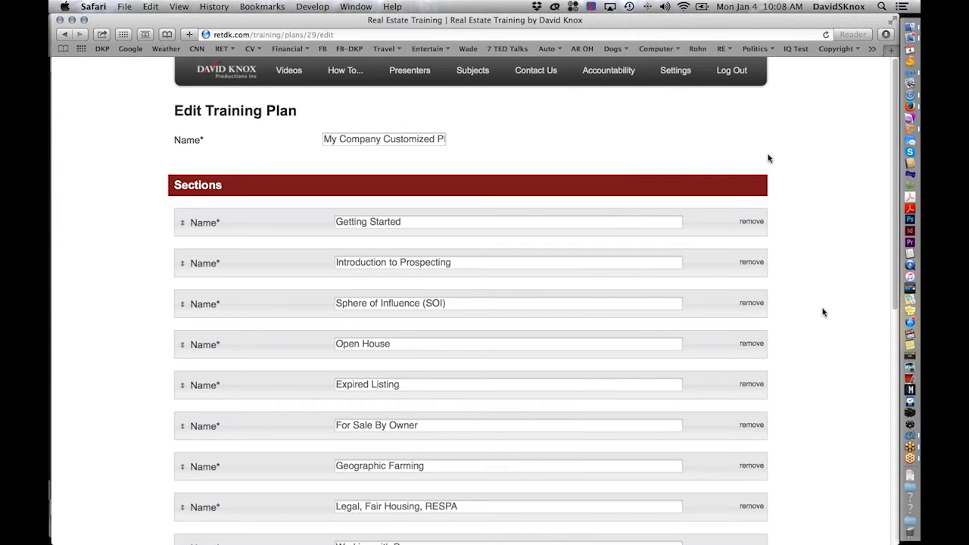
scroll("down", 3)
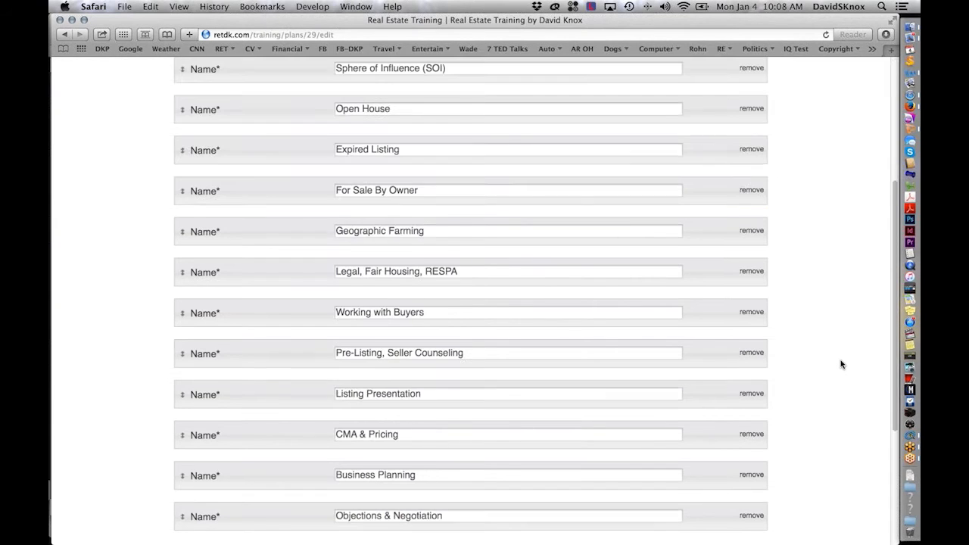
scroll("down", 3)
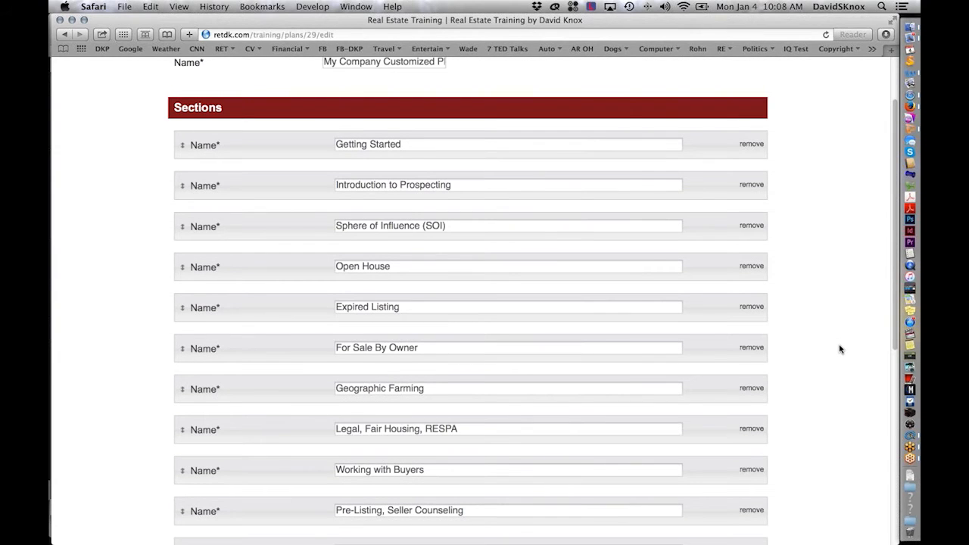
mouse_move(821, 351)
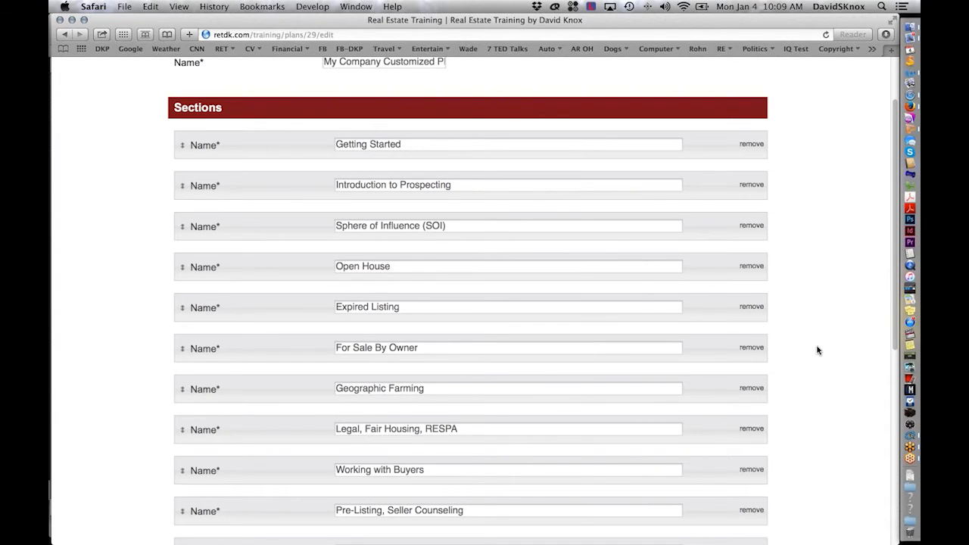
scroll("down", 3)
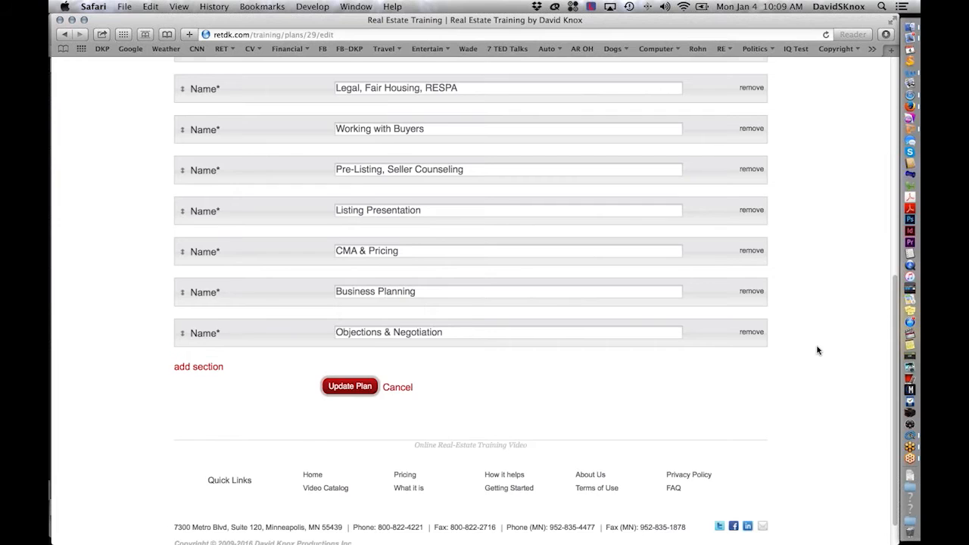
scroll("down", 3)
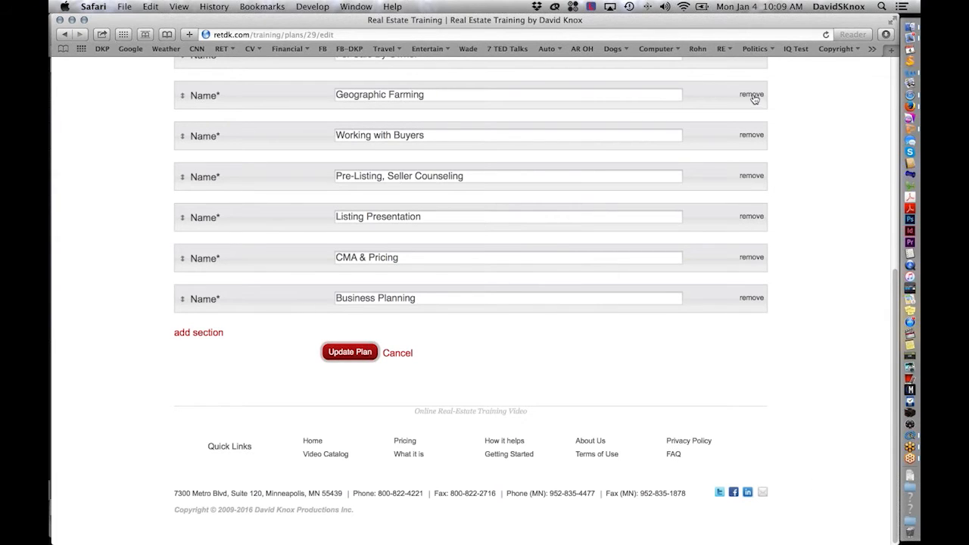
mouse_move(818, 316)
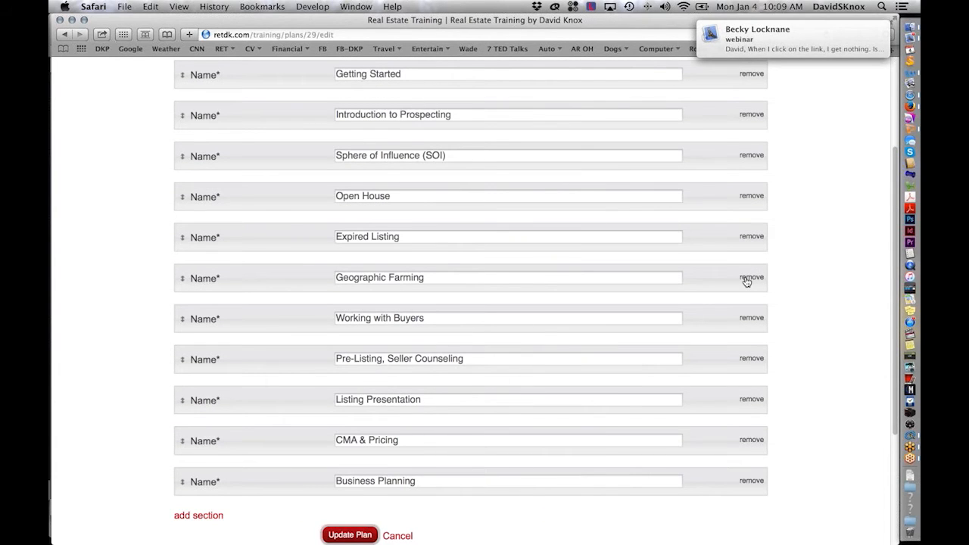
mouse_move(810, 294)
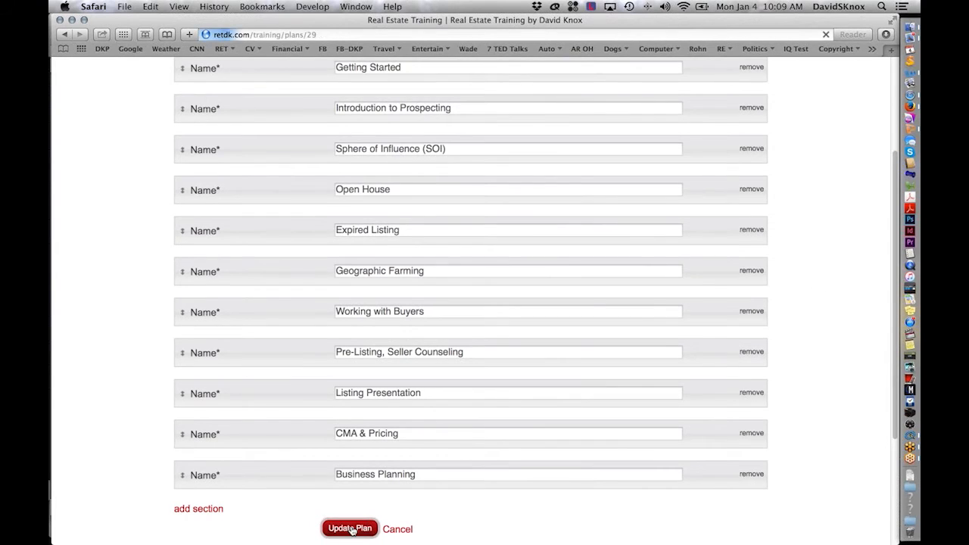
left_click(348, 529)
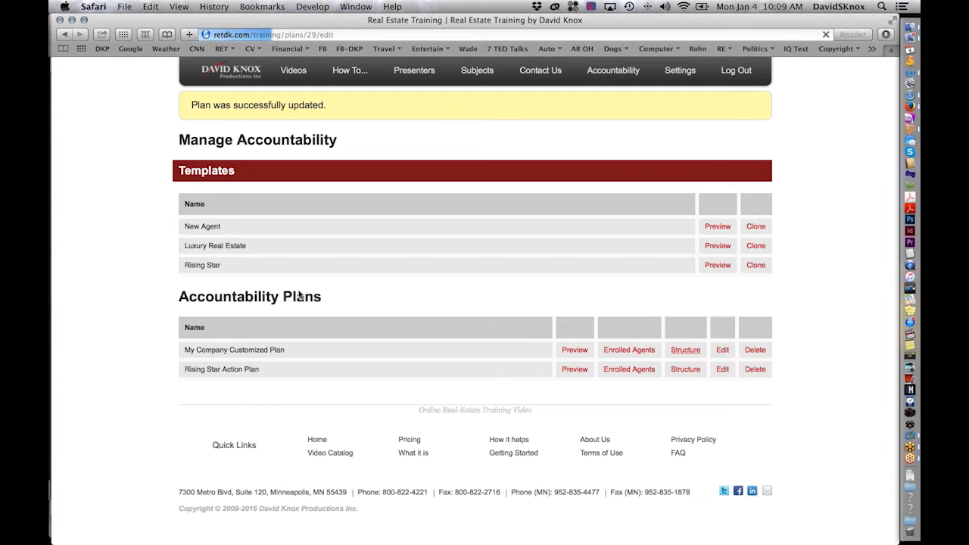
Move Business Planning after Getting Started and Working with Buyers up, then update the plan.
left_click(723, 348)
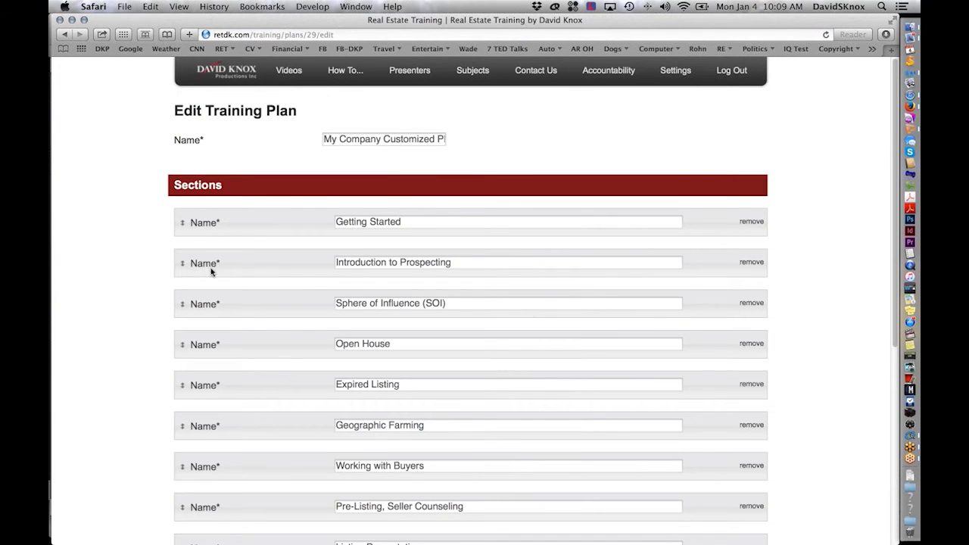
mouse_move(203, 360)
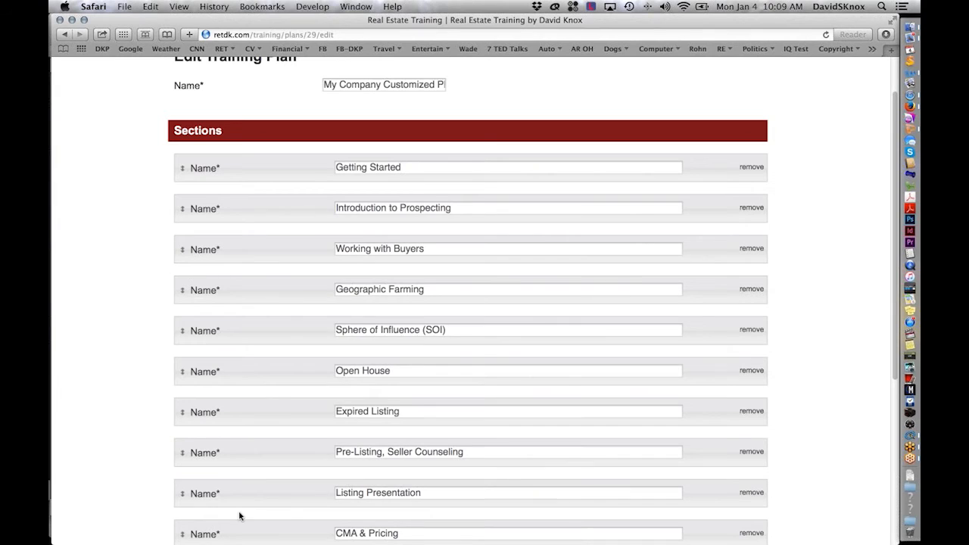
mouse_move(192, 315)
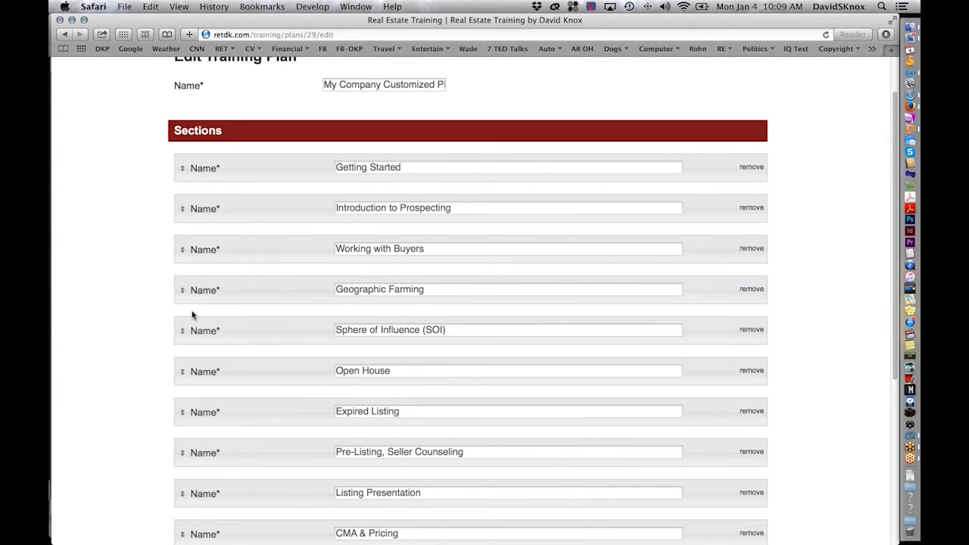
scroll("down", 3)
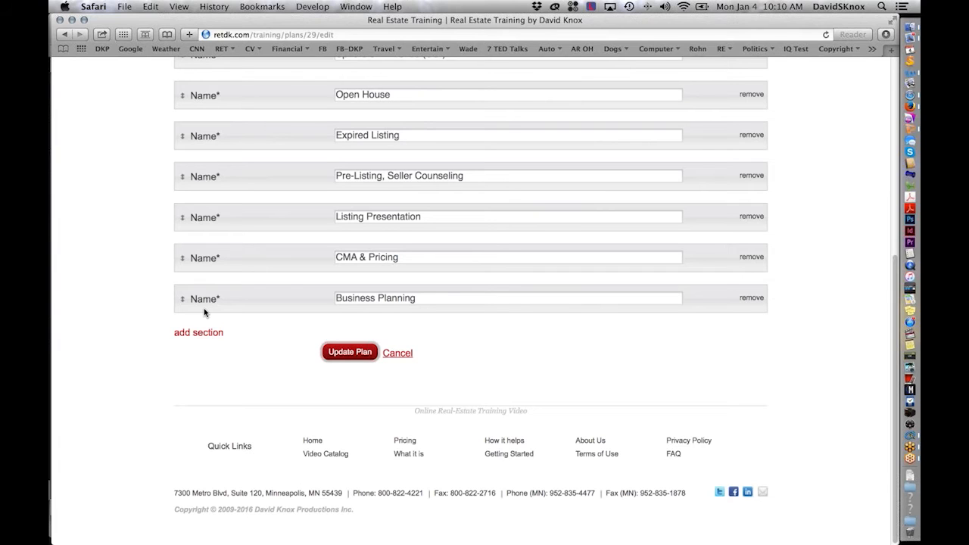
mouse_move(212, 299)
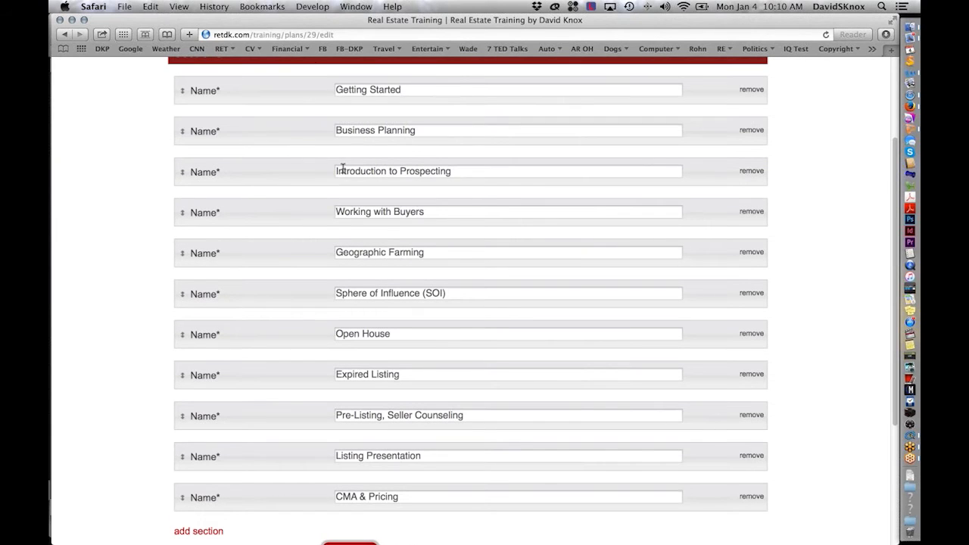
scroll("down", 3)
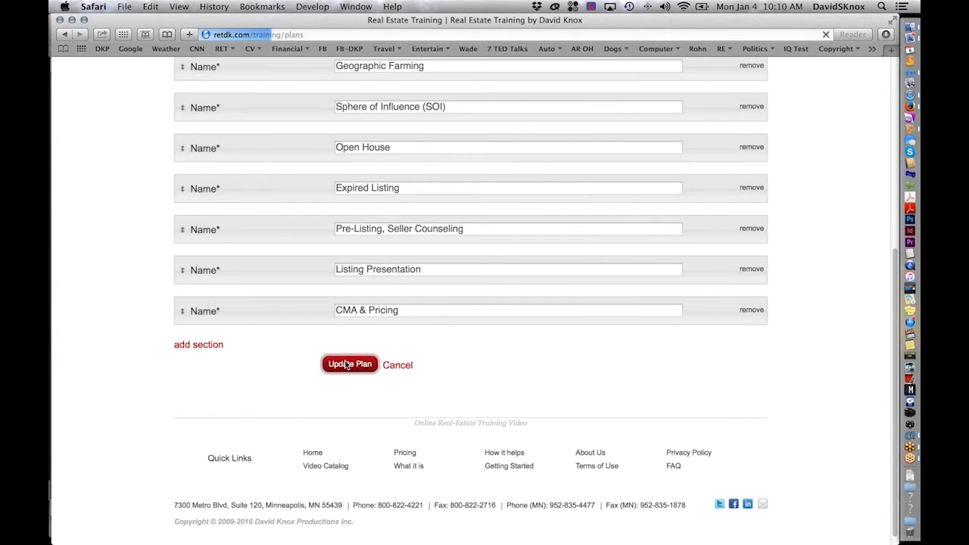
left_click(349, 363)
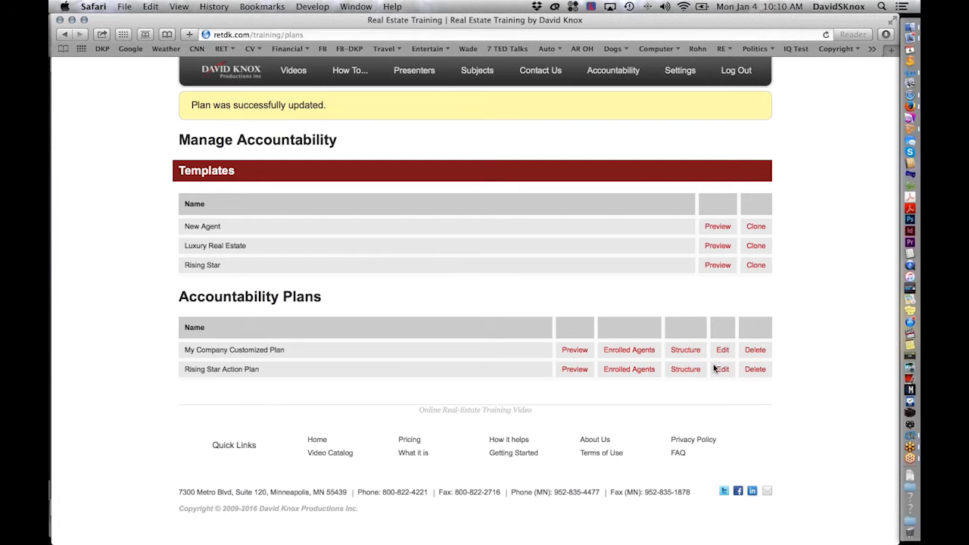
View the plan's structure and move KFT72 New Agent Mentorship Lessons to second video.
left_click(723, 350)
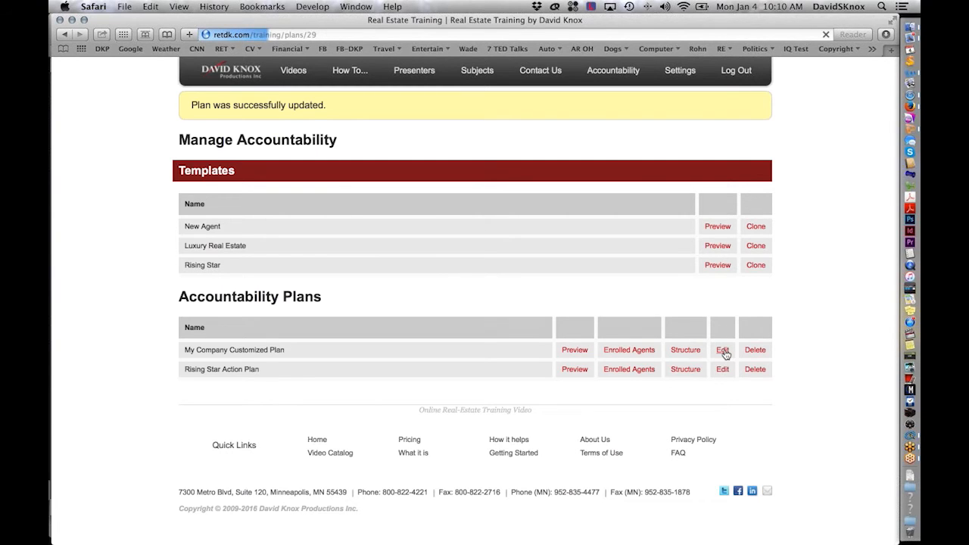
left_click(722, 350)
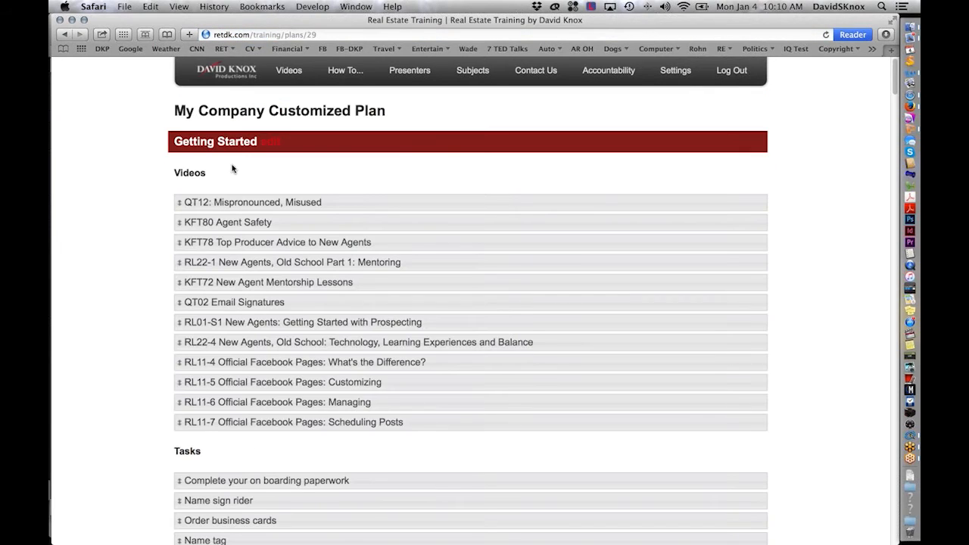
scroll("down", 3)
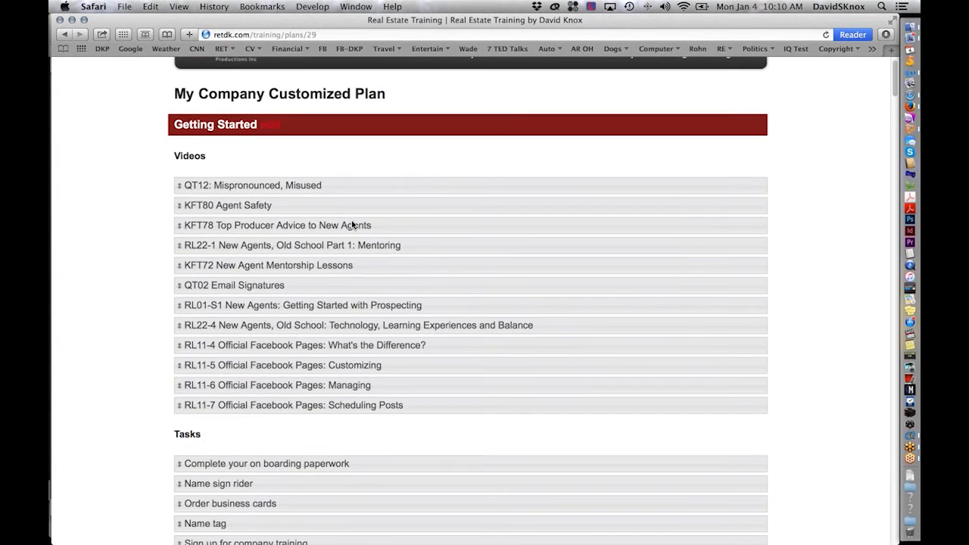
scroll("down", 3)
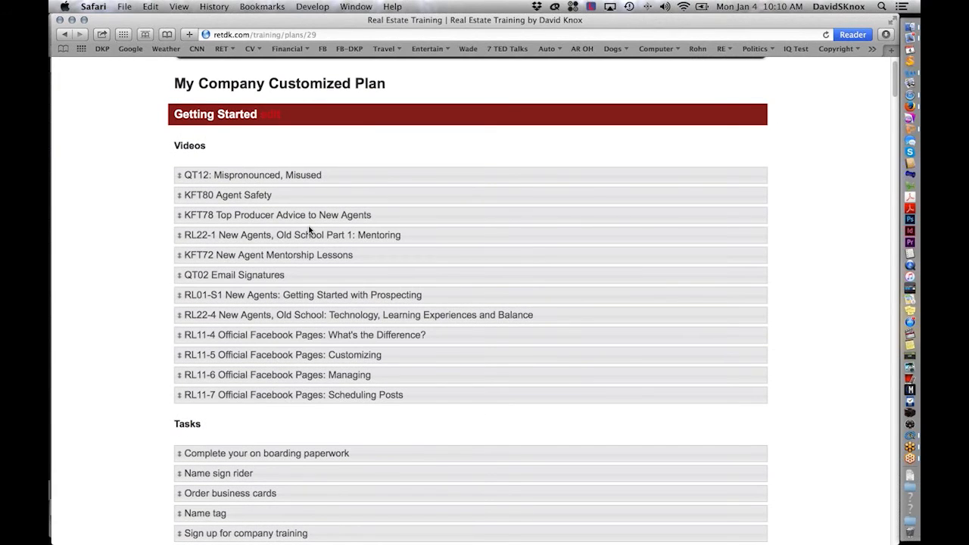
mouse_move(161, 362)
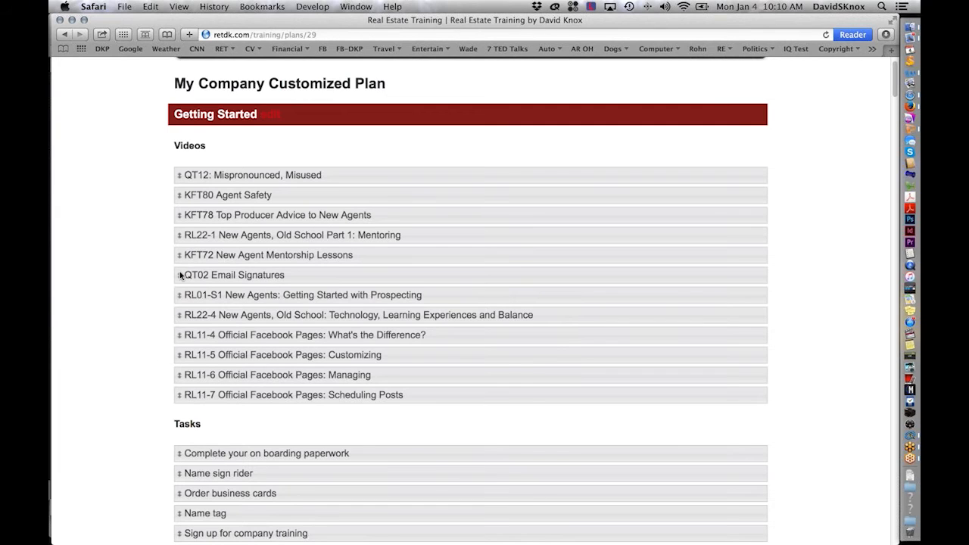
left_click_drag(230, 276, 234, 194)
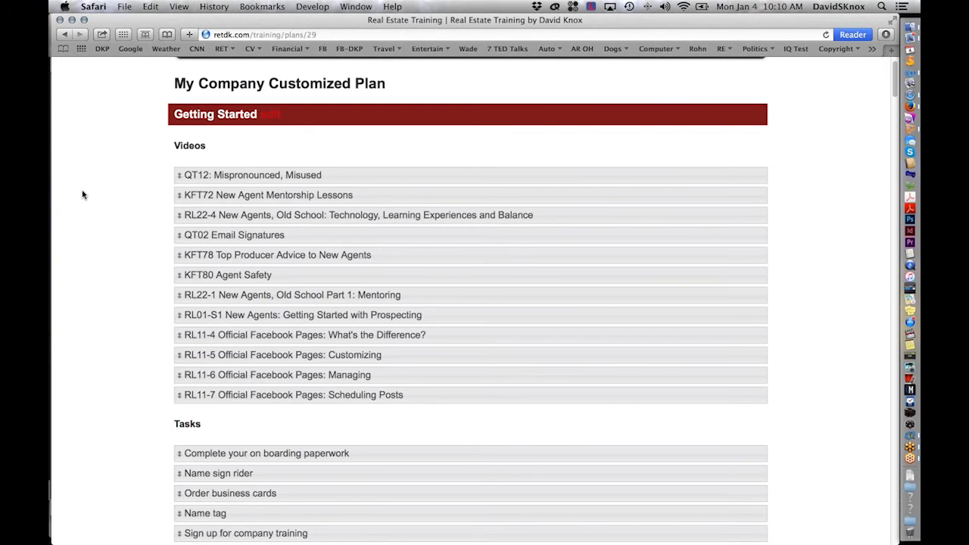
Move Take professional photo up to second task in Getting Started.
scroll("down", 3)
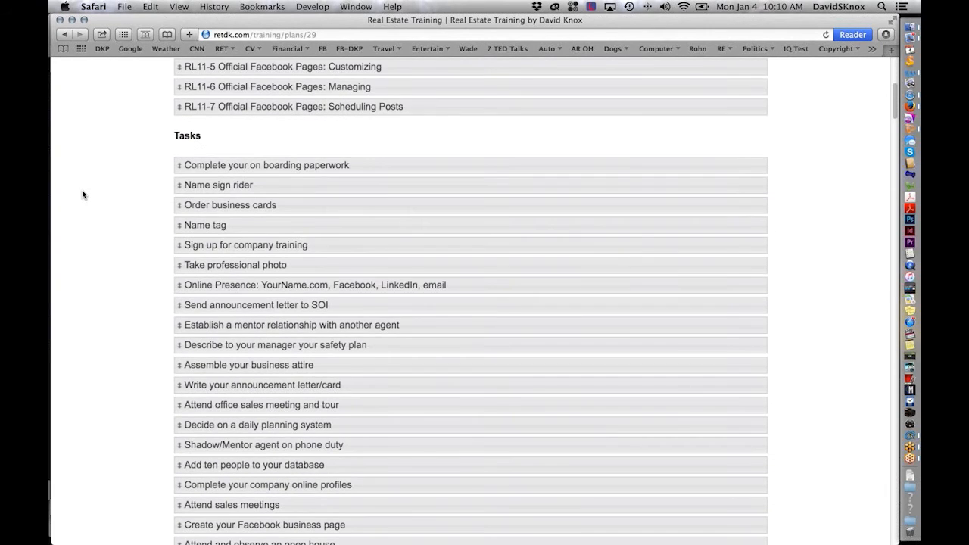
scroll("down", 3)
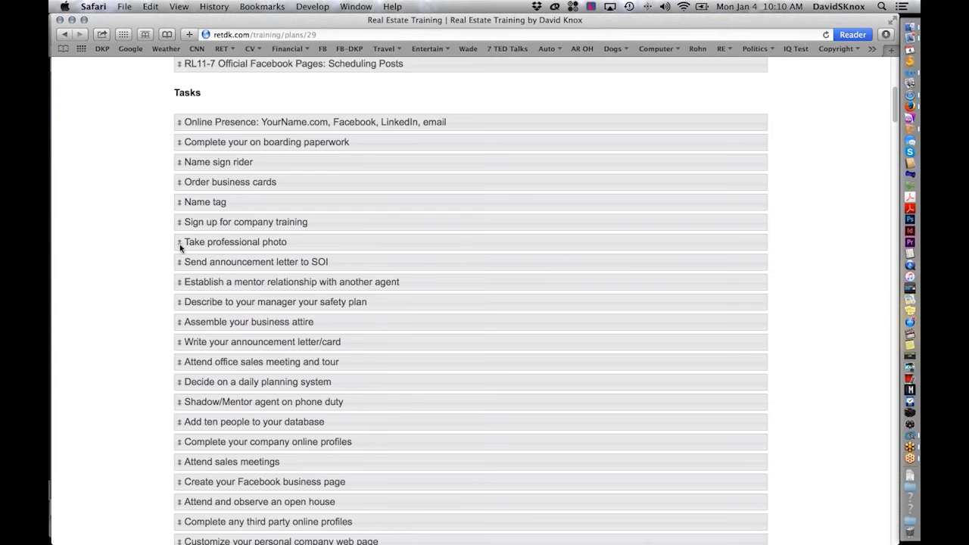
left_click_drag(236, 242, 236, 143)
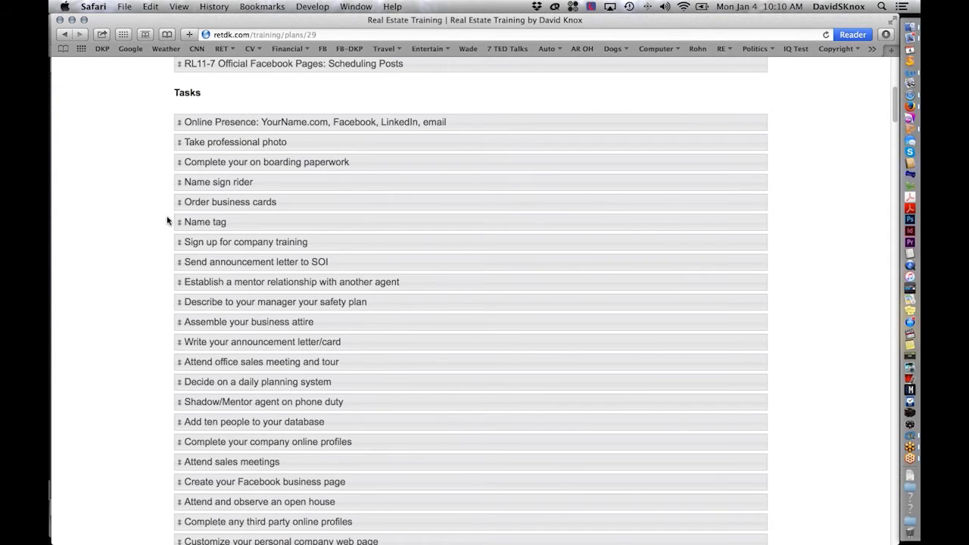
mouse_move(179, 379)
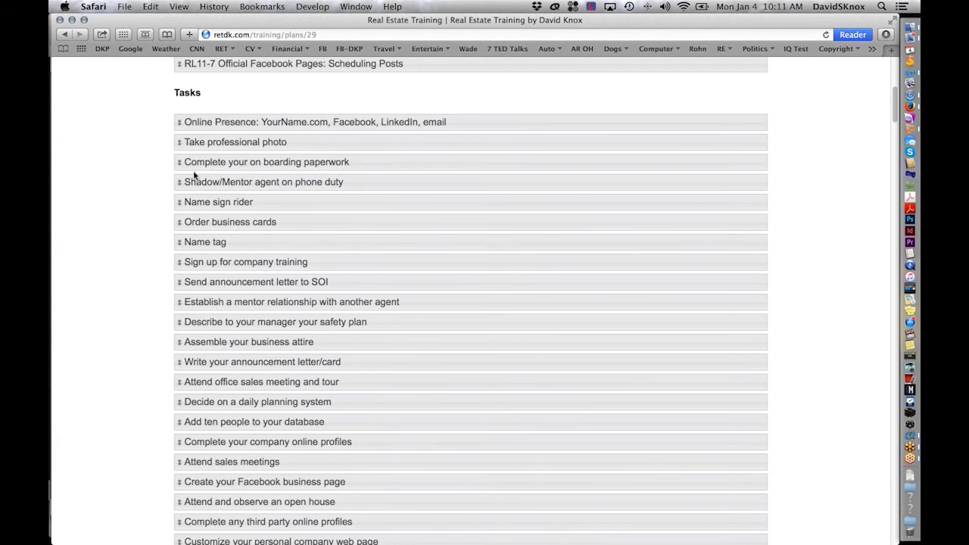
scroll("down", 3)
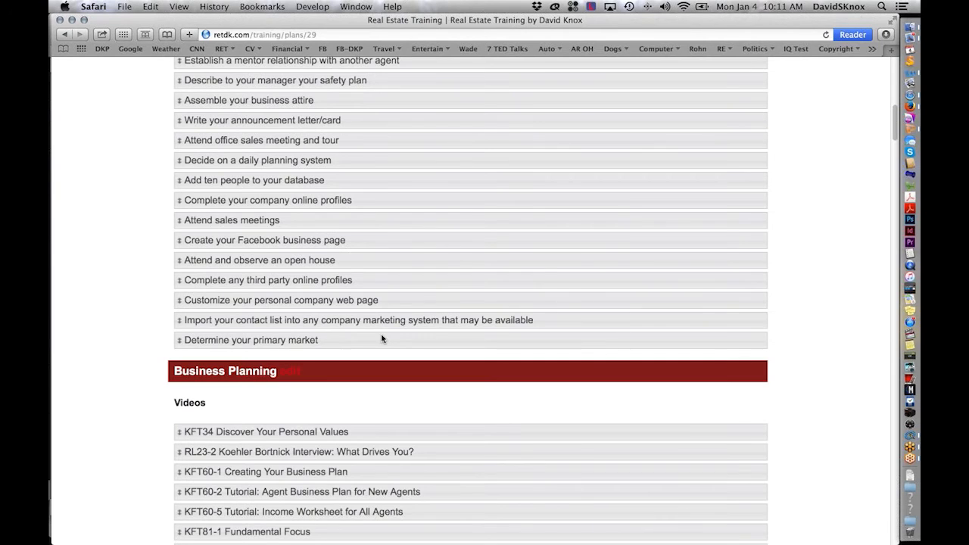
scroll("down", 3)
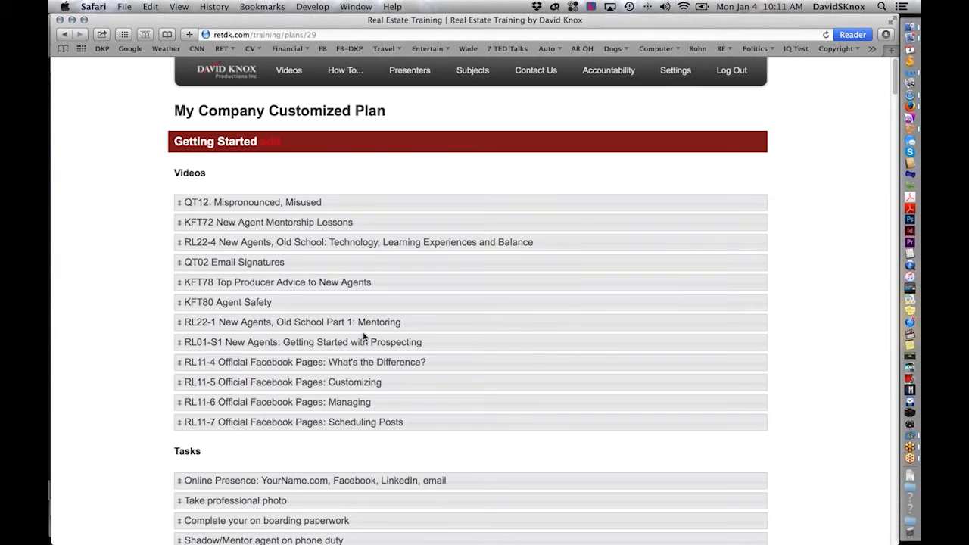
left_click(215, 142)
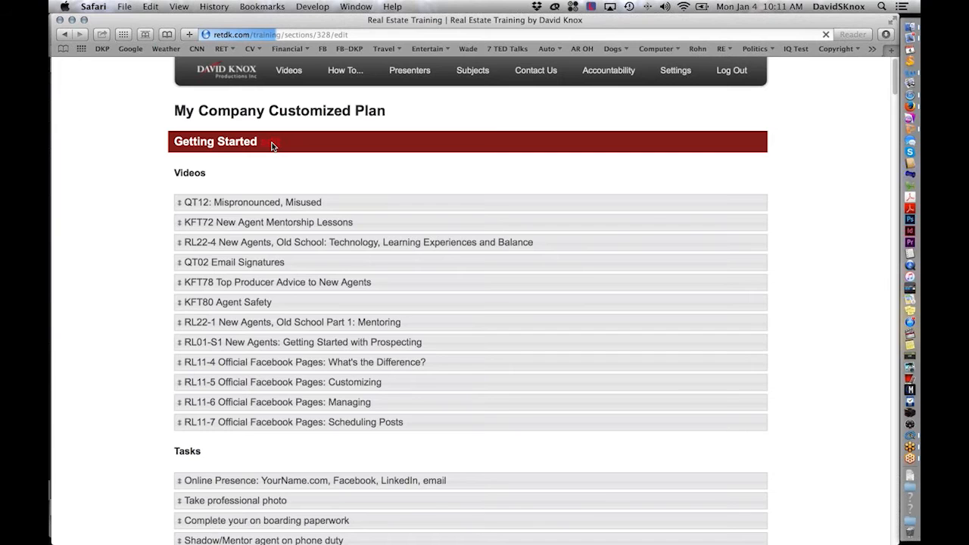
Tick the RL12 Pat Zaby financing videos and other titles in the Getting Started video checklist.
left_click(215, 142)
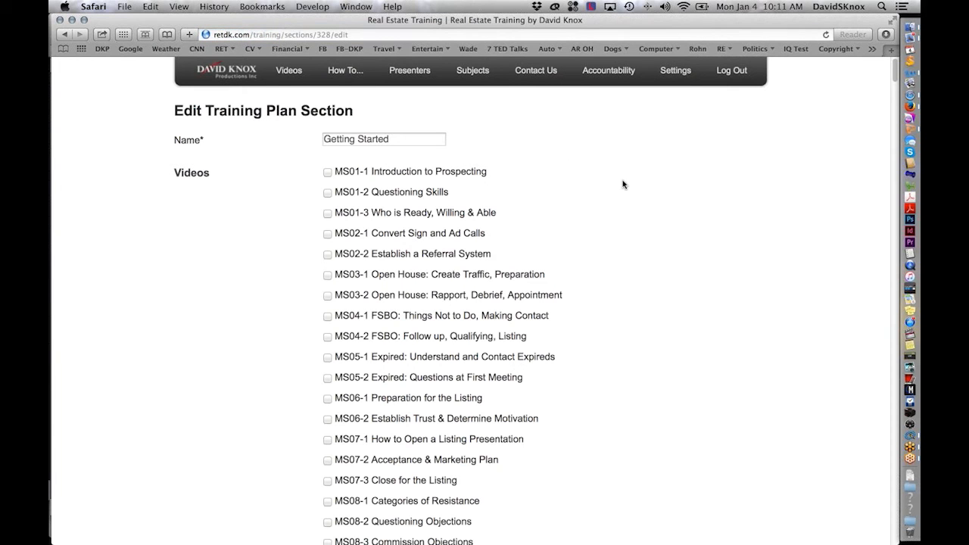
mouse_move(695, 194)
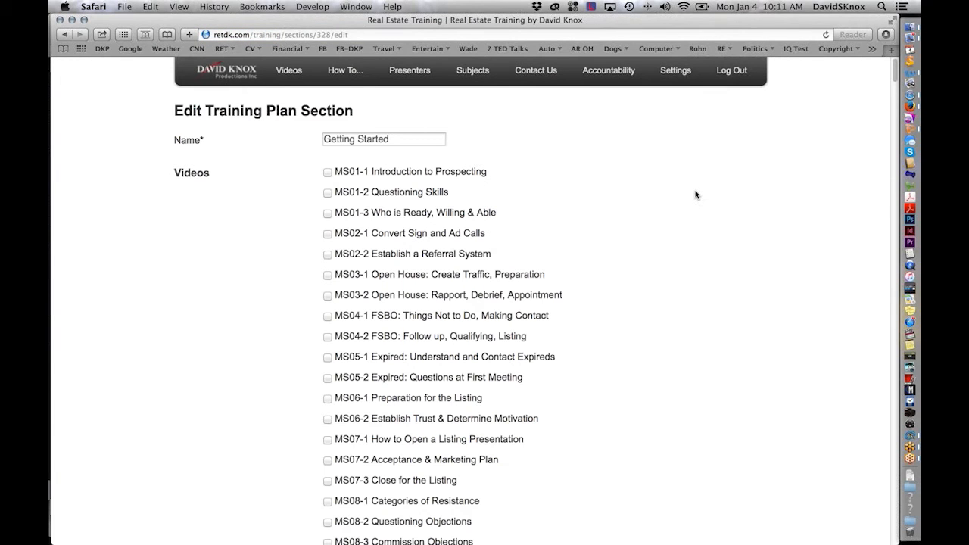
scroll("down", 3)
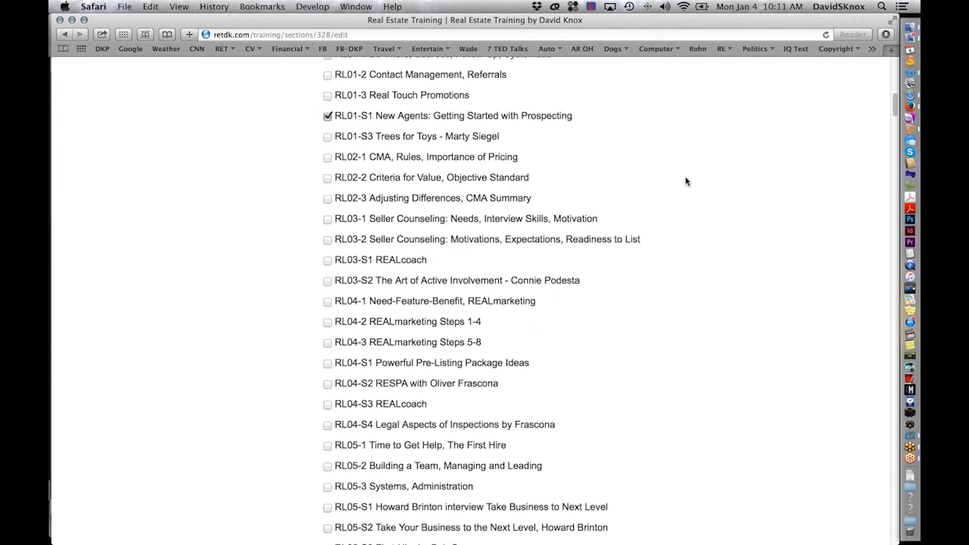
scroll("down", 3)
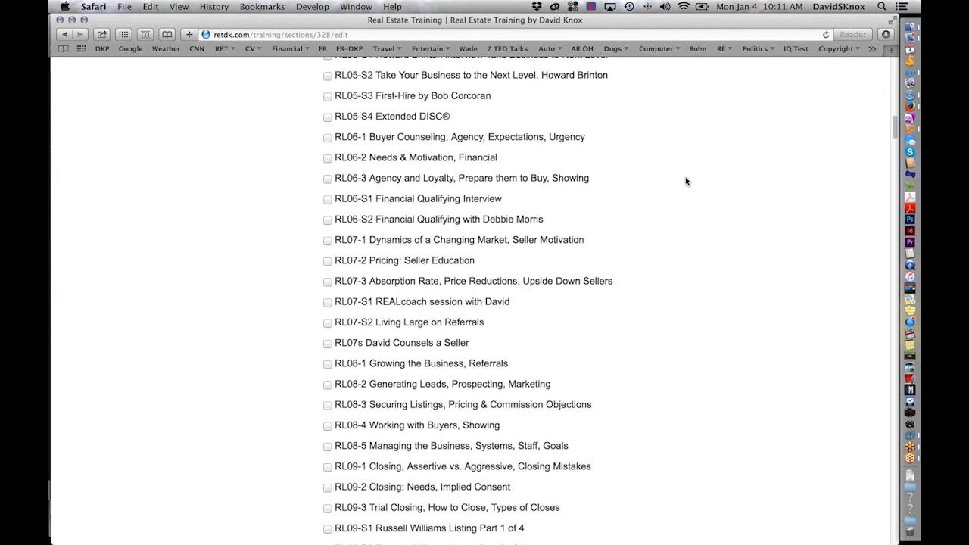
scroll("down", 3)
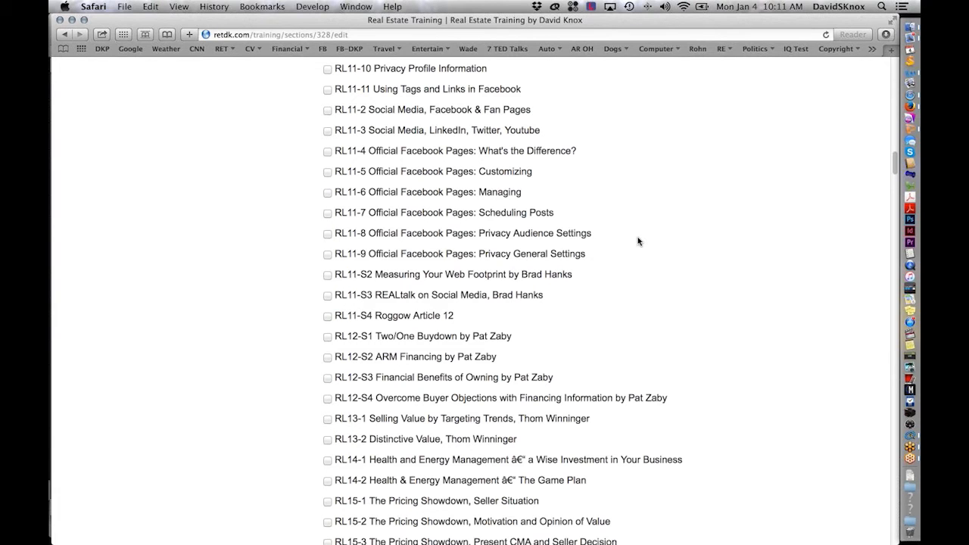
scroll("down", 3)
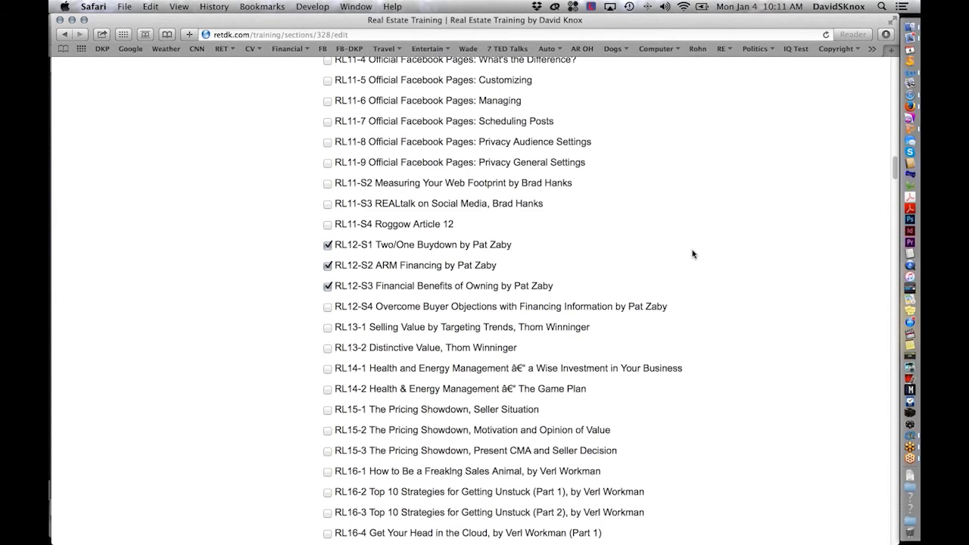
scroll("down", 3)
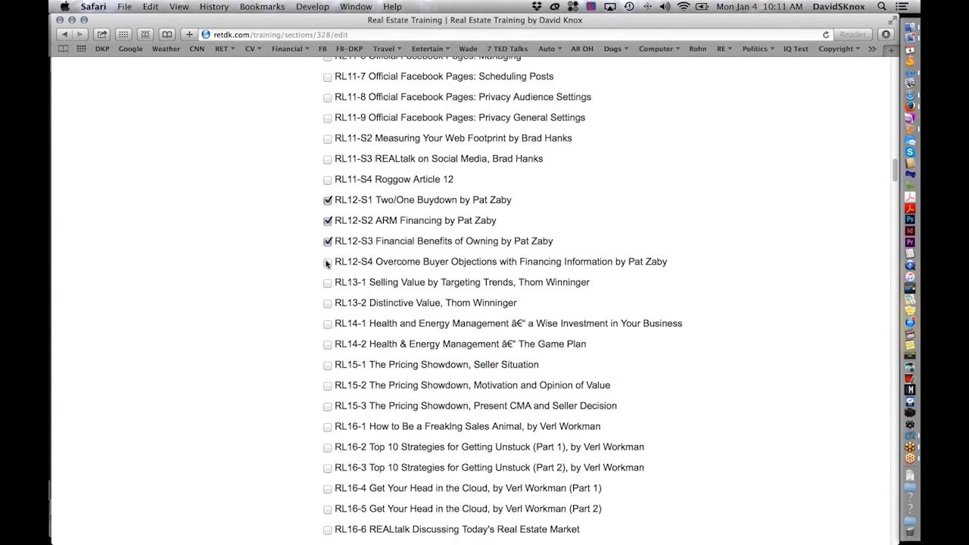
scroll("down", 3)
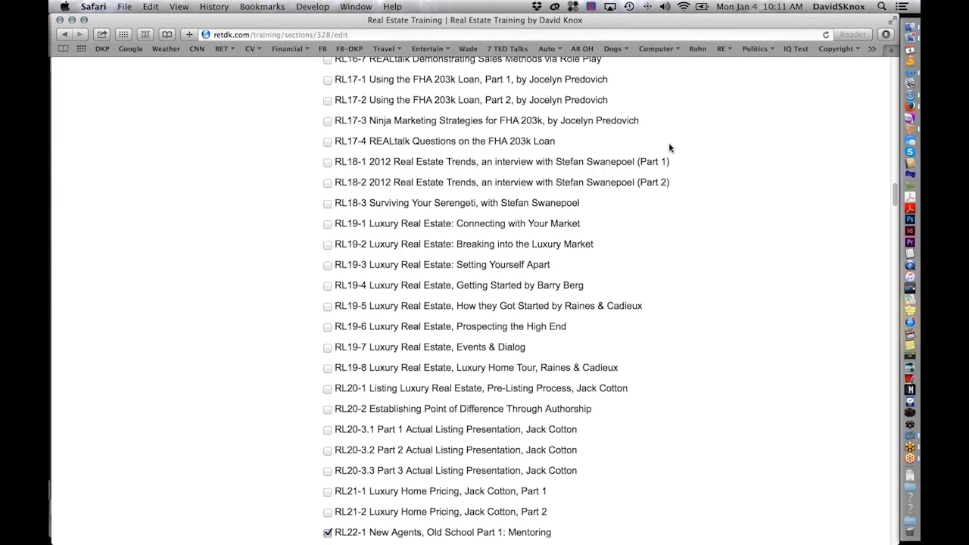
scroll("down", 3)
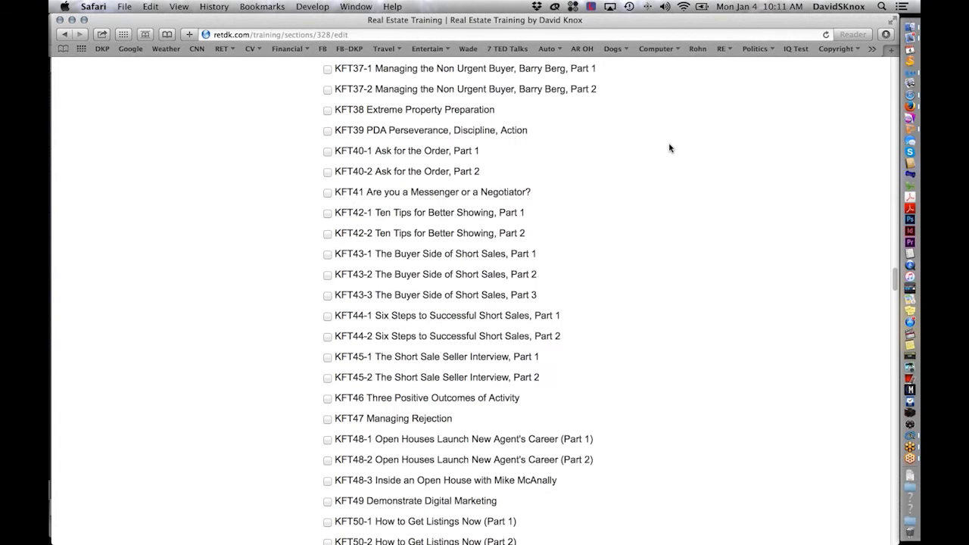
scroll("down", 3)
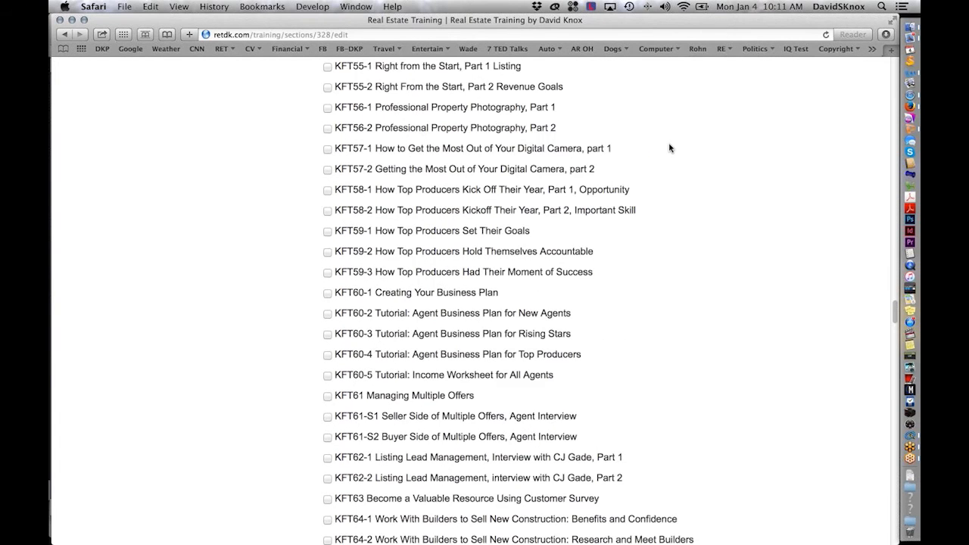
scroll("down", 3)
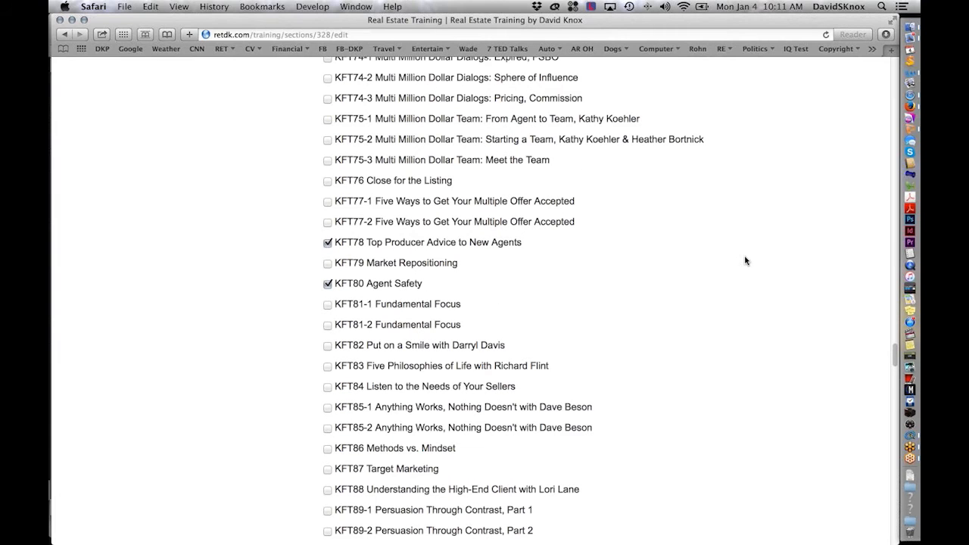
mouse_move(739, 212)
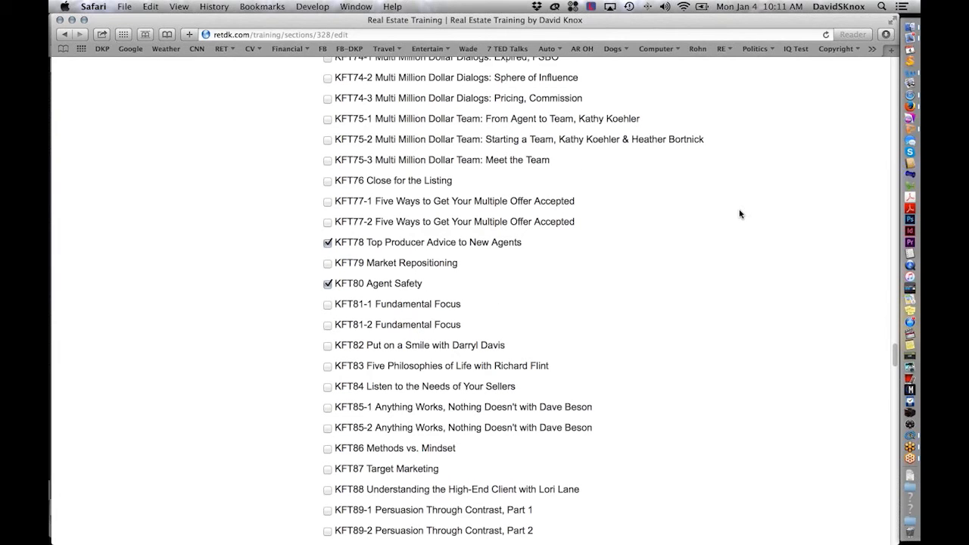
mouse_move(654, 209)
type("open house")
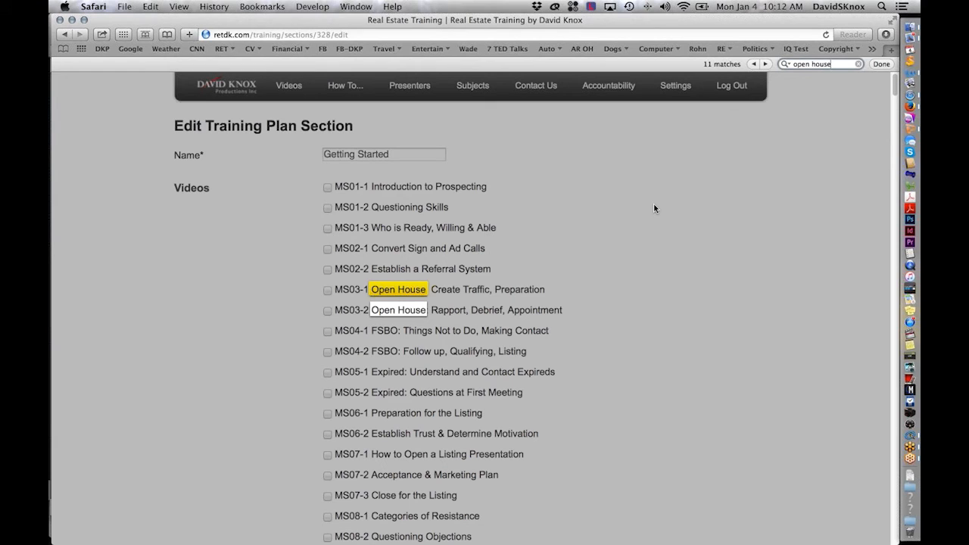
Find the 'open house' matches in the list, then update the section.
left_click(764, 64)
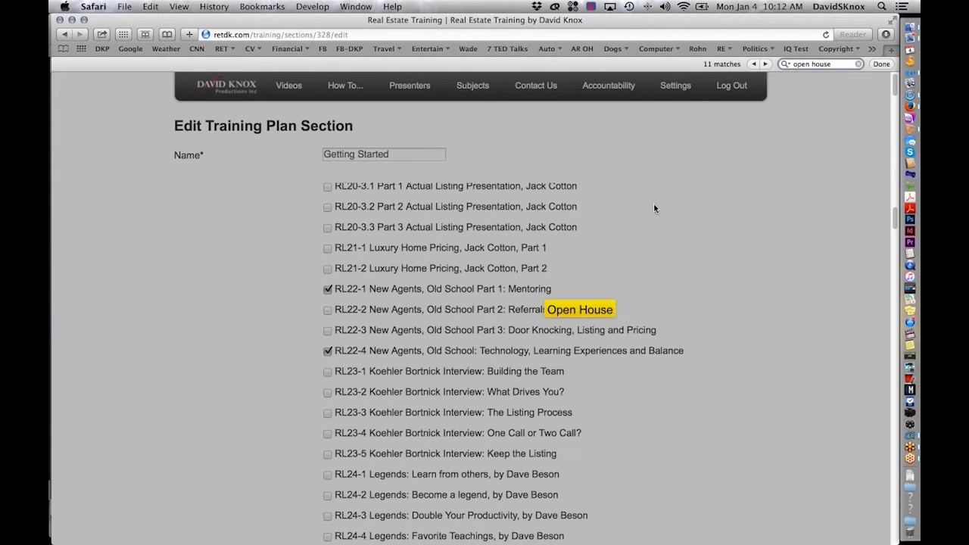
scroll("down", 3)
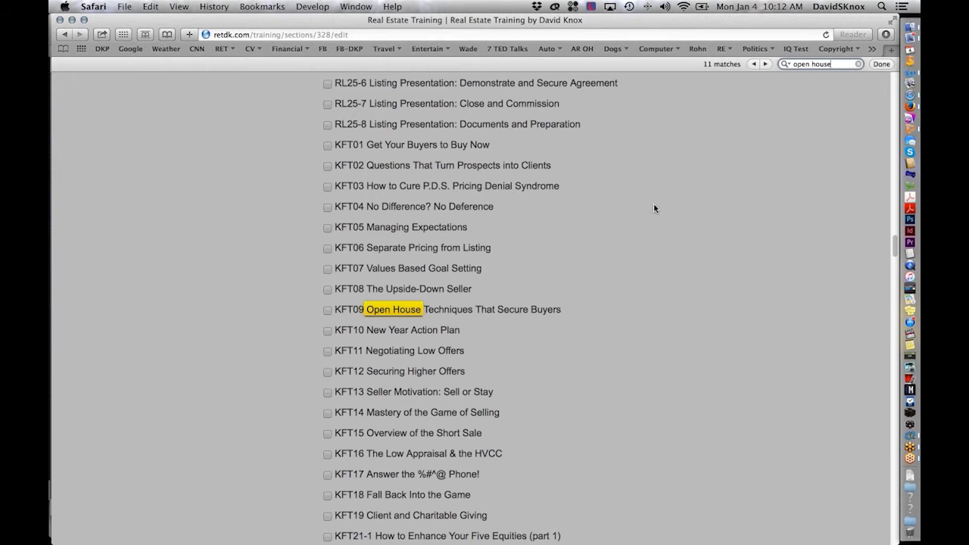
left_click(766, 63)
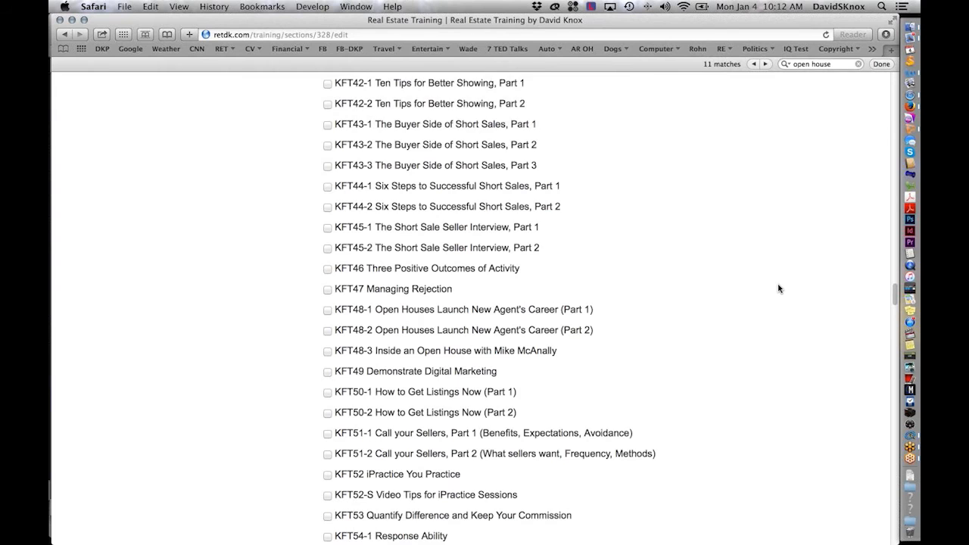
scroll("down", 3)
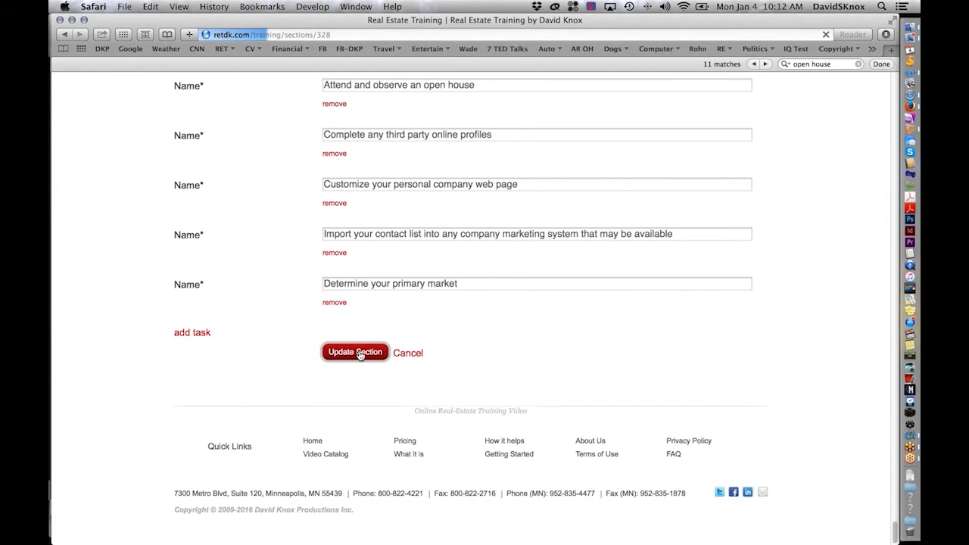
left_click(354, 351)
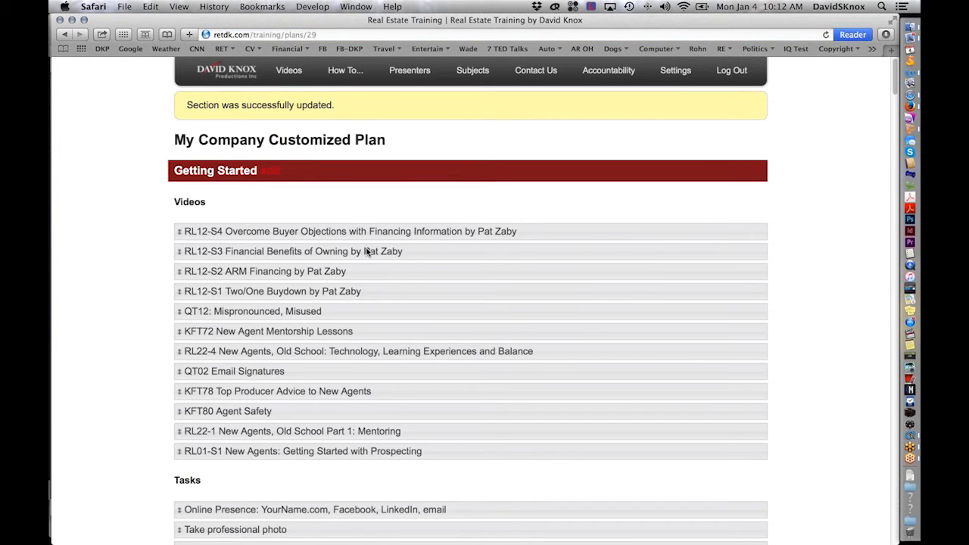
mouse_move(212, 230)
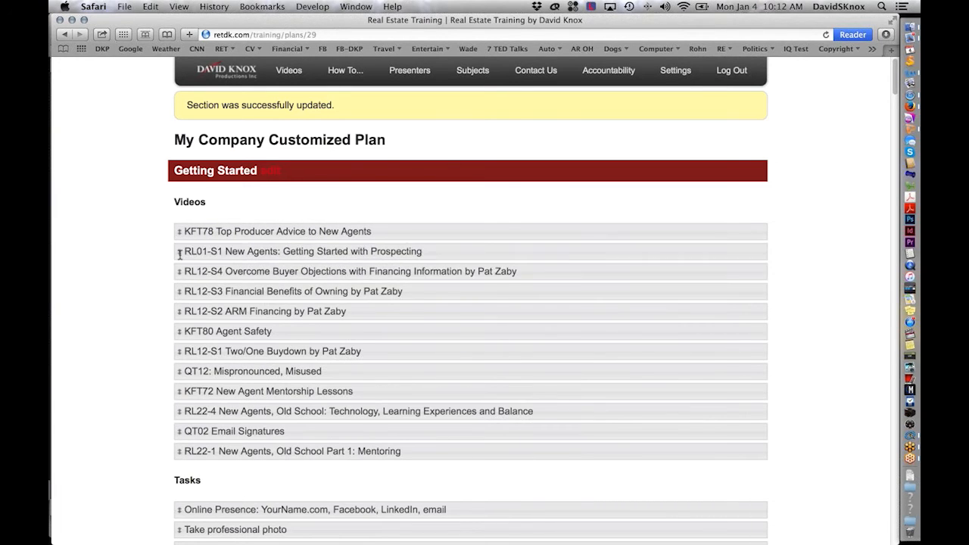
mouse_move(315, 197)
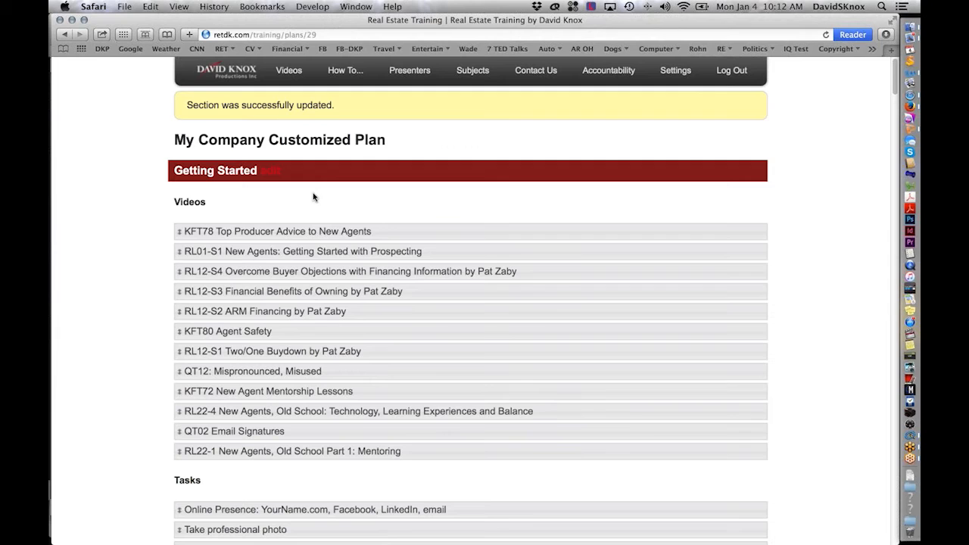
mouse_move(288, 176)
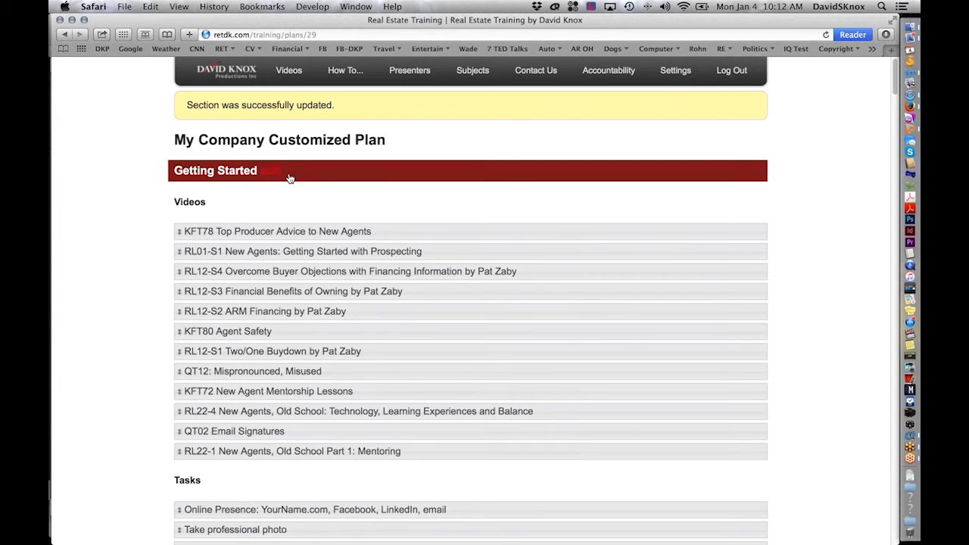
Open the Getting Started section for editing after reordering its videos.
left_click(281, 170)
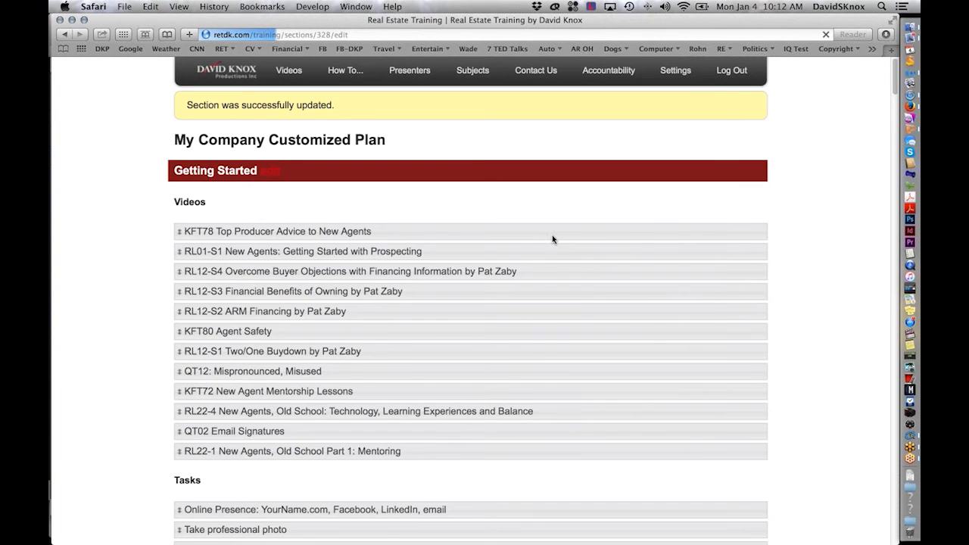
scroll("down", 3)
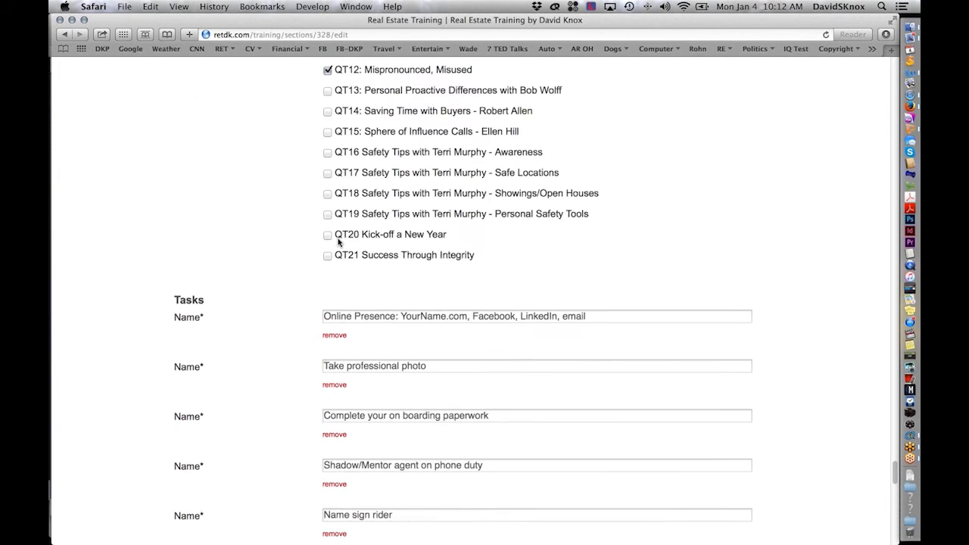
scroll("down", 3)
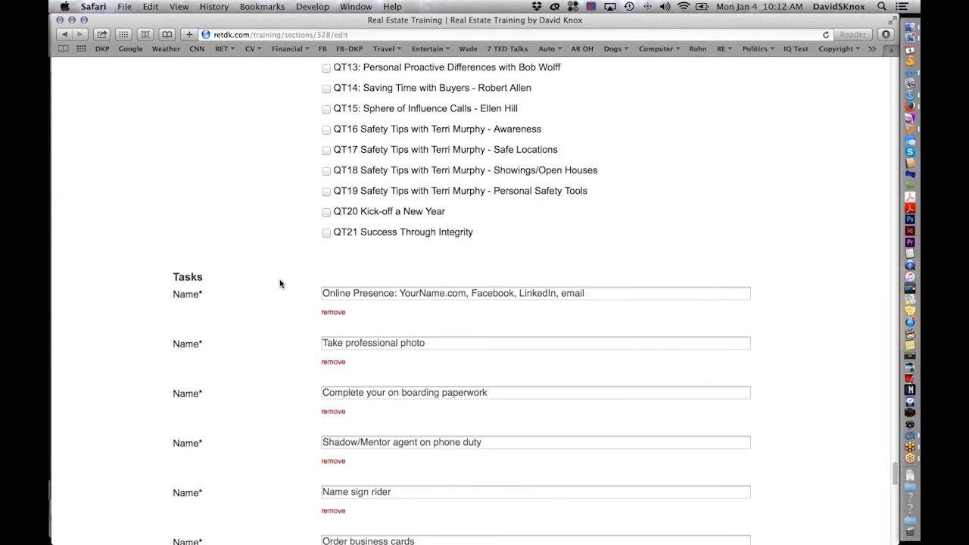
scroll("down", 3)
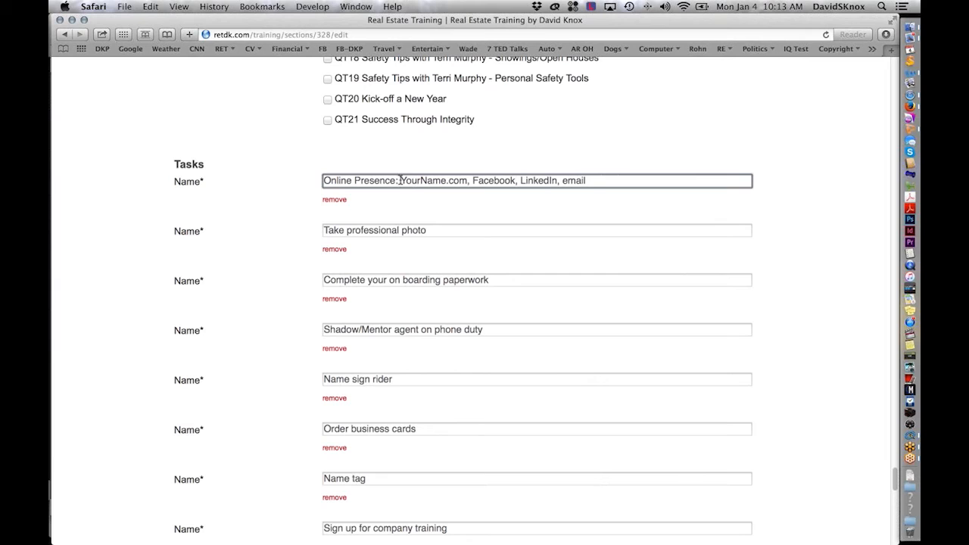
double_click(412, 180)
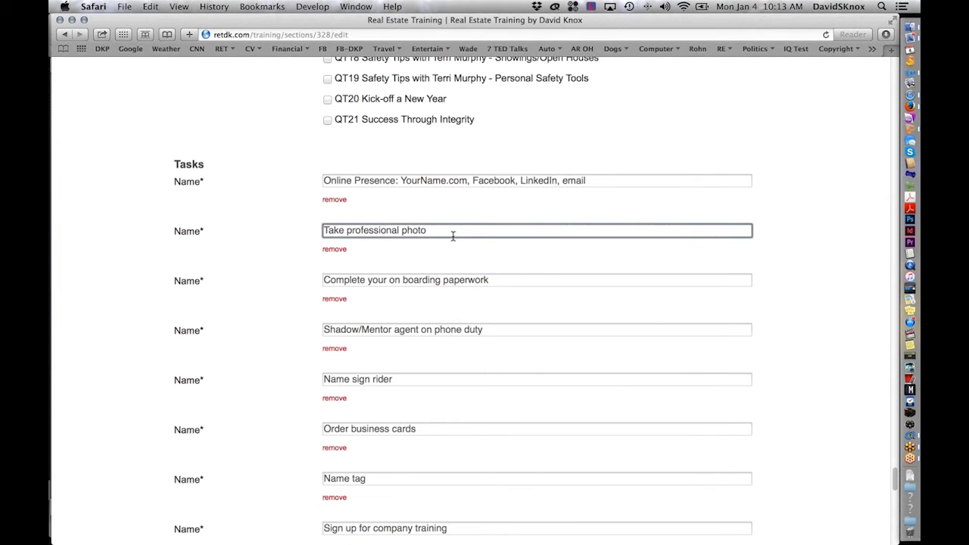
type("J")
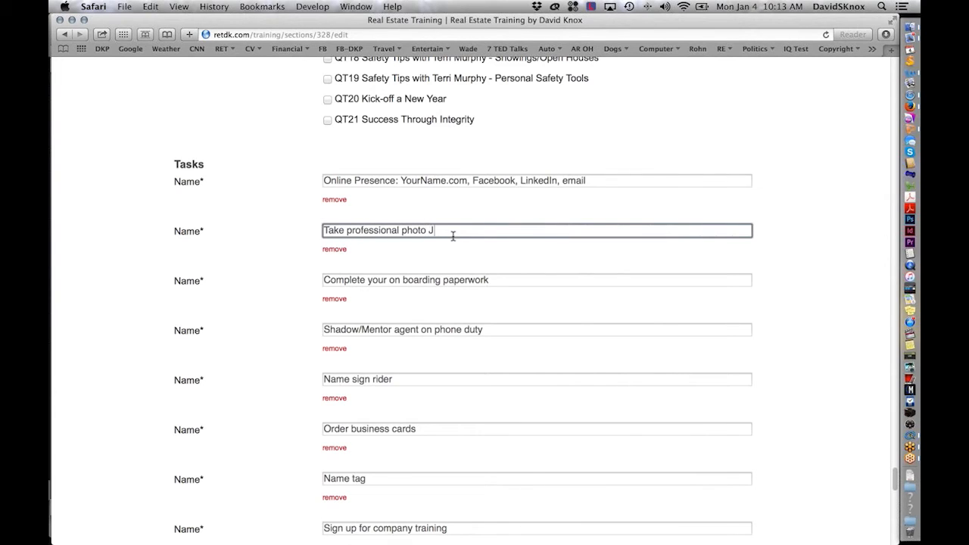
type("ohn Roberts")
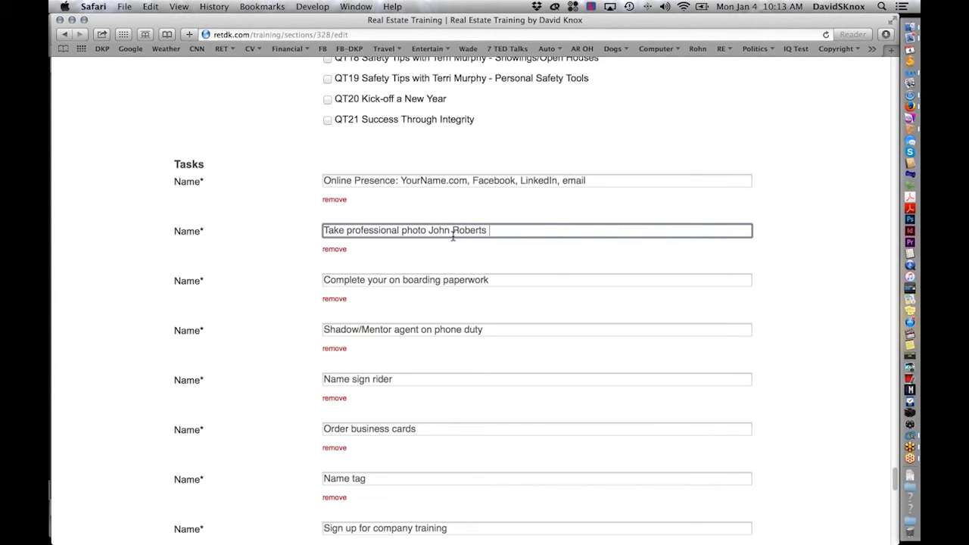
type("xxx")
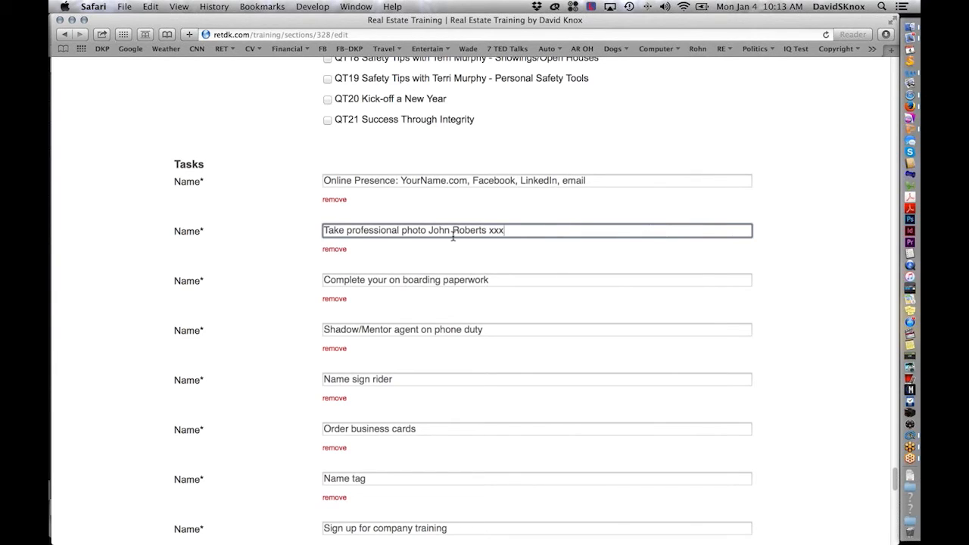
type(".xxx.x")
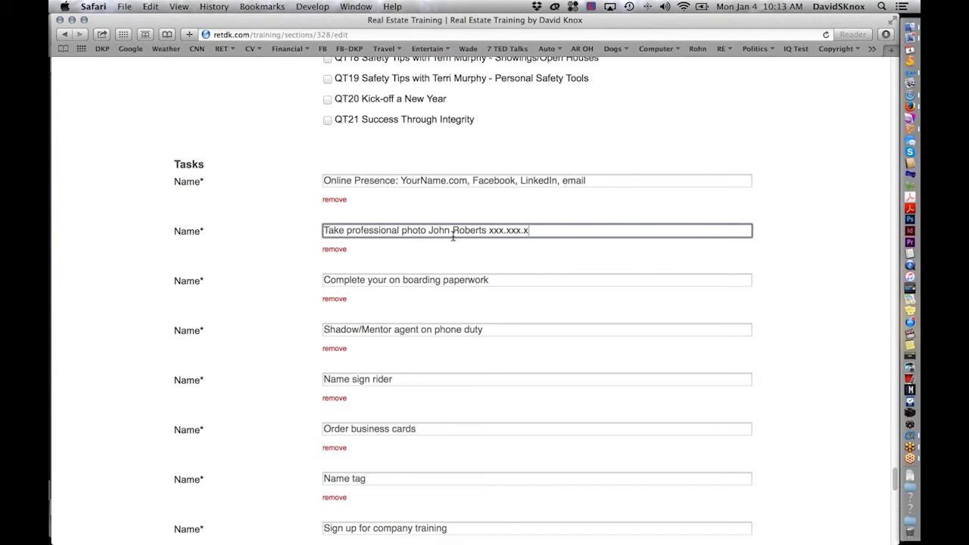
type("xxx")
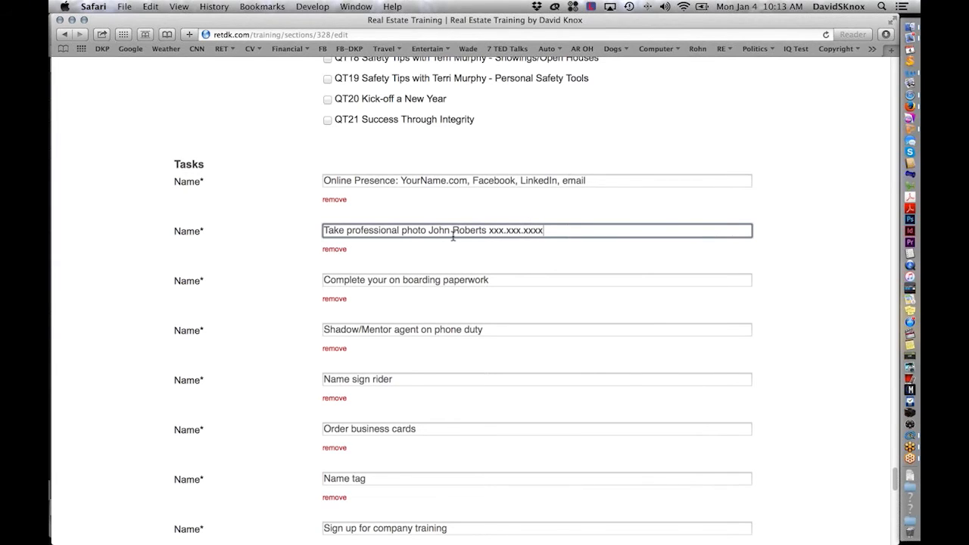
Edit the onboarding paperwork wording and remove the personal company web page task.
scroll("down", 3)
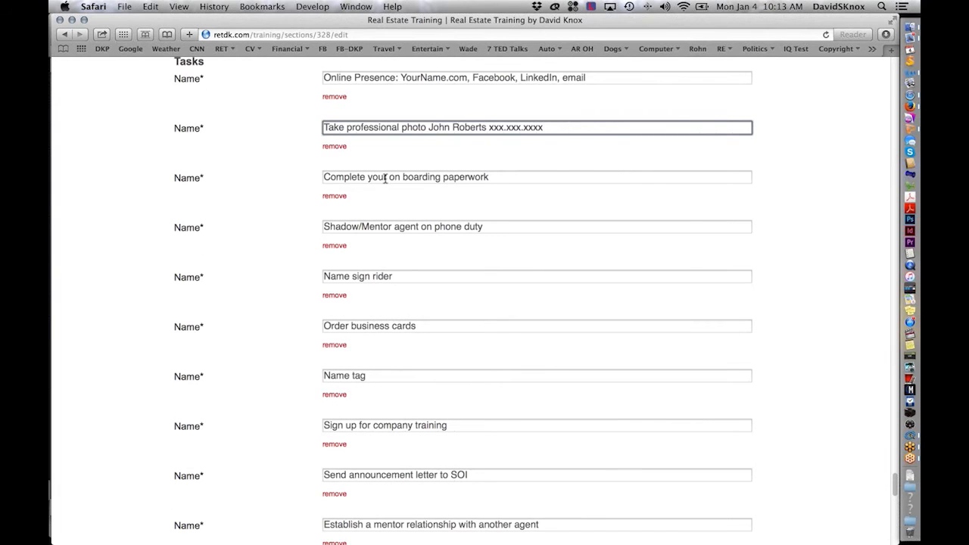
double_click(414, 176)
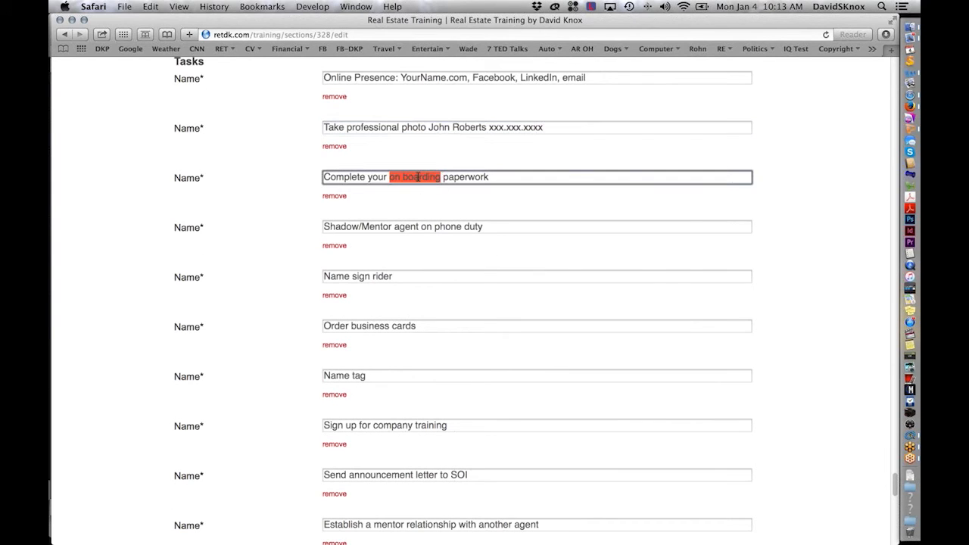
scroll("down", 3)
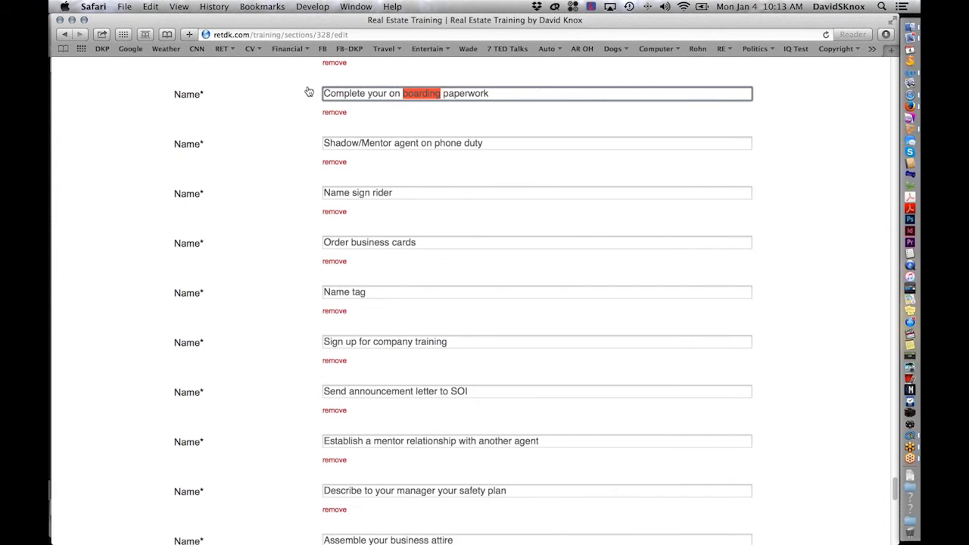
mouse_move(242, 133)
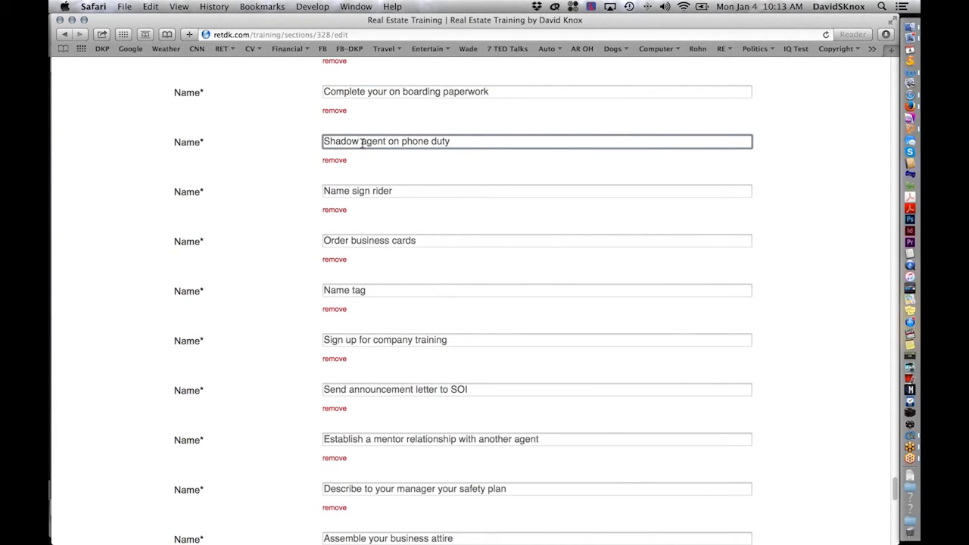
scroll("down", 3)
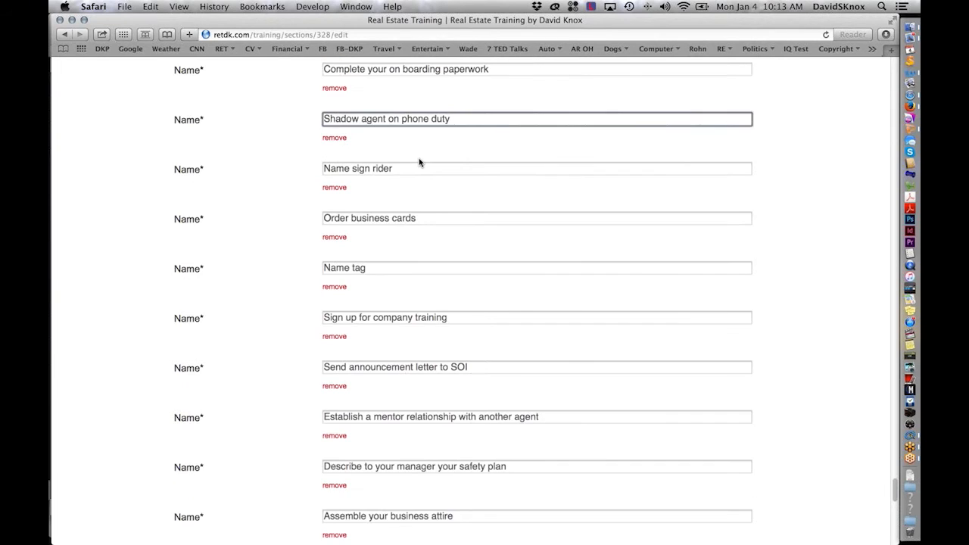
scroll("down", 3)
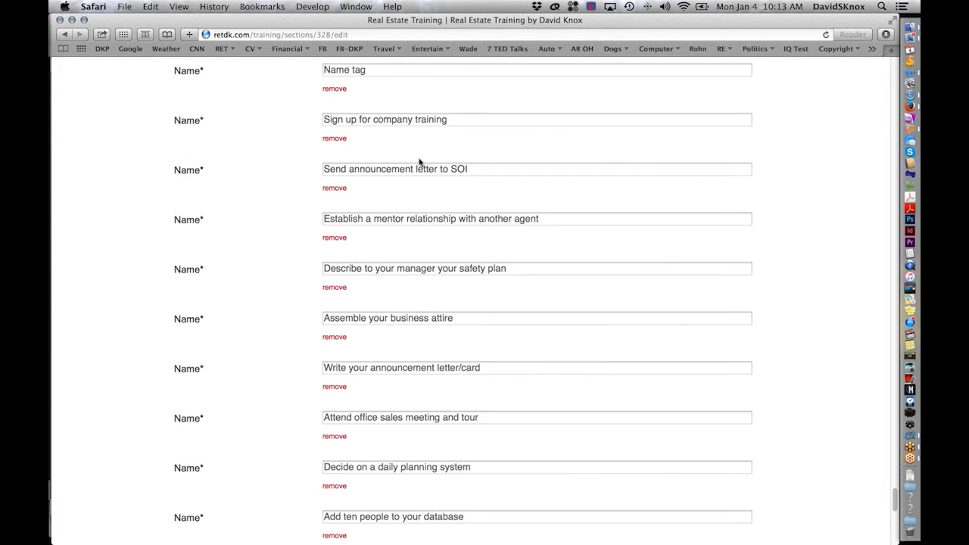
scroll("down", 3)
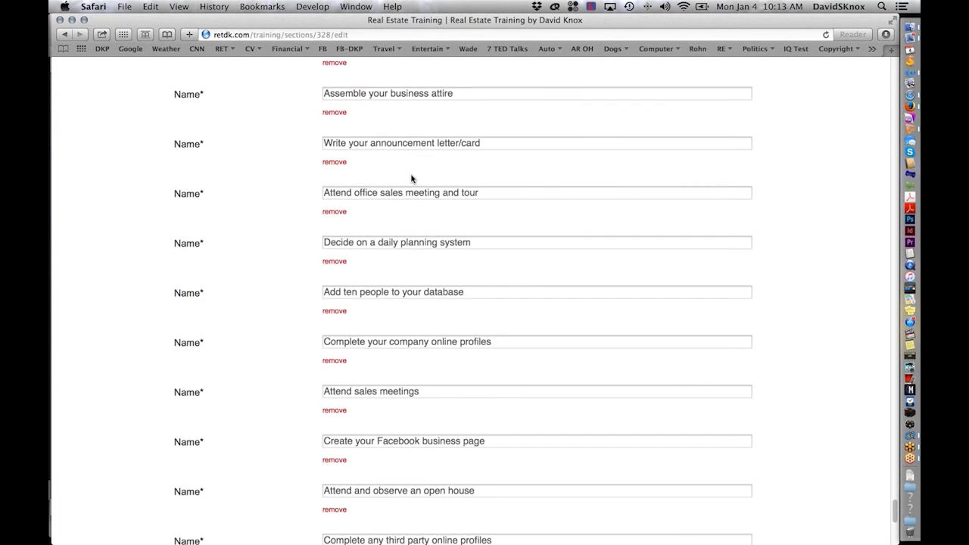
scroll("down", 3)
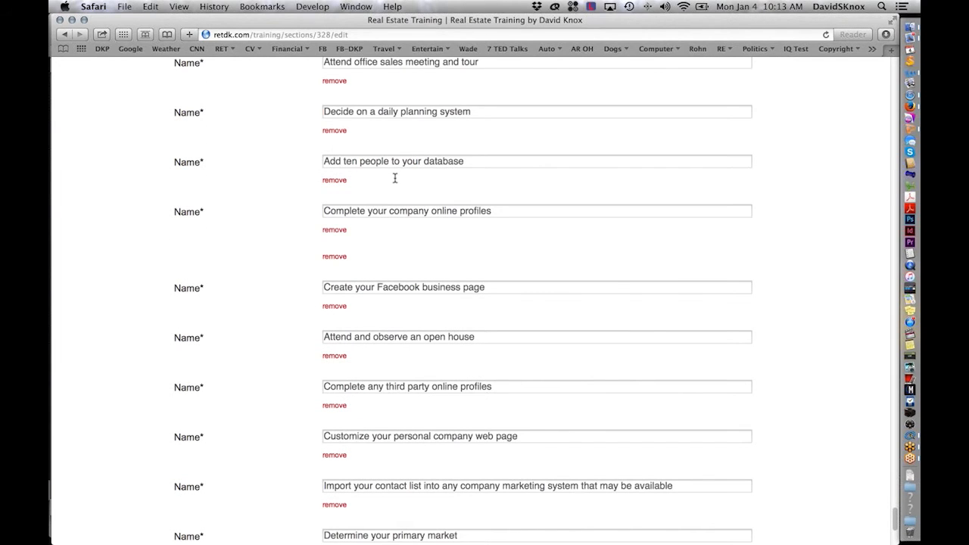
scroll("down", 3)
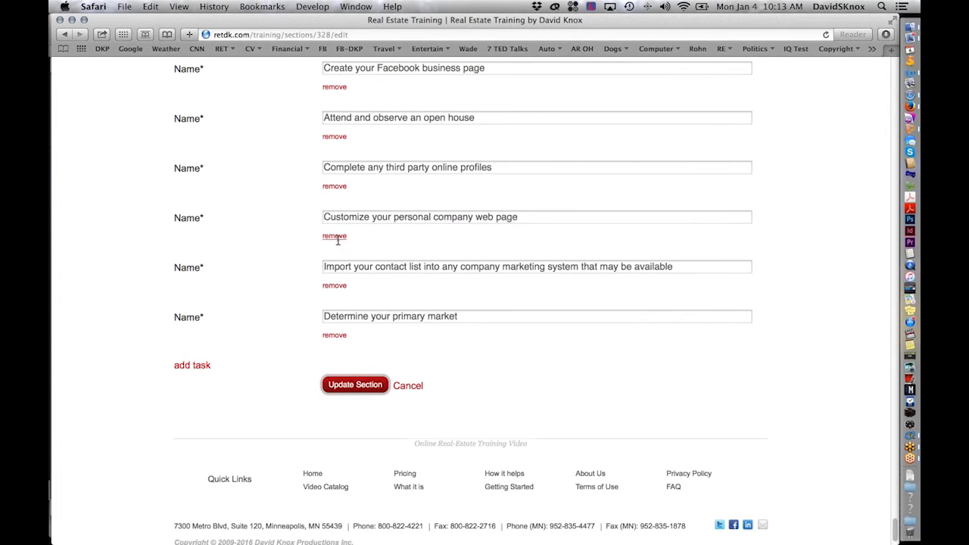
left_click(333, 237)
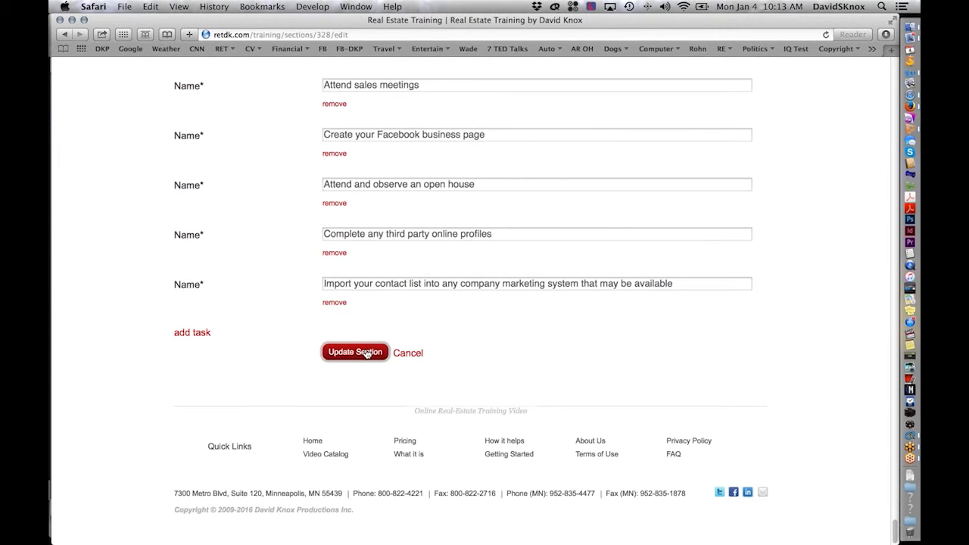
Update the Getting Started section and review the saved company plan.
left_click(354, 351)
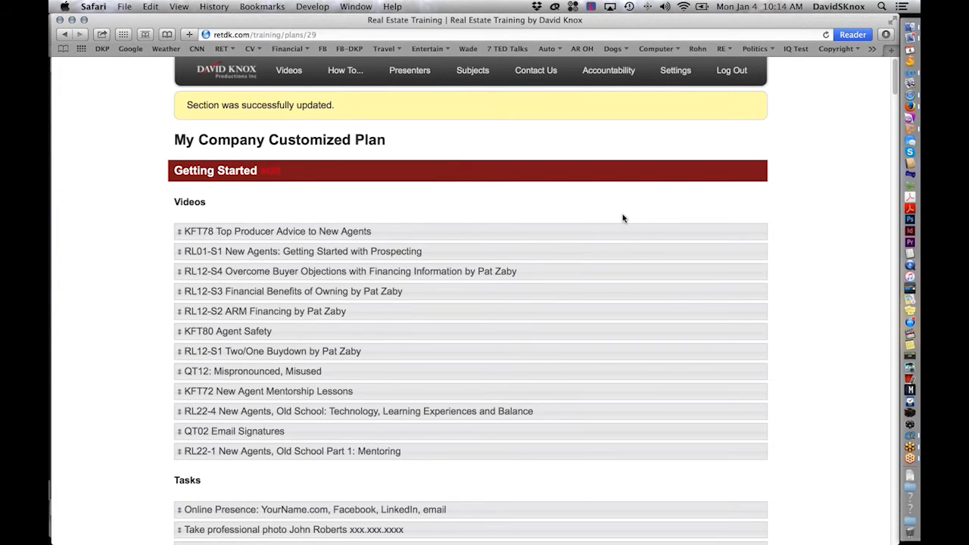
scroll("down", 3)
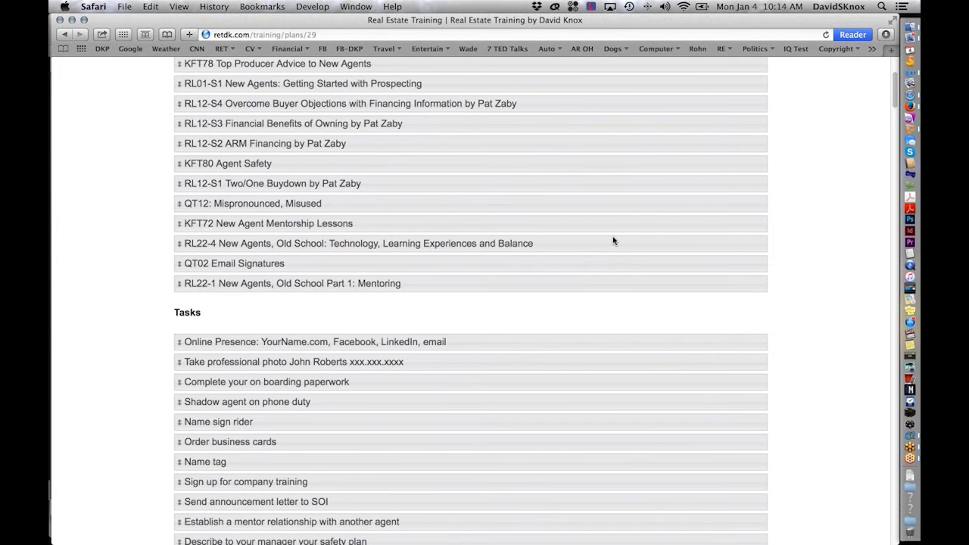
scroll("down", 3)
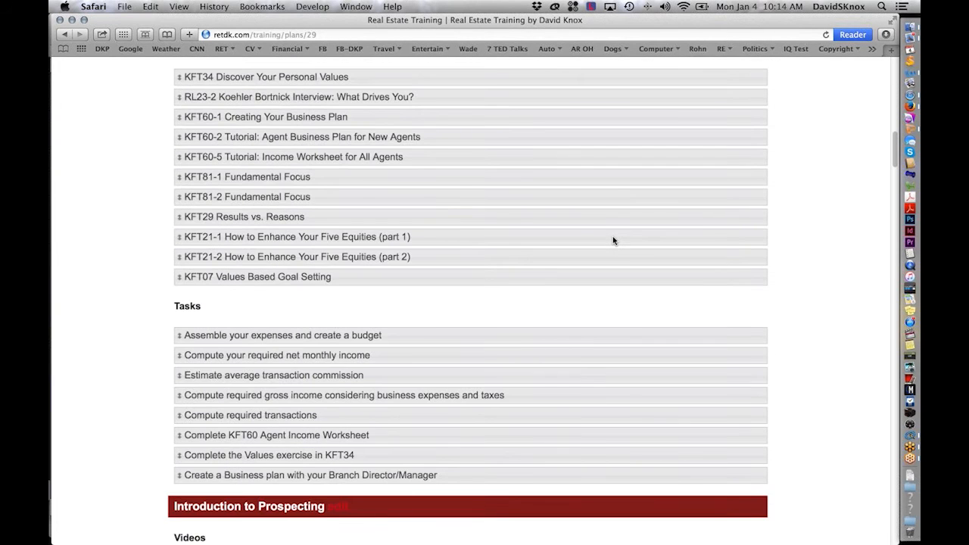
scroll("down", 3)
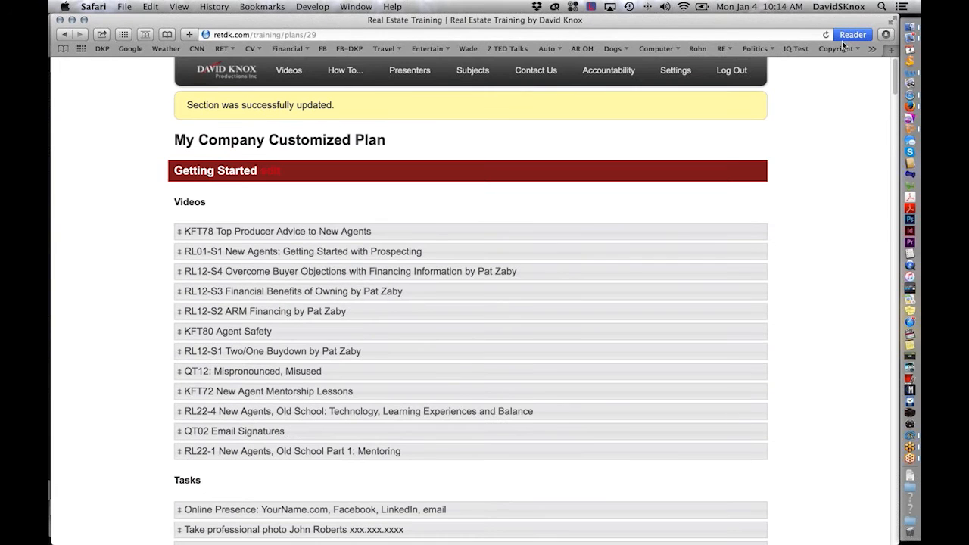
mouse_move(682, 339)
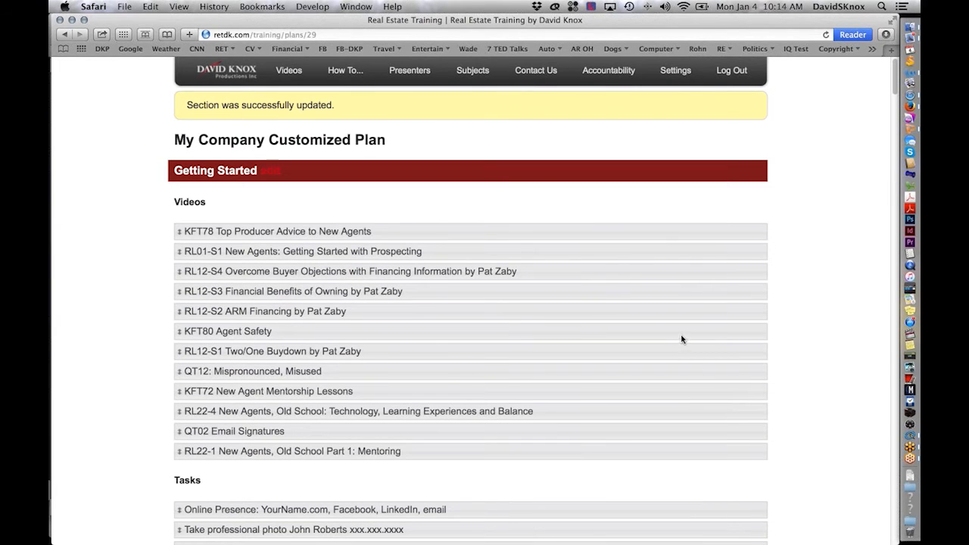
mouse_move(708, 361)
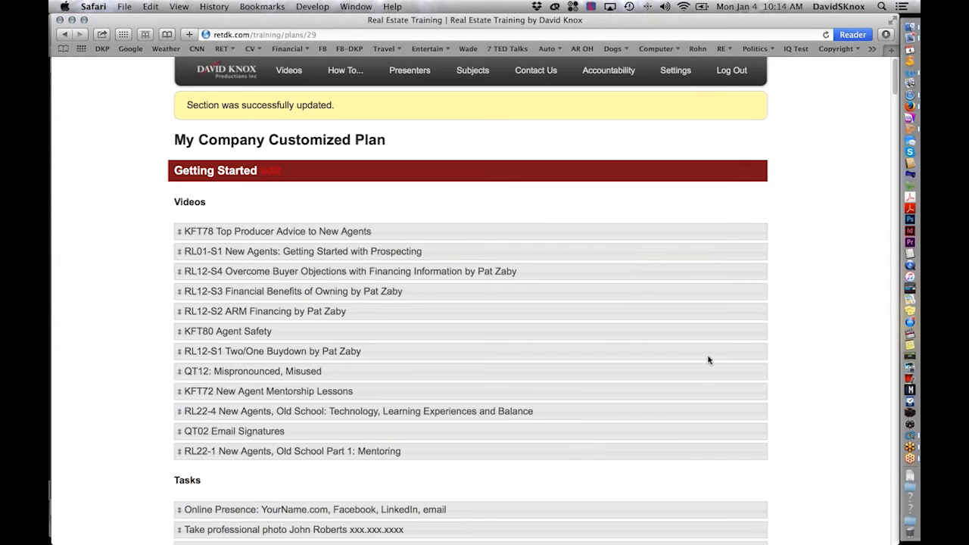
mouse_move(693, 170)
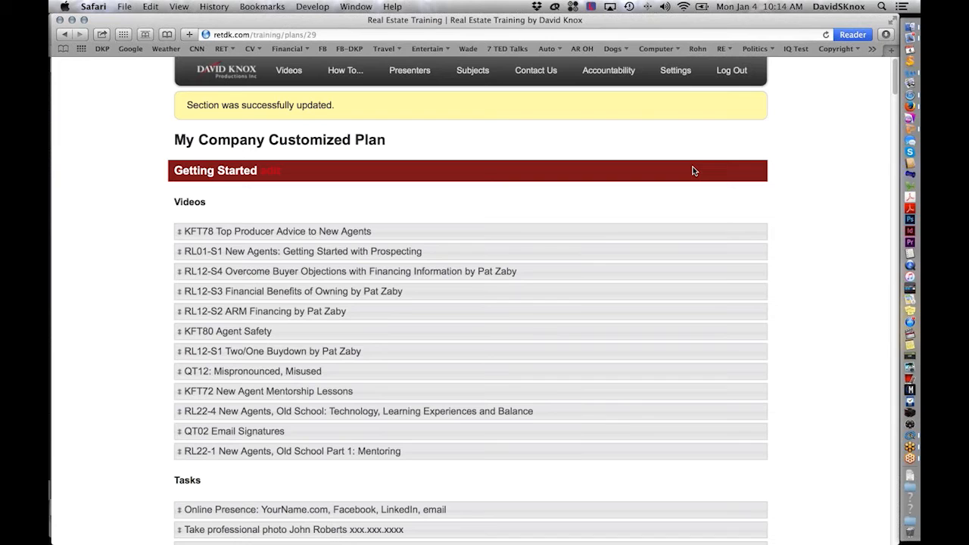
mouse_move(802, 17)
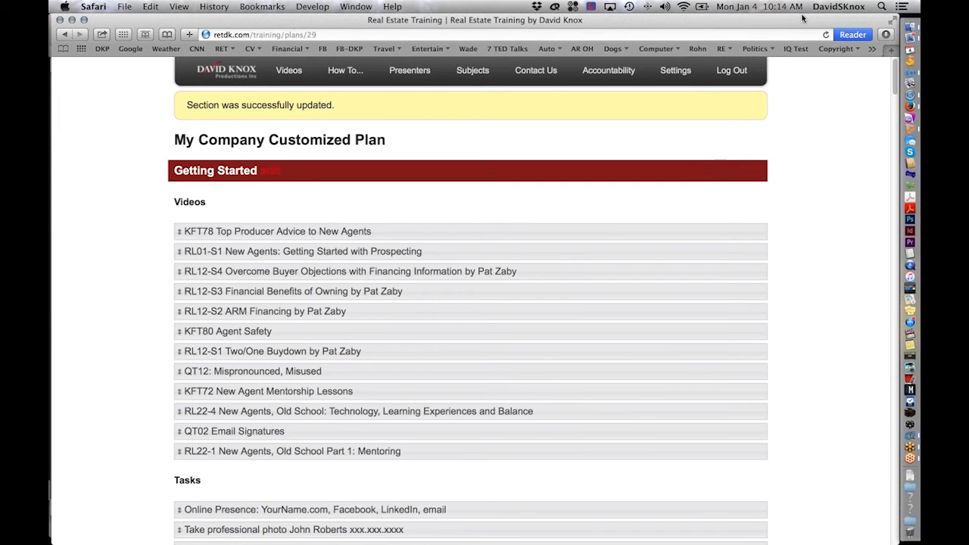
mouse_move(715, 154)
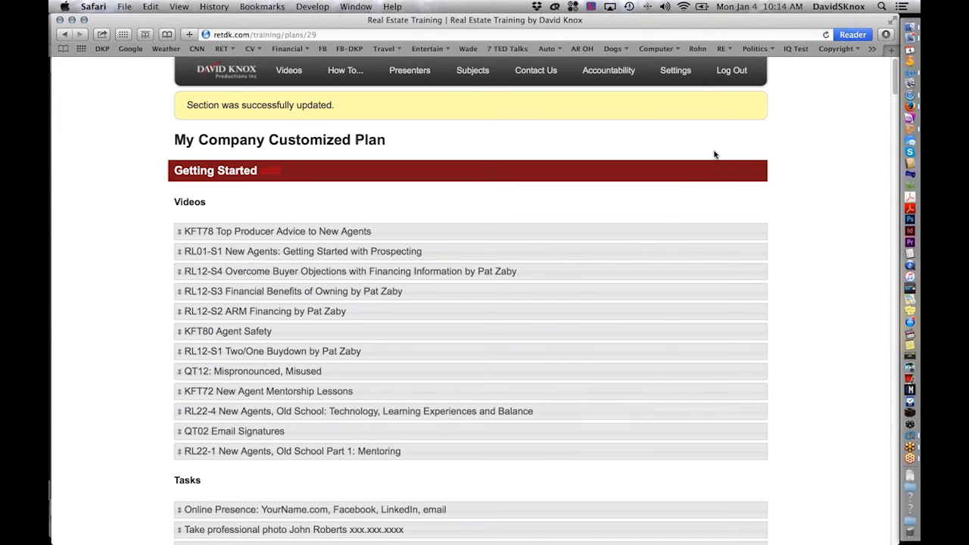
mouse_move(708, 310)
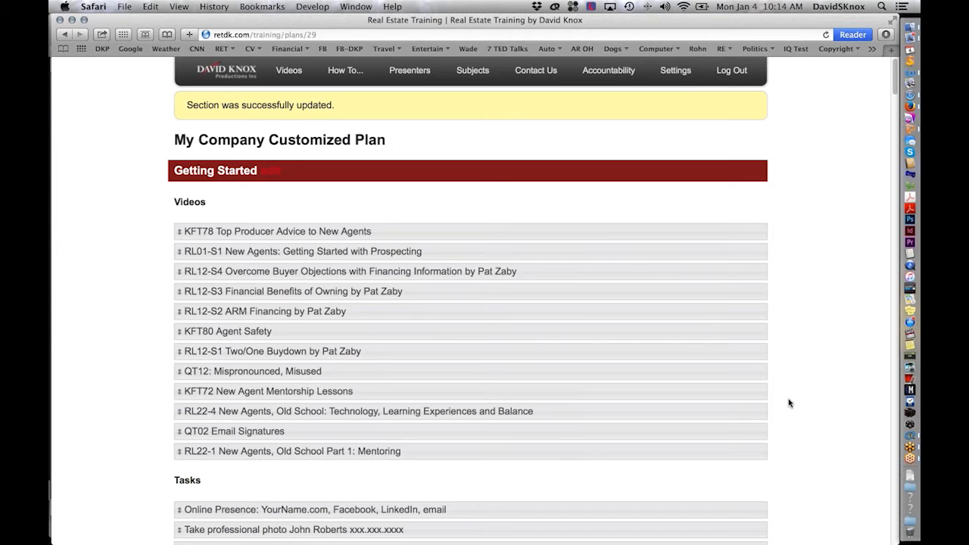
mouse_move(49, 98)
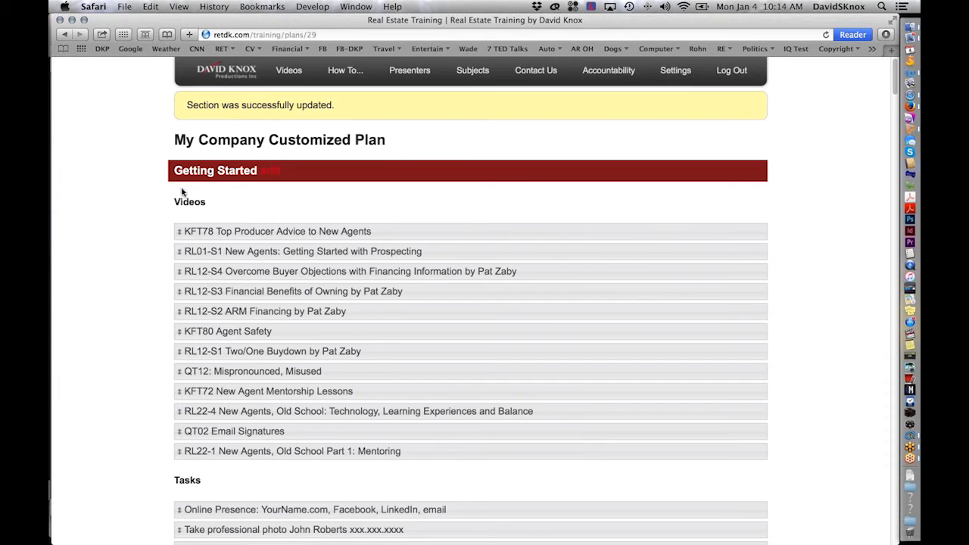
mouse_move(270, 193)
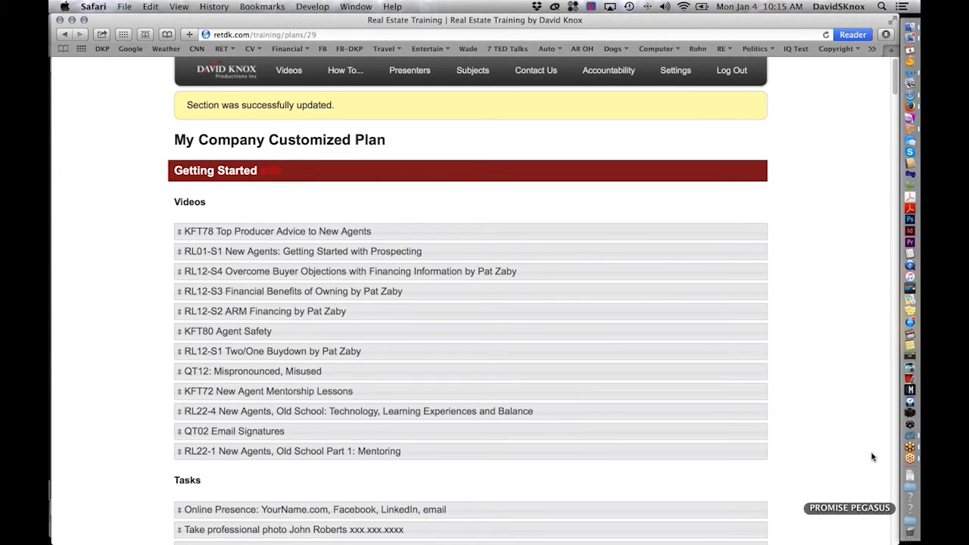
mouse_move(823, 424)
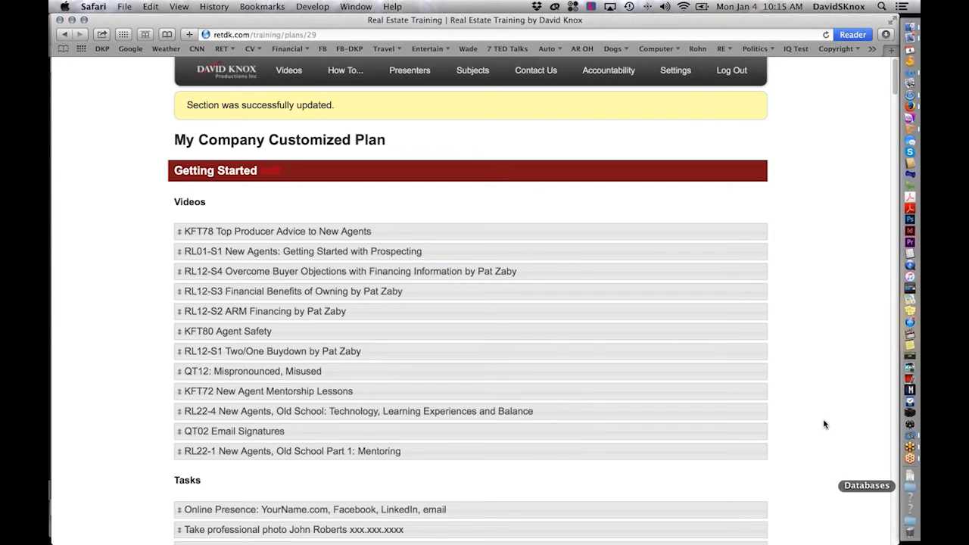
mouse_move(690, 333)
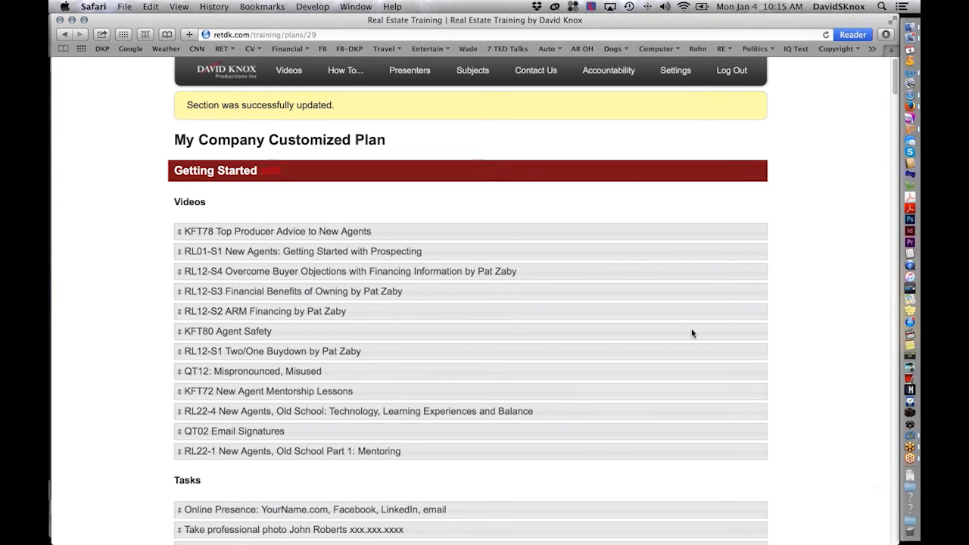
mouse_move(605, 354)
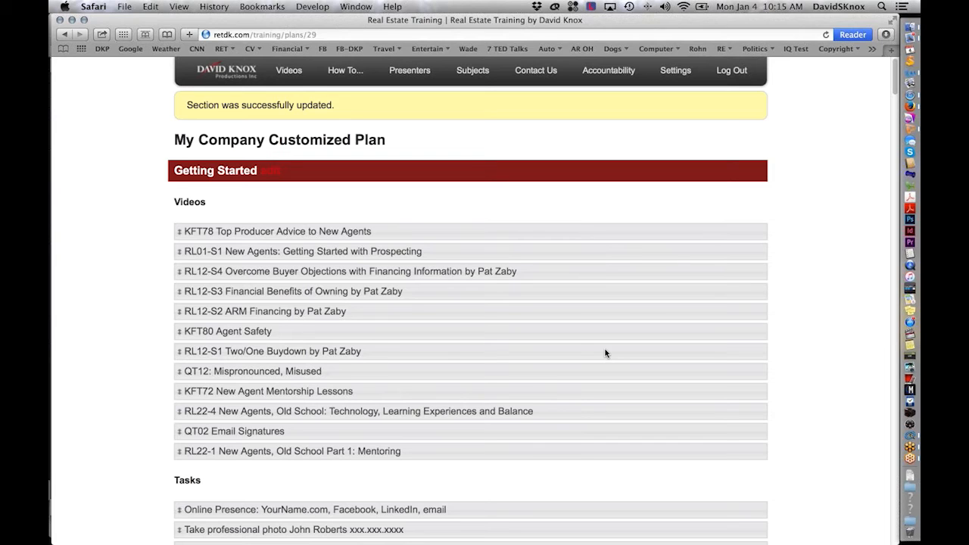
mouse_move(717, 334)
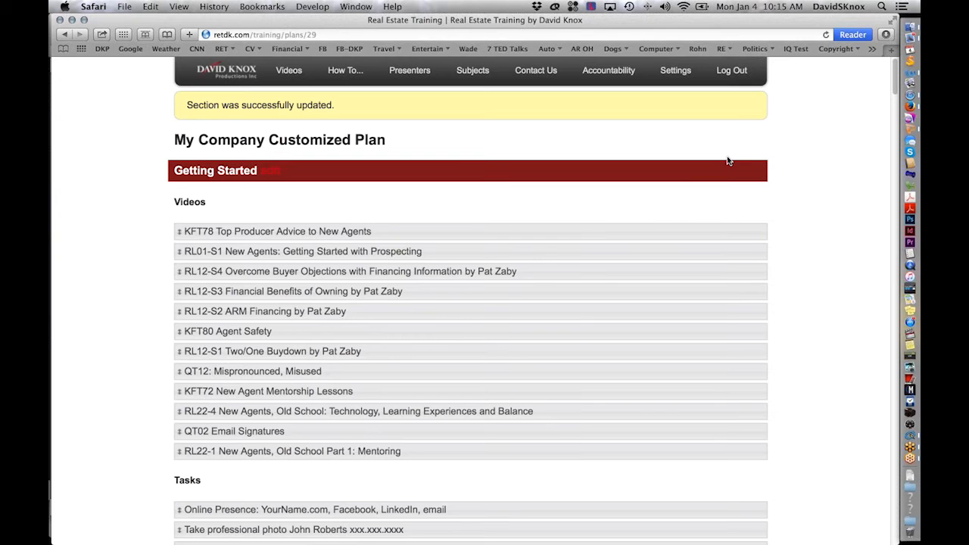
mouse_move(433, 251)
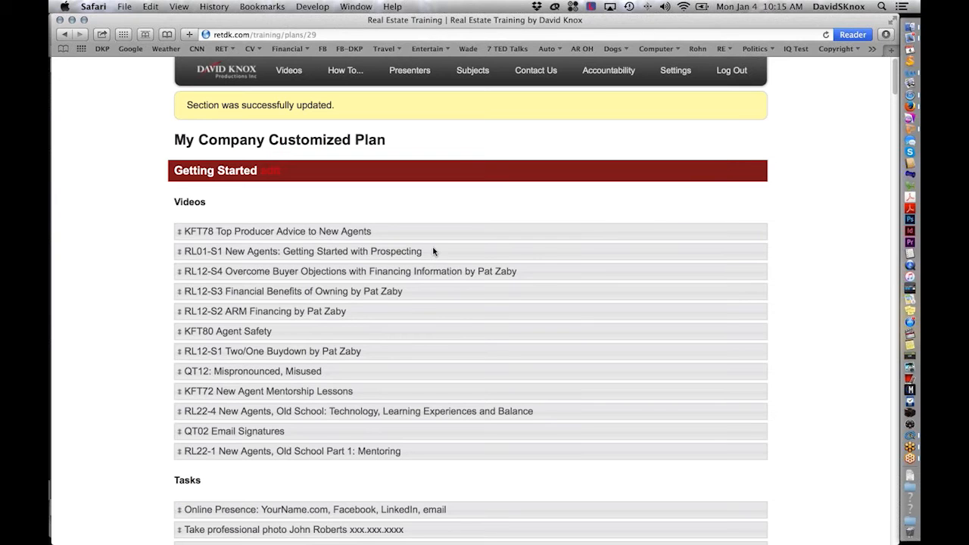
mouse_move(449, 205)
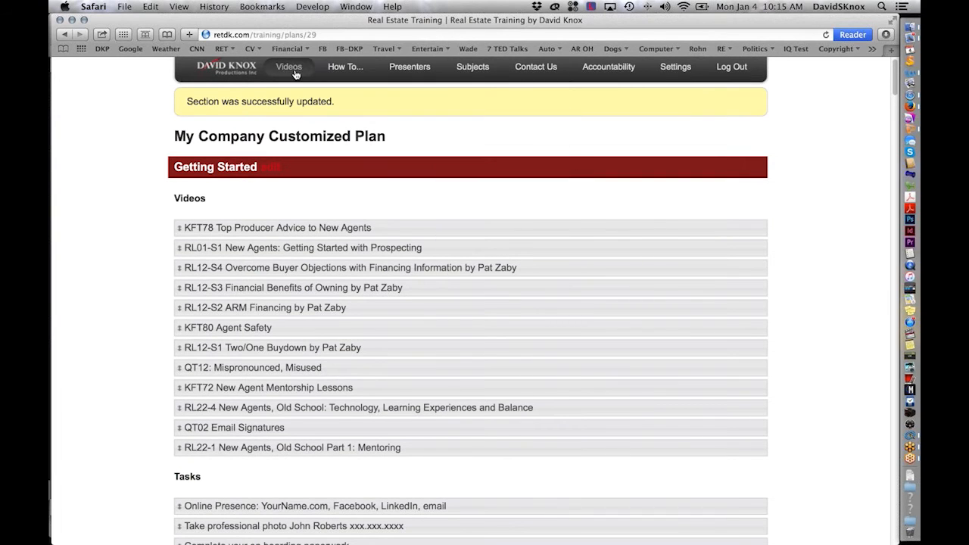
Go to Accountability > Enrolled Agents to list the four agents with branches and progress.
left_click(287, 71)
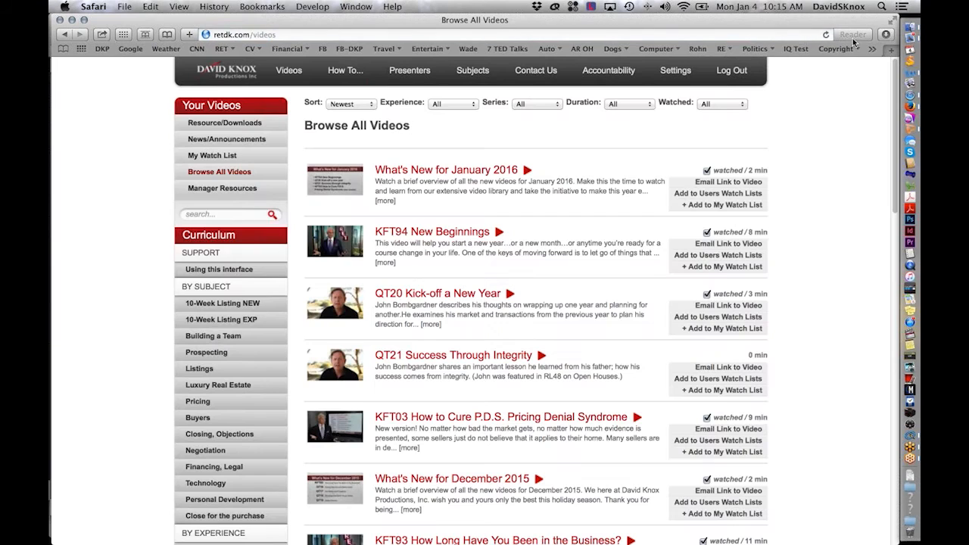
mouse_move(817, 96)
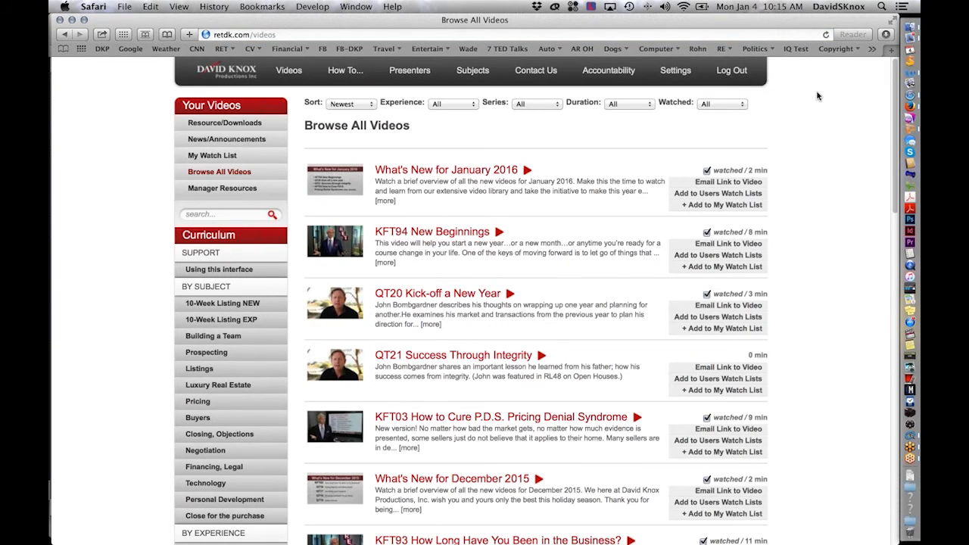
mouse_move(793, 100)
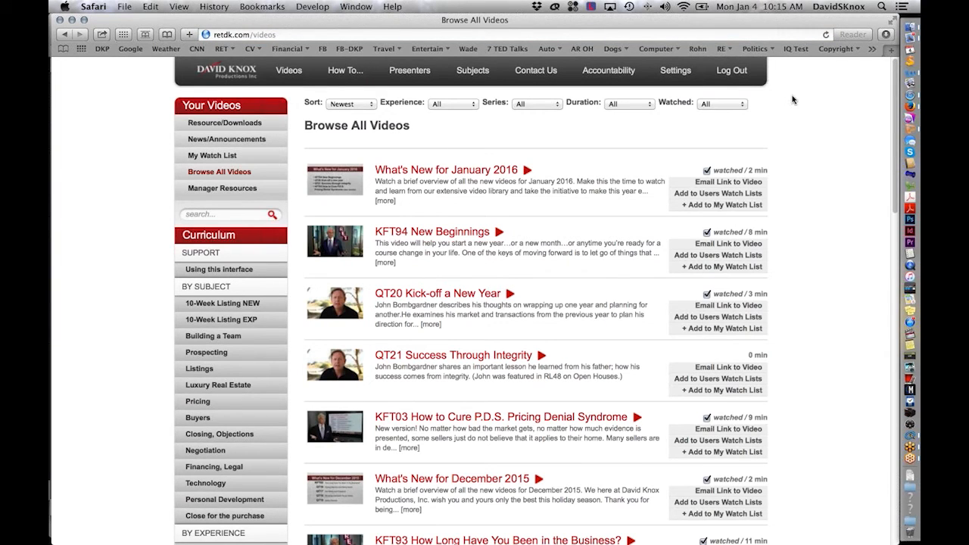
left_click(609, 71)
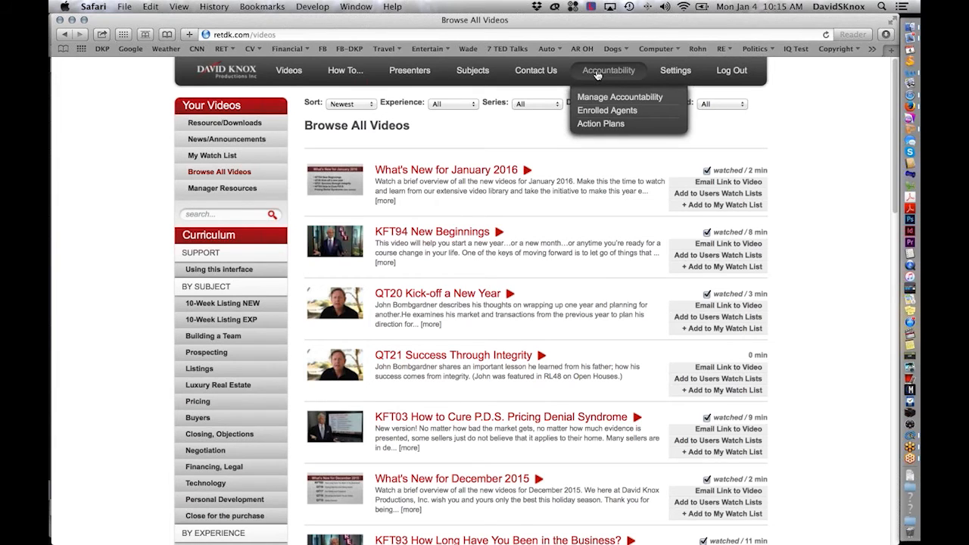
left_click(606, 109)
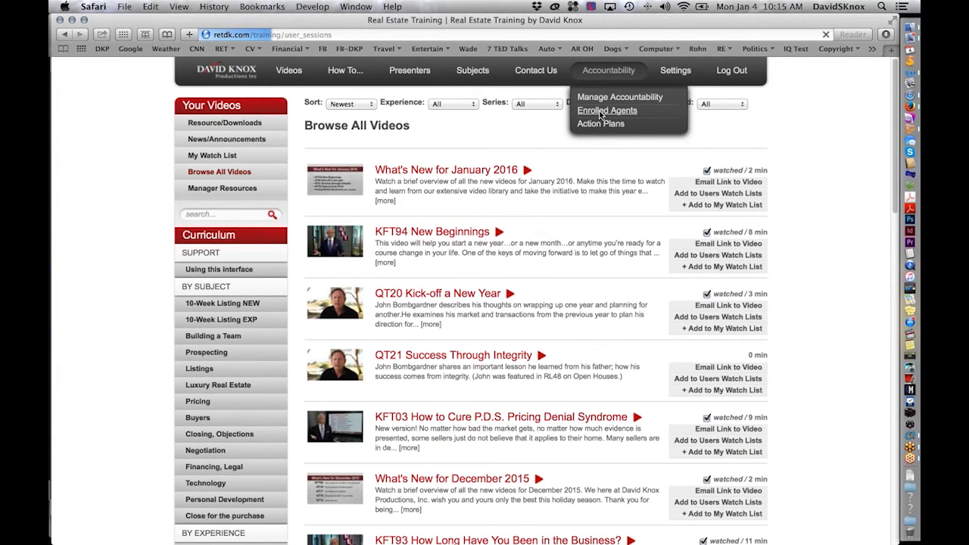
left_click(606, 111)
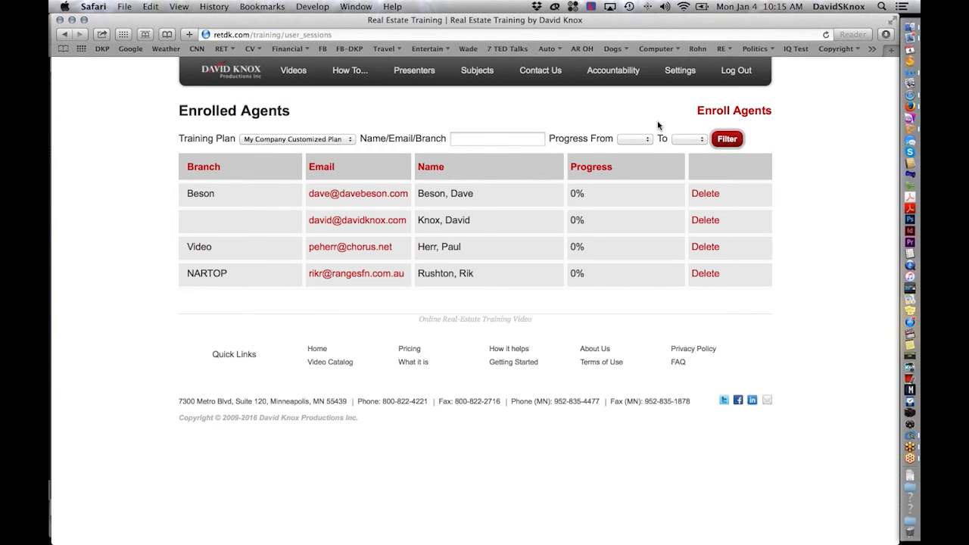
mouse_move(733, 111)
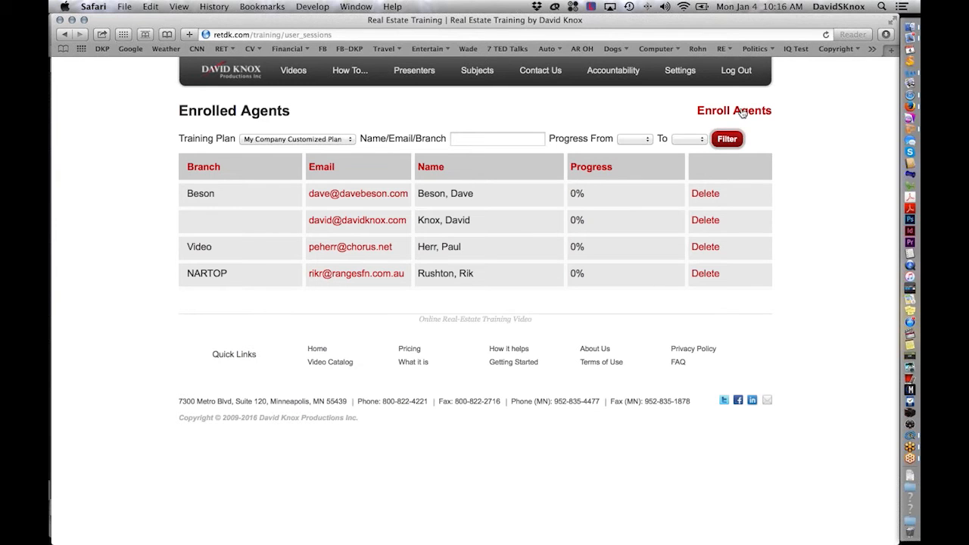
Enroll one more checked agent so the notice 'Enrolled 1 agents successfully' appears.
left_click(732, 110)
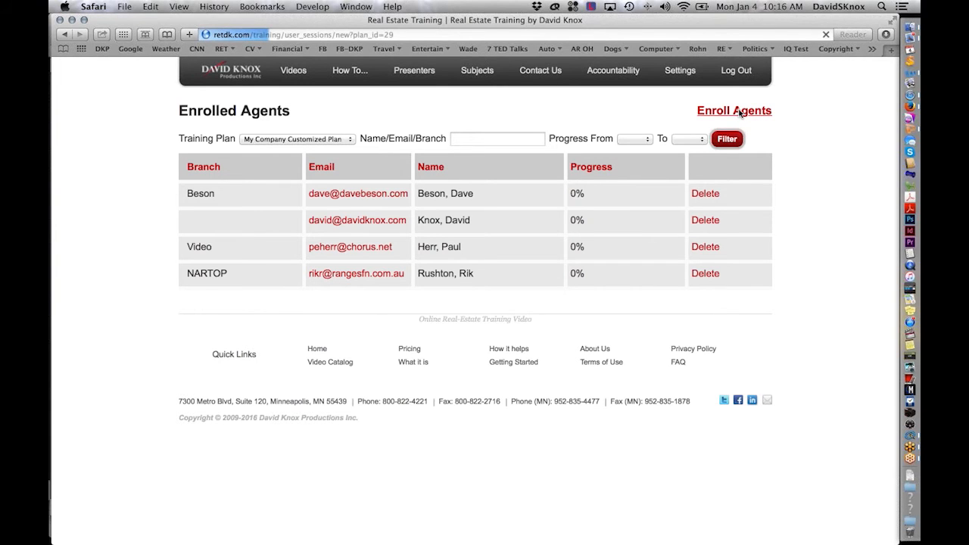
left_click(733, 110)
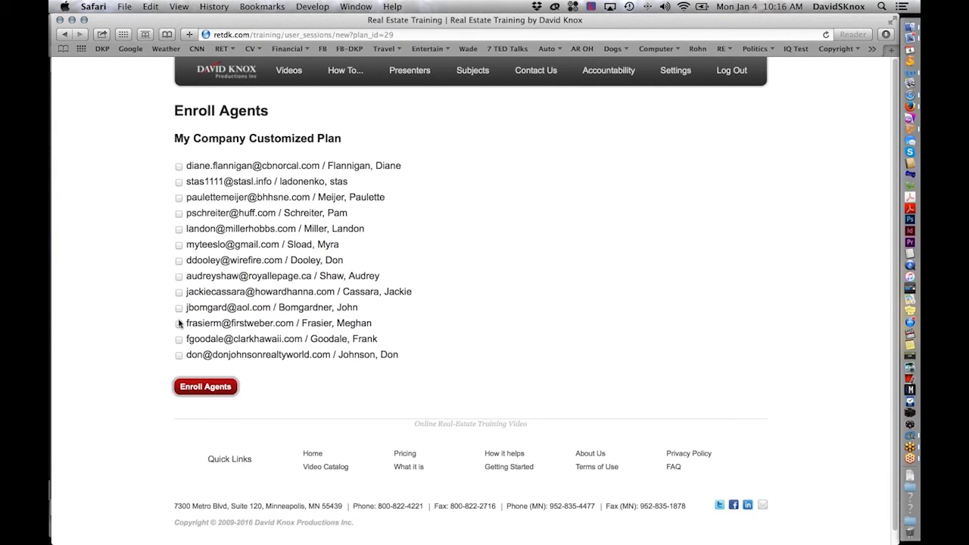
left_click(179, 324)
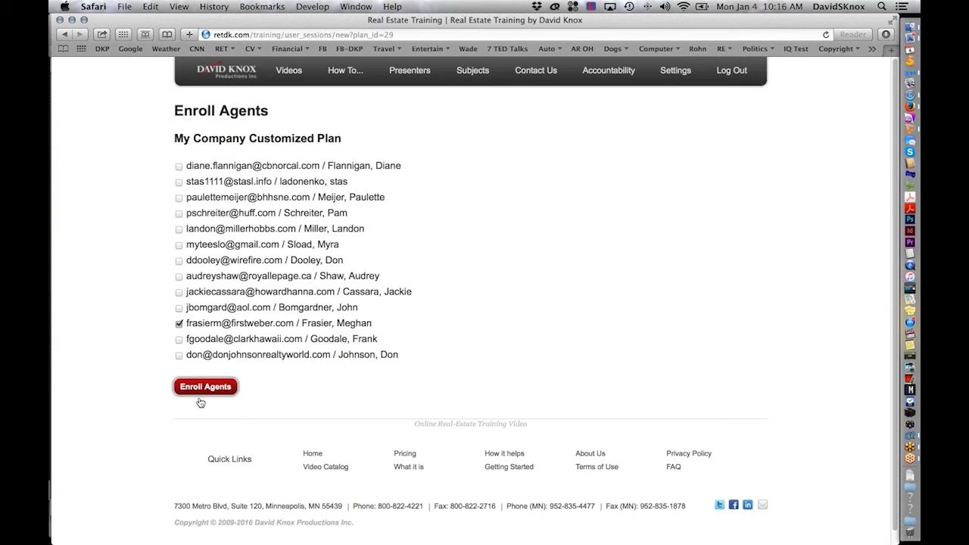
left_click(204, 387)
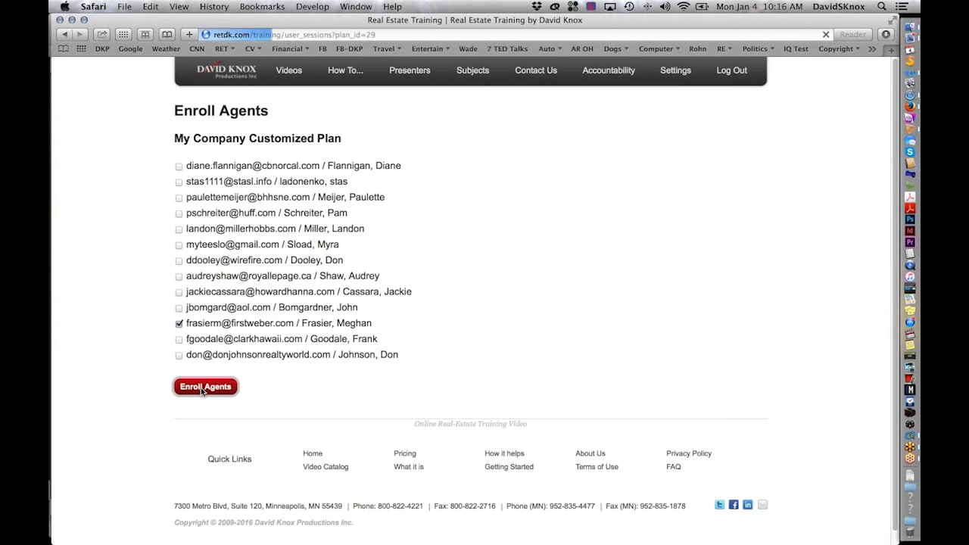
left_click(206, 388)
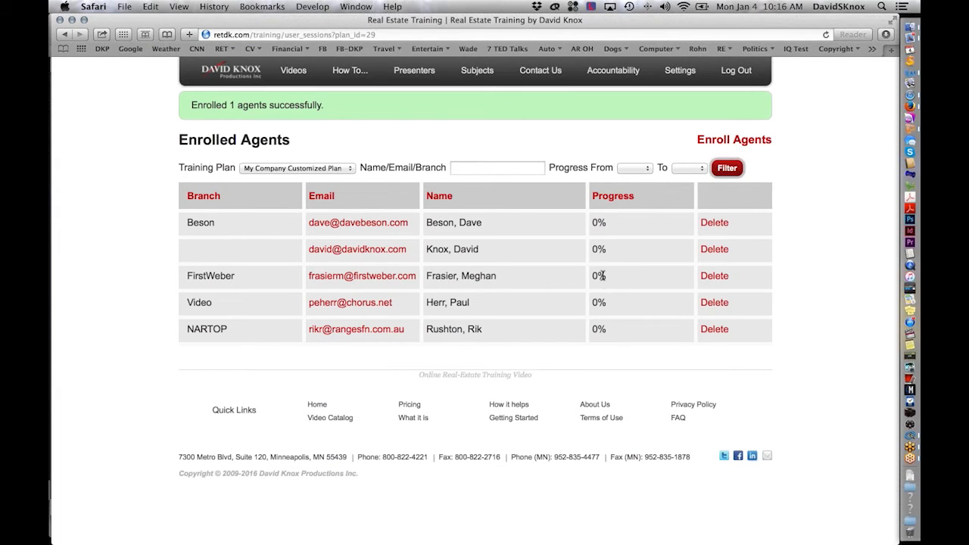
mouse_move(621, 279)
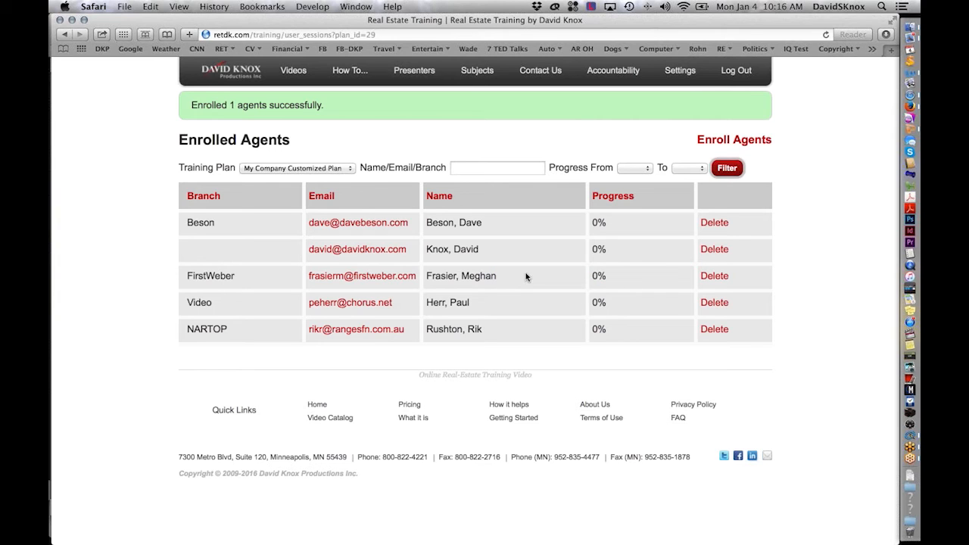
mouse_move(362, 276)
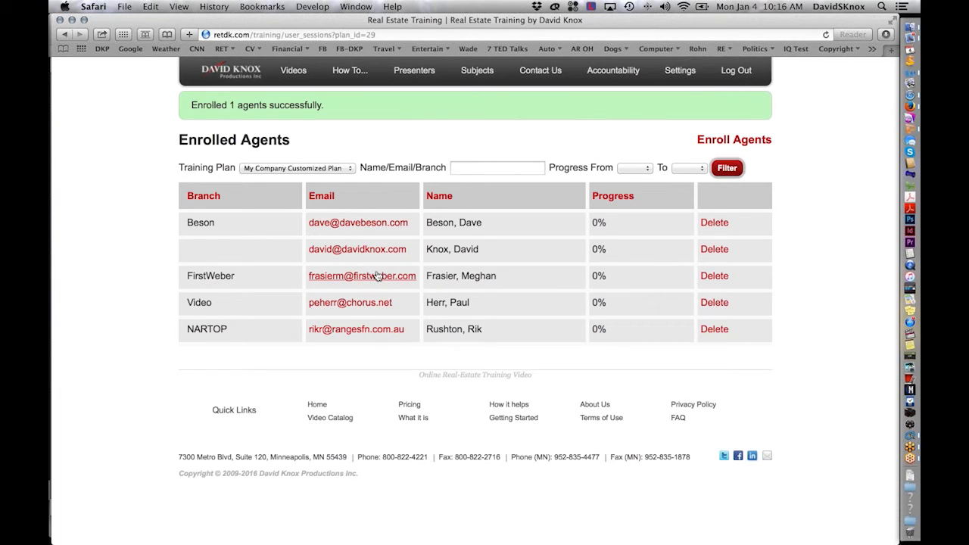
mouse_move(275, 292)
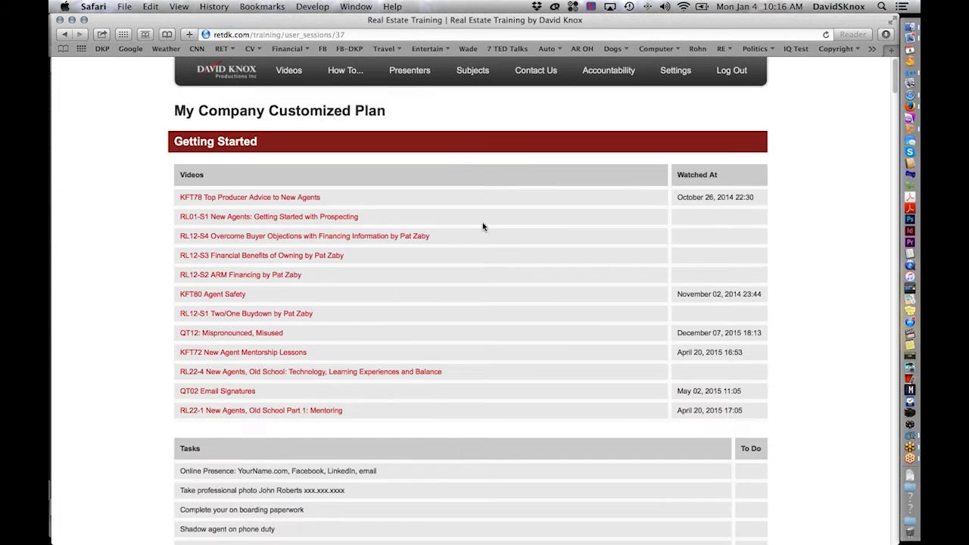
Scroll through the agent's plan videos and tasks, then return to Enrolled Agents.
scroll("down", 3)
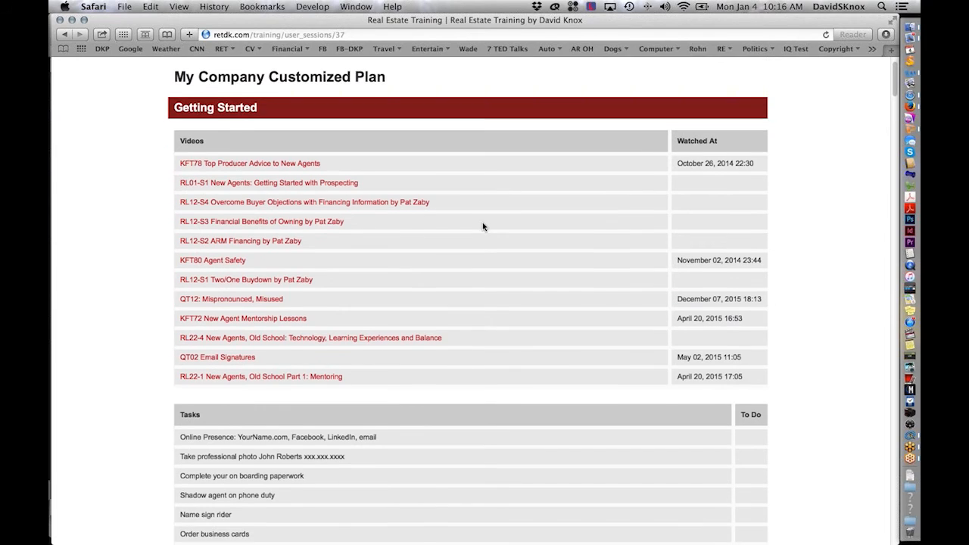
scroll("down", 3)
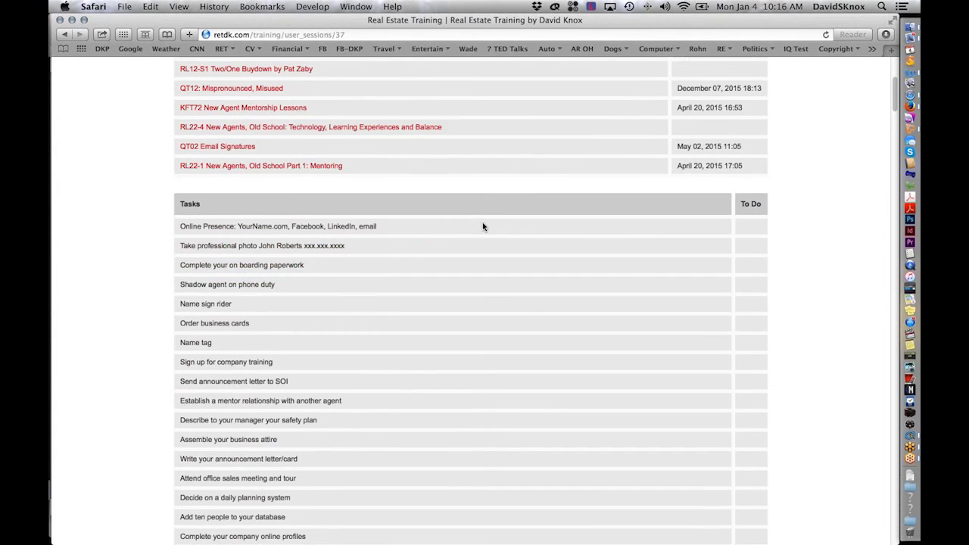
left_click(64, 35)
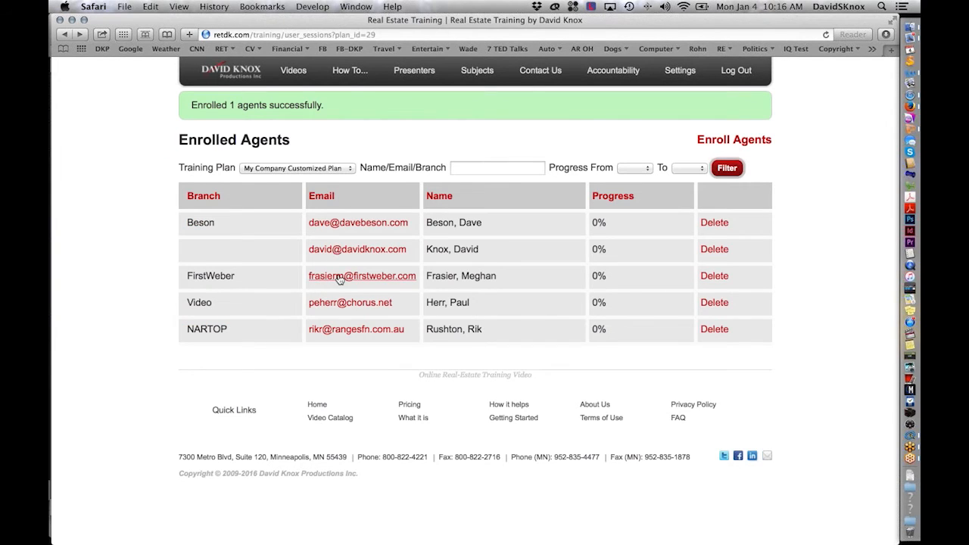
Review another agent's My Company Customized Plan report with watched dates and tasks.
left_click(362, 275)
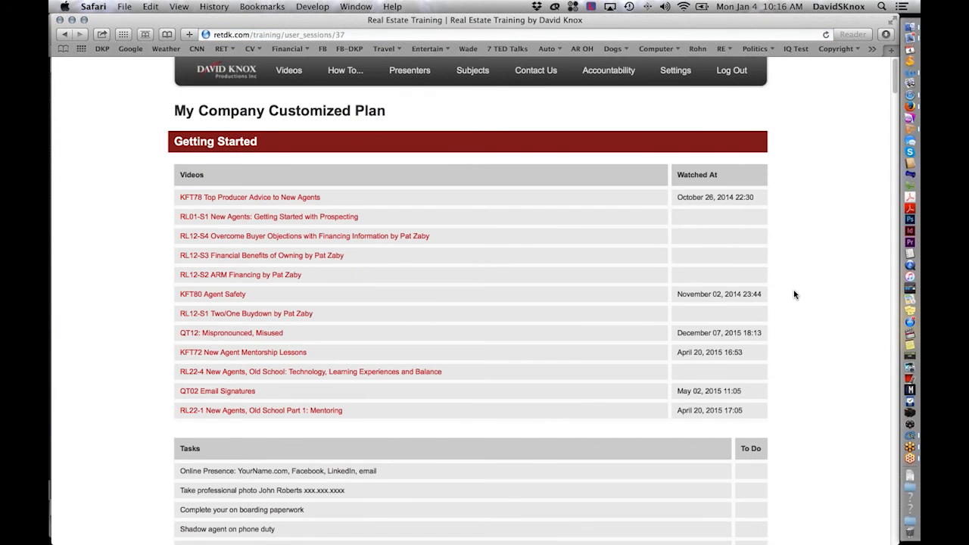
scroll("down", 3)
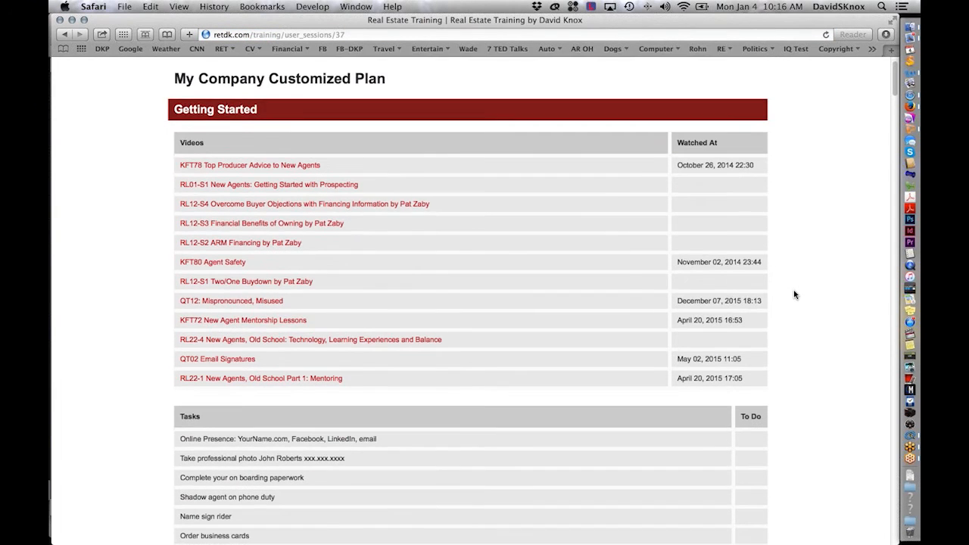
scroll("down", 3)
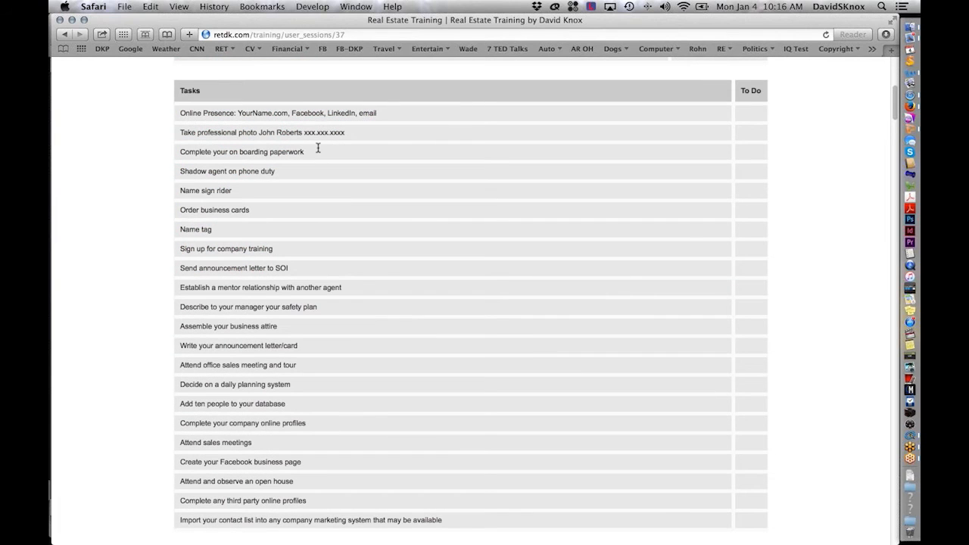
left_click_drag(258, 131, 306, 151)
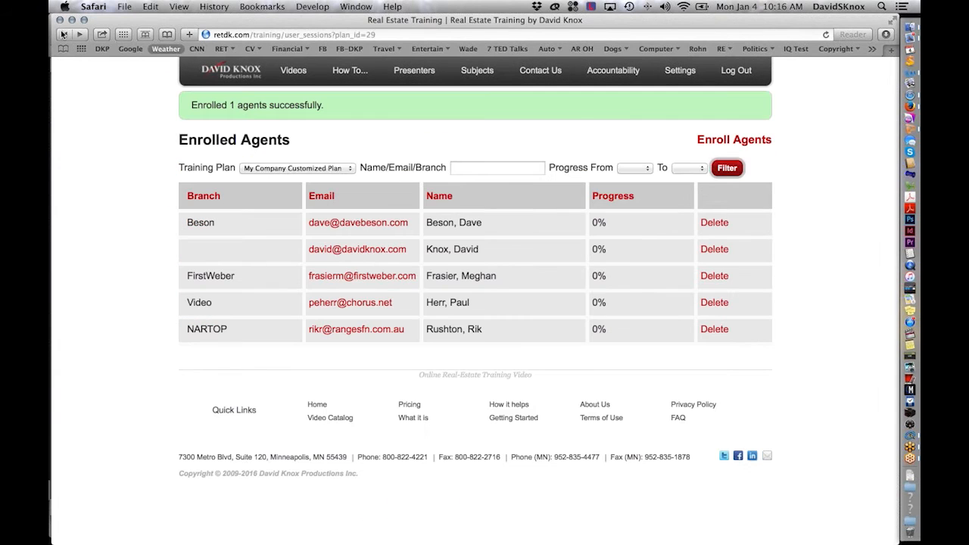
mouse_move(626, 176)
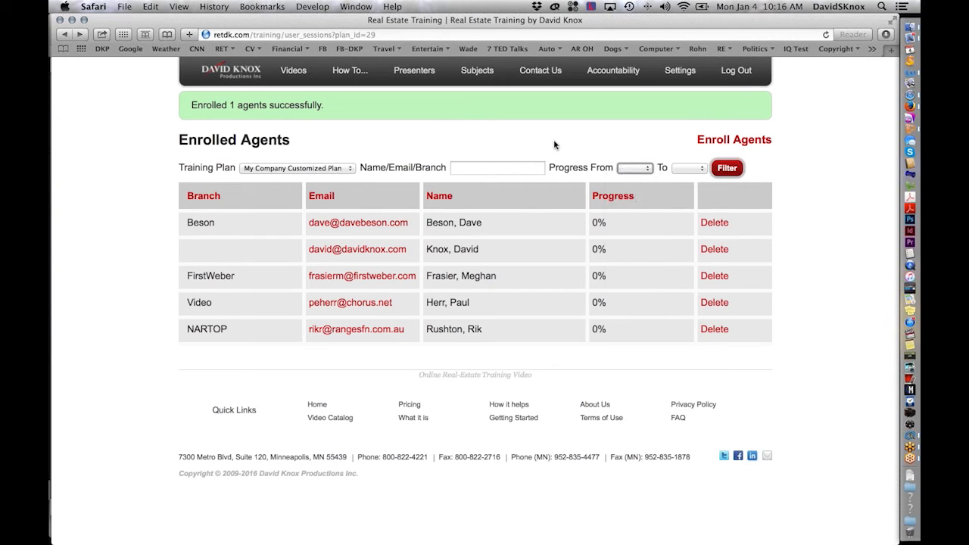
Sort the enrolled agents by Branch and bring up the Training Plan choices.
left_click(320, 197)
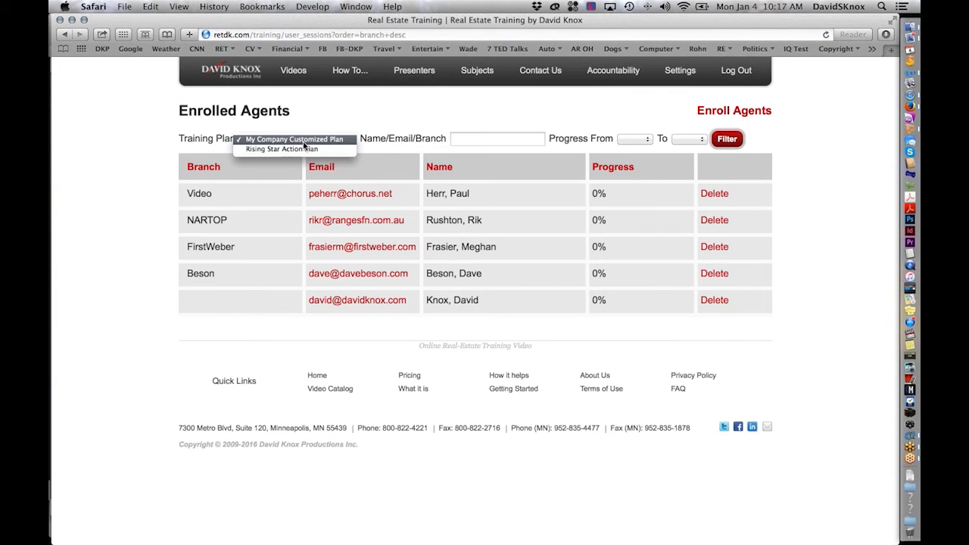
left_click(281, 149)
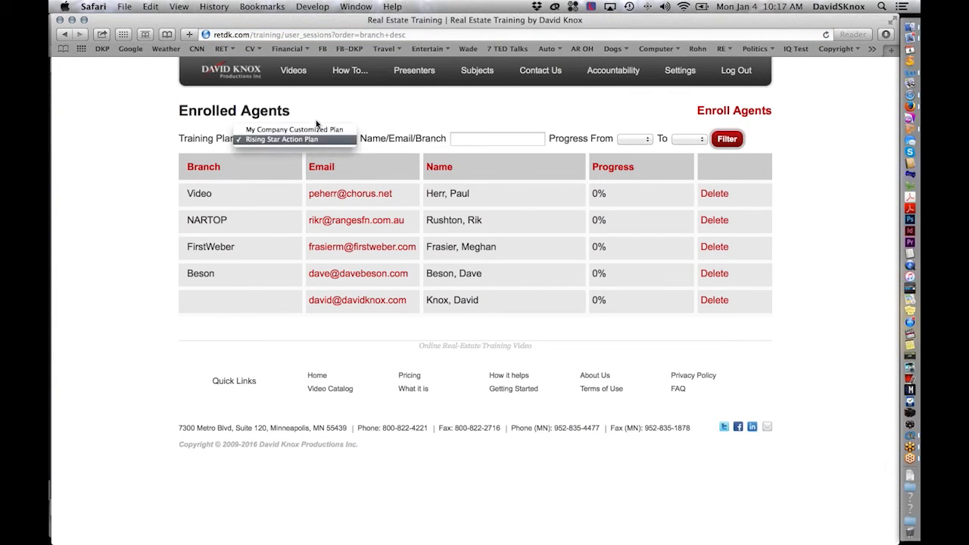
mouse_move(294, 130)
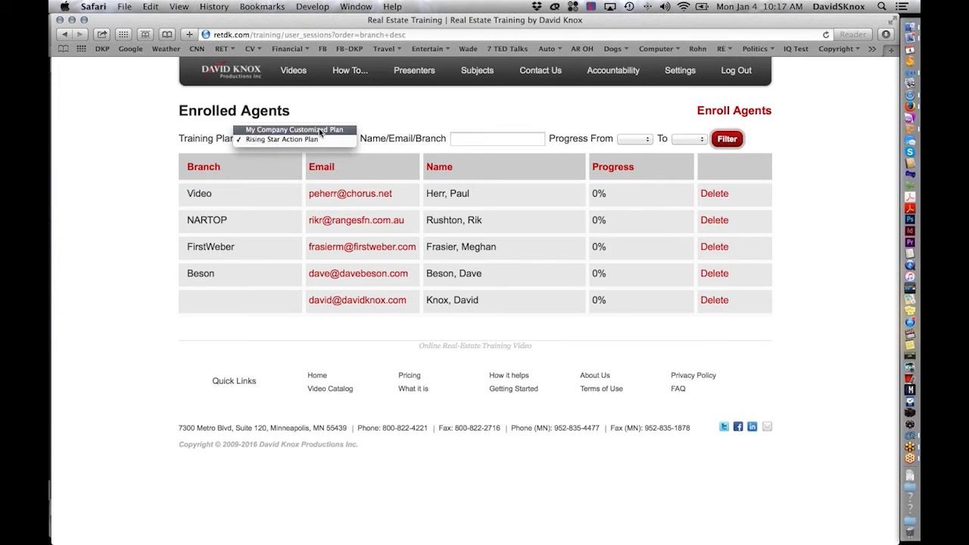
Keep the My Company Customized Plan filter, review the report, then go to Browse All Videos.
left_click(295, 130)
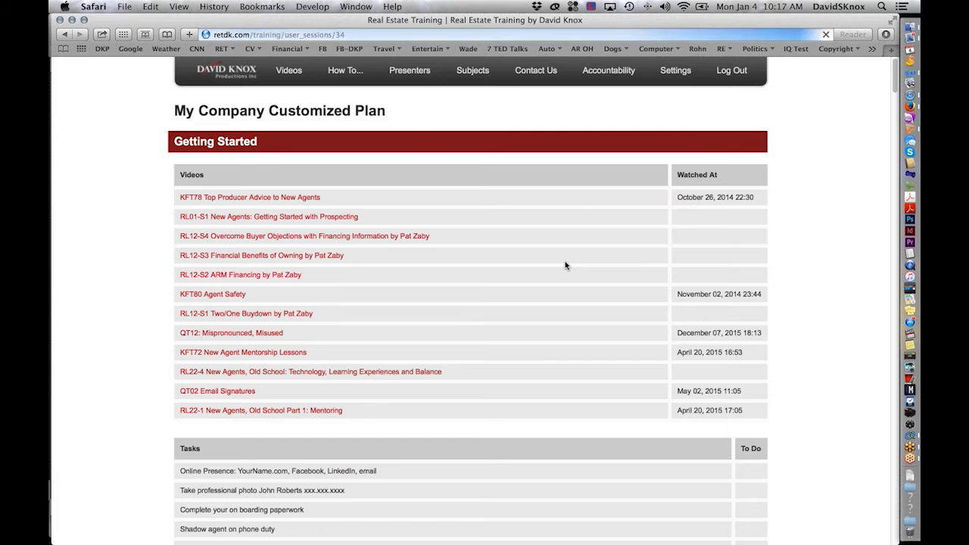
scroll("down", 3)
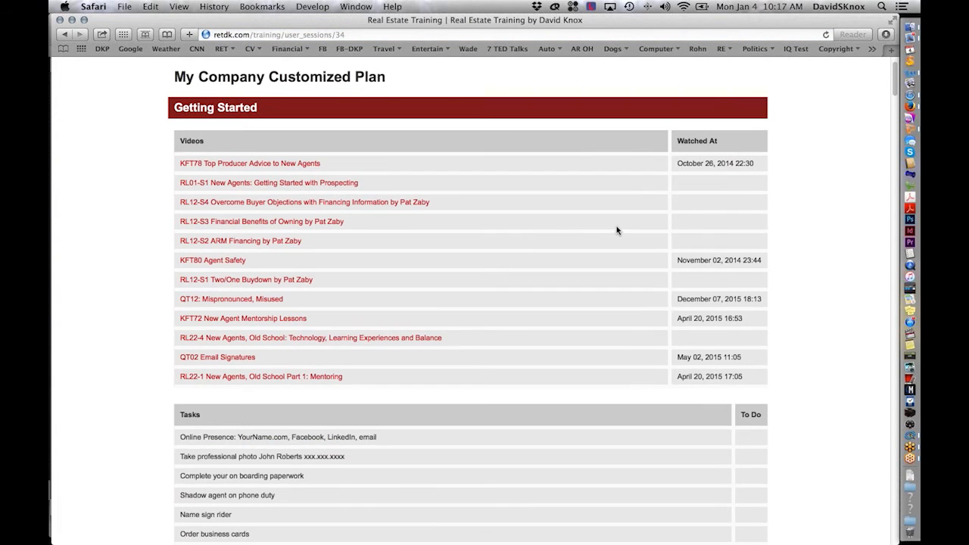
scroll("down", 3)
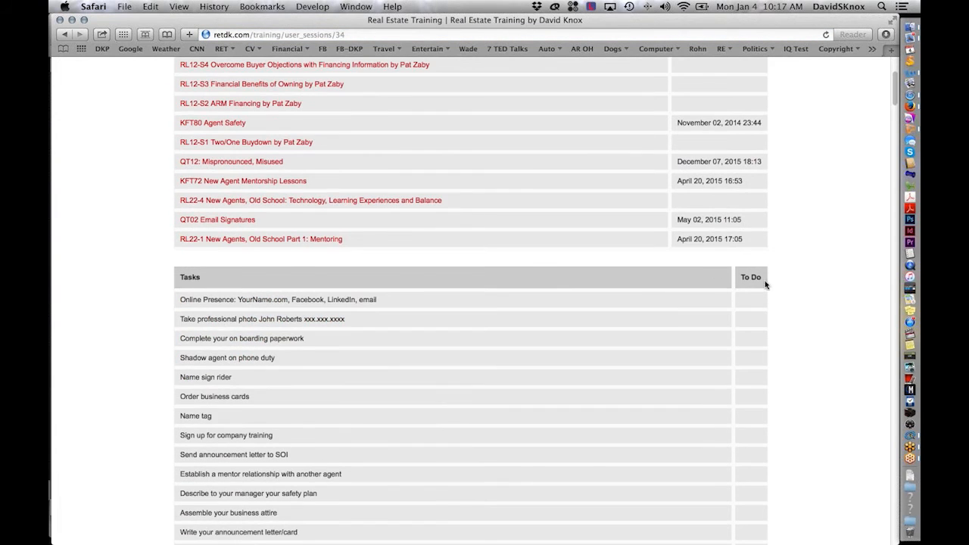
mouse_move(776, 293)
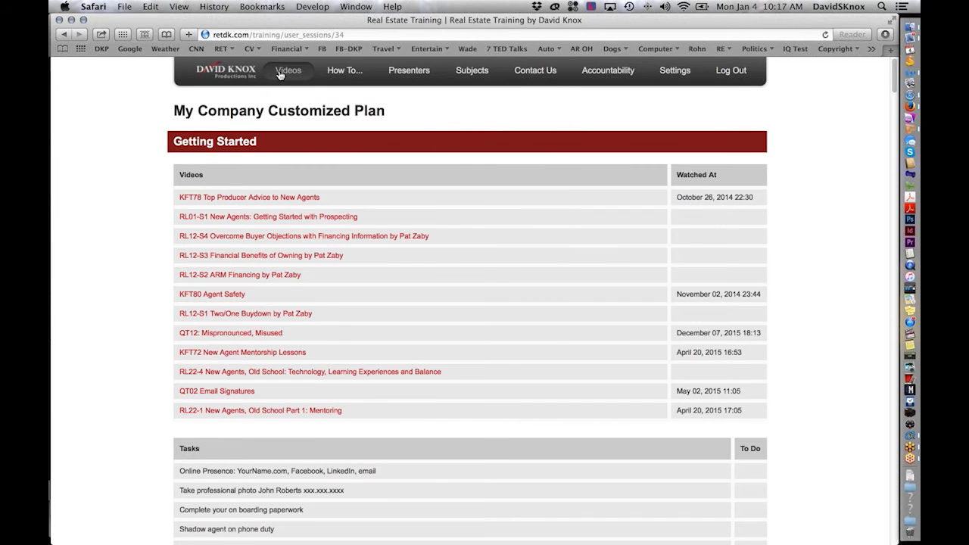
left_click(287, 72)
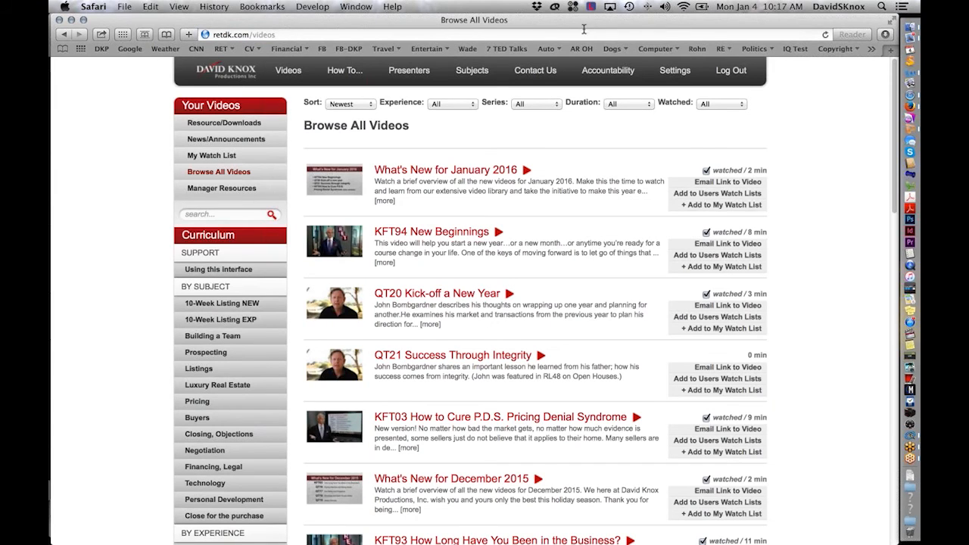
left_click(608, 70)
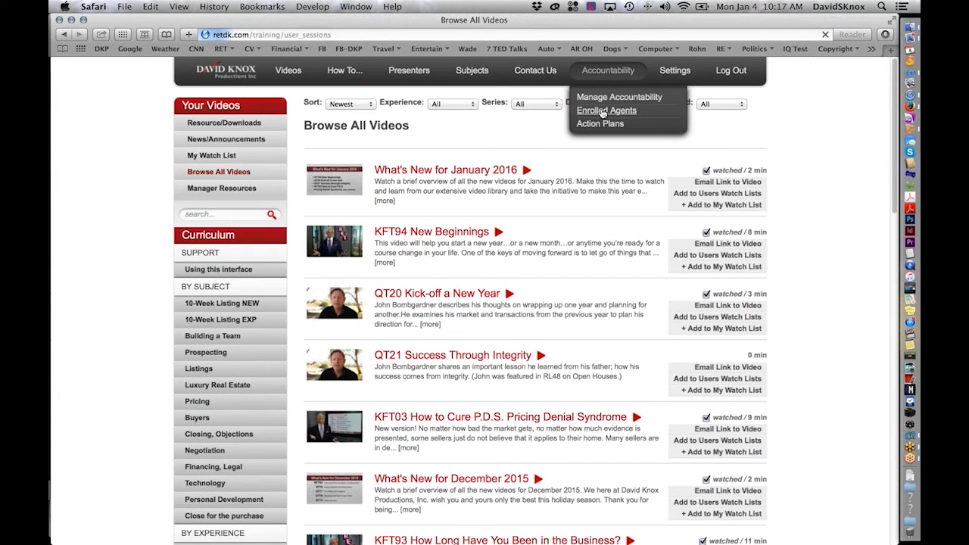
left_click(606, 110)
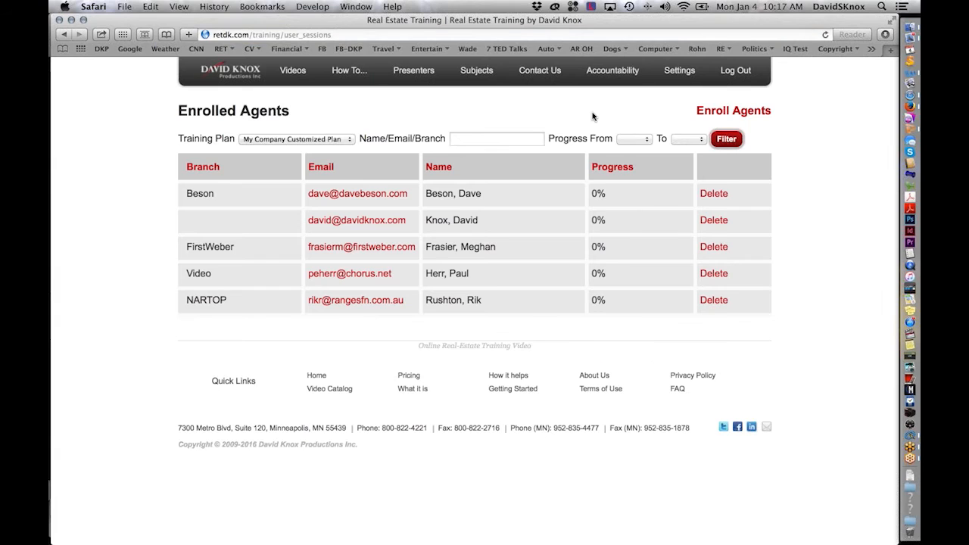
mouse_move(126, 238)
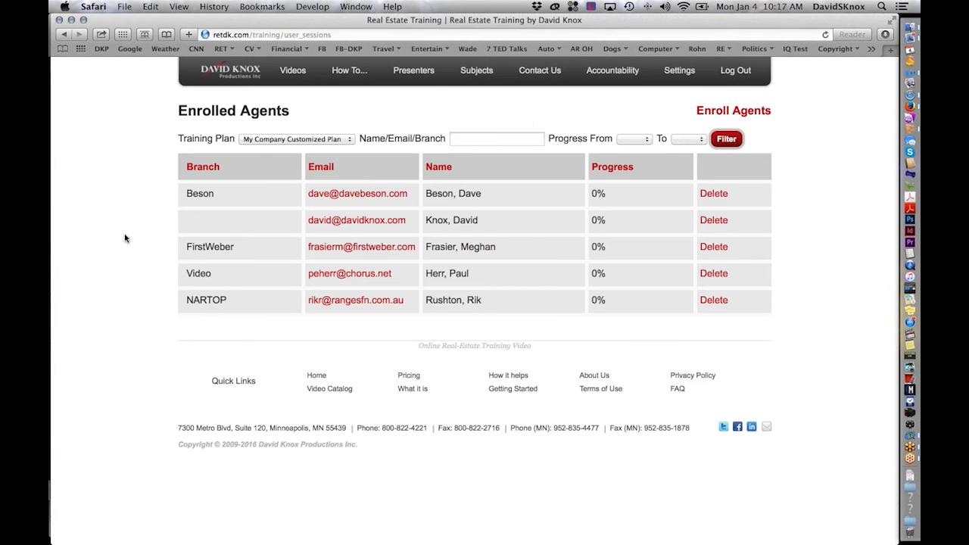
mouse_move(536, 194)
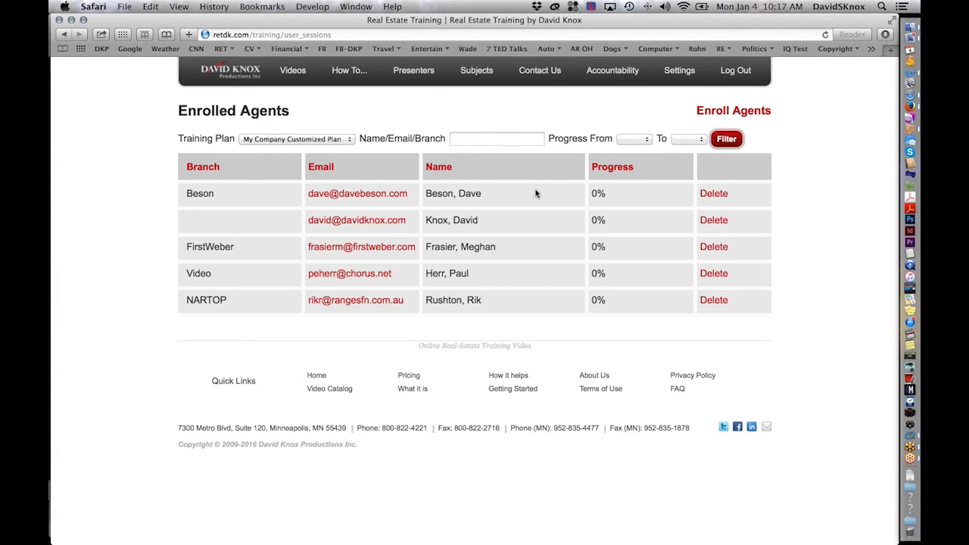
mouse_move(663, 164)
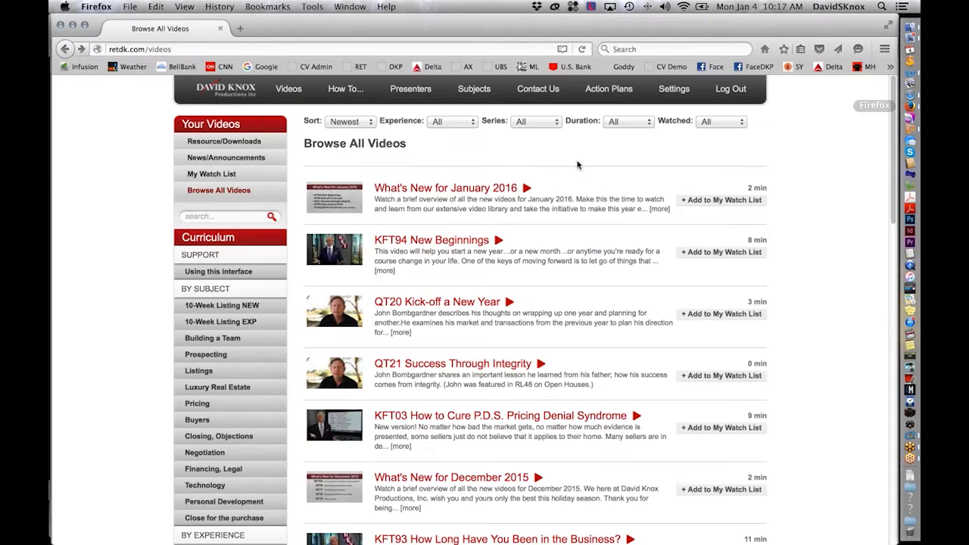
From Action Plans continue My Company Customized Plan and scroll to the Getting Started tasks.
left_click(608, 89)
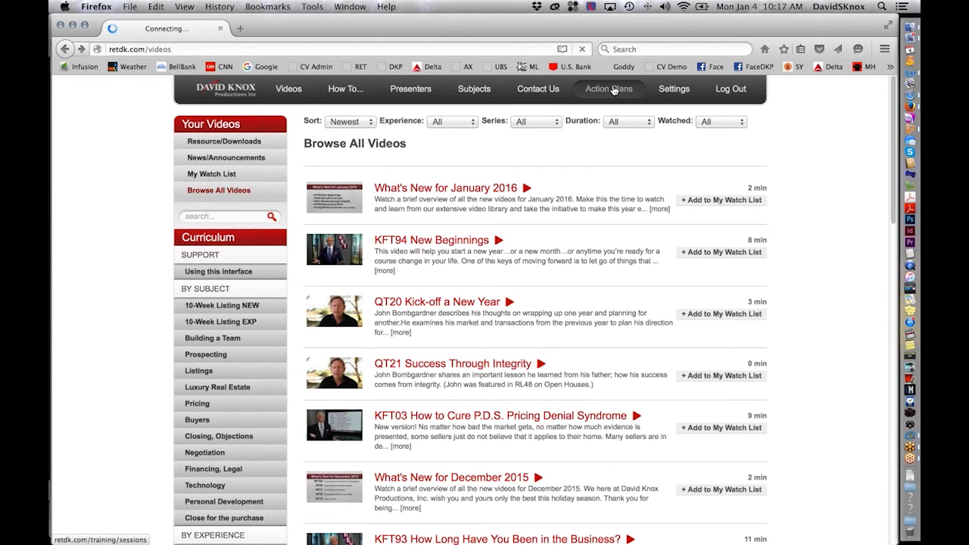
left_click(613, 88)
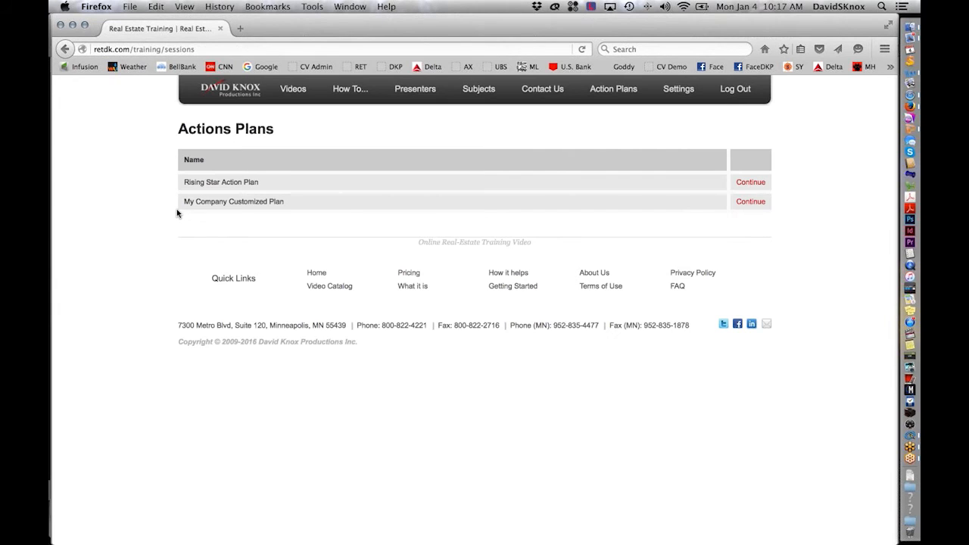
mouse_move(461, 184)
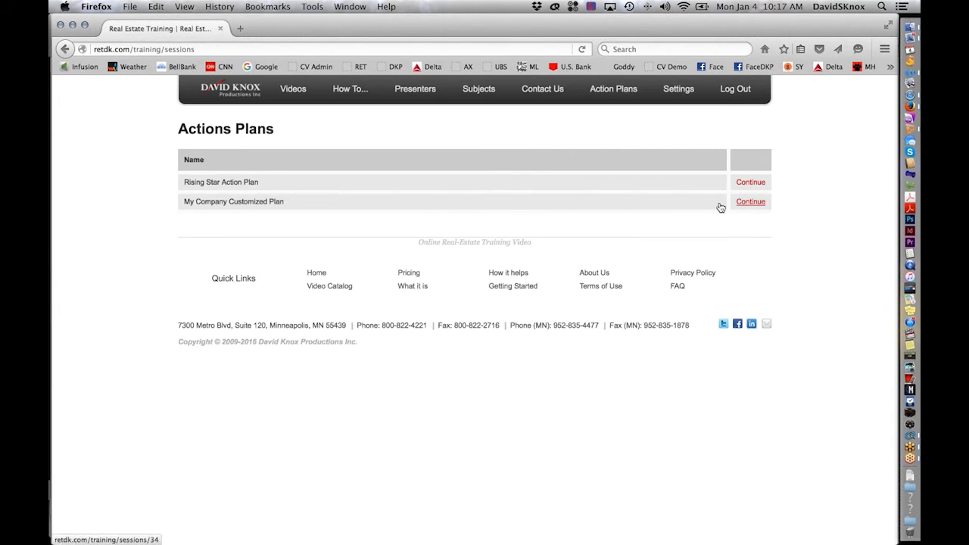
left_click(751, 201)
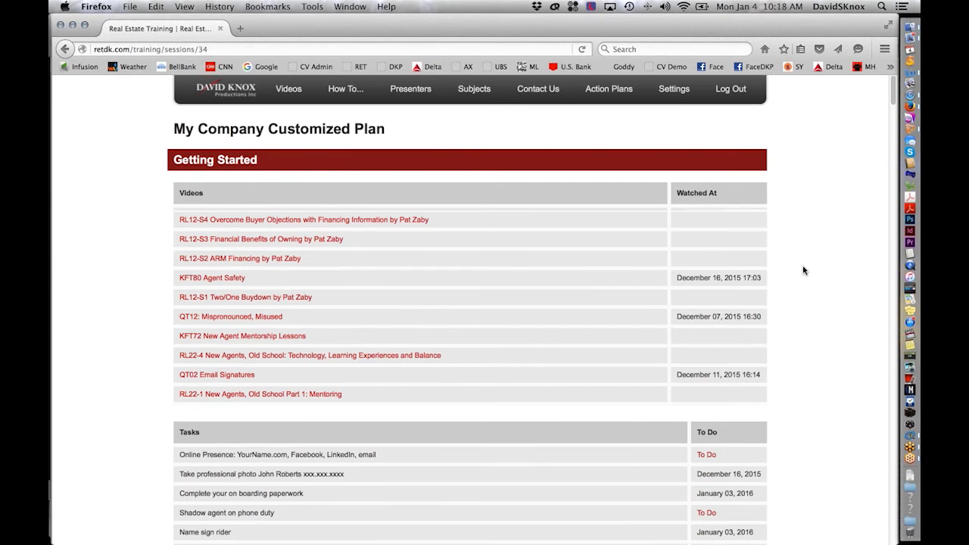
scroll("down", 3)
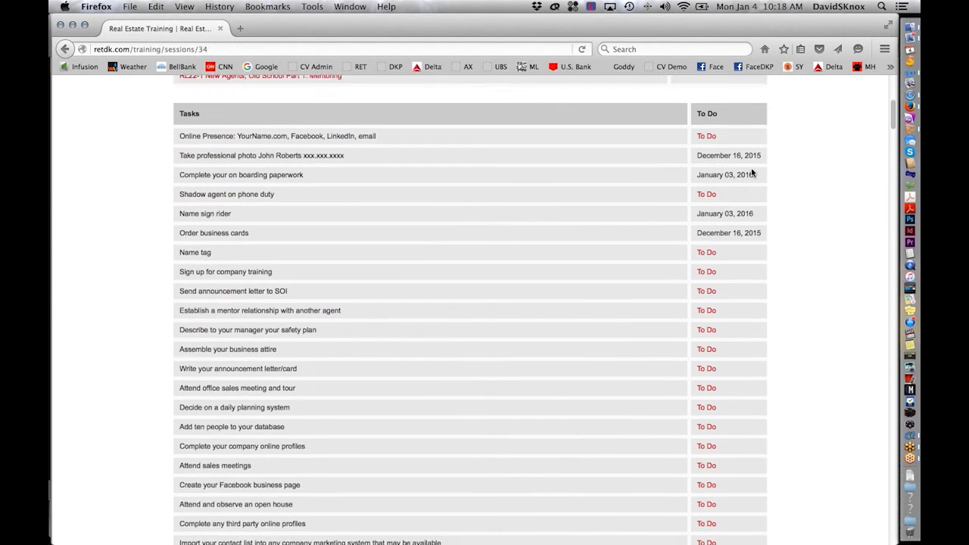
scroll("down", 3)
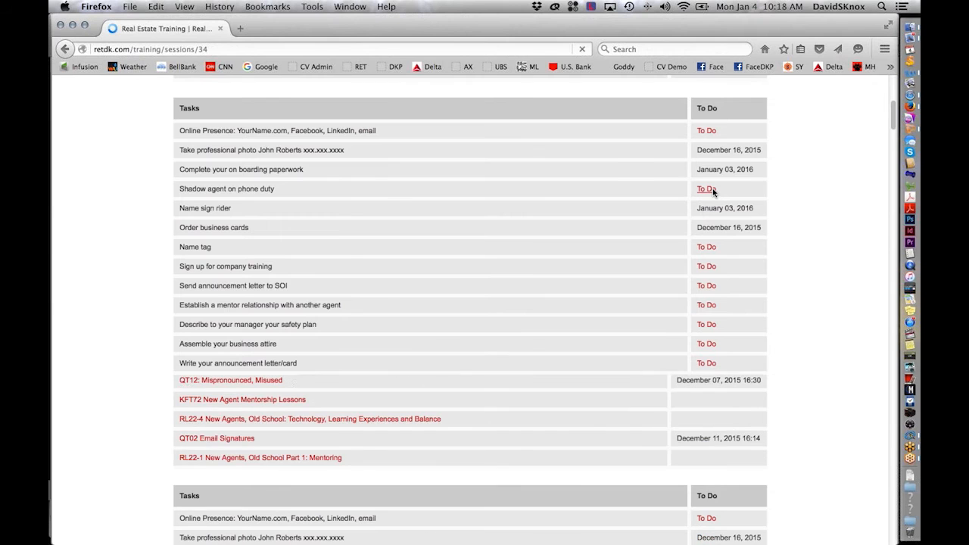
scroll("down", 3)
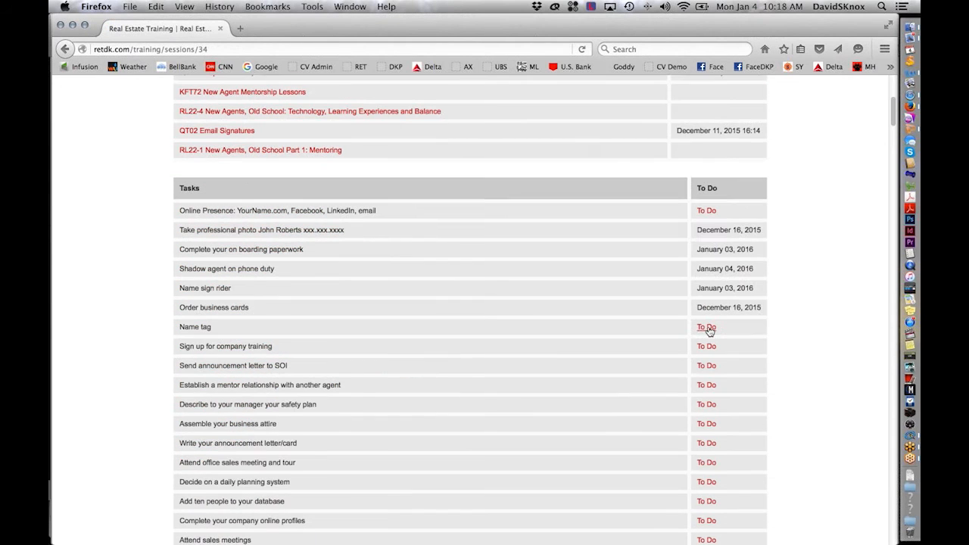
Mark the Name tag and company training sign-up tasks completed with today's date.
left_click(705, 327)
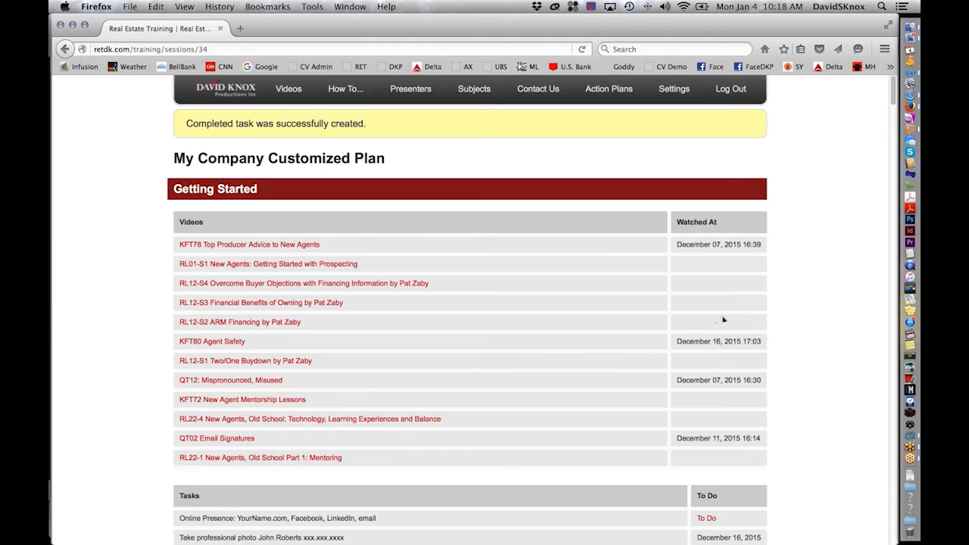
scroll("down", 3)
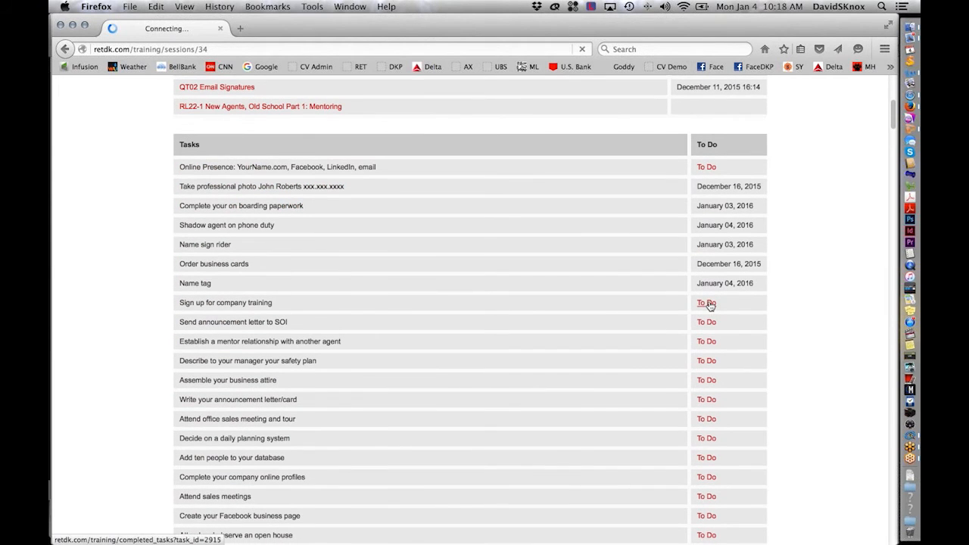
left_click(705, 302)
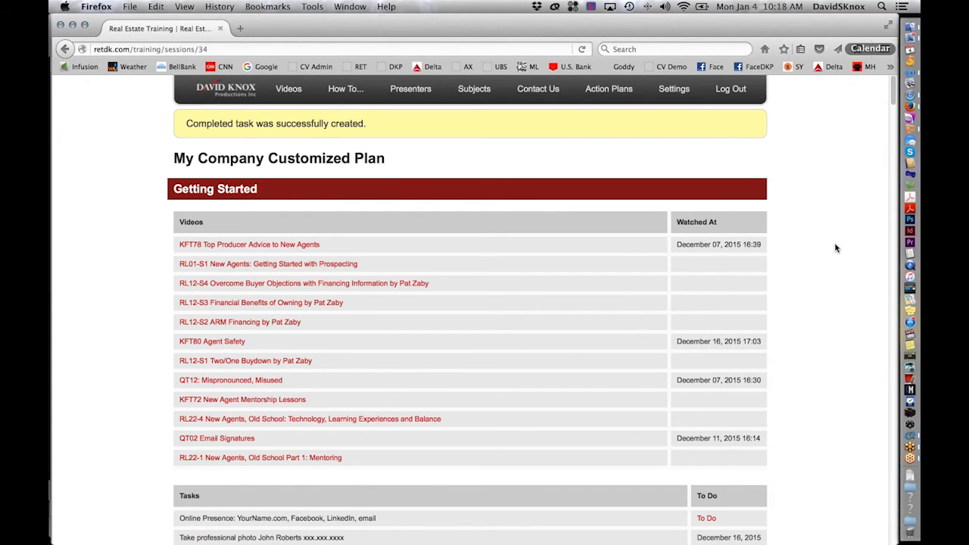
mouse_move(826, 251)
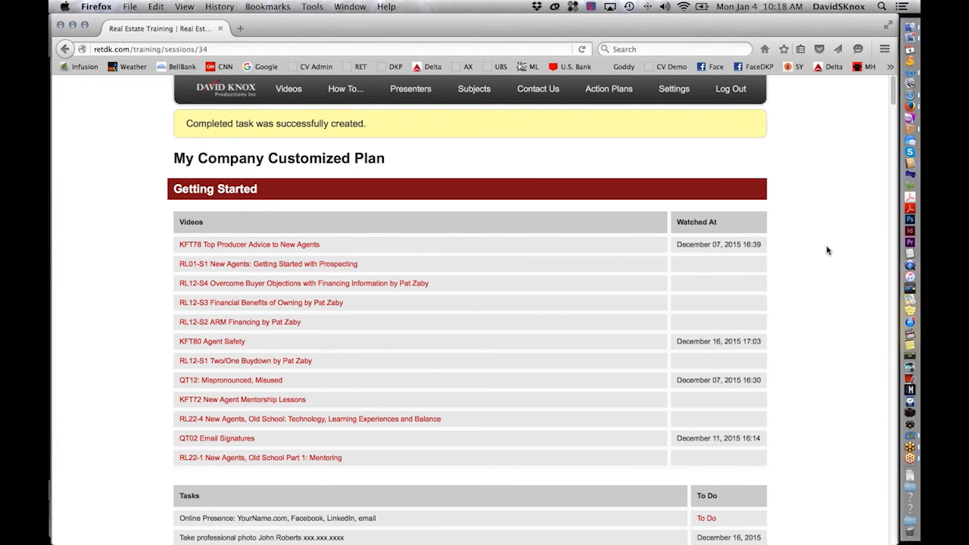
scroll("down", 3)
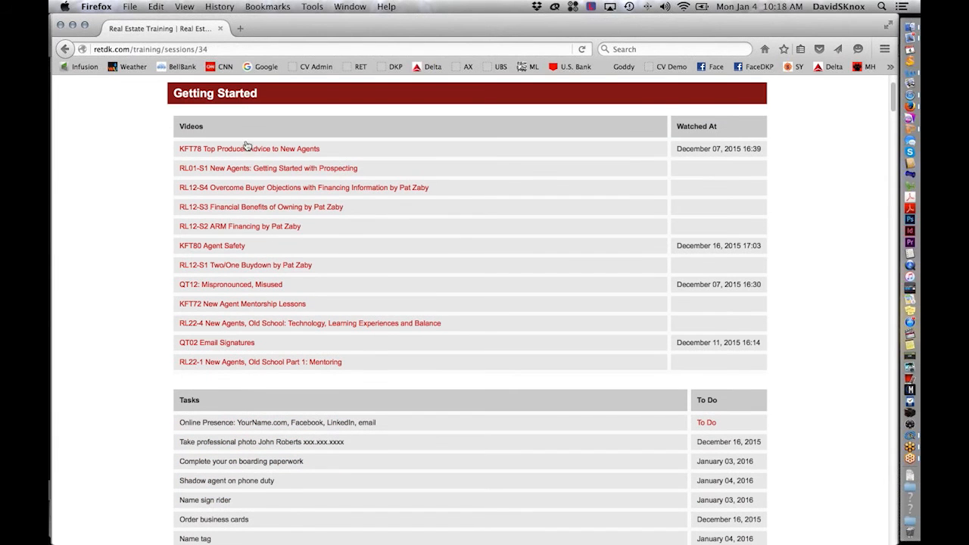
left_click(248, 148)
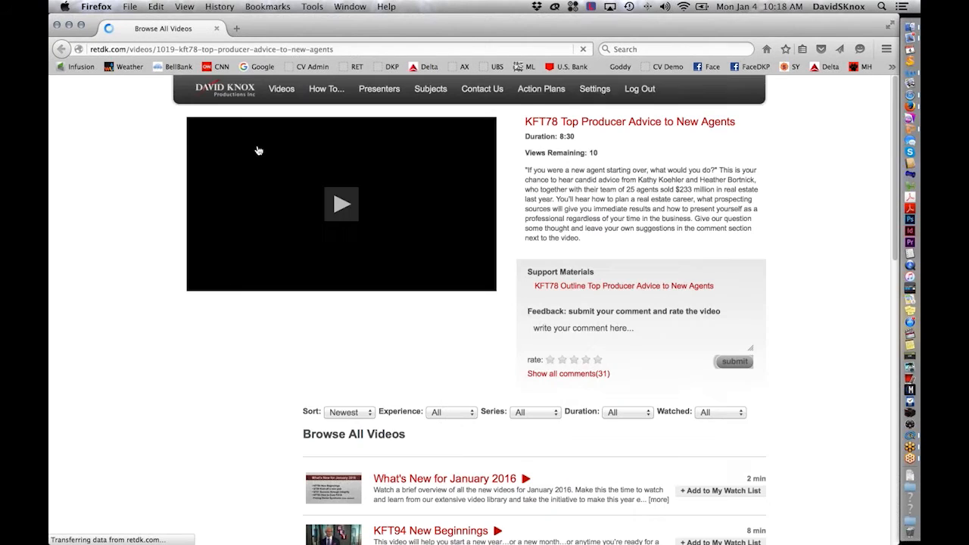
left_click(340, 203)
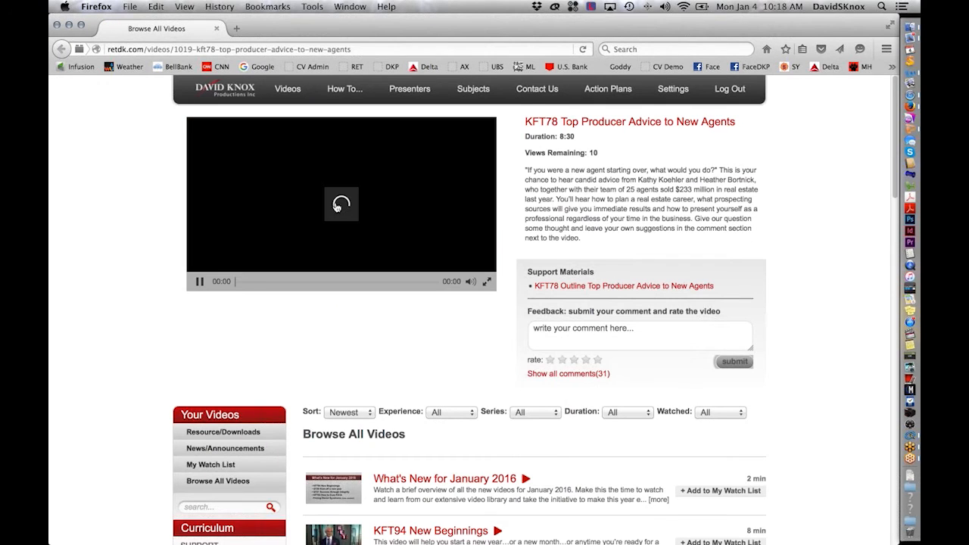
left_click(340, 203)
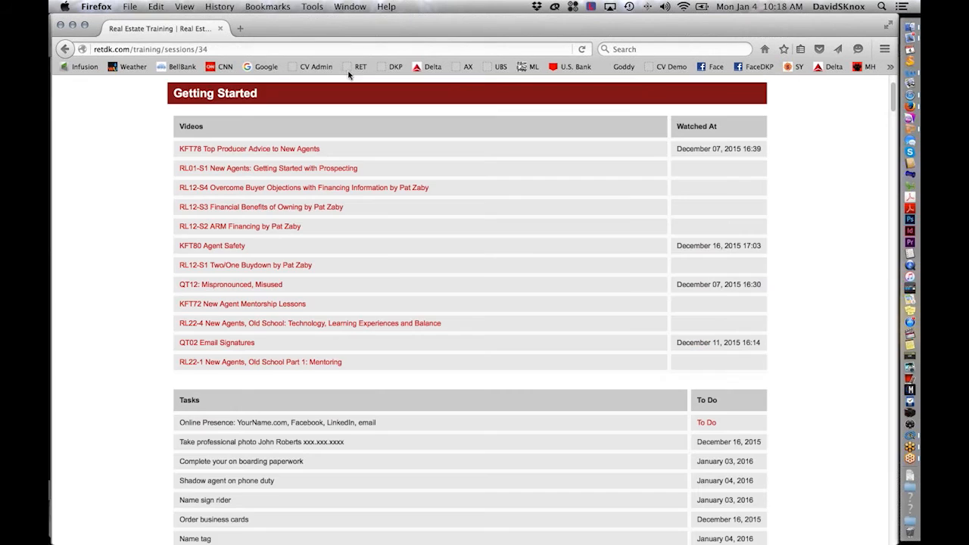
mouse_move(618, 155)
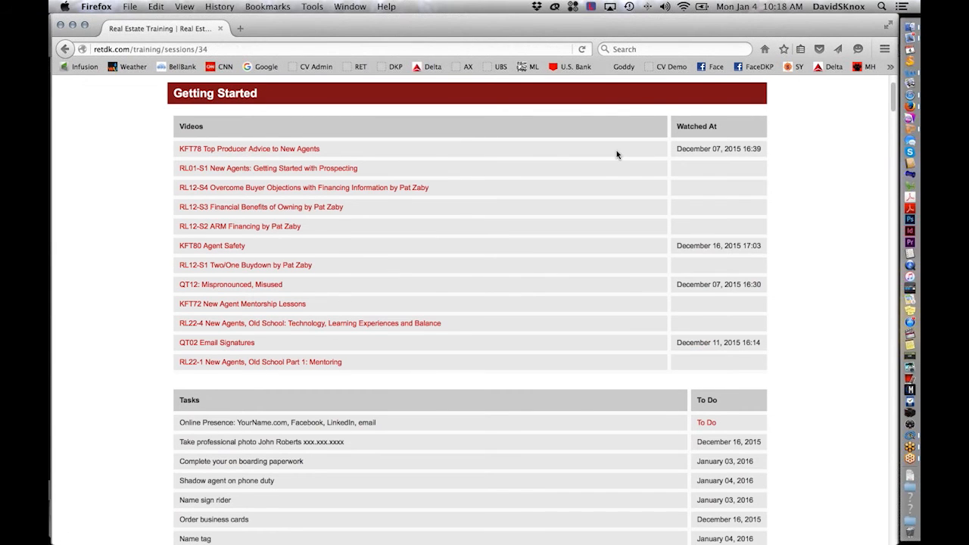
mouse_move(807, 190)
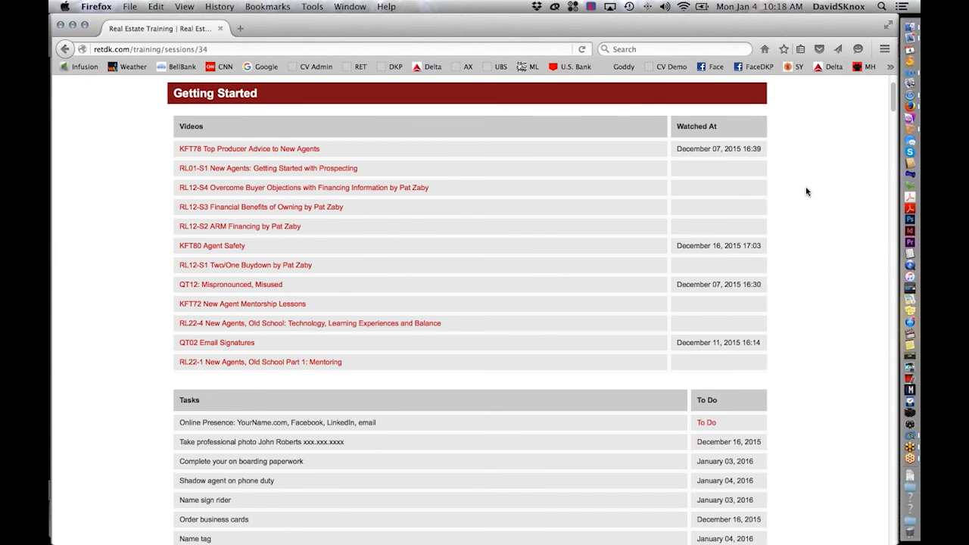
mouse_move(607, 255)
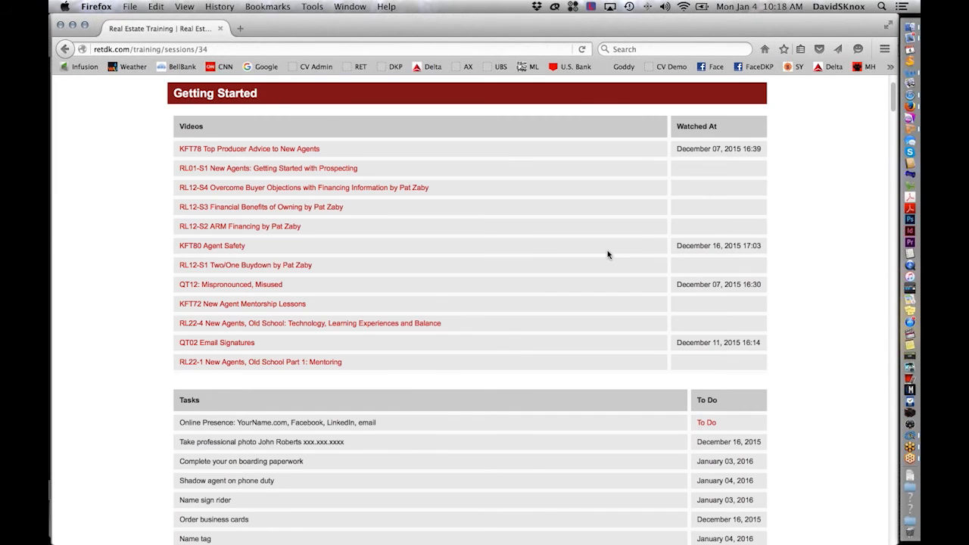
mouse_move(910, 83)
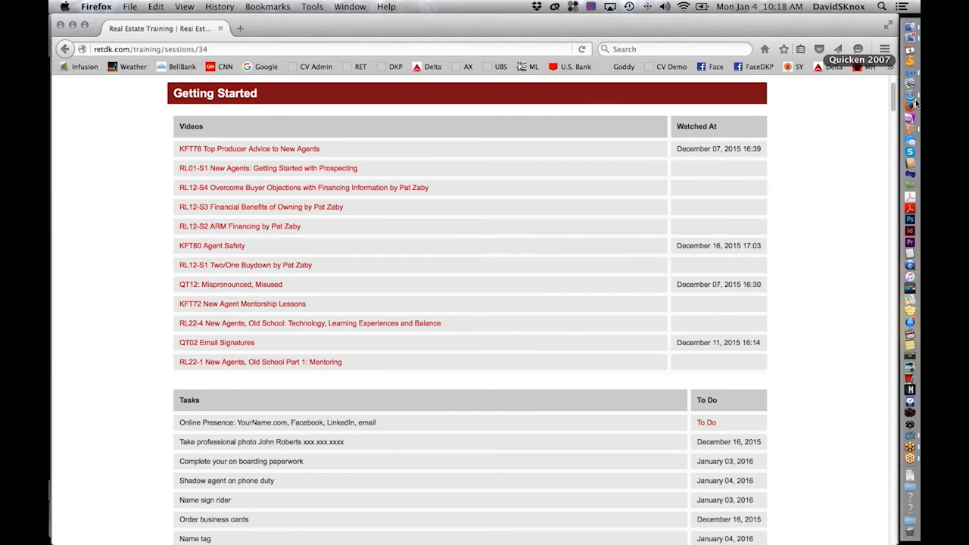
scroll("down", 3)
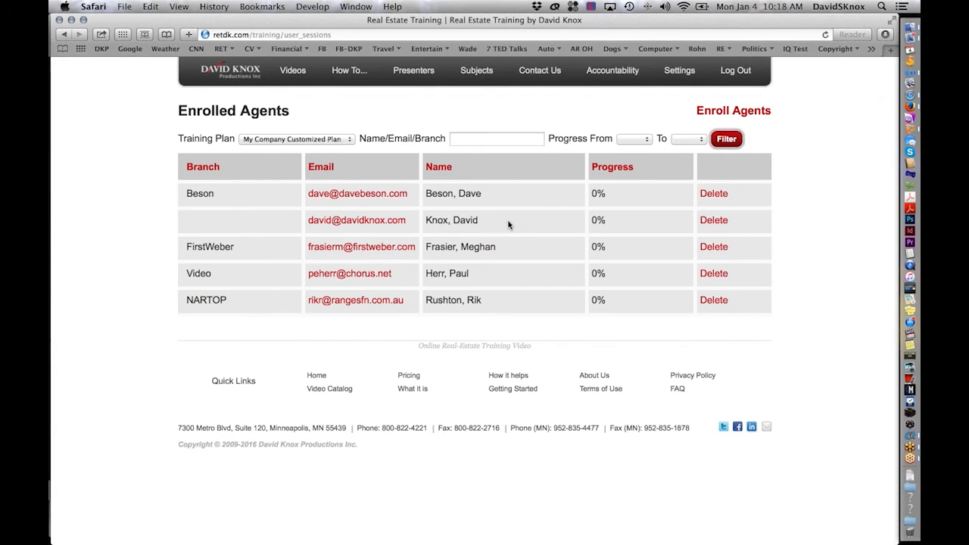
mouse_move(518, 221)
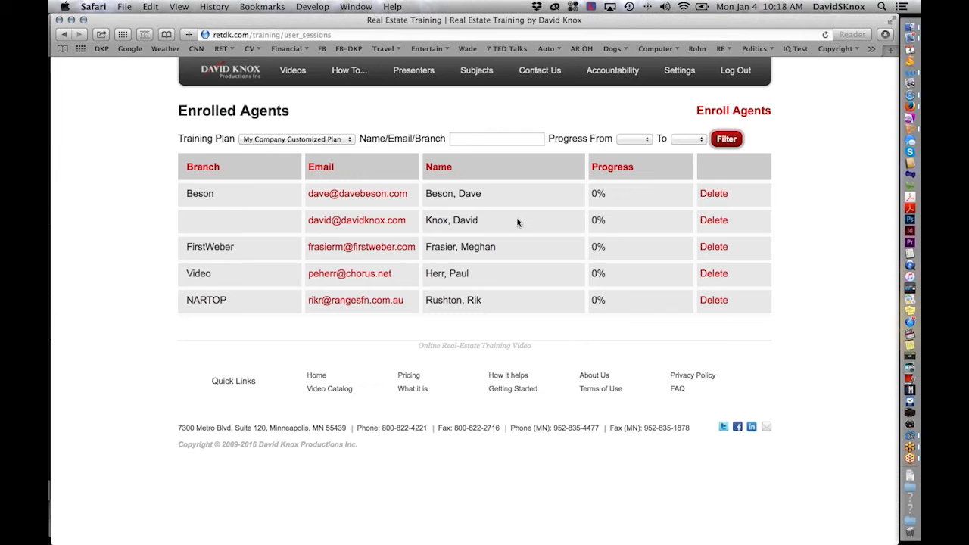
mouse_move(506, 233)
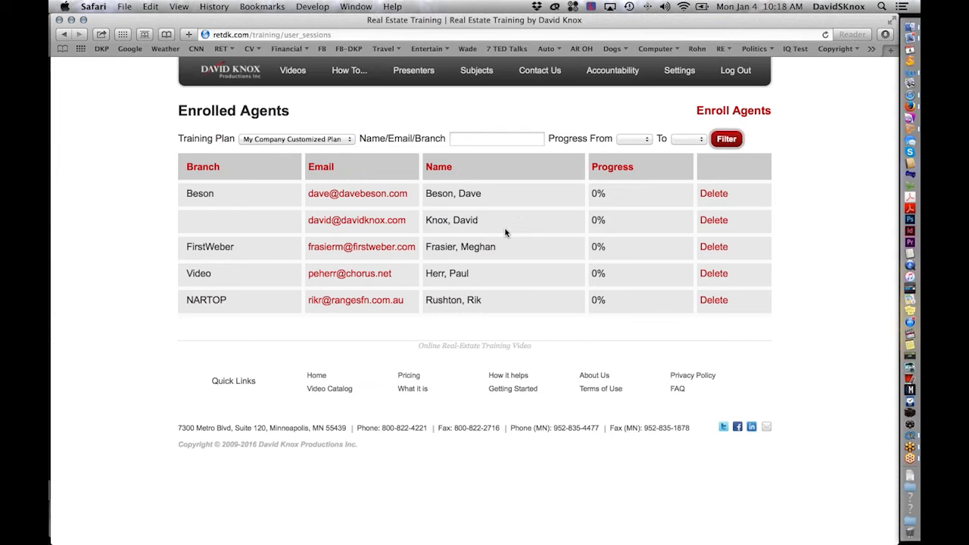
Review one enrolled agent's customized plan report down to Business Planning.
left_click(357, 194)
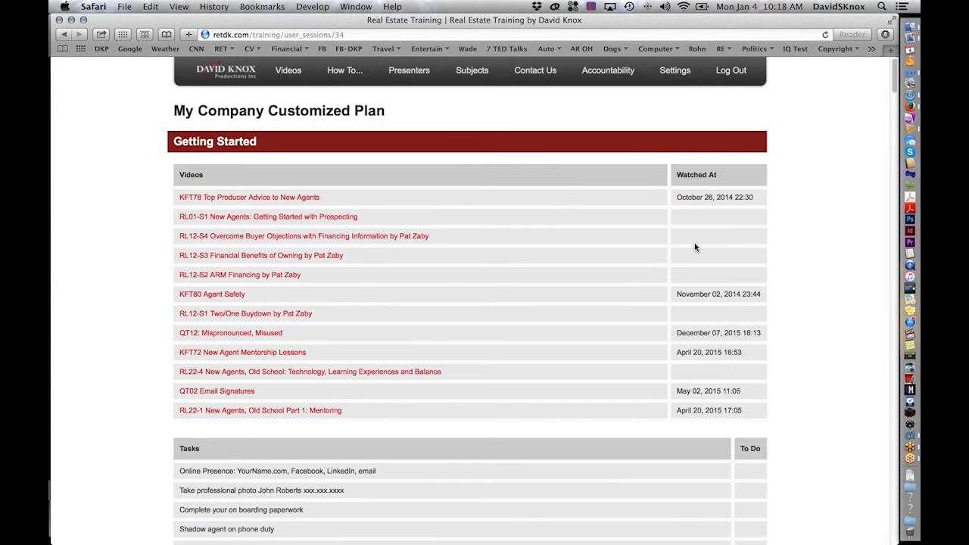
mouse_move(814, 280)
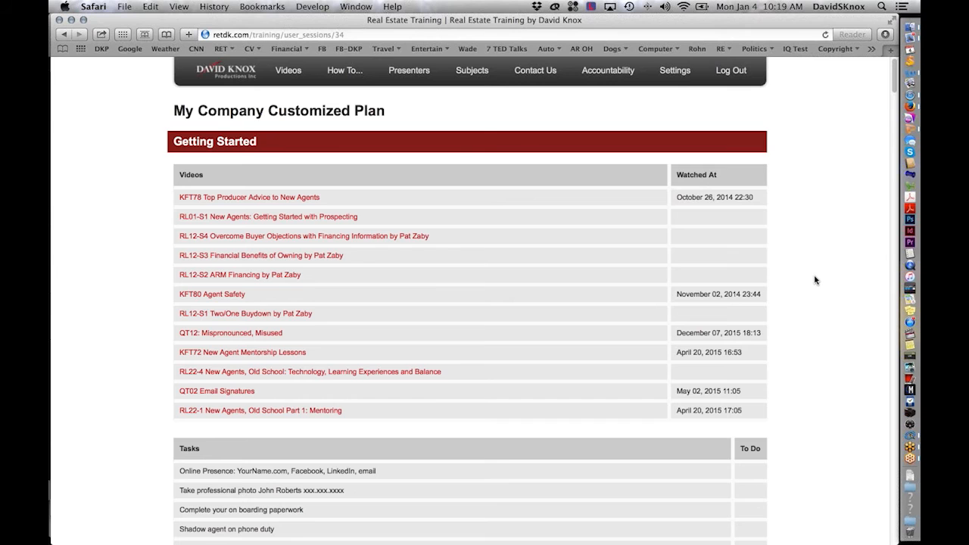
scroll("down", 3)
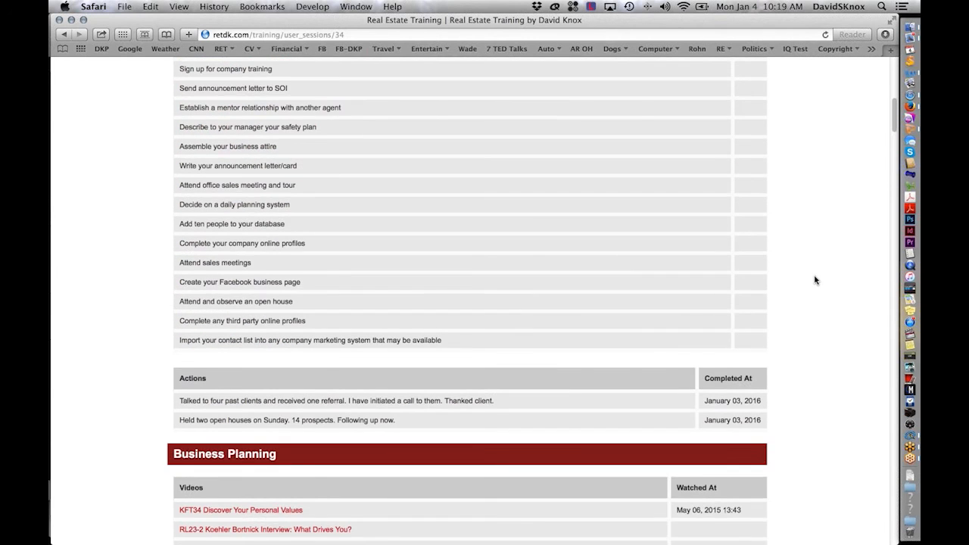
scroll("down", 3)
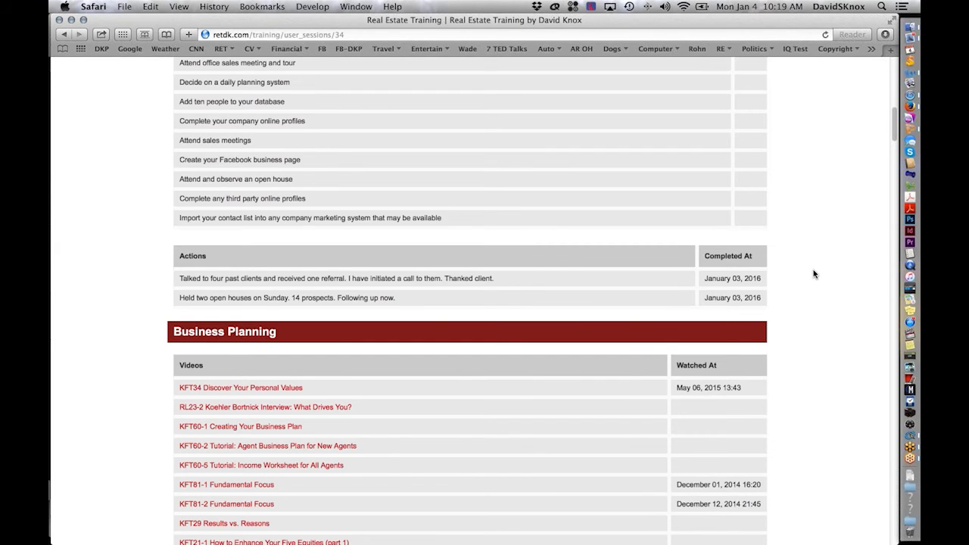
scroll("down", 3)
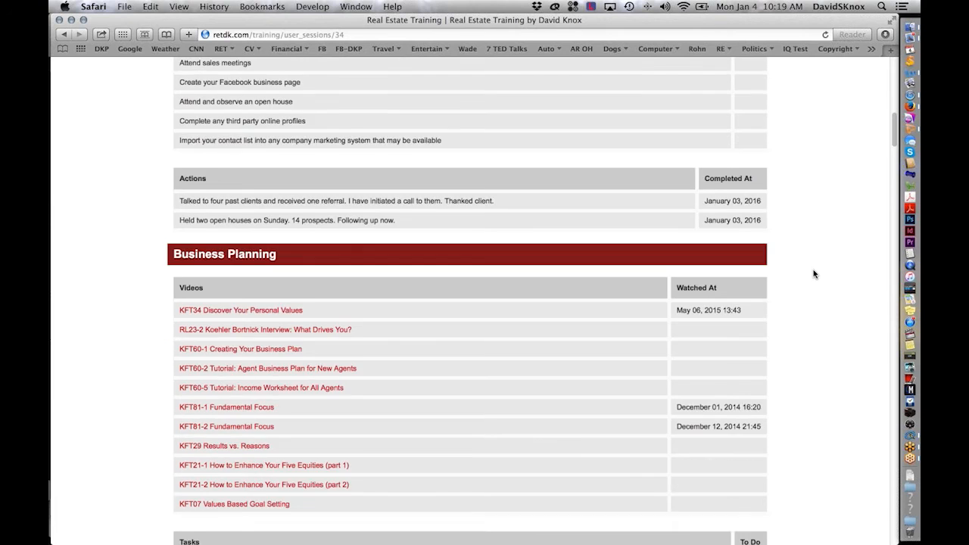
scroll("up", 3)
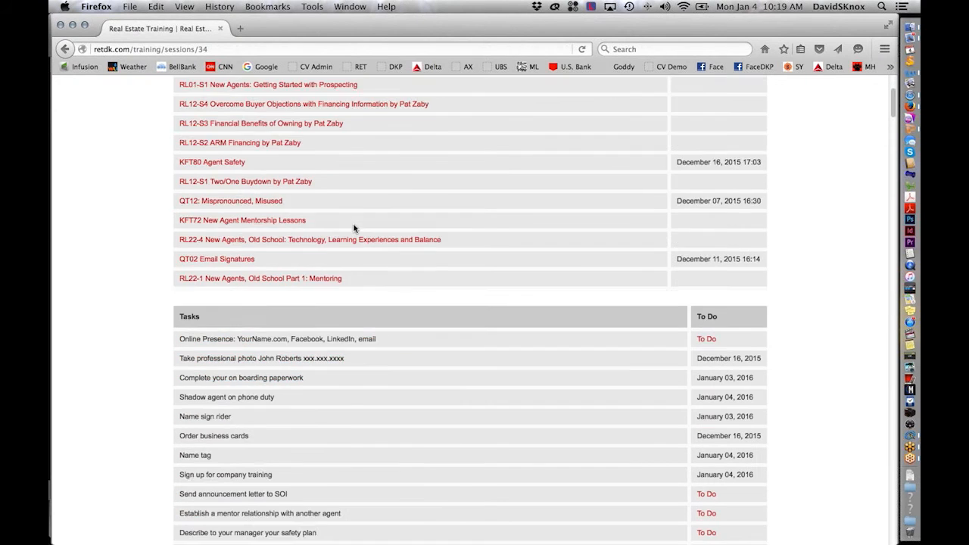
Add the action 'Presented an offer on Randolph ave... countered.' to the Actions list.
scroll("down", 3)
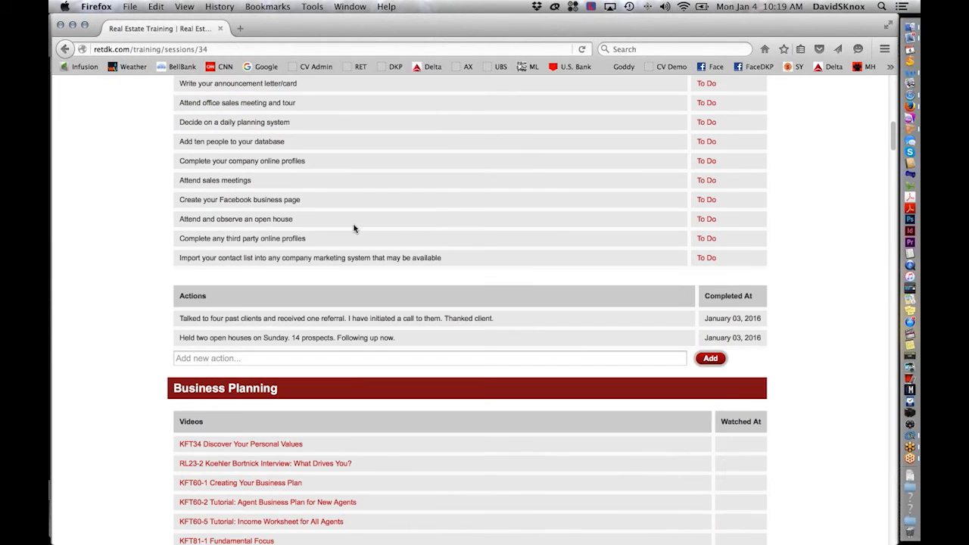
scroll("down", 3)
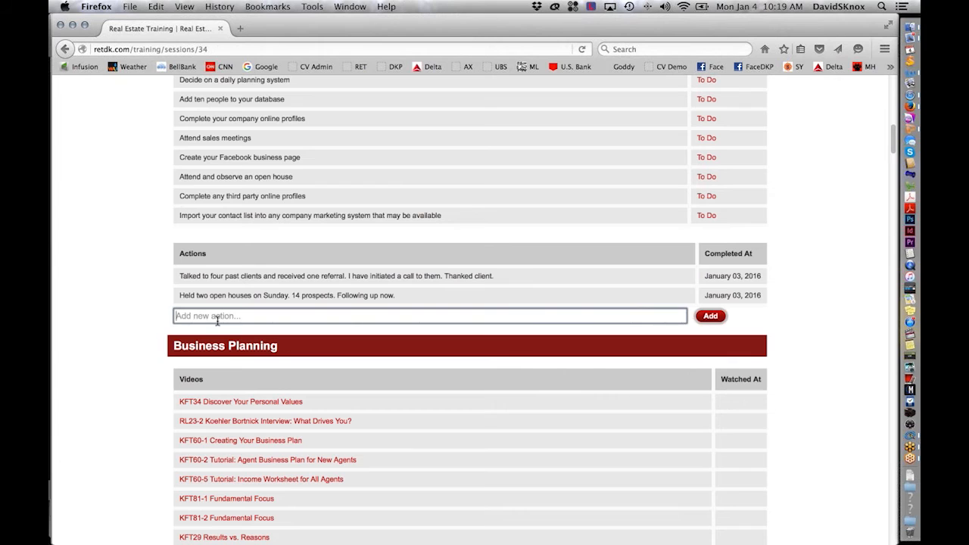
type("P")
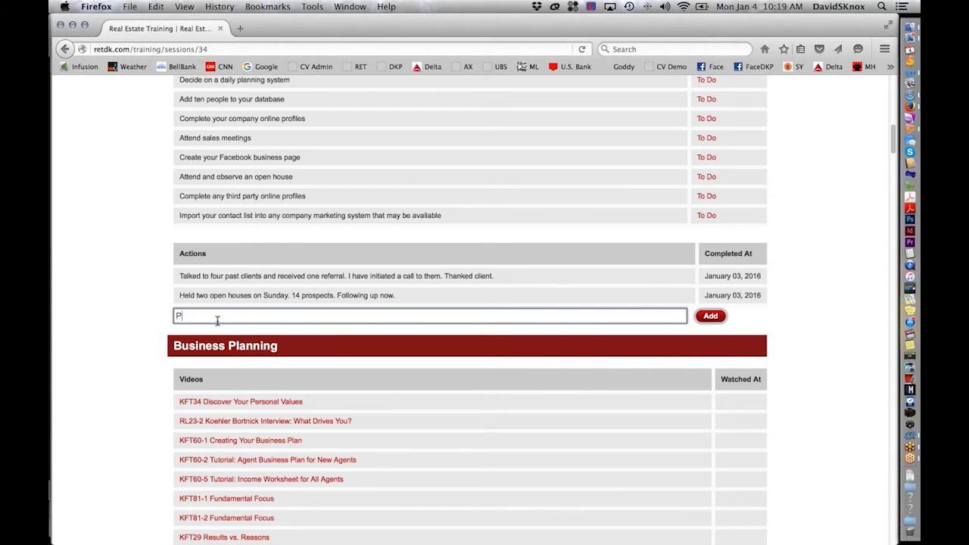
type("res")
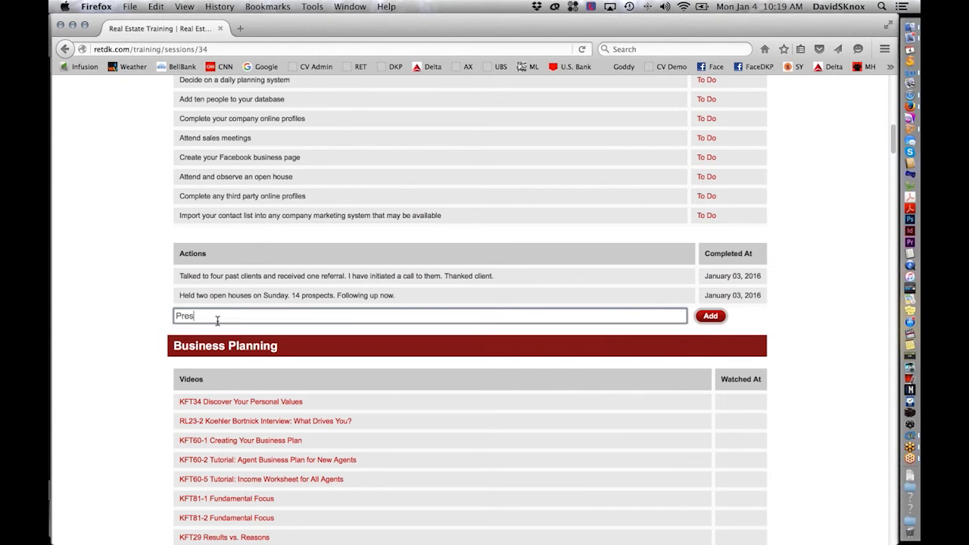
type("Presented an offer")
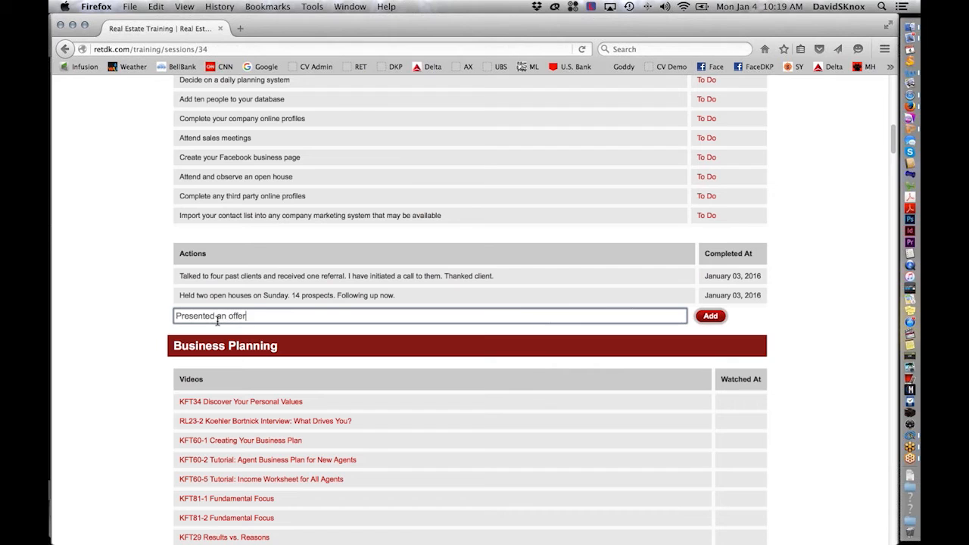
type("on Rando")
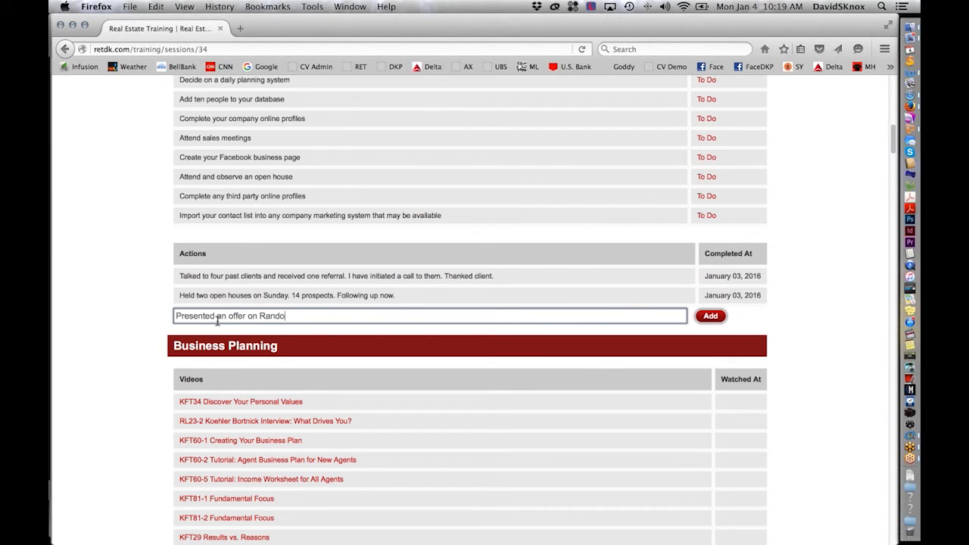
type("lph avenue. Got")
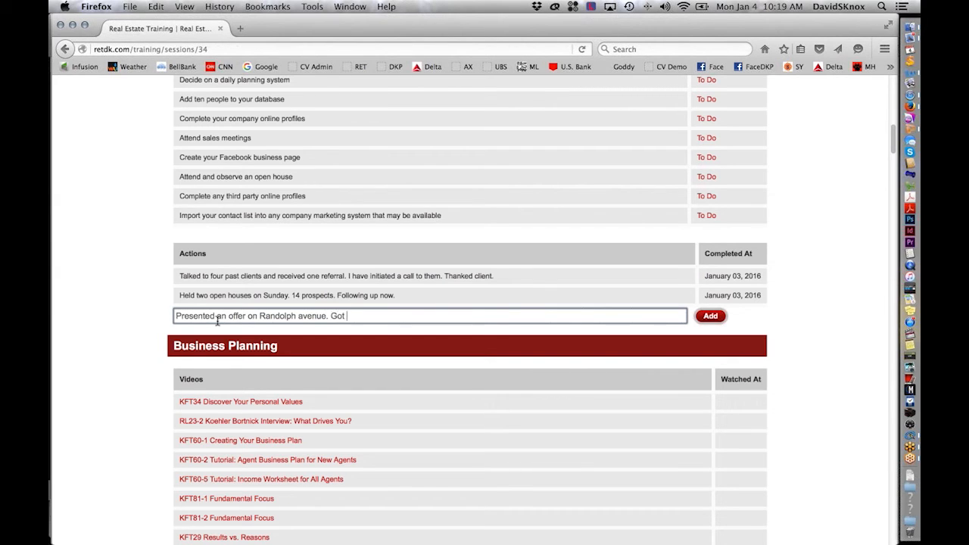
type("countered.")
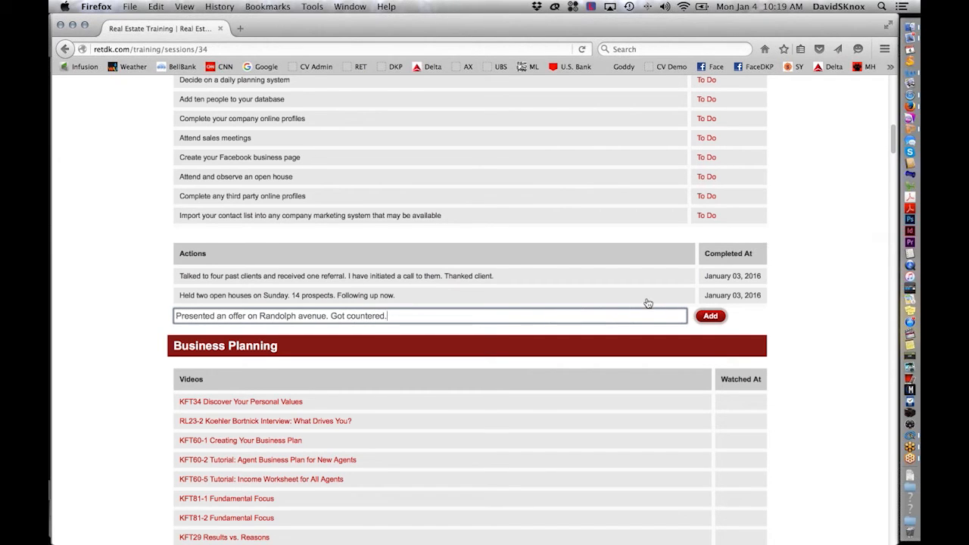
left_click(710, 316)
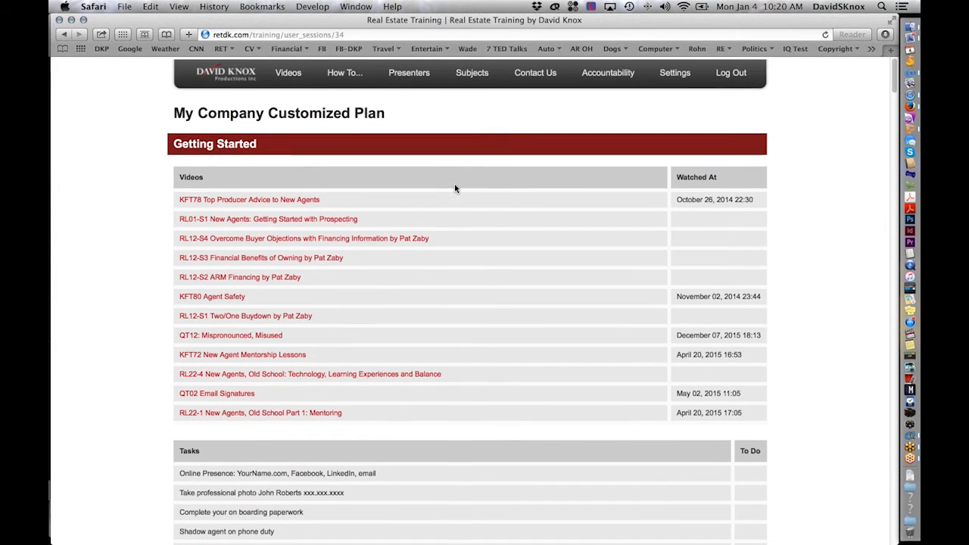
Scroll the manager's view to Actions to see the Randolph avenue entry dated January 04, 2016.
scroll("down", 3)
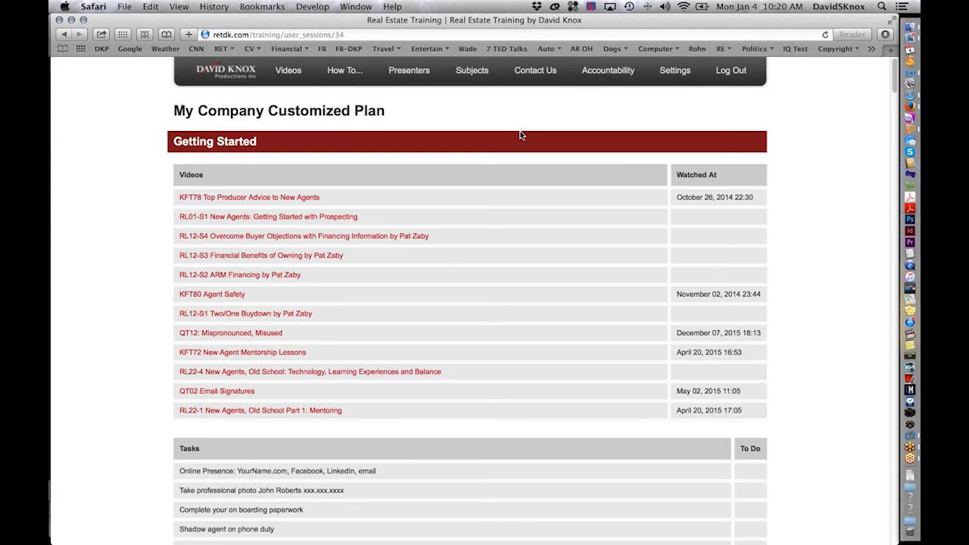
scroll("down", 3)
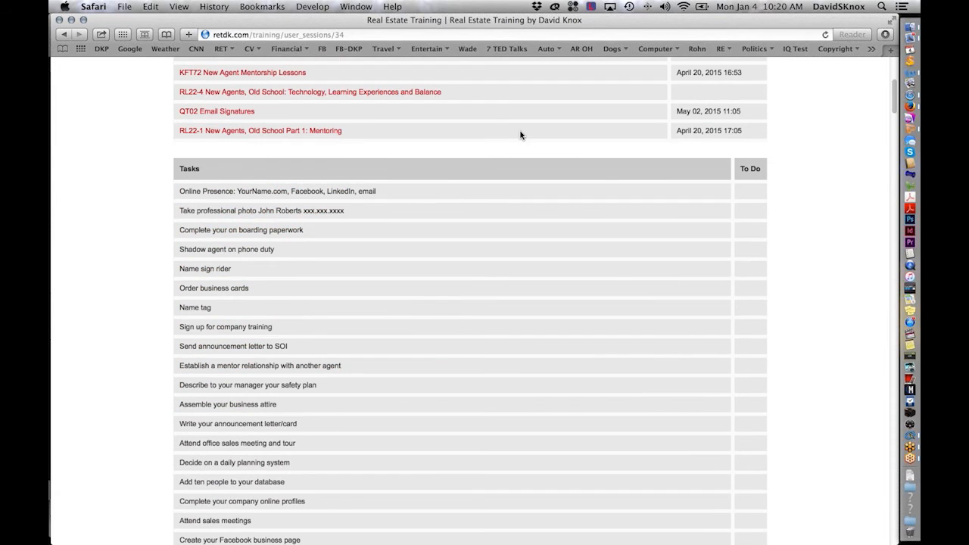
scroll("down", 3)
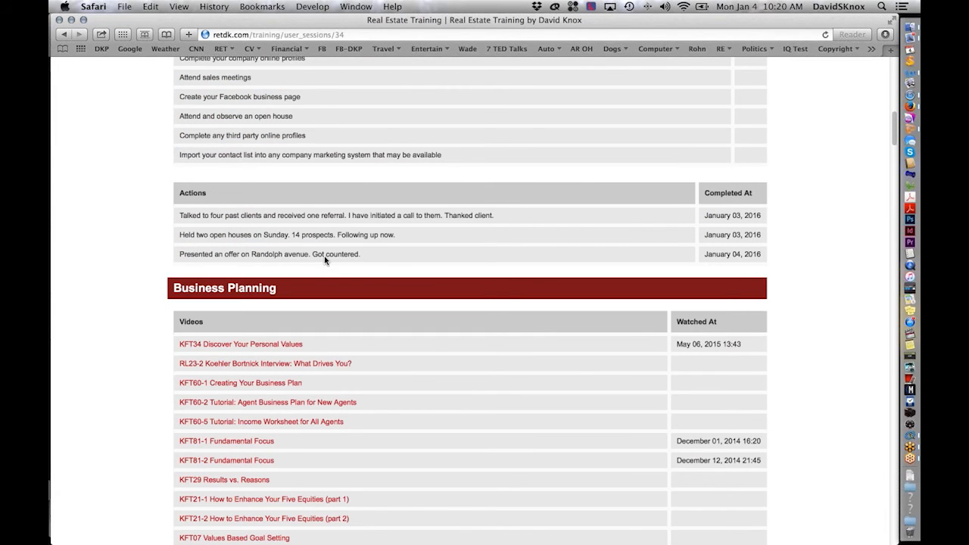
mouse_move(602, 254)
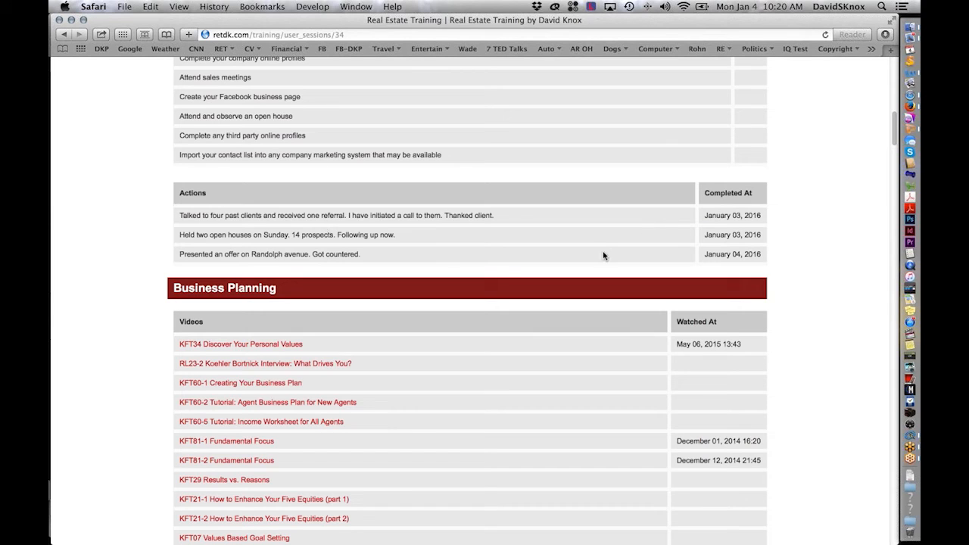
mouse_move(730, 204)
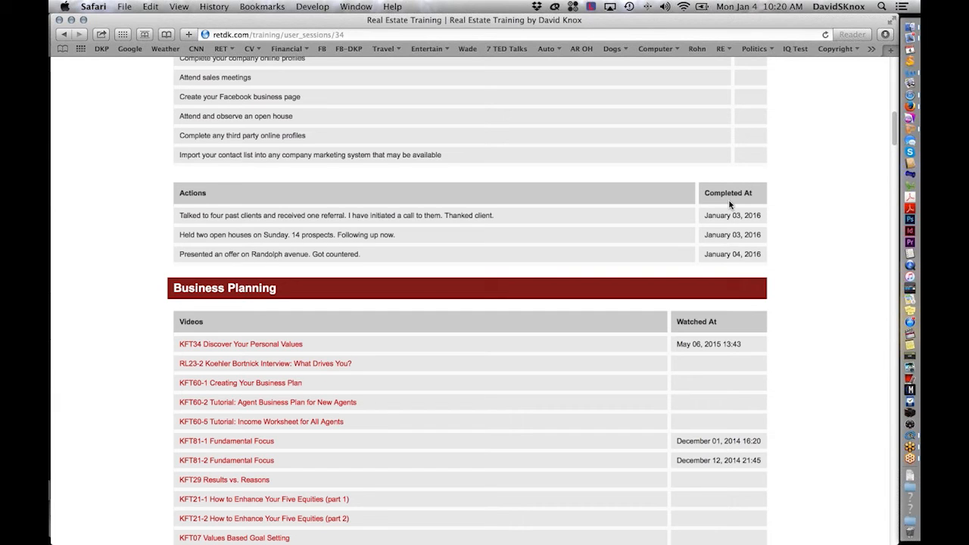
mouse_move(784, 187)
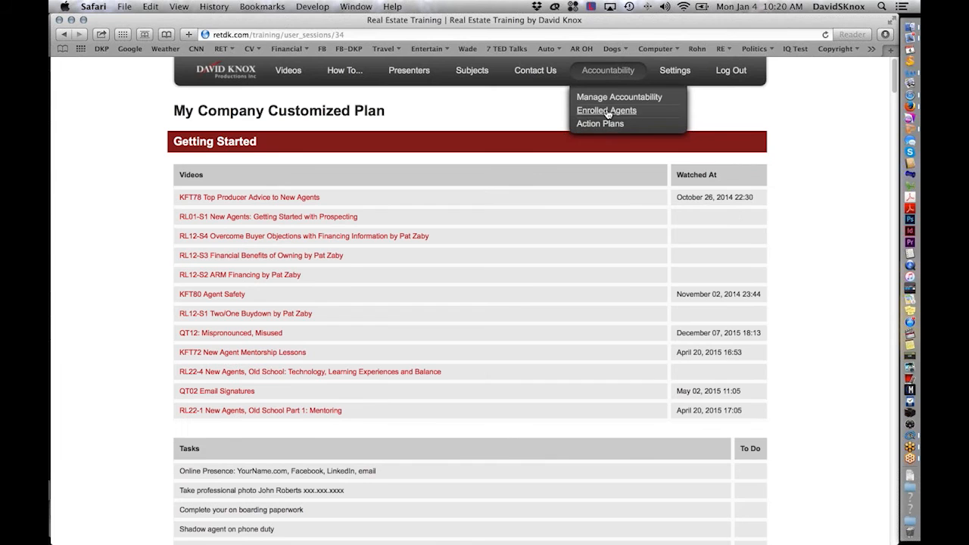
Check enrolled and enrollable agents, then reopen the first agent's plan progress at 4%.
left_click(606, 109)
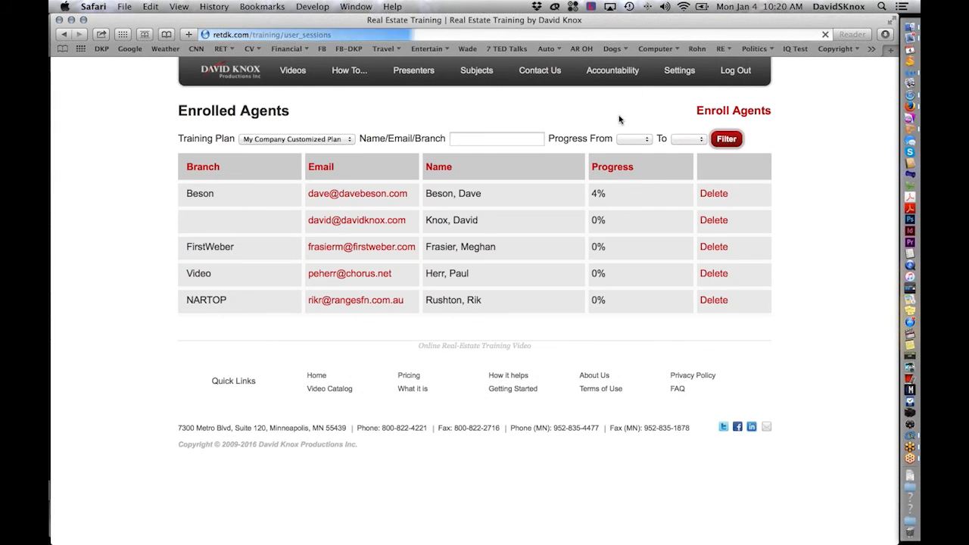
left_click(732, 110)
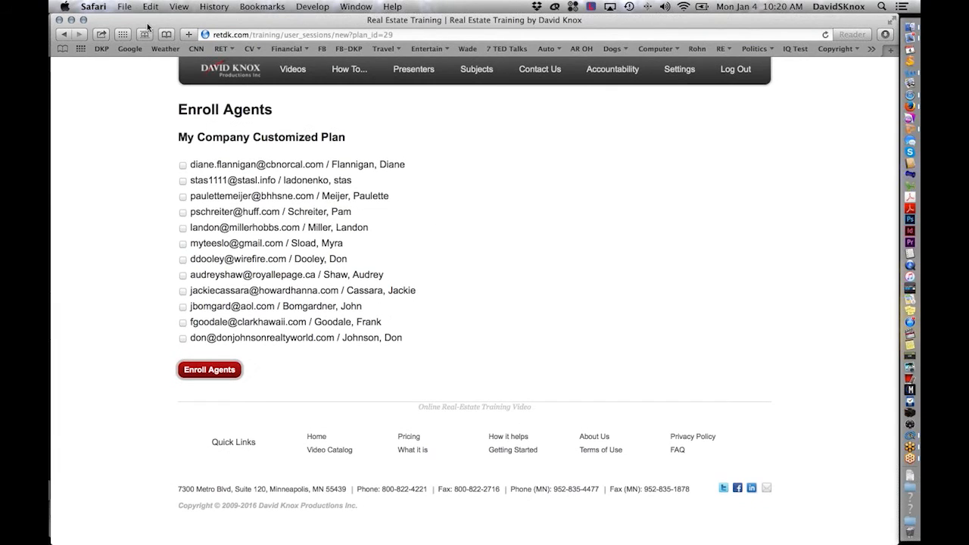
mouse_move(64, 35)
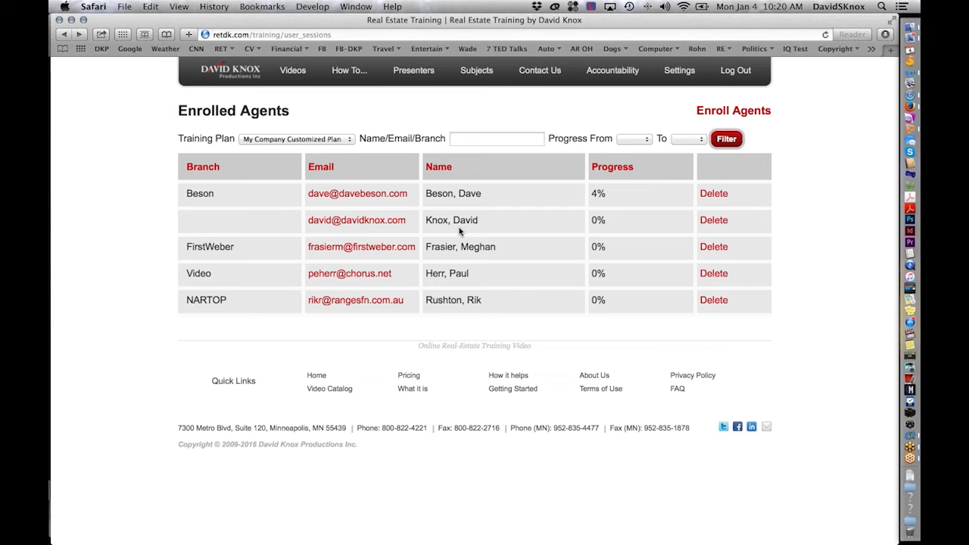
mouse_move(475, 206)
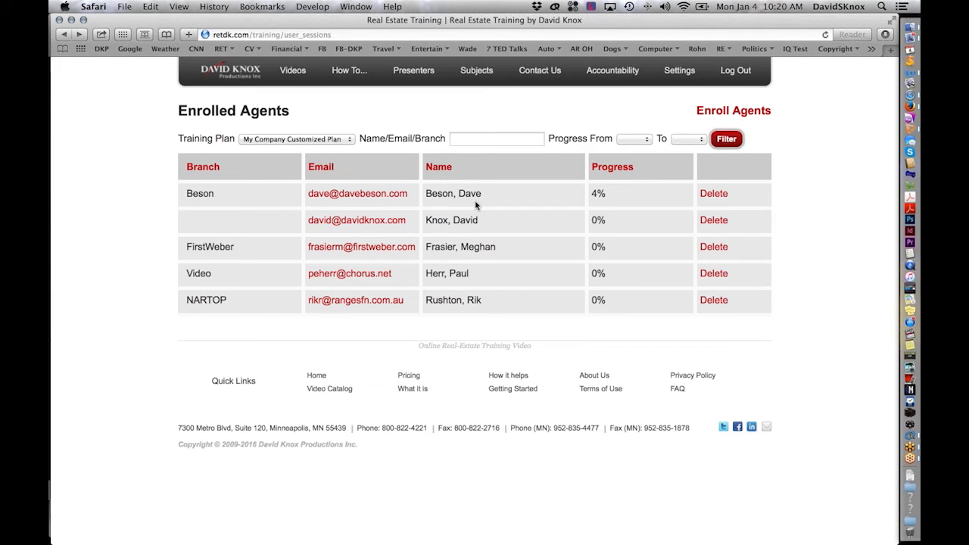
double_click(598, 194)
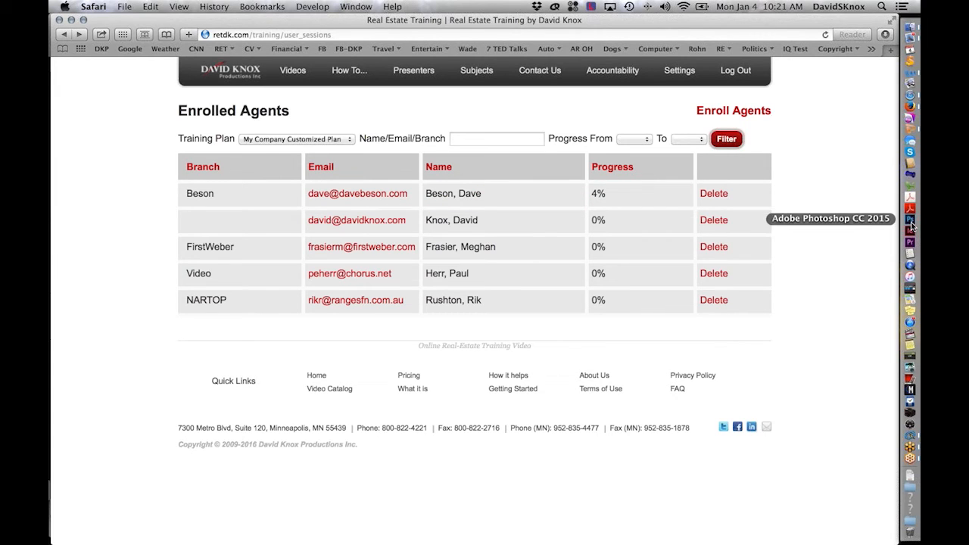
mouse_move(800, 224)
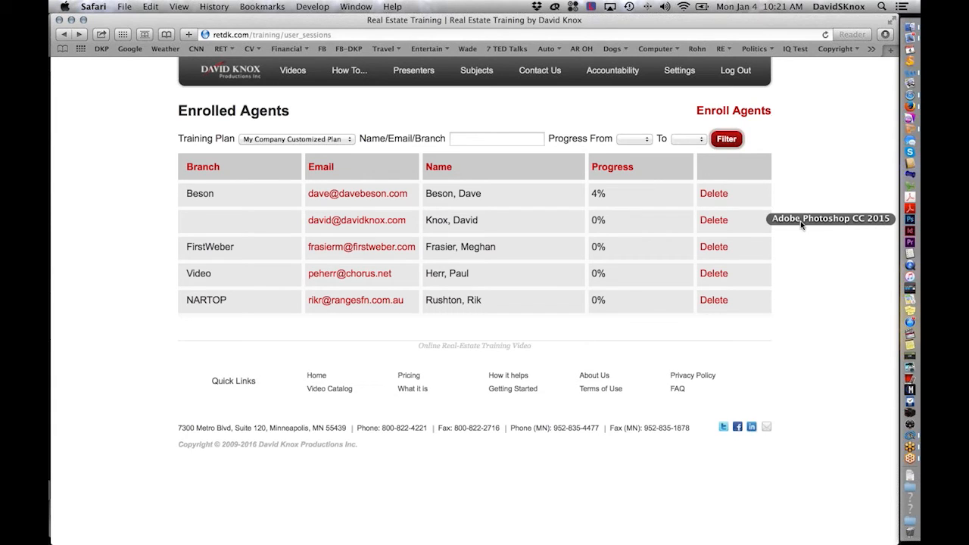
mouse_move(557, 190)
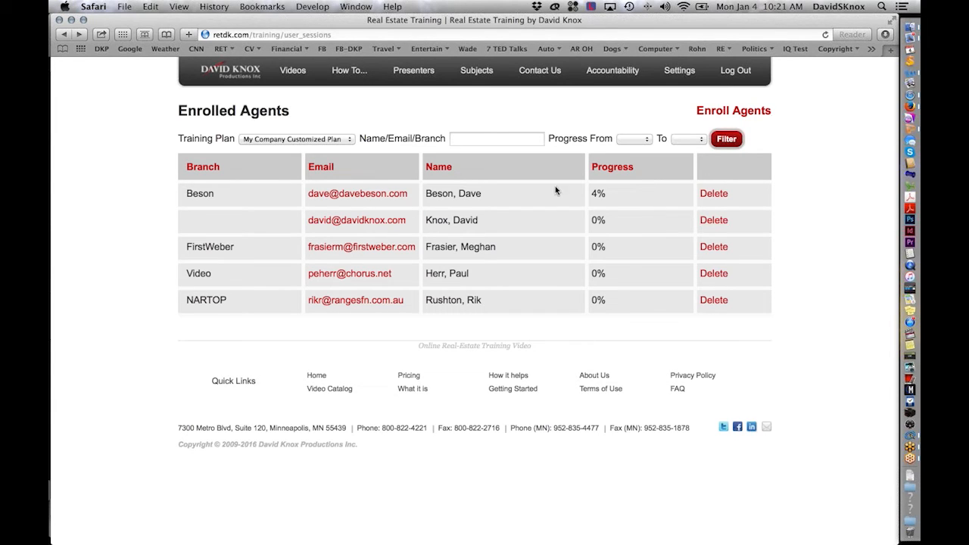
mouse_move(611, 191)
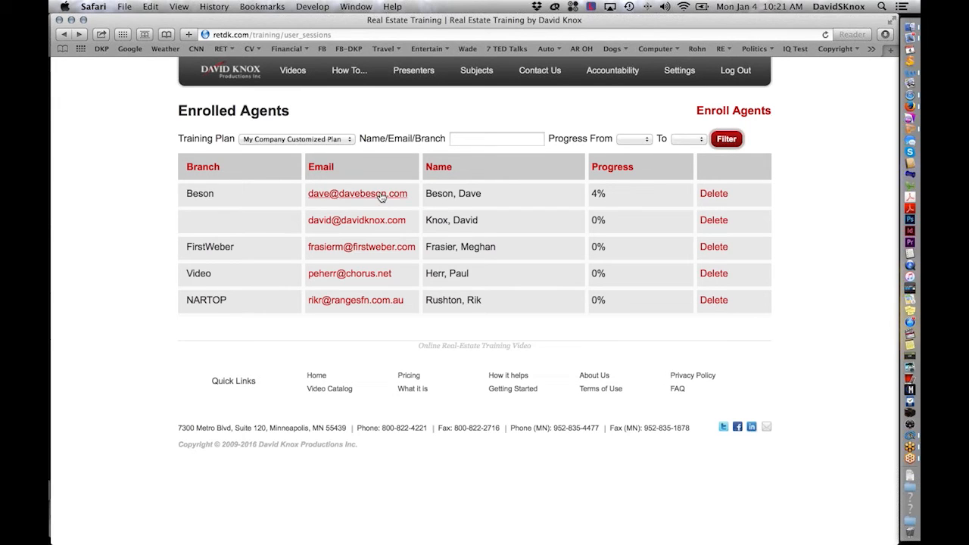
left_click(357, 194)
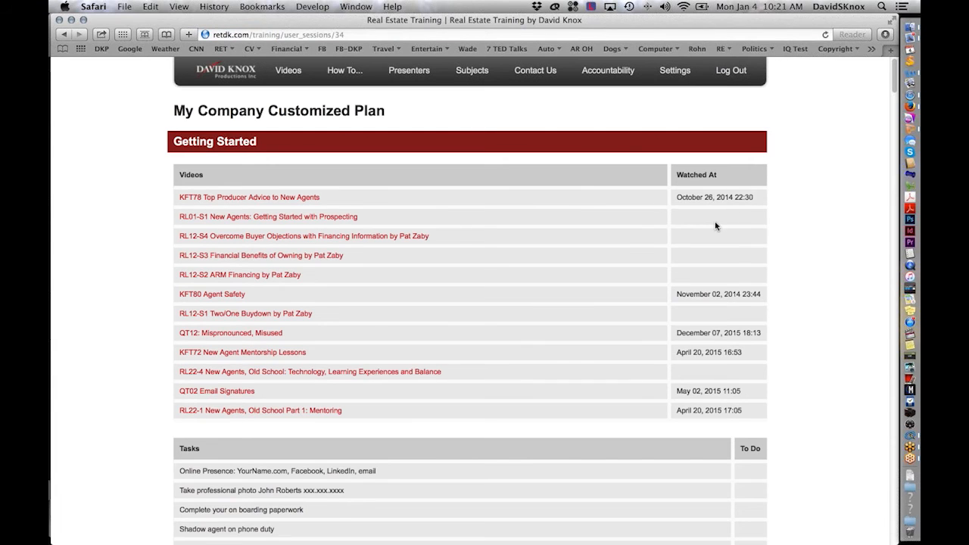
Mark announcement letter, safety plan, business attire and third-party profiles tasks done on January 04, 2016.
scroll("down", 3)
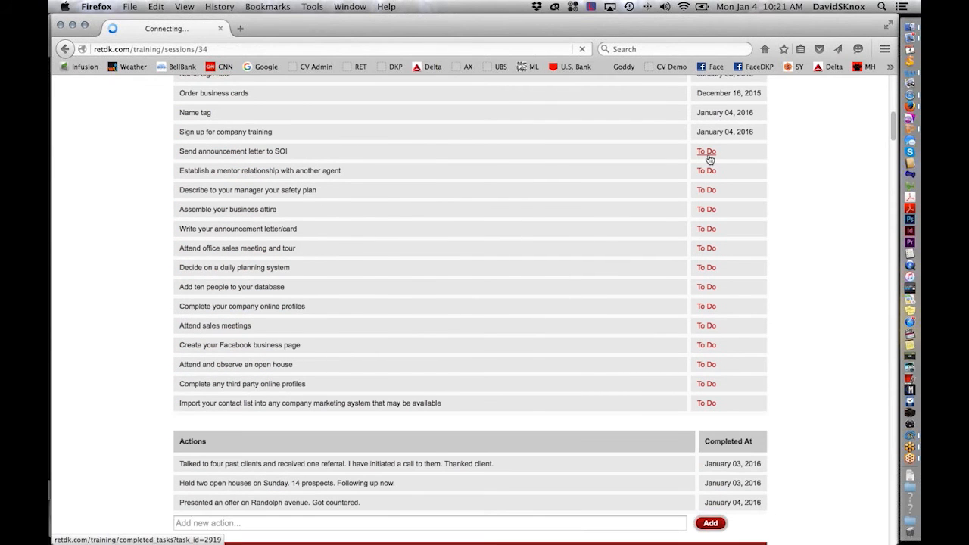
left_click(706, 151)
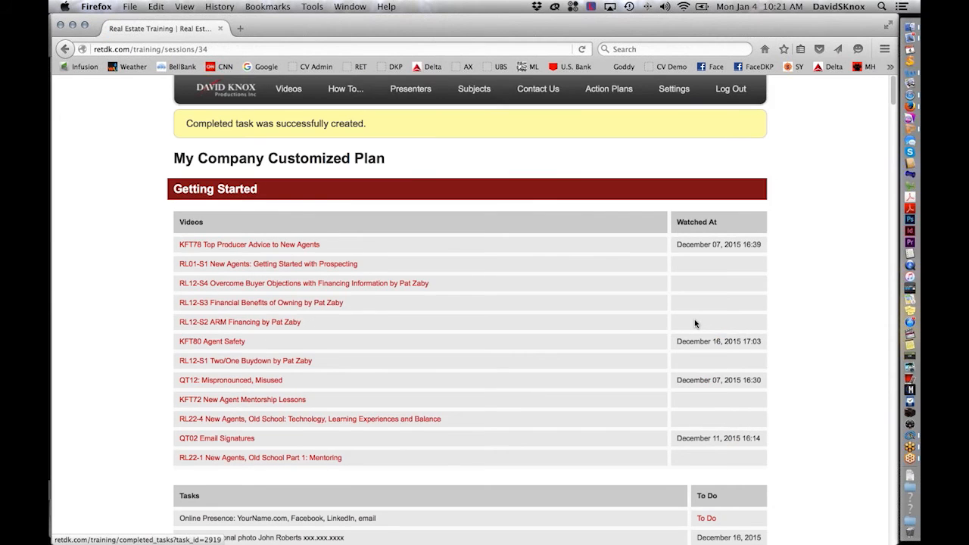
scroll("down", 3)
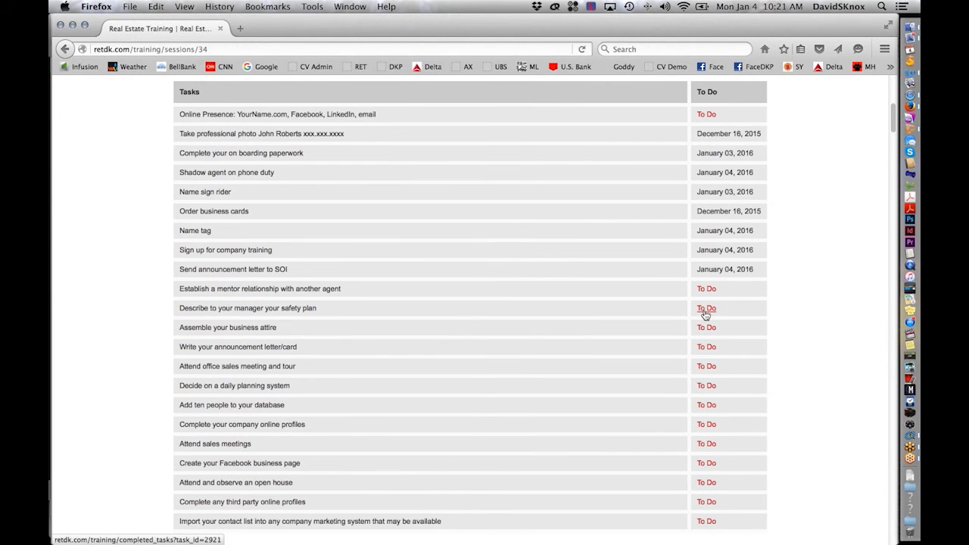
left_click(706, 307)
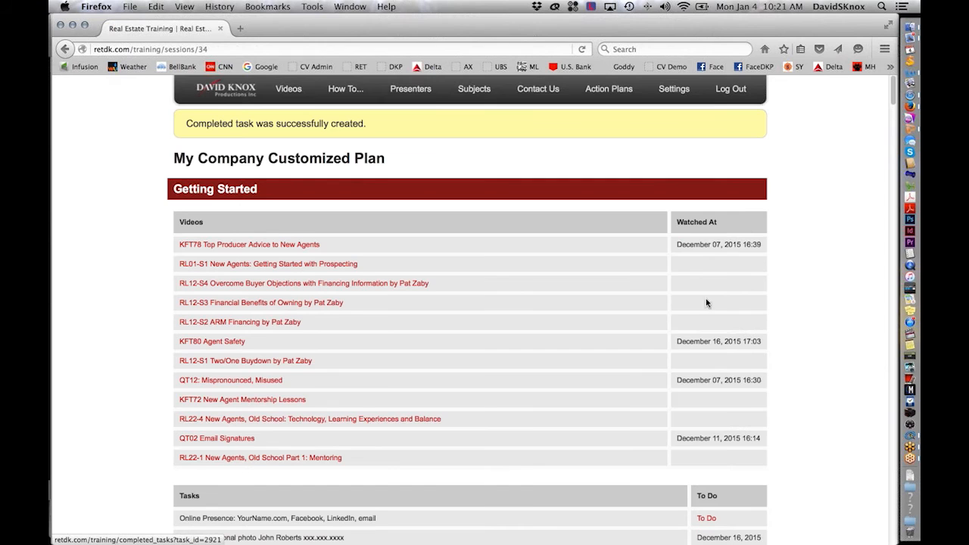
scroll("down", 3)
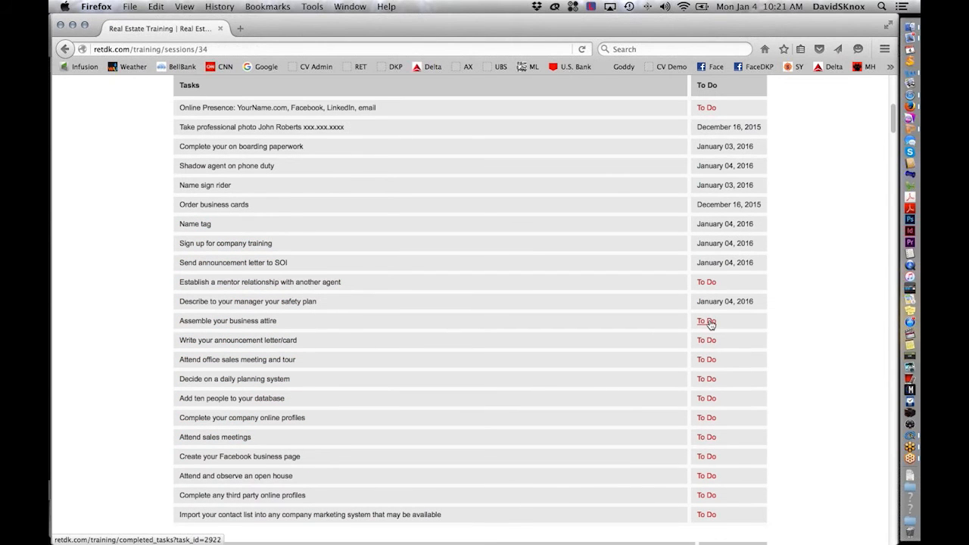
left_click(705, 321)
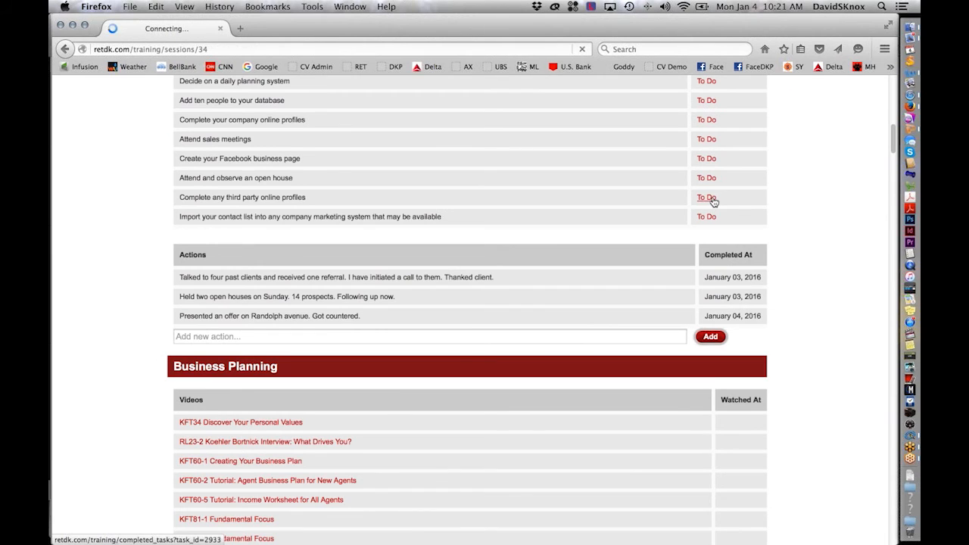
left_click(706, 197)
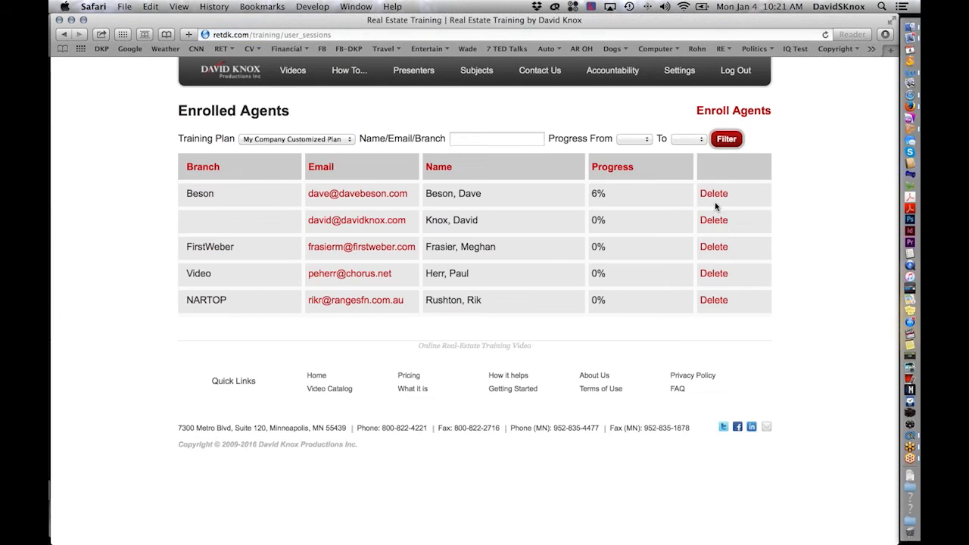
double_click(596, 193)
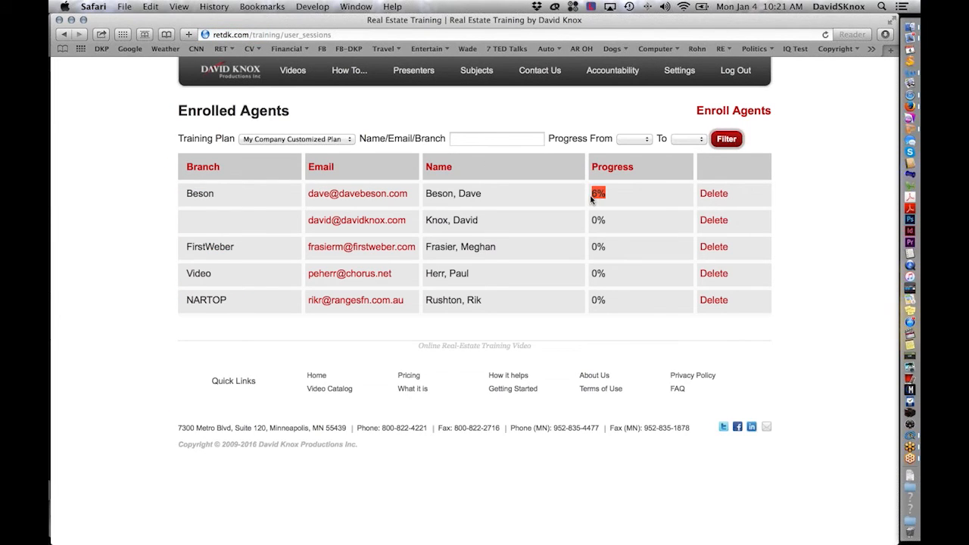
left_click(357, 194)
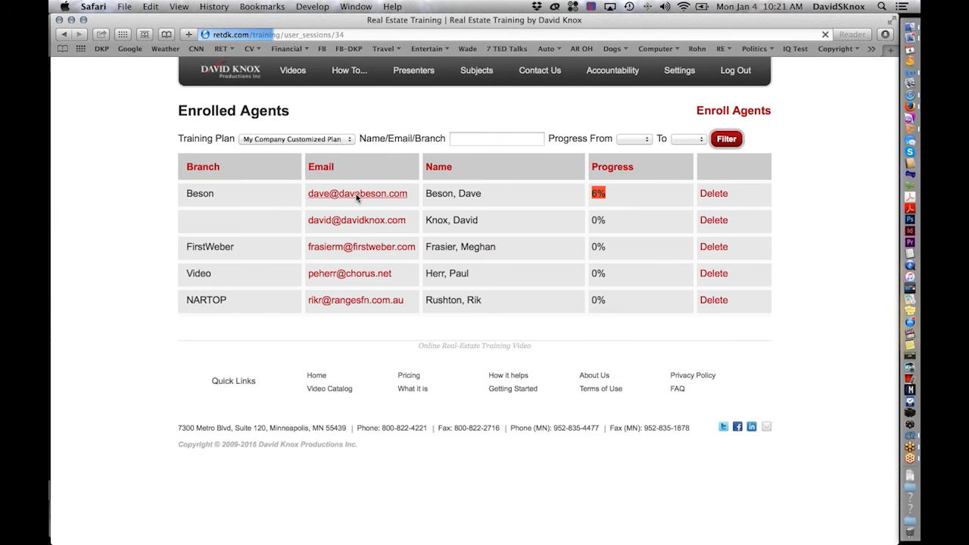
left_click(357, 193)
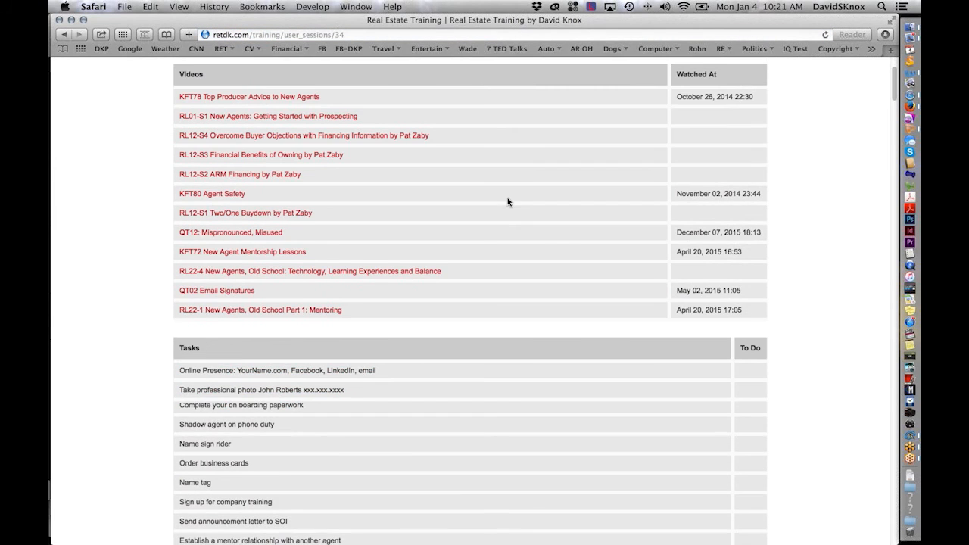
scroll("down", 3)
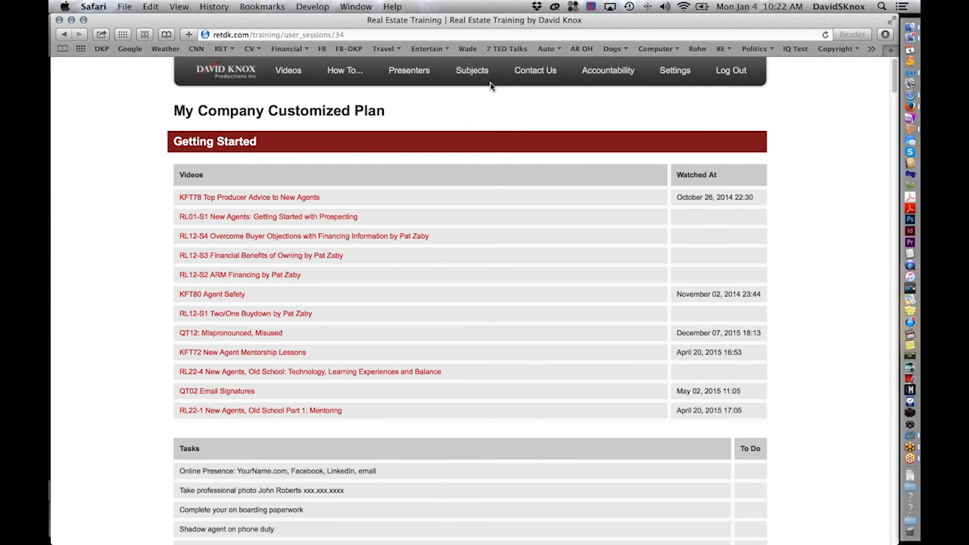
mouse_move(584, 112)
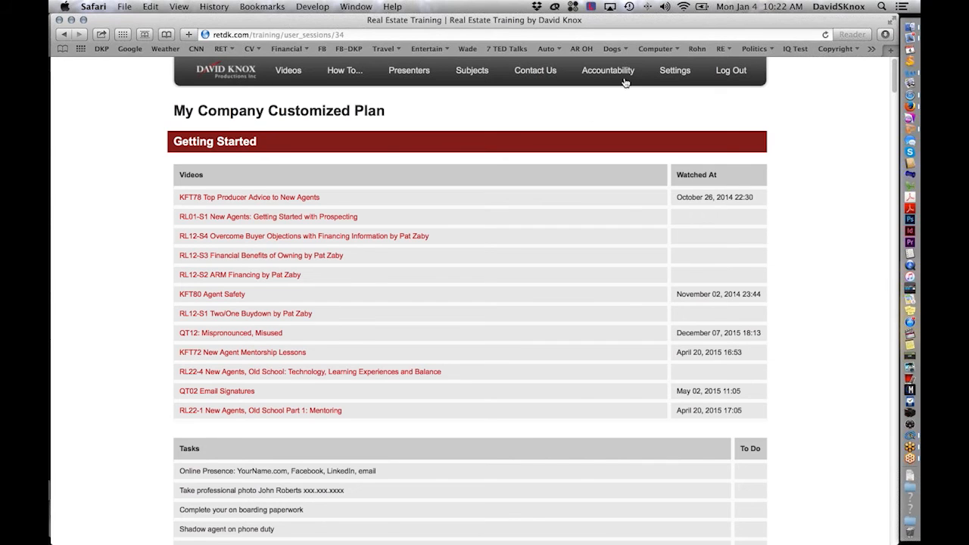
Revisit Manage Accountability, then bring up the agent's logged-in browser window.
left_click(609, 70)
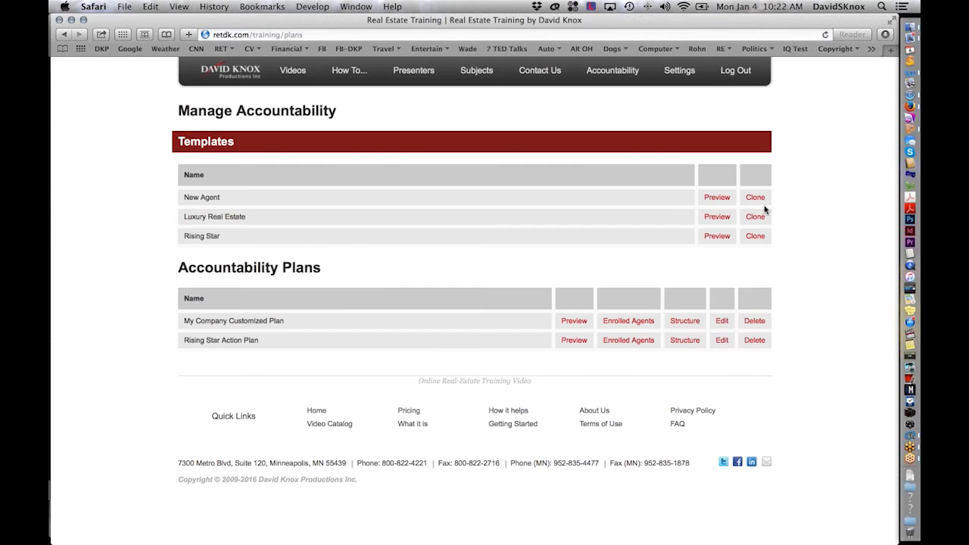
mouse_move(285, 249)
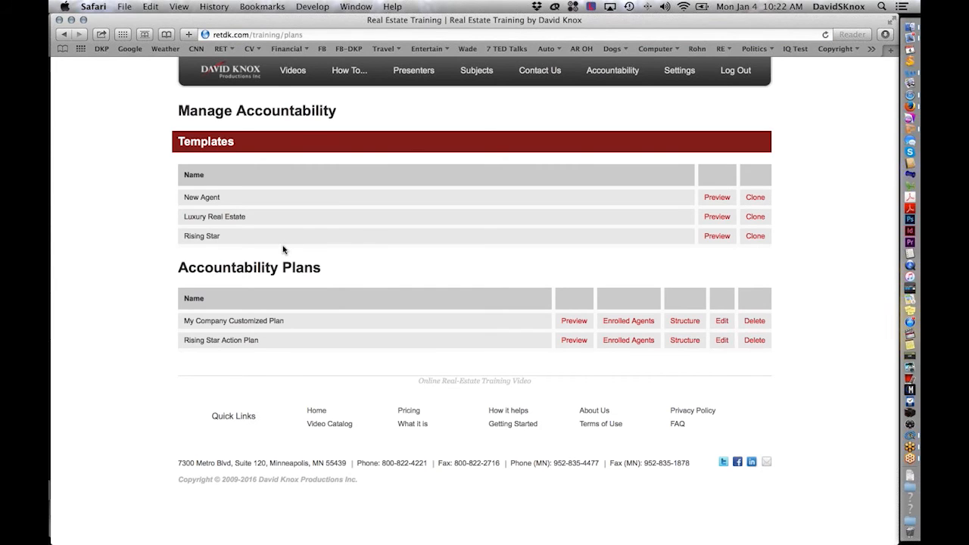
mouse_move(624, 276)
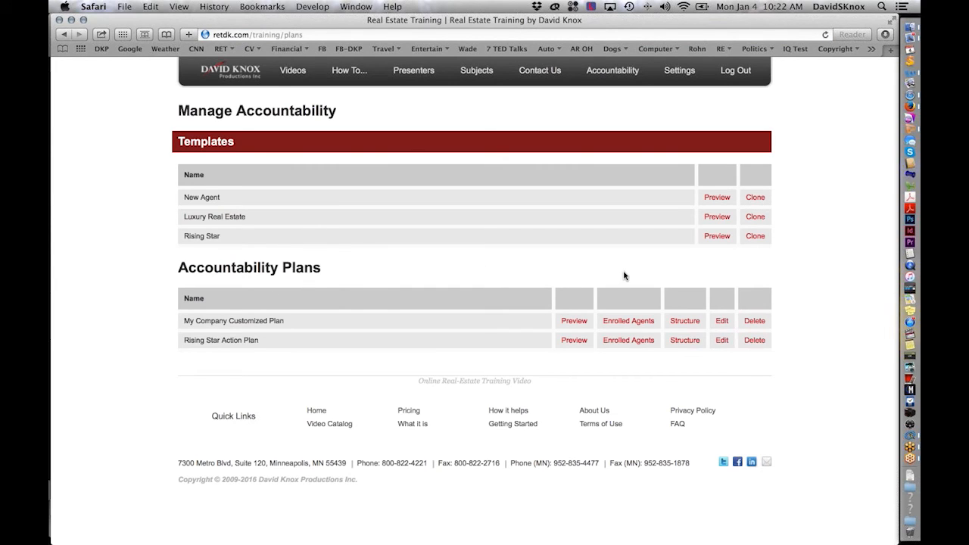
mouse_move(182, 283)
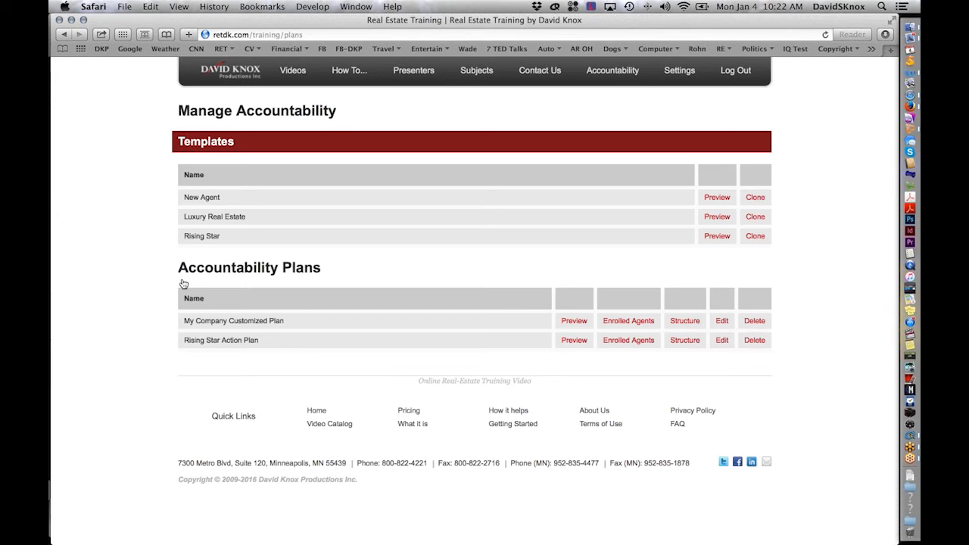
mouse_move(181, 283)
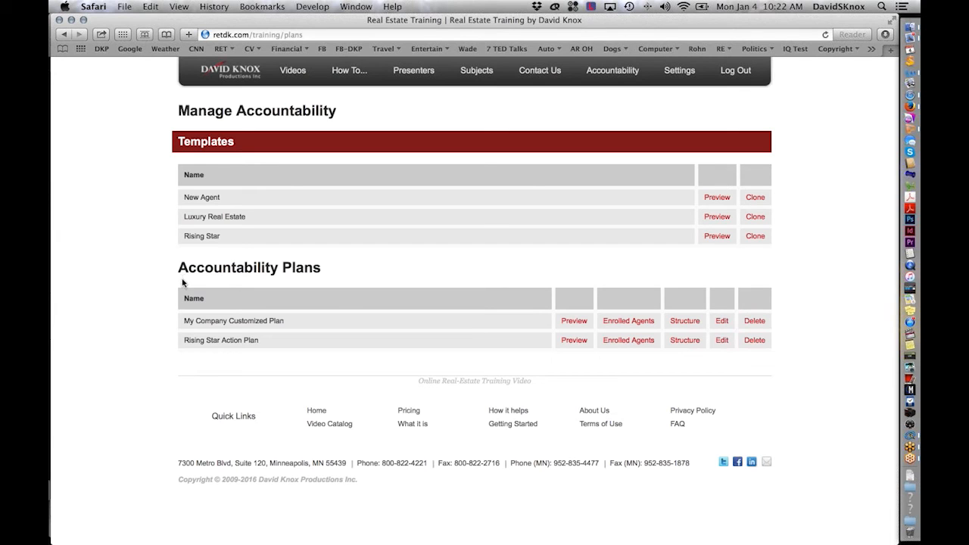
left_click(678, 71)
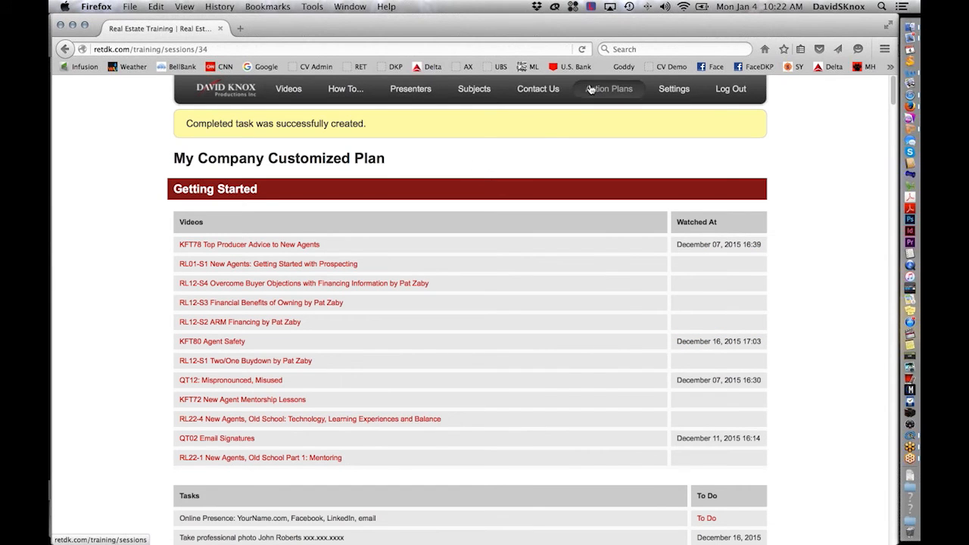
As the agent, continue into My Company Customized Plan and browse its task completion dates.
left_click(609, 88)
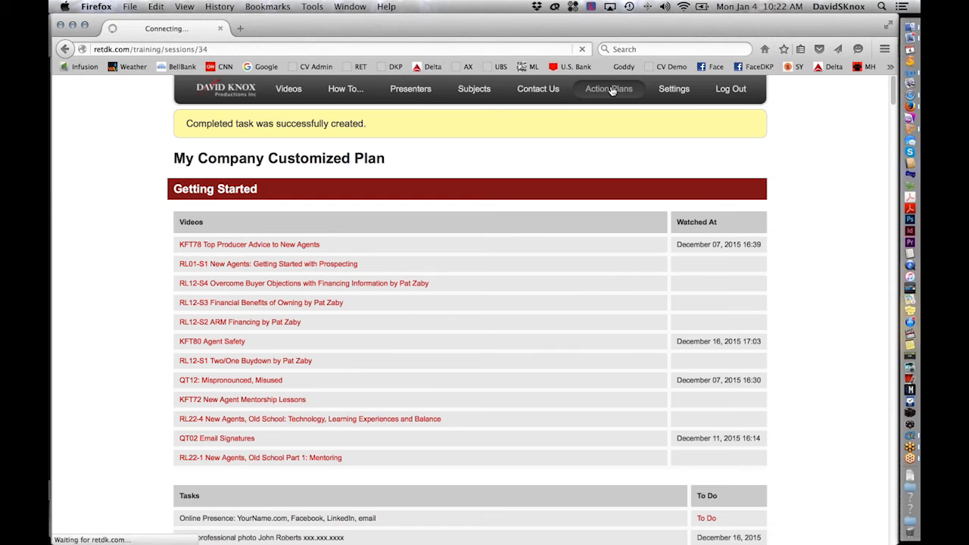
left_click(608, 88)
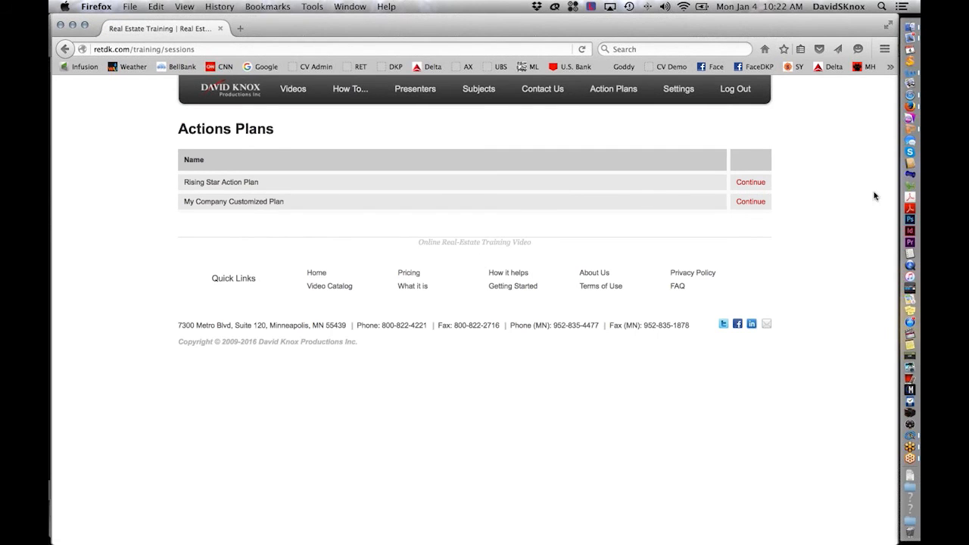
mouse_move(645, 206)
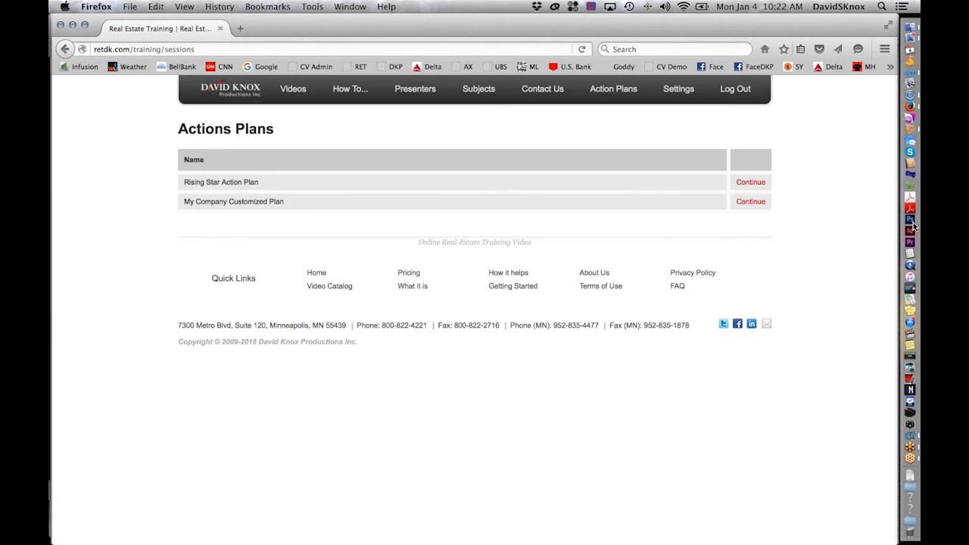
mouse_move(439, 233)
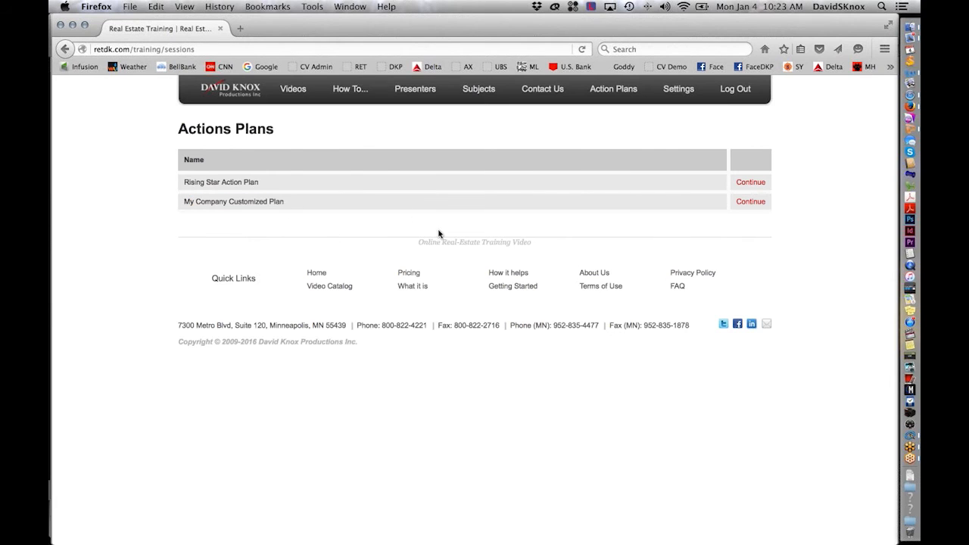
left_click(751, 201)
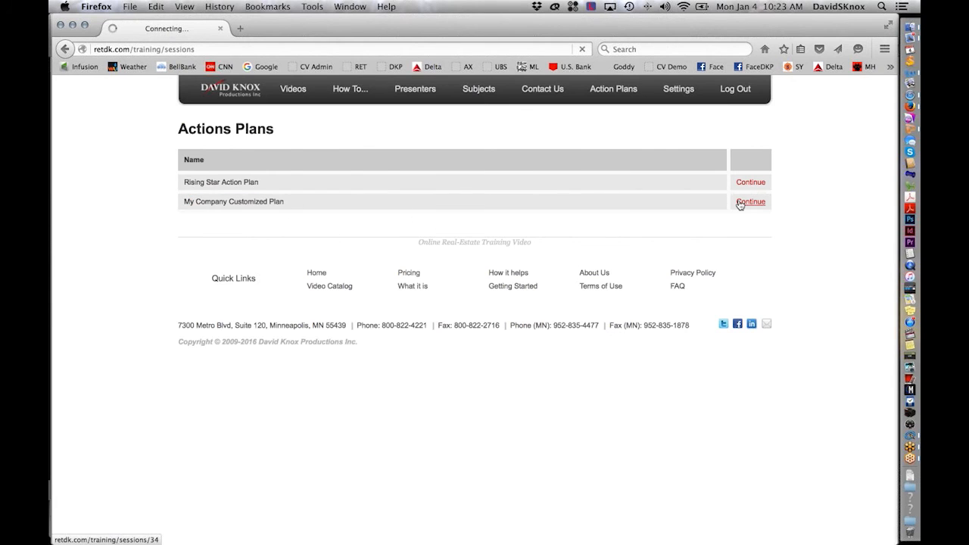
left_click(750, 201)
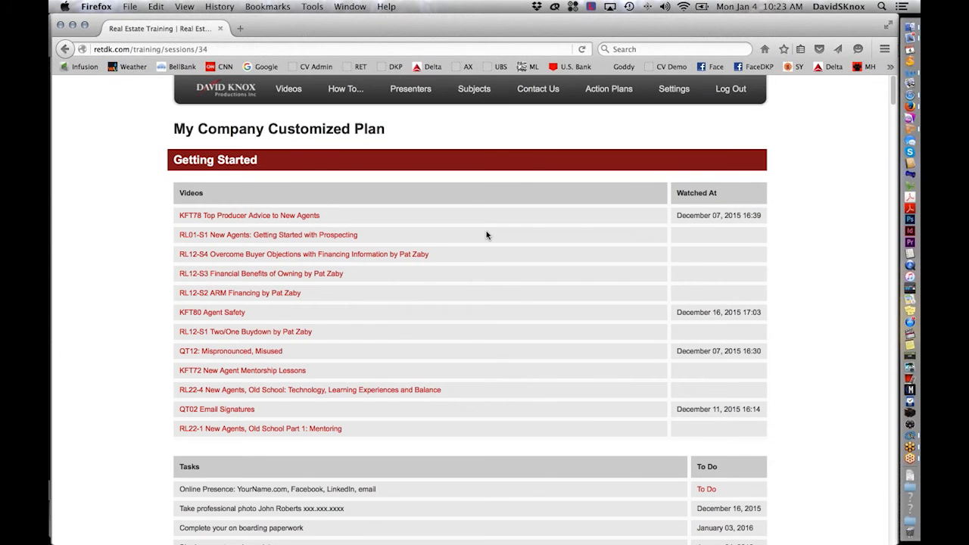
scroll("down", 3)
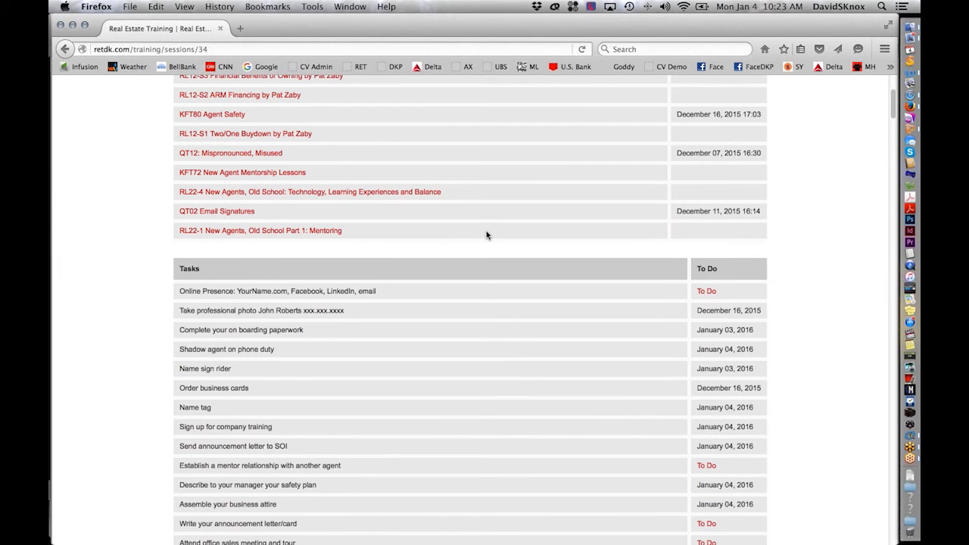
scroll("down", 3)
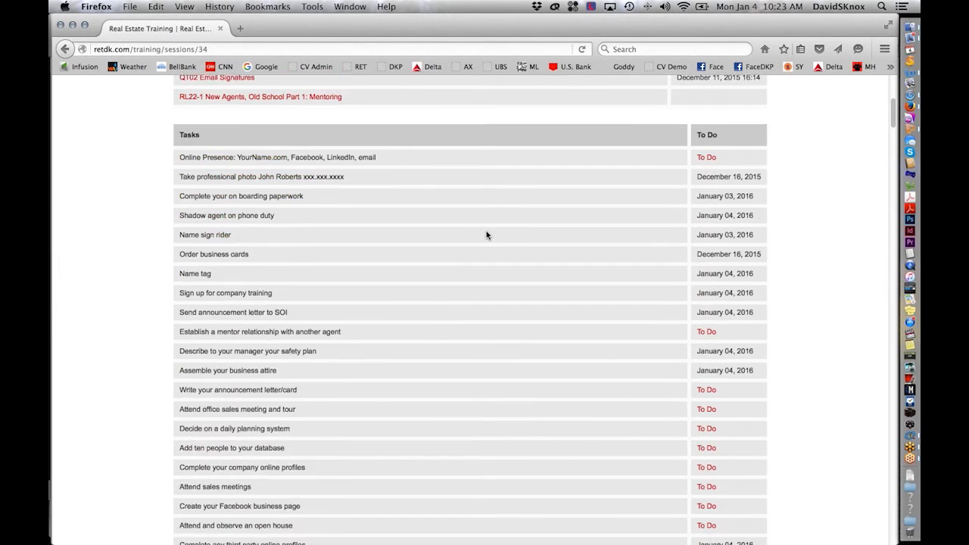
scroll("down", 3)
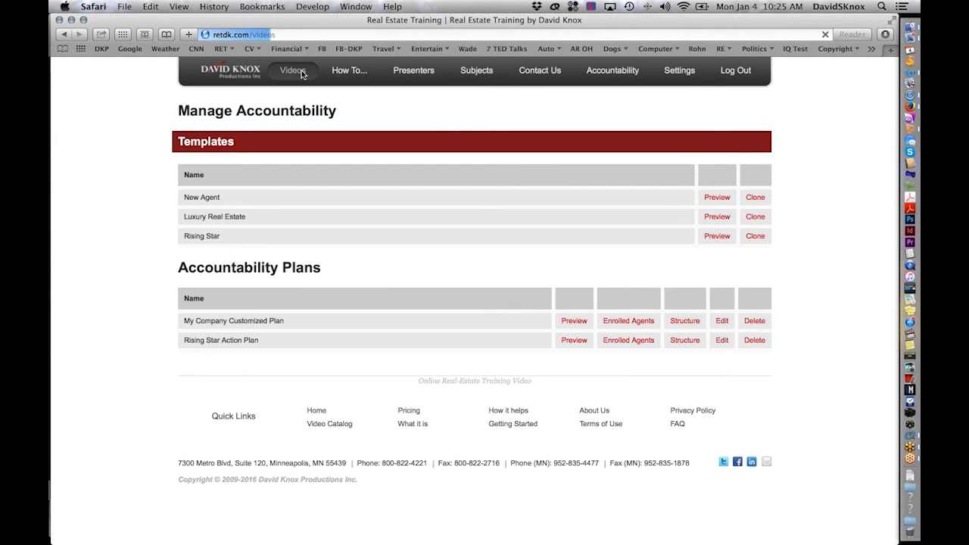
From Videos > Using this interface, open 'Tutorial: How to Create a Custom Curriculum'.
left_click(288, 71)
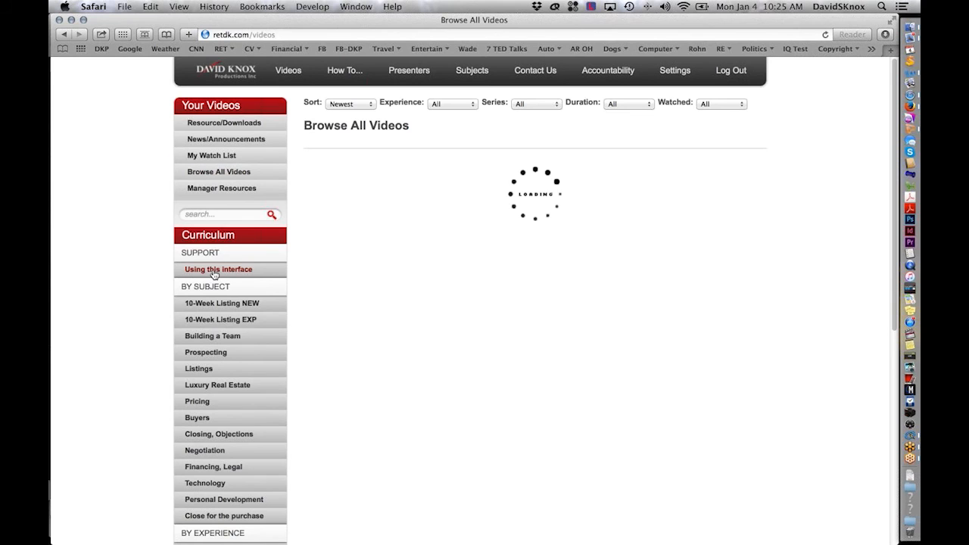
left_click(218, 269)
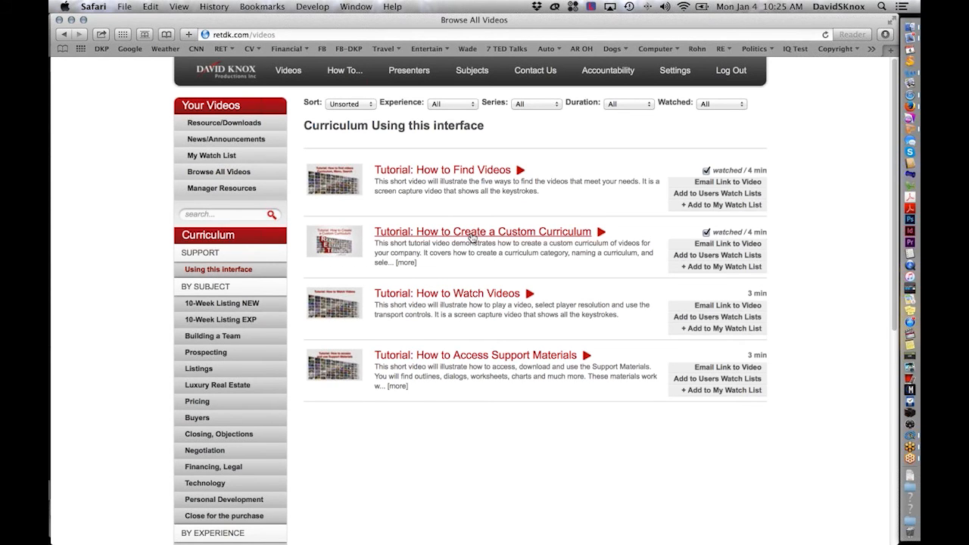
left_click(481, 230)
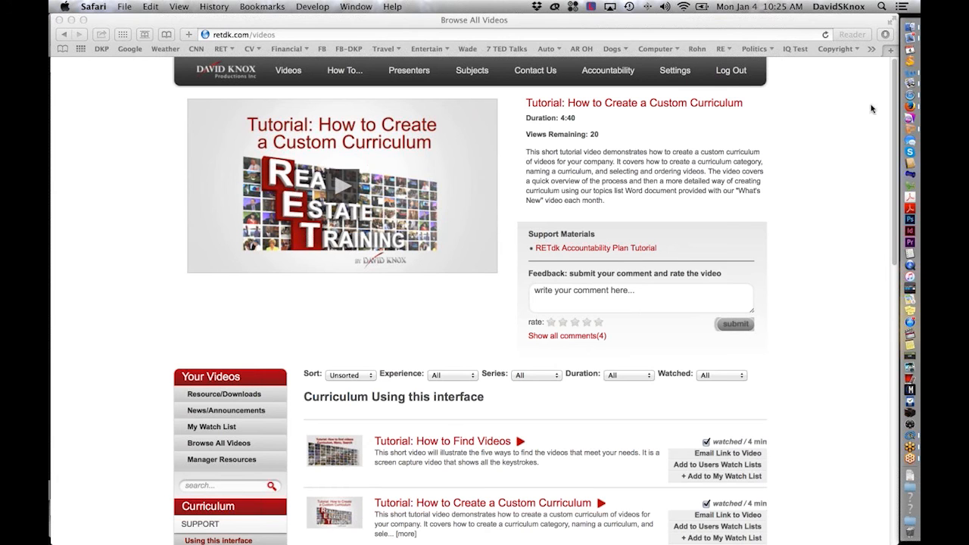
Open the RETdk Accountability Plan Tutorial PDF and page down to its templates section.
left_click(596, 248)
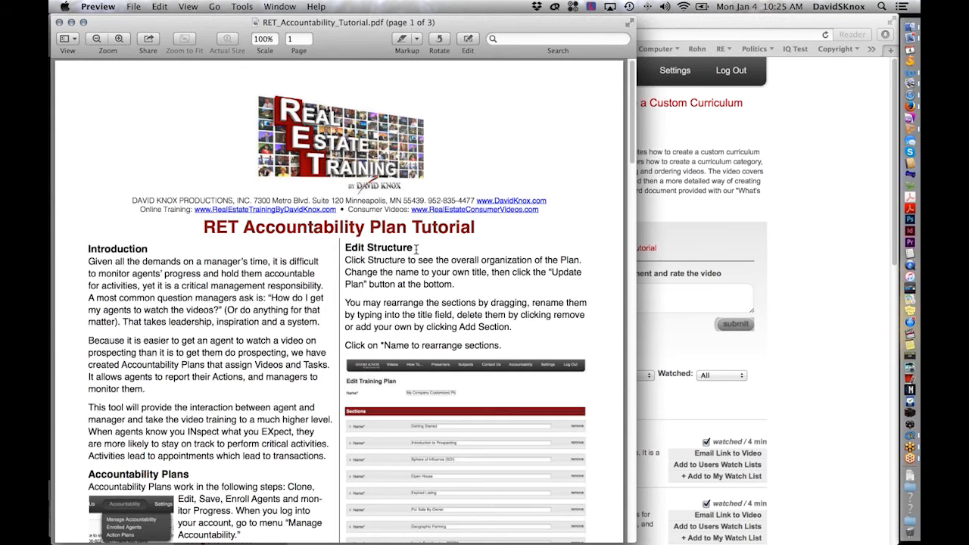
scroll("down", 3)
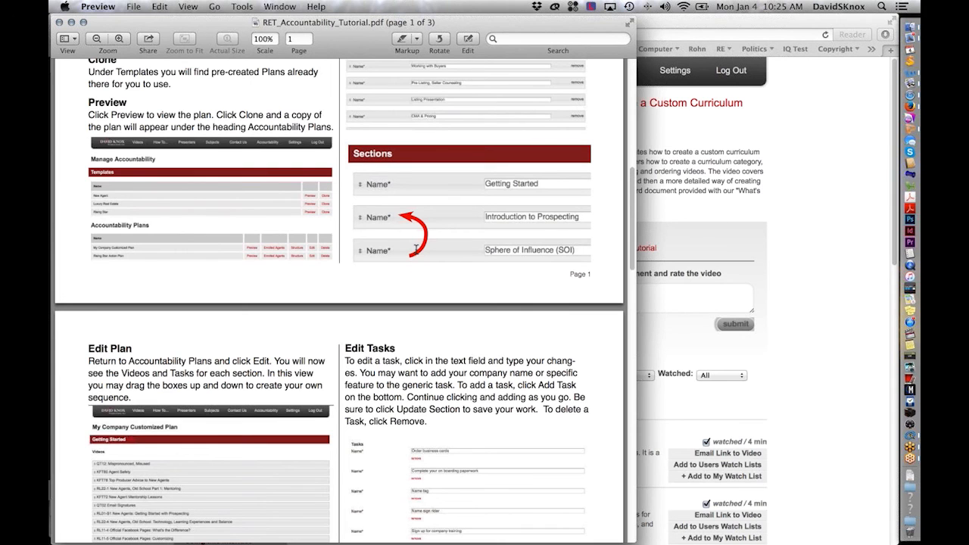
scroll("down", 3)
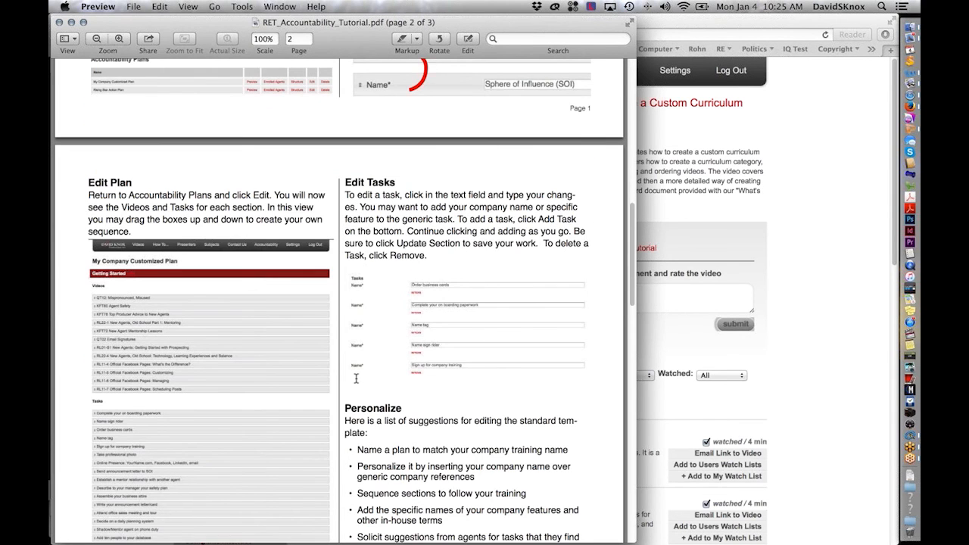
scroll("down", 3)
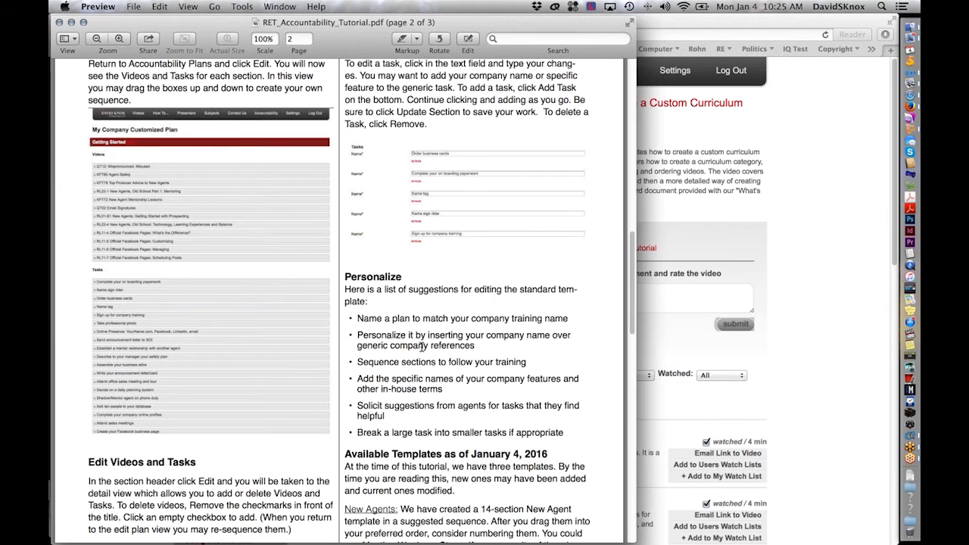
scroll("down", 3)
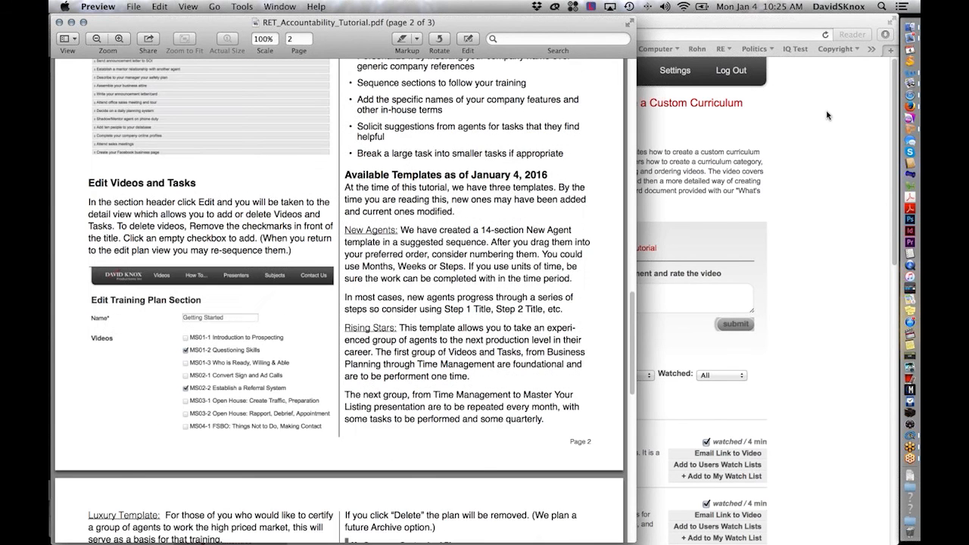
scroll("down", 3)
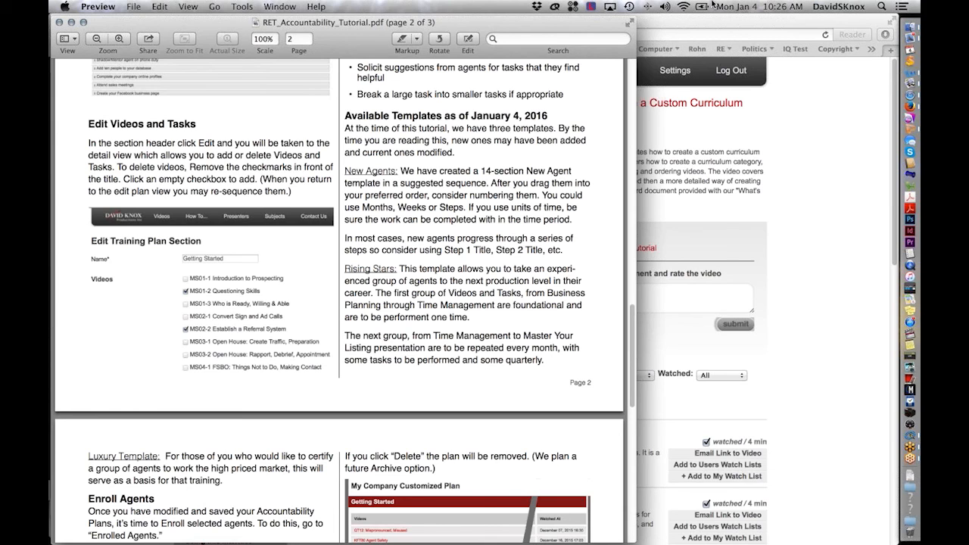
mouse_move(672, 19)
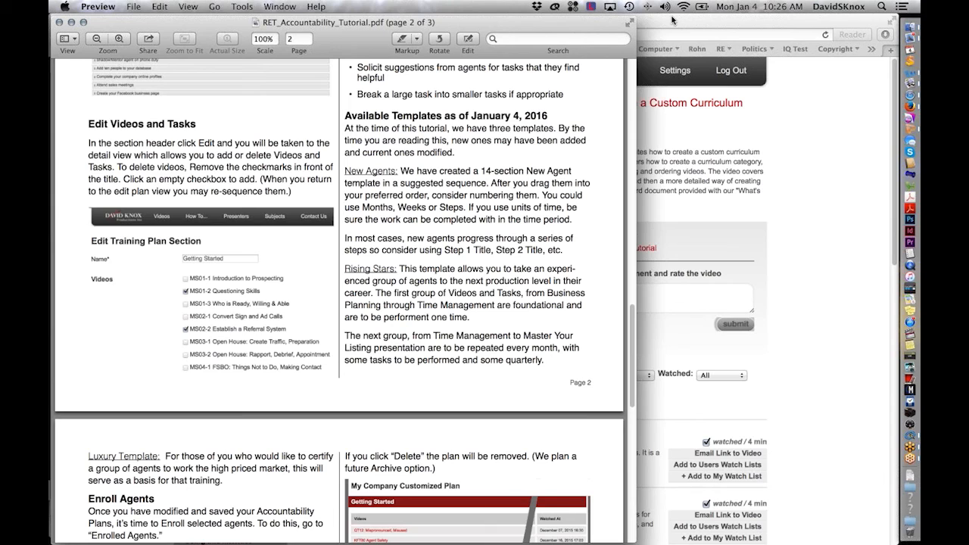
mouse_move(669, 23)
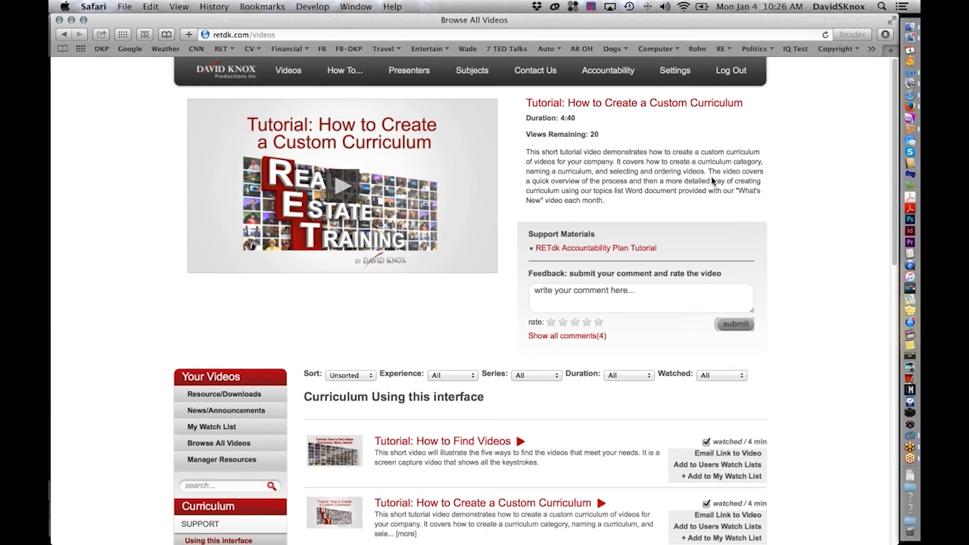
mouse_move(705, 454)
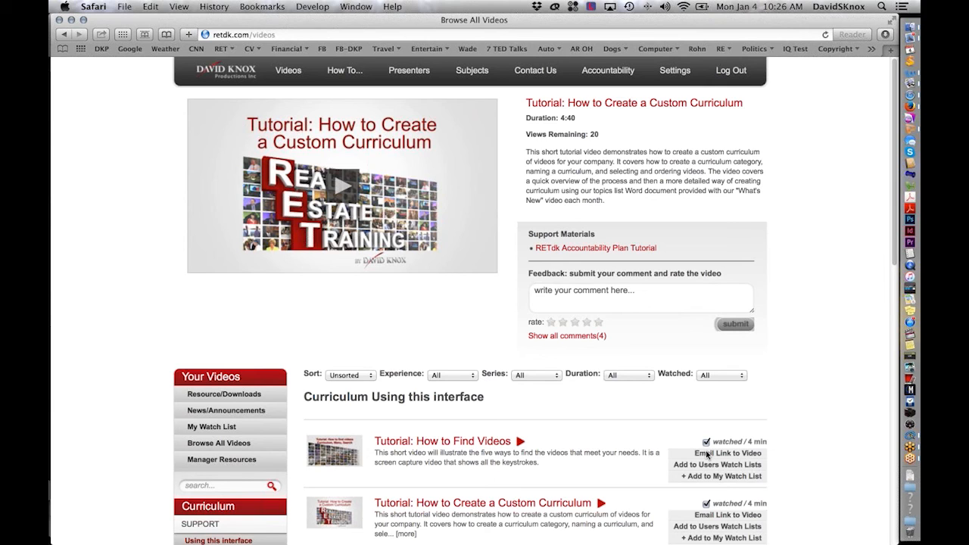
mouse_move(712, 416)
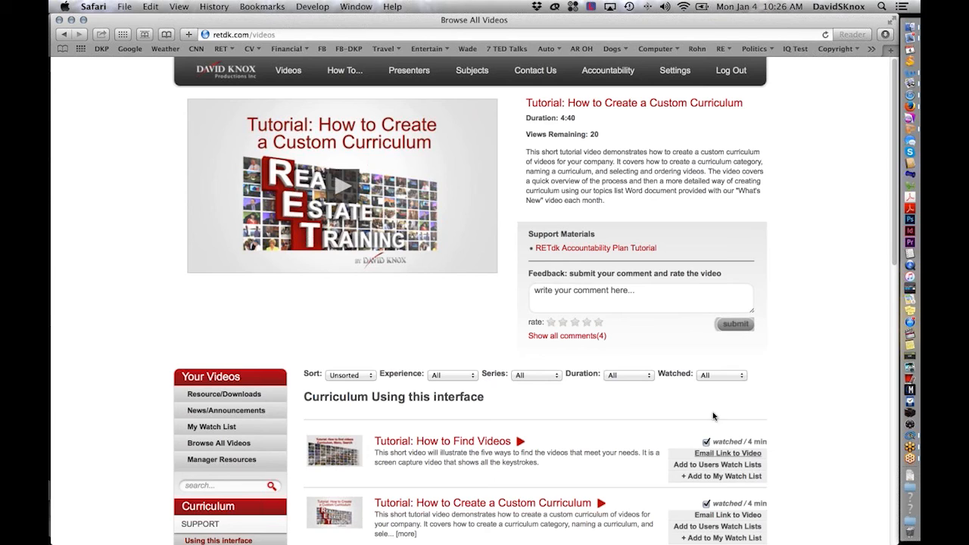
mouse_move(851, 362)
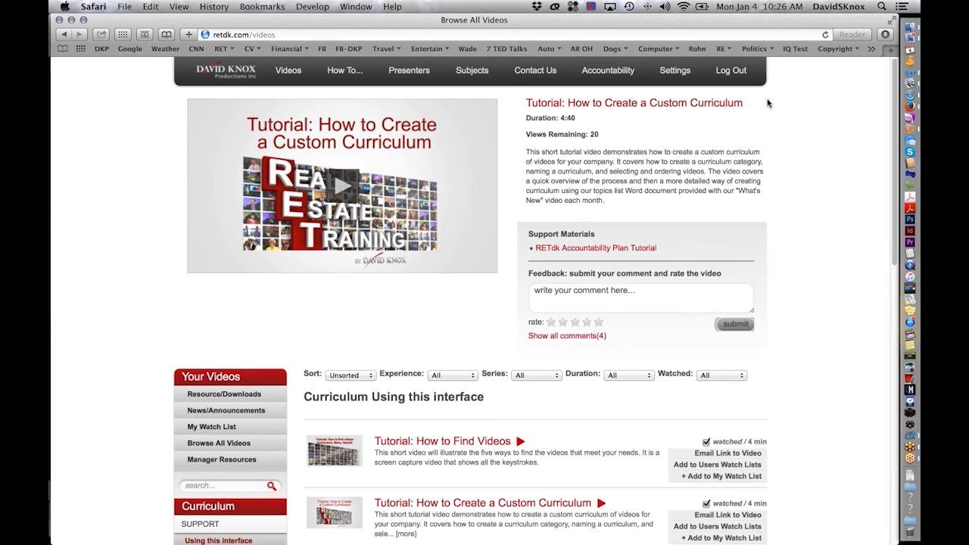
mouse_move(793, 445)
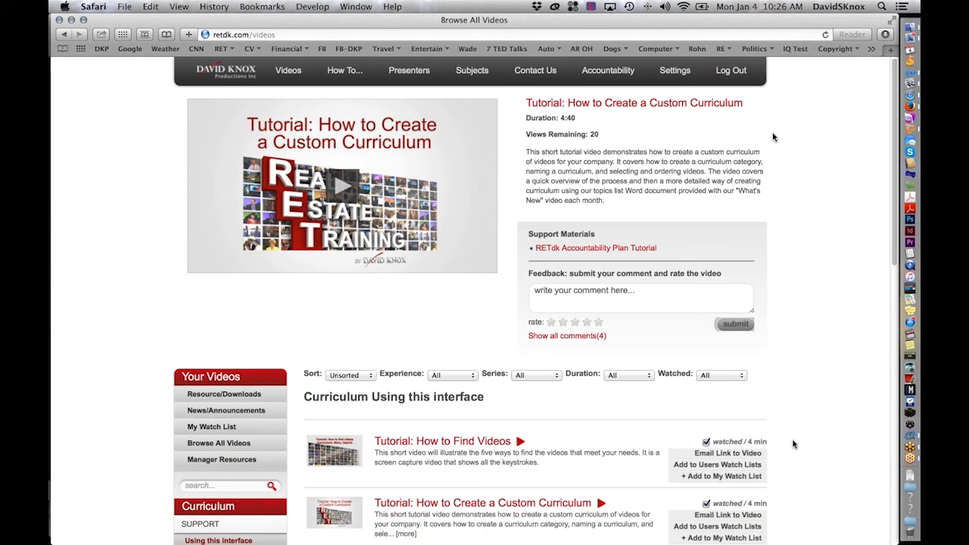
mouse_move(793, 451)
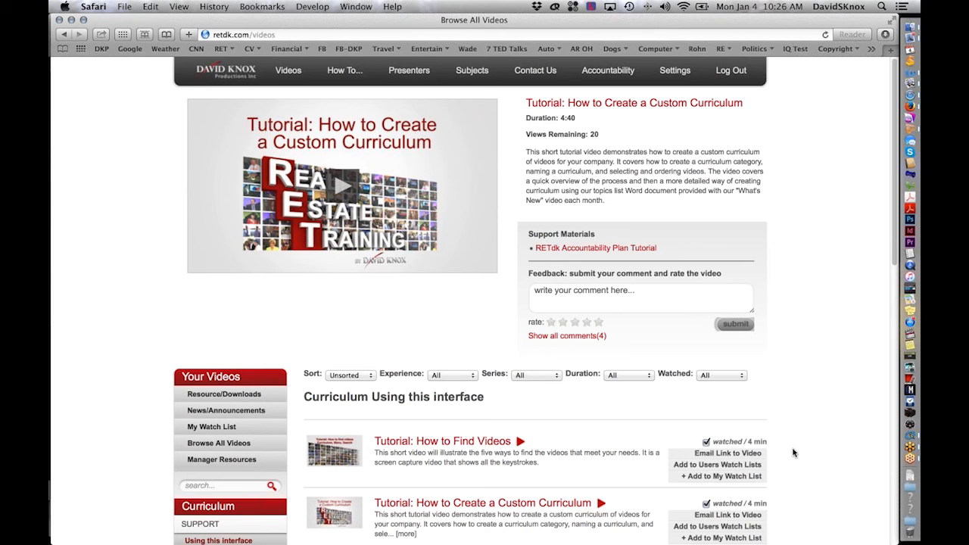
mouse_move(816, 360)
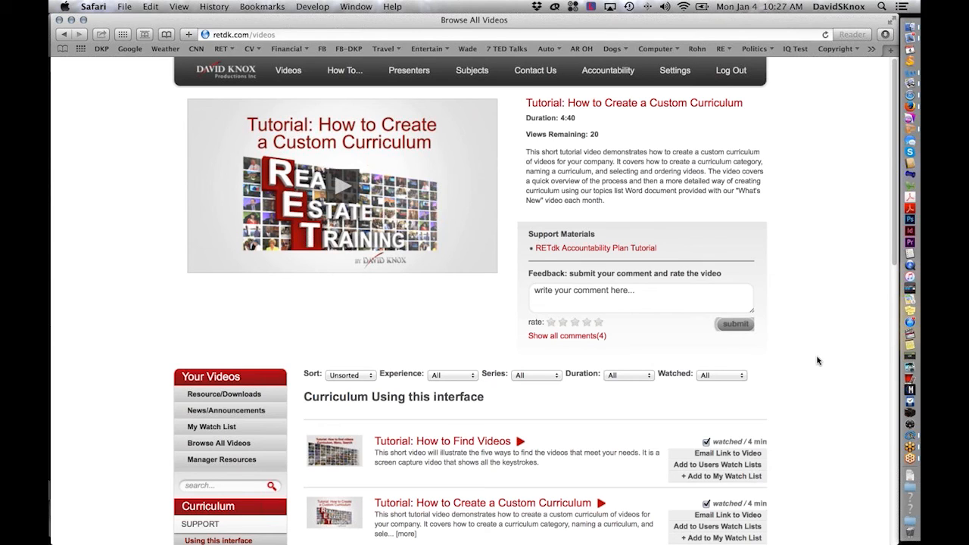
mouse_move(857, 358)
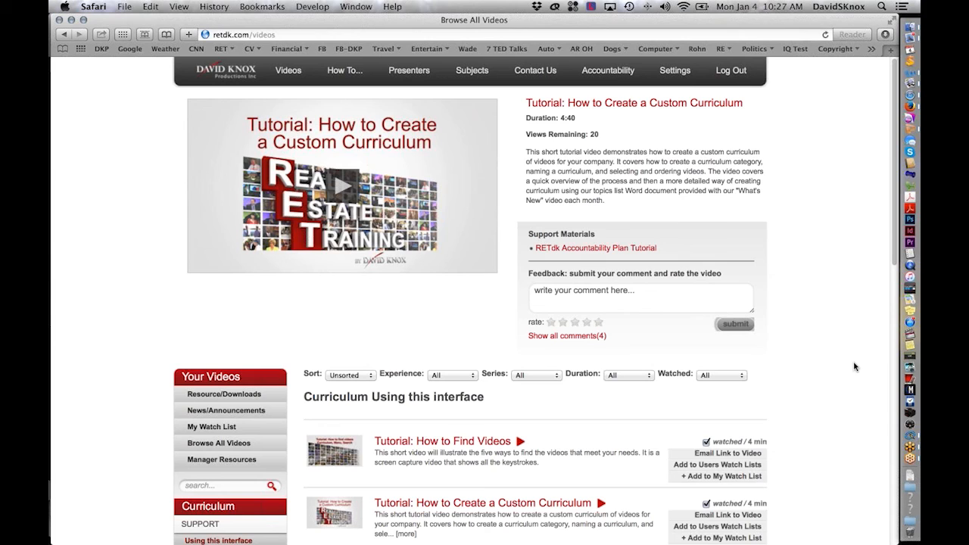
mouse_move(869, 360)
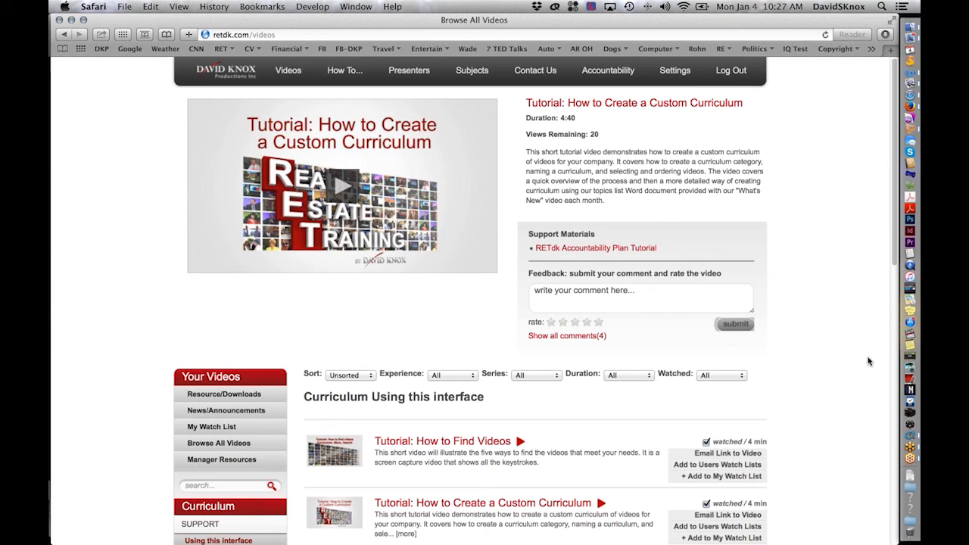
mouse_move(780, 6)
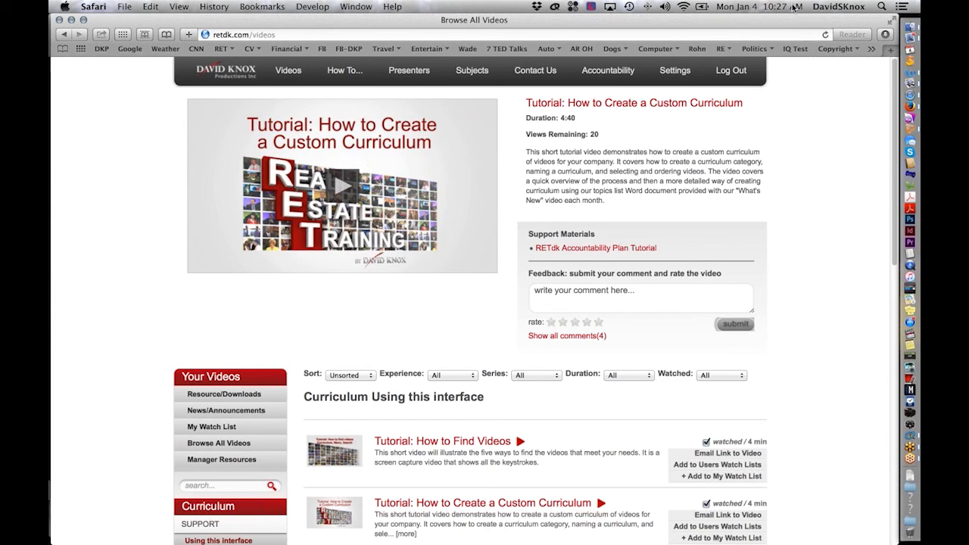
mouse_move(754, 37)
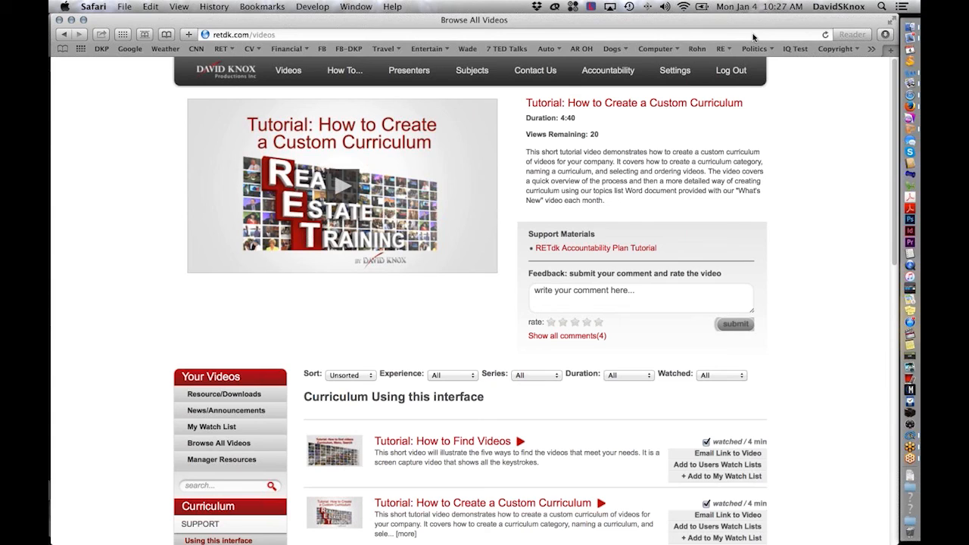
mouse_move(869, 314)
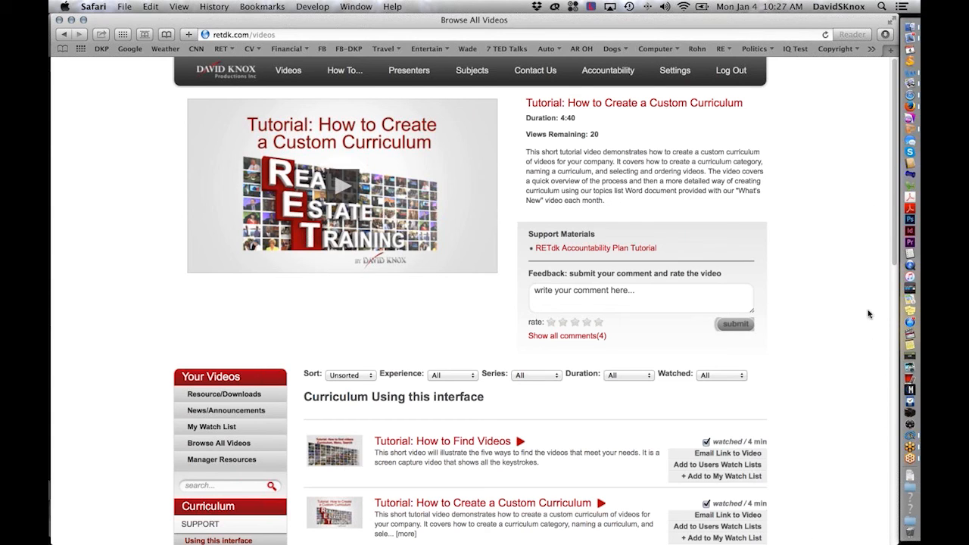
mouse_move(769, 372)
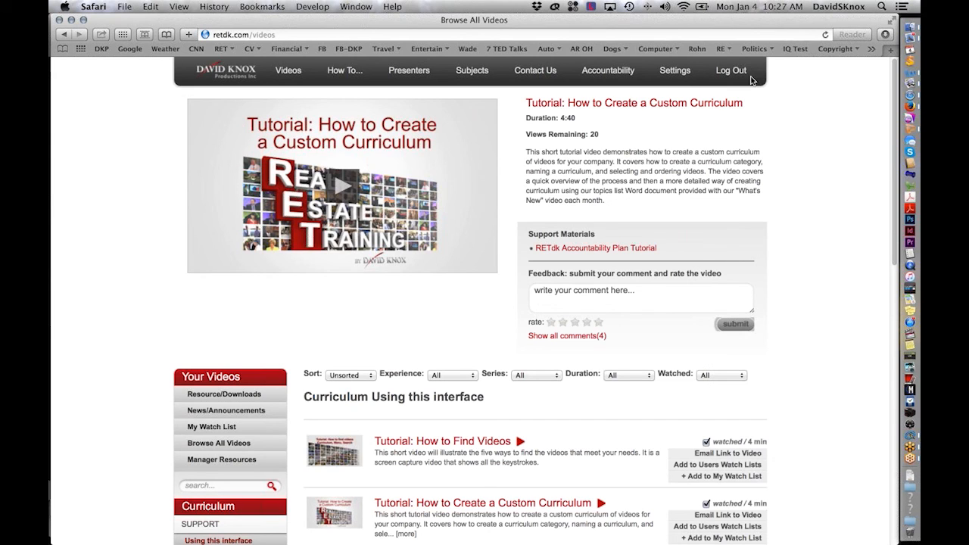
mouse_move(699, 145)
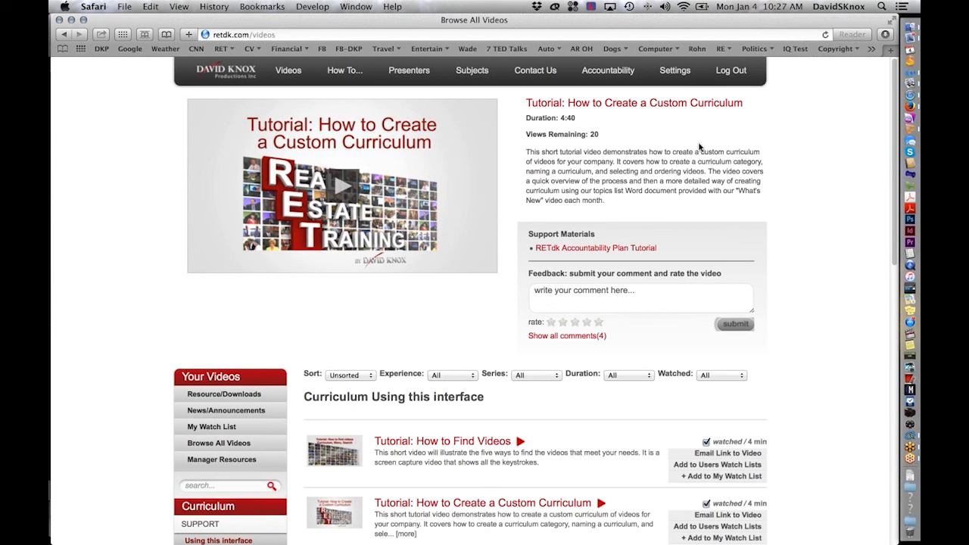
mouse_move(851, 30)
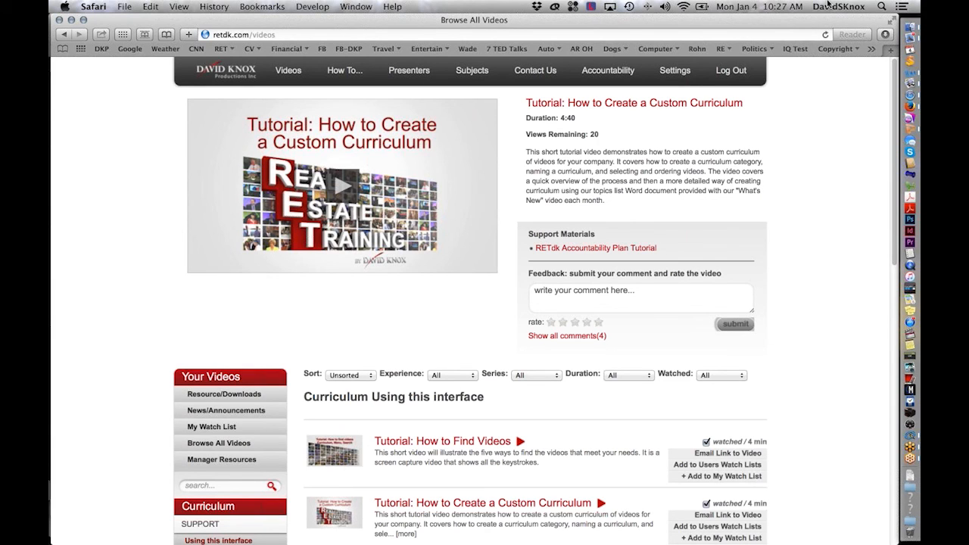
mouse_move(814, 140)
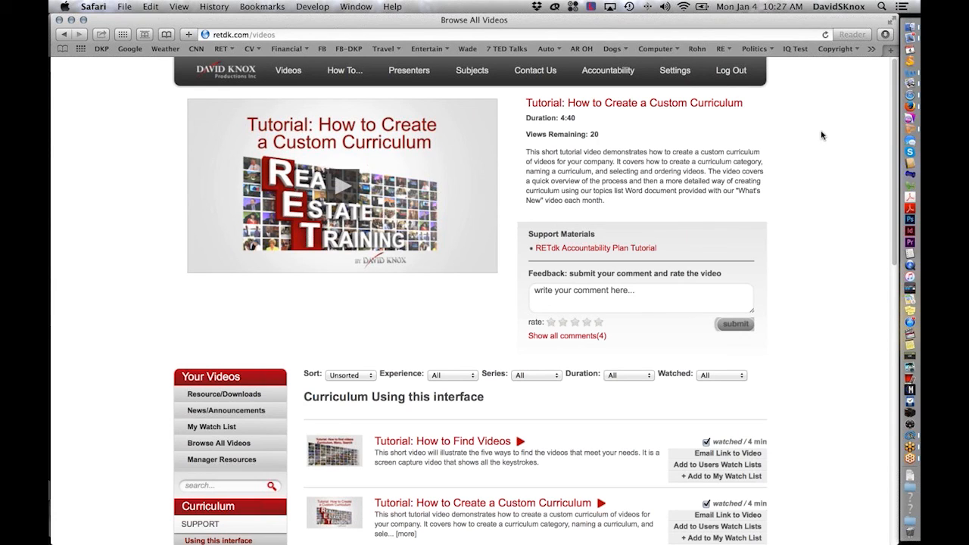
mouse_move(769, 336)
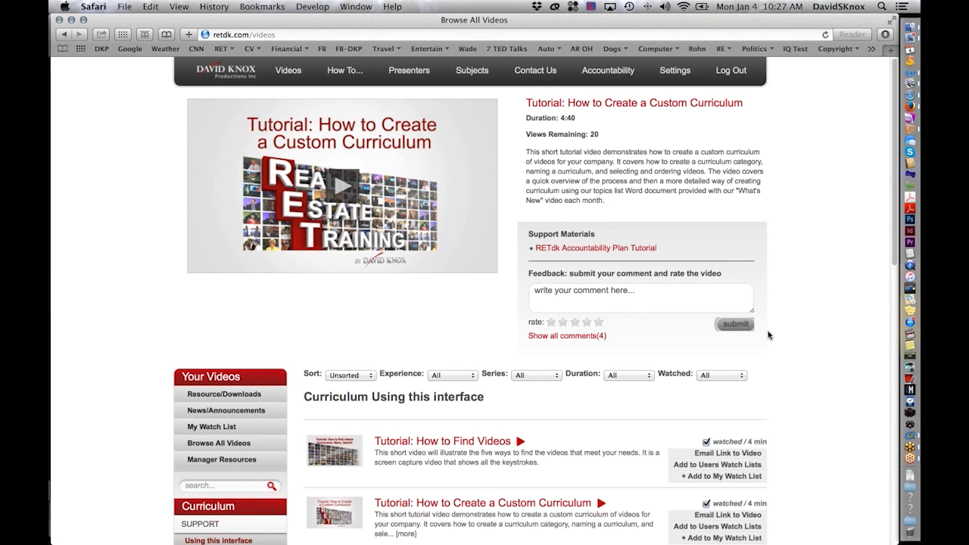
mouse_move(772, 330)
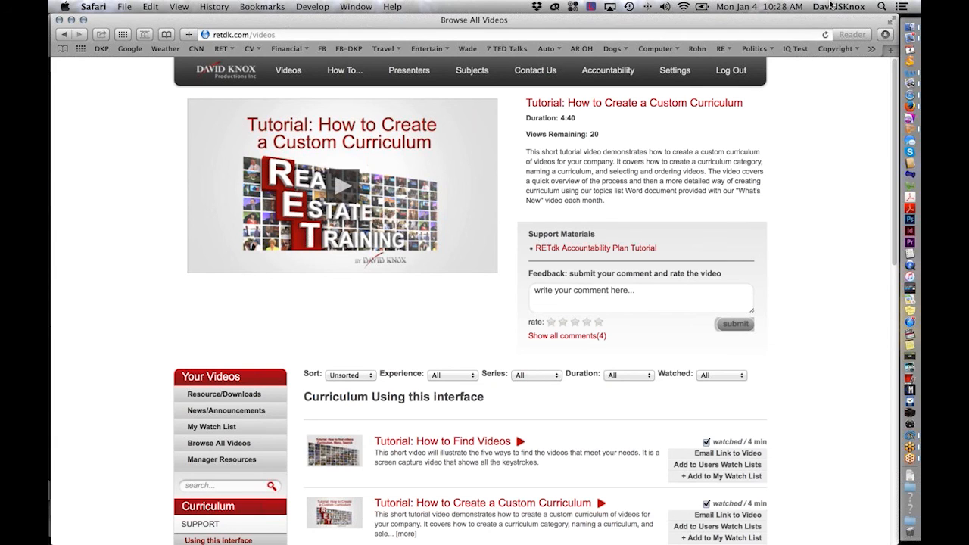
mouse_move(816, 21)
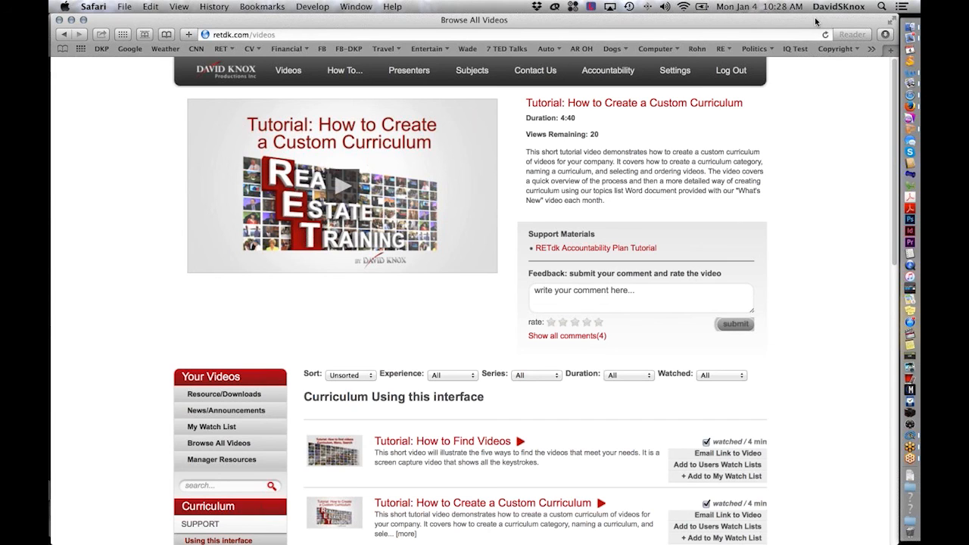
mouse_move(832, 336)
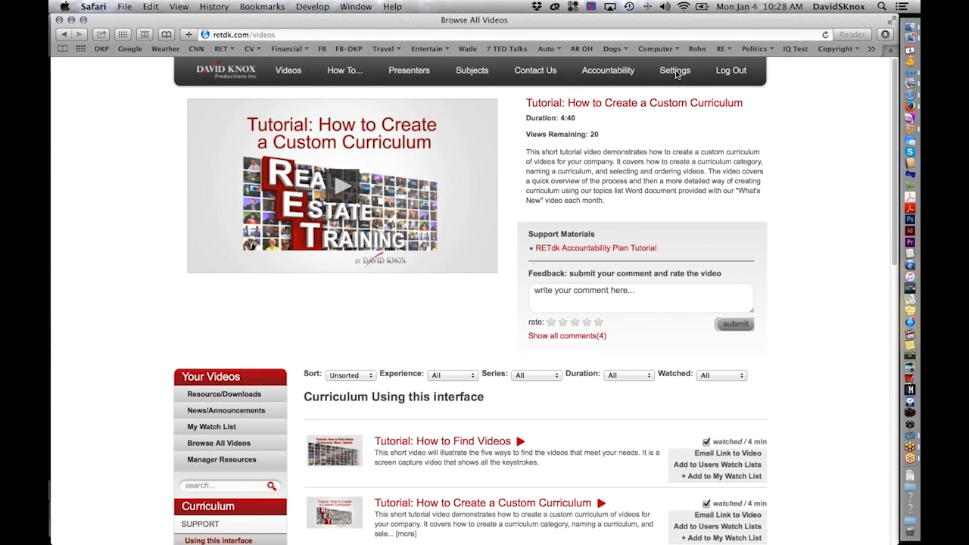
mouse_move(793, 124)
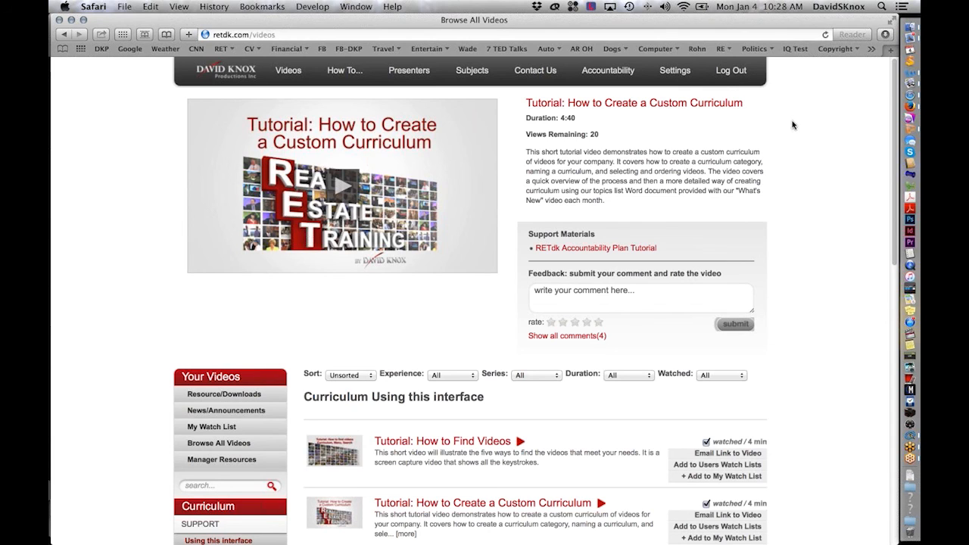
mouse_move(797, 118)
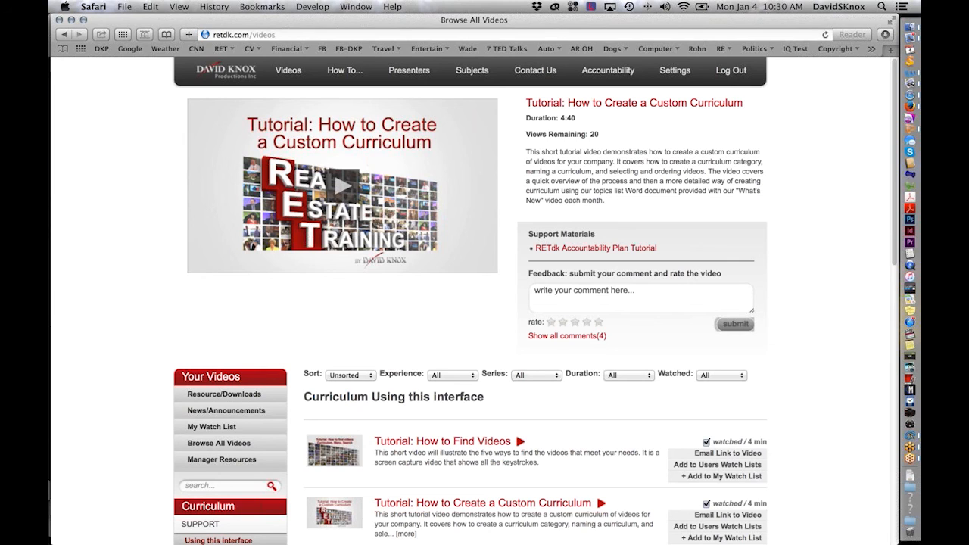
mouse_move(718, 6)
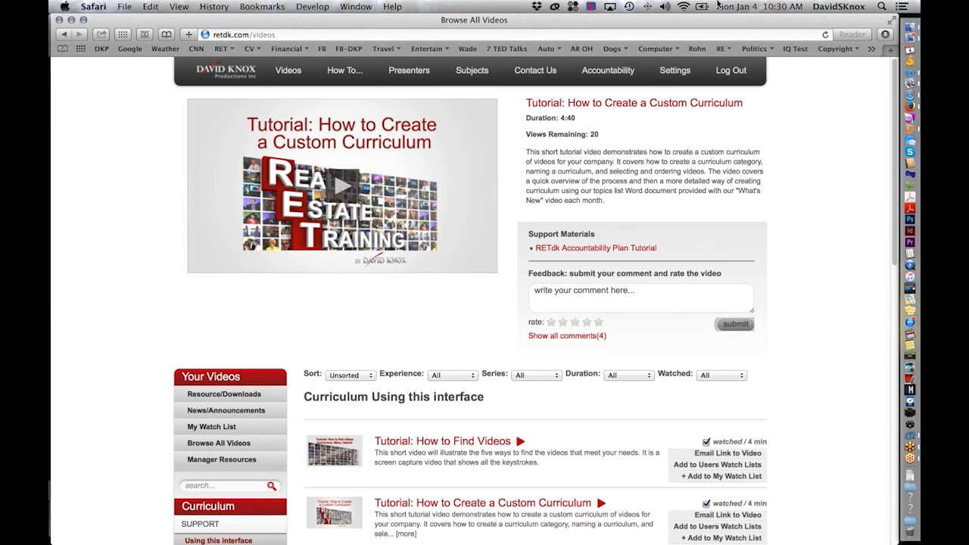
mouse_move(702, 12)
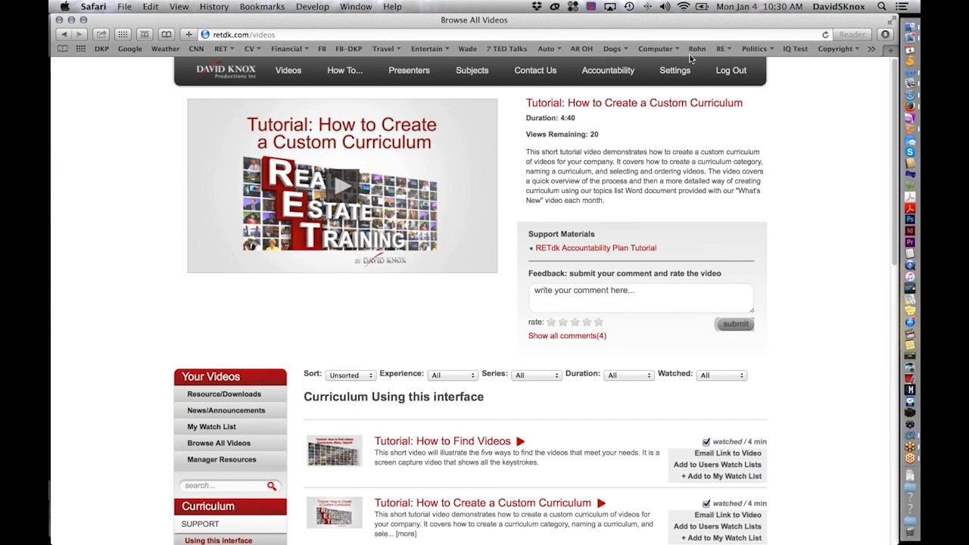
mouse_move(781, 125)
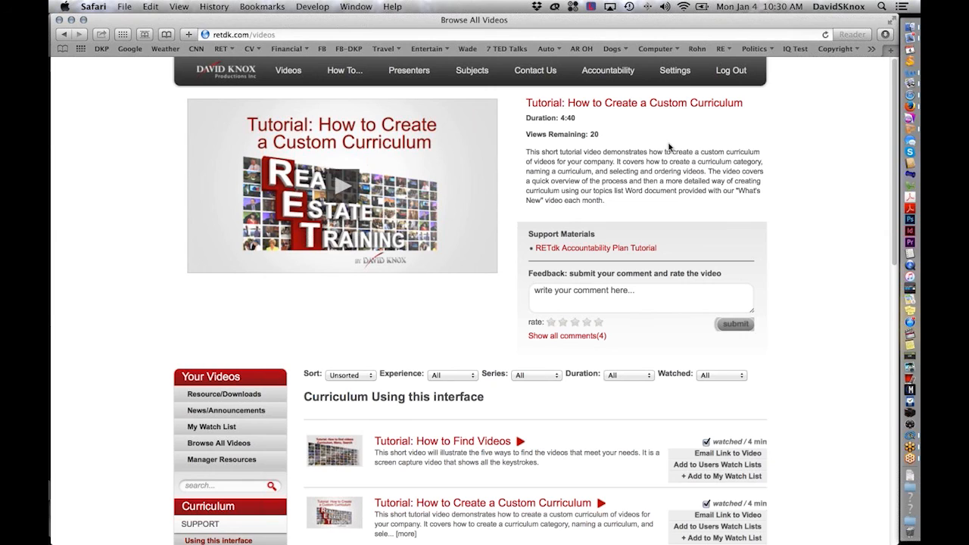
mouse_move(764, 109)
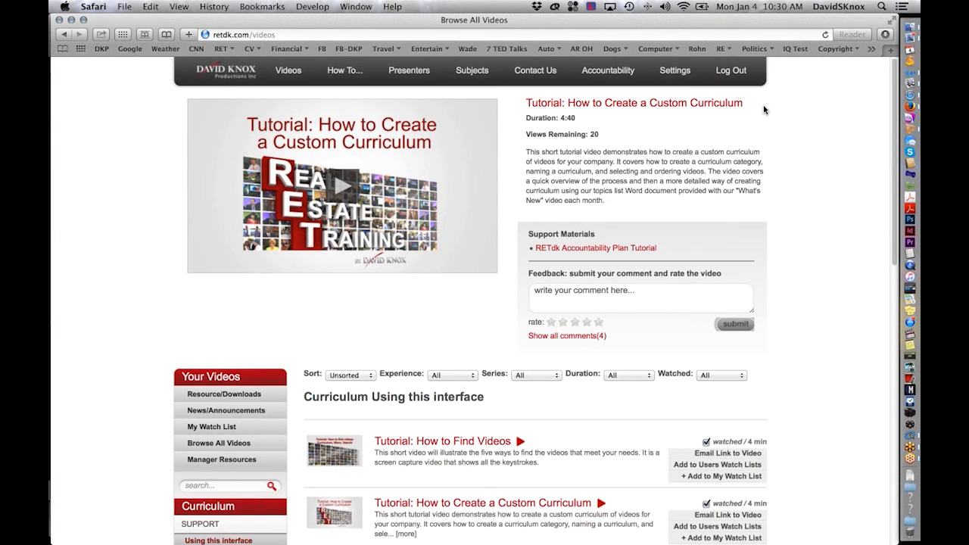
mouse_move(806, 327)
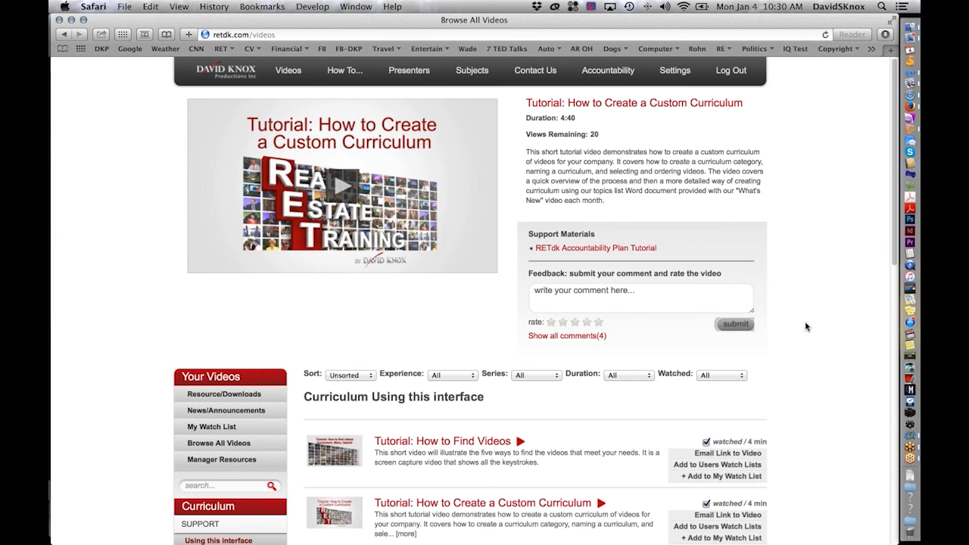
mouse_move(911, 150)
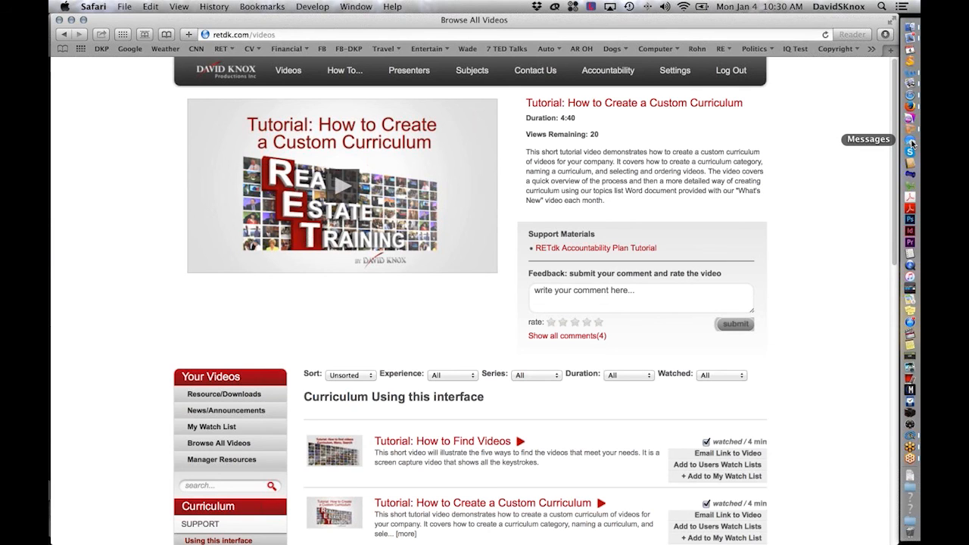
mouse_move(911, 145)
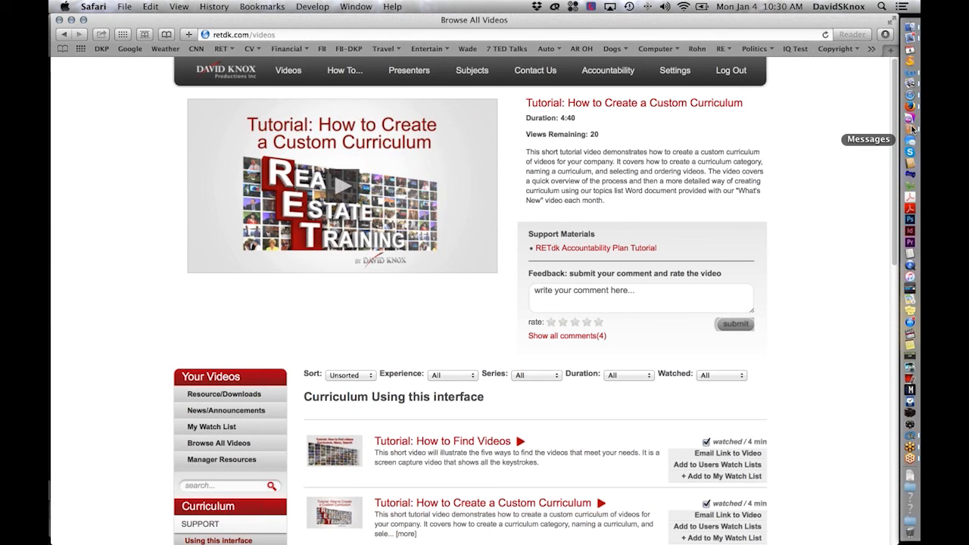
mouse_move(911, 127)
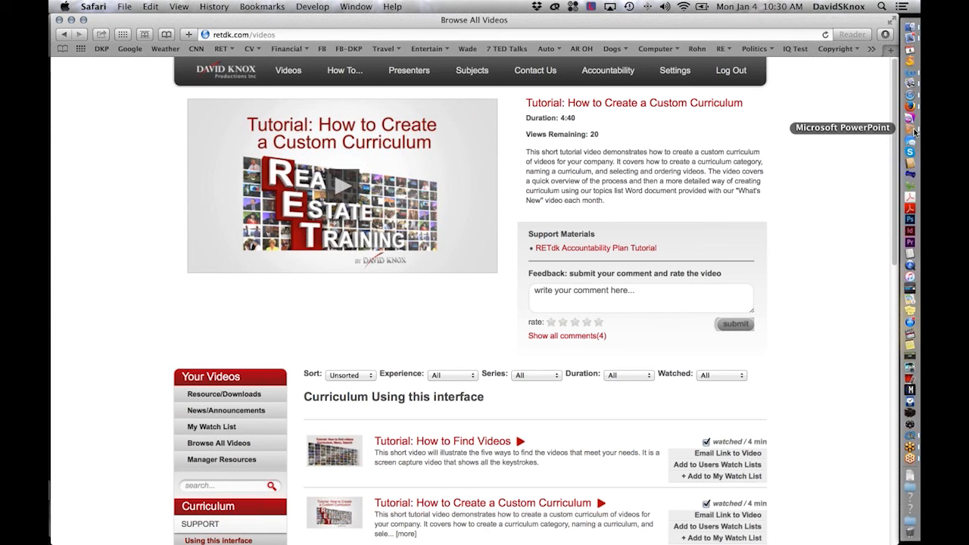